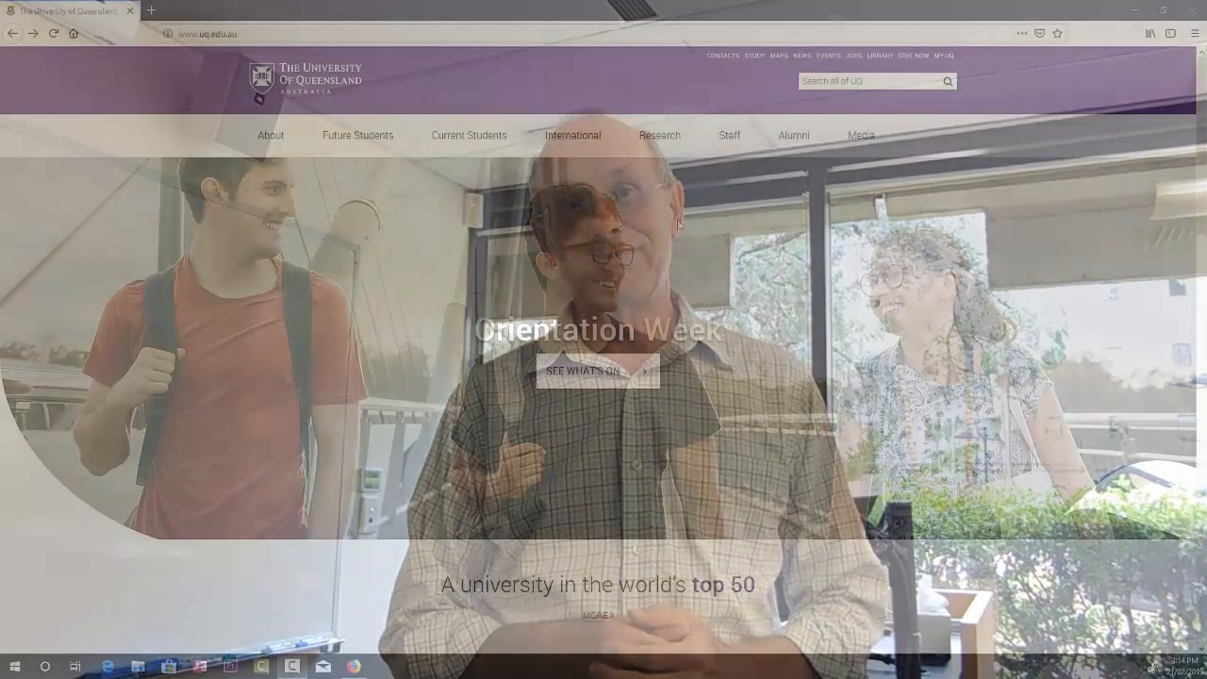
Reach Learn.UQ from the UQ homepage via Current Students, my UQ and the dashboard
left_click(468, 135)
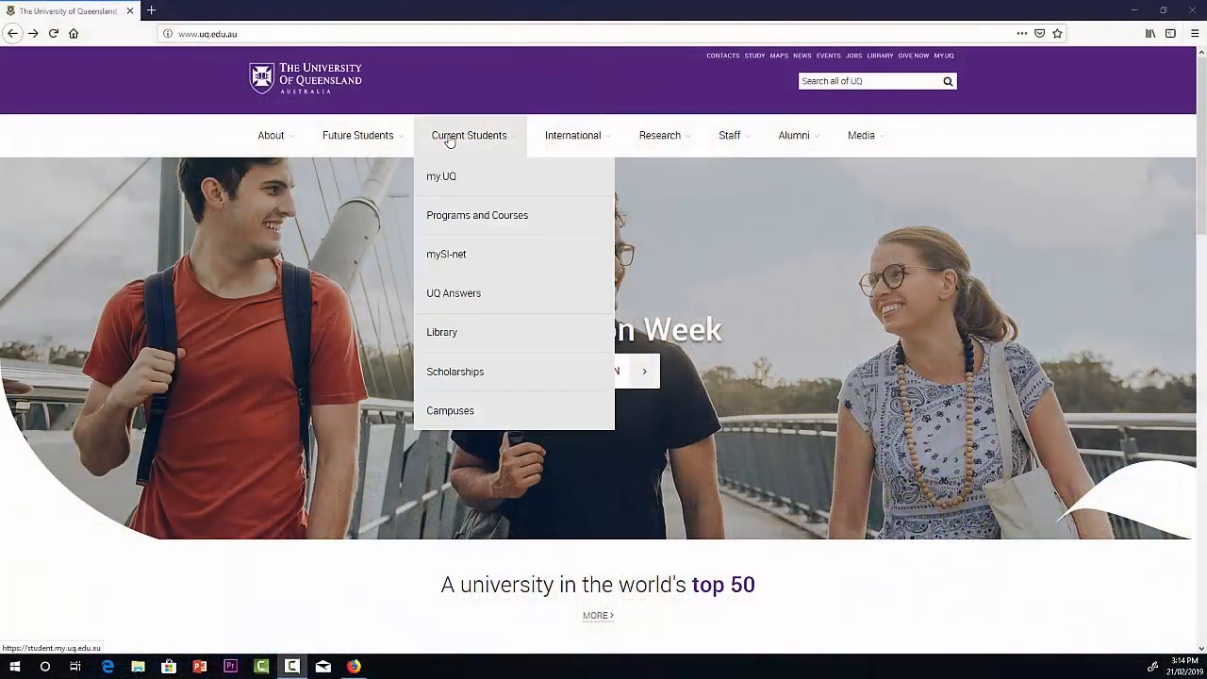
mouse_move(427, 182)
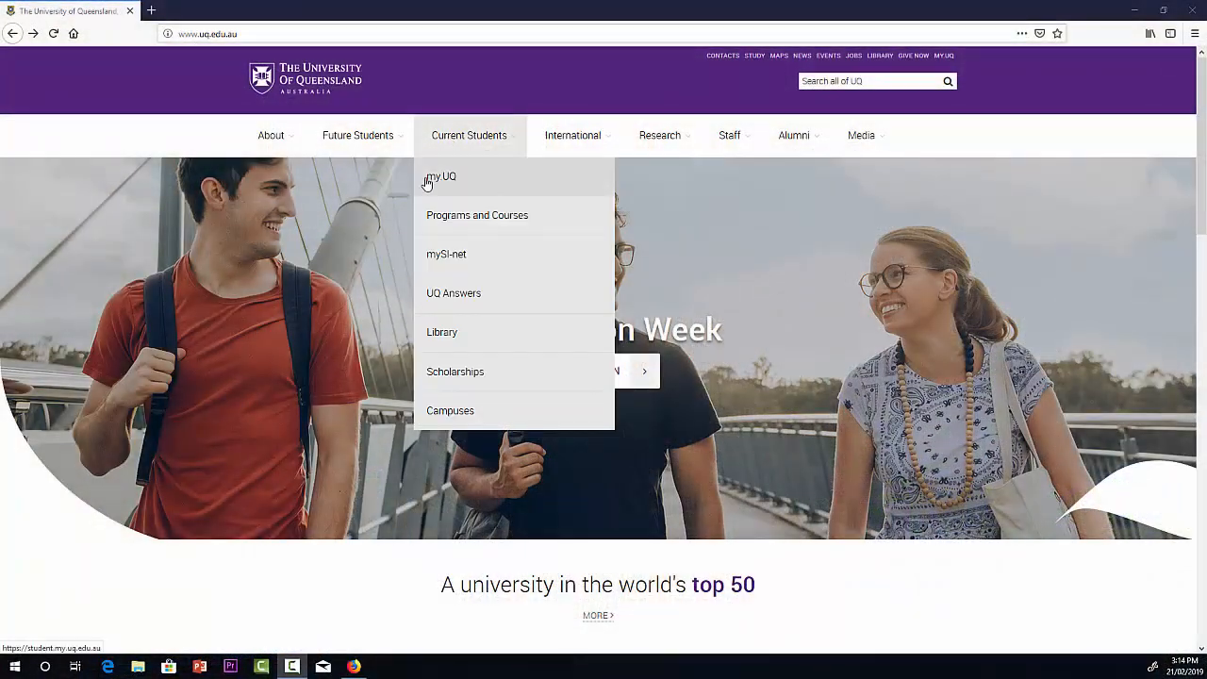
left_click(438, 177)
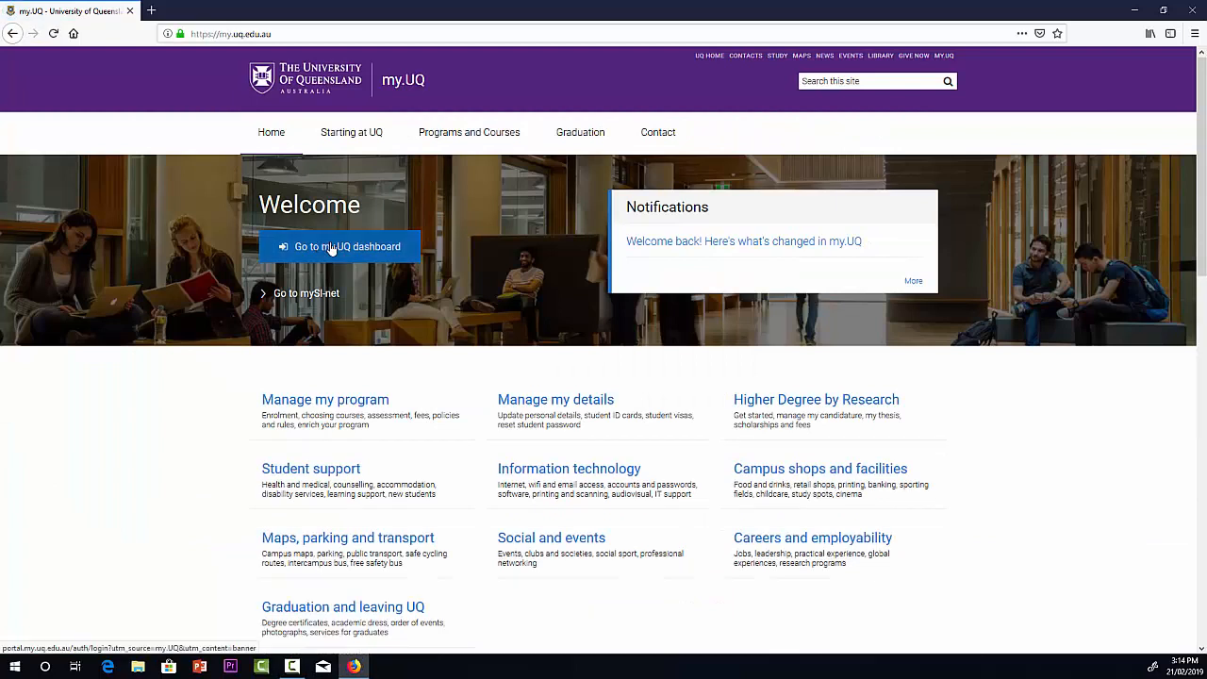
left_click(339, 246)
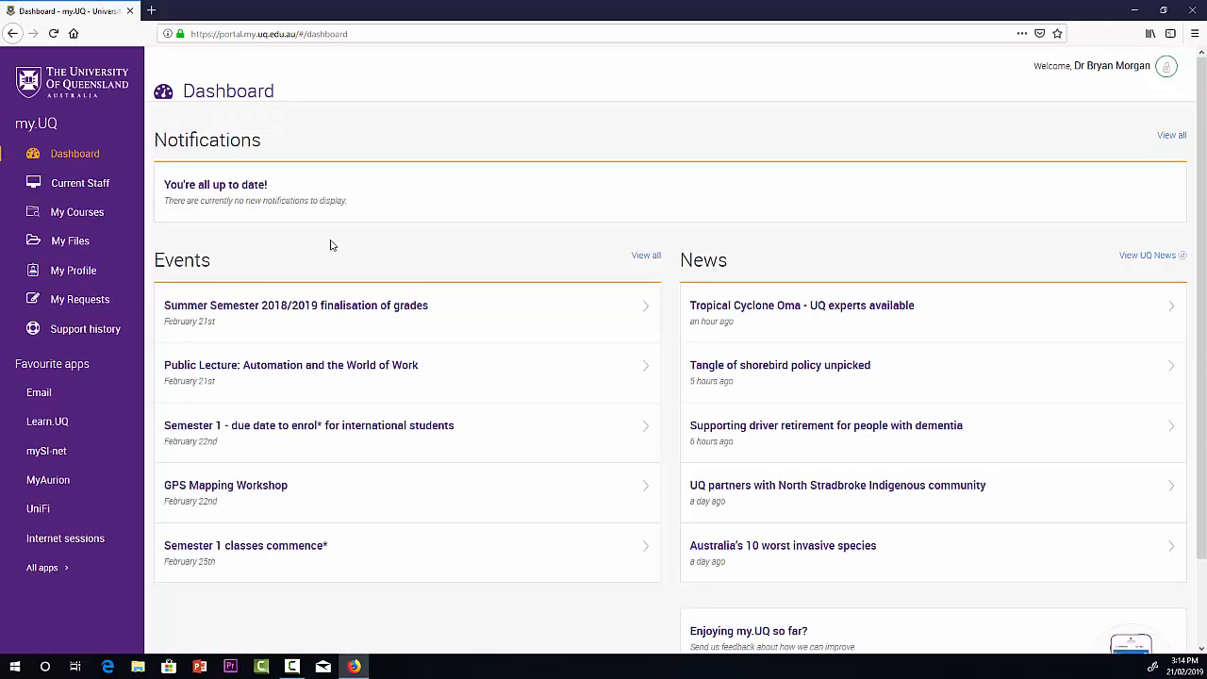
mouse_move(52, 421)
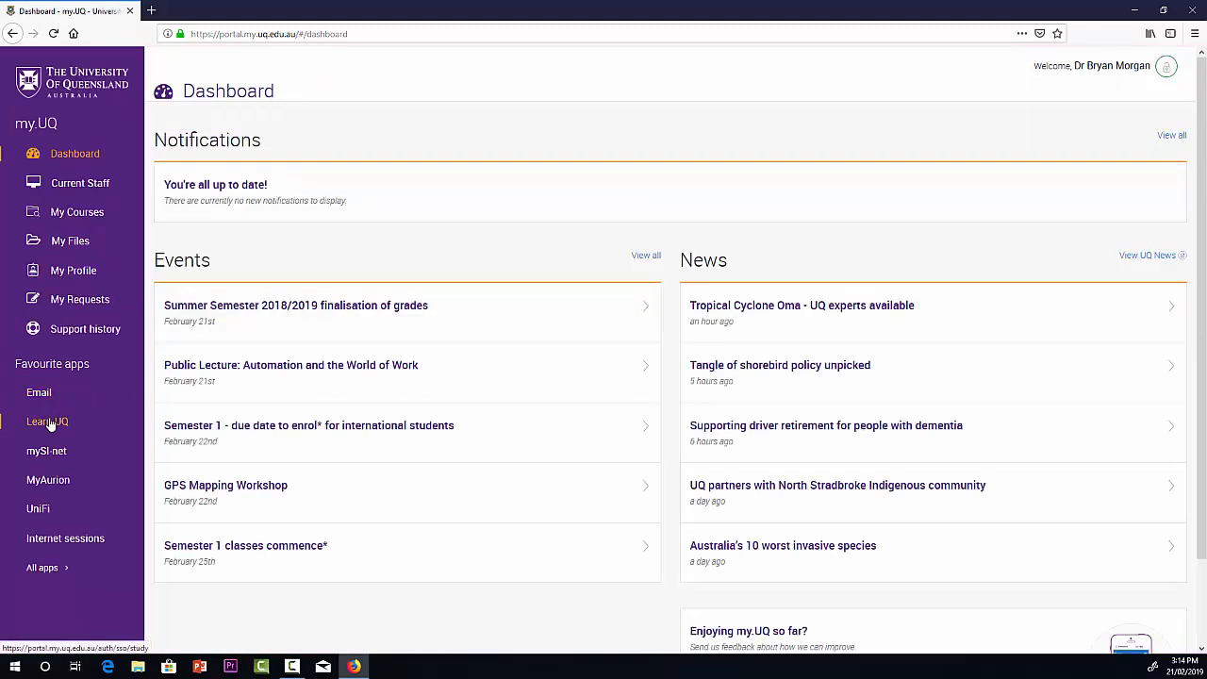
left_click(46, 422)
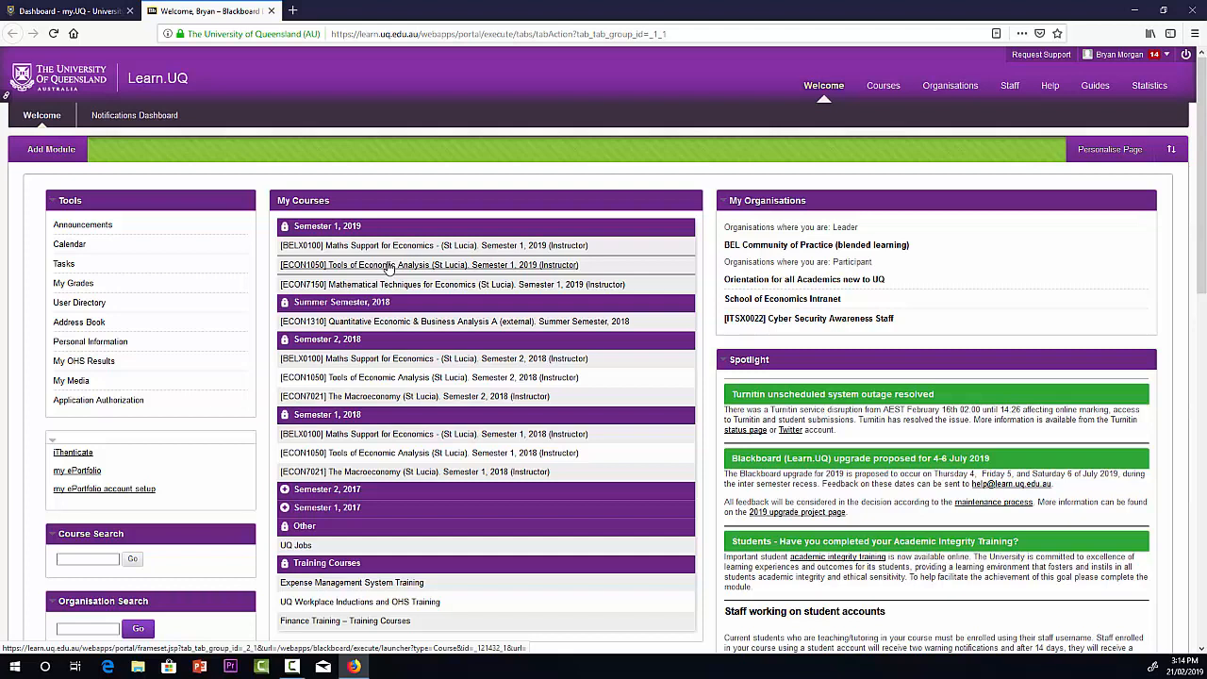
Enter the [ECON1050] Tools of Economic Analysis course site and view Course Profile (ECP)
left_click(428, 265)
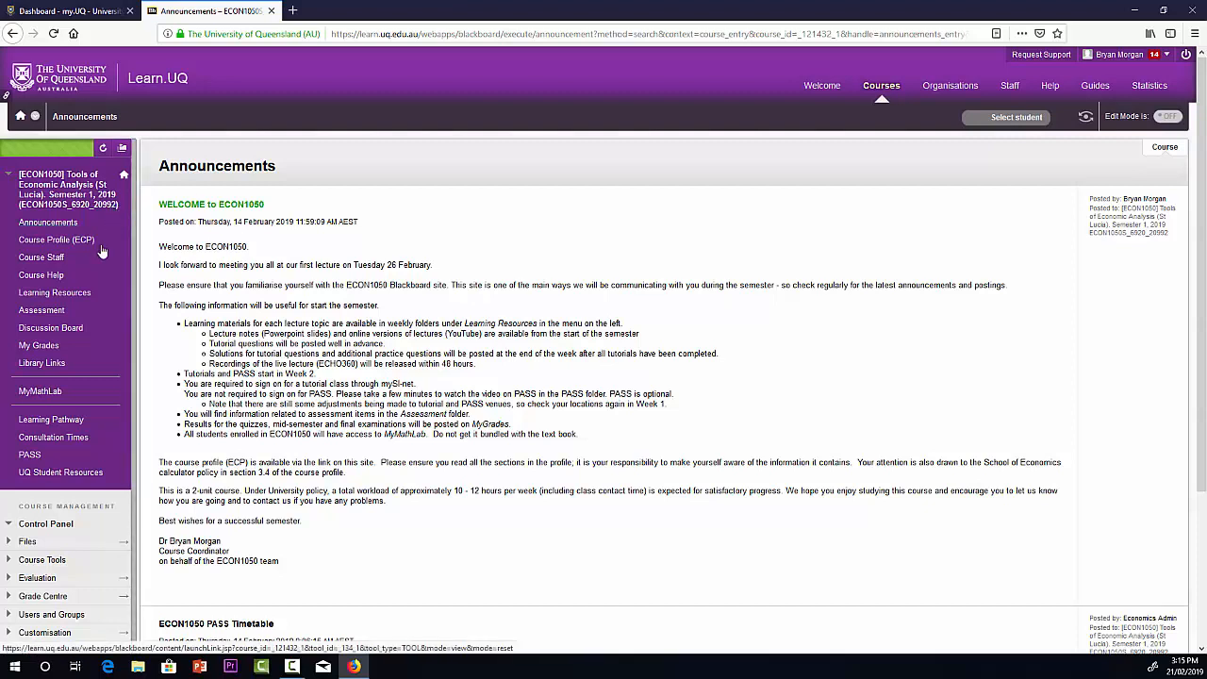
mouse_move(56, 240)
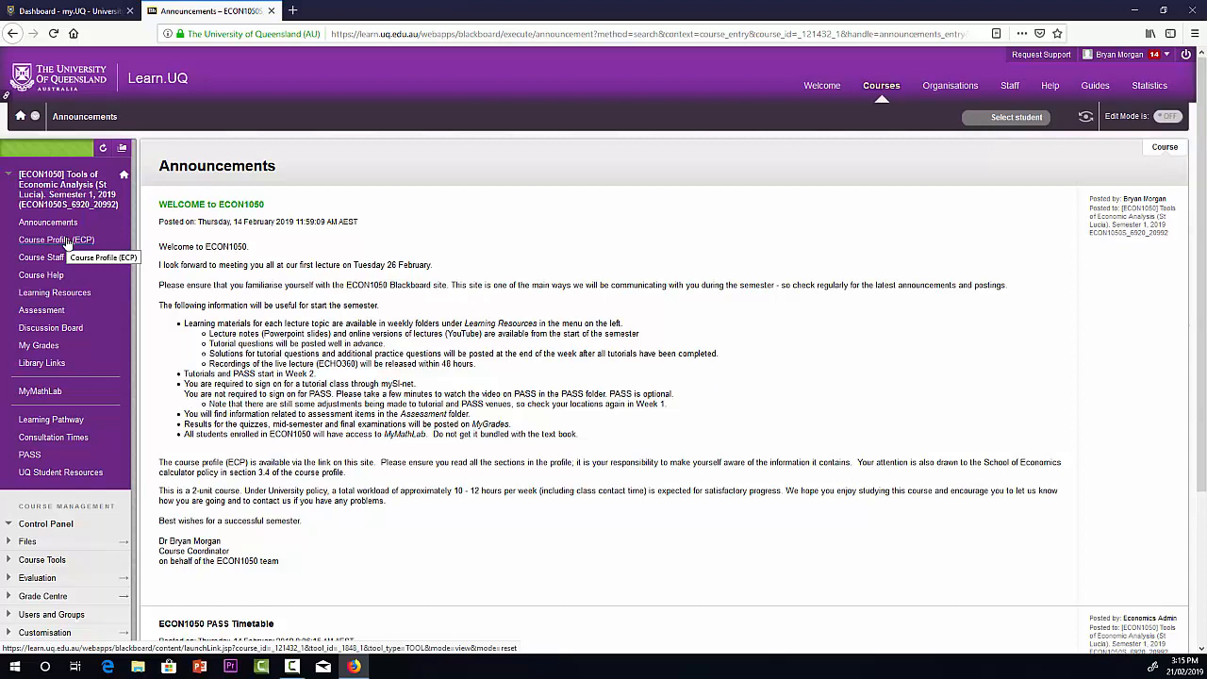
left_click(56, 240)
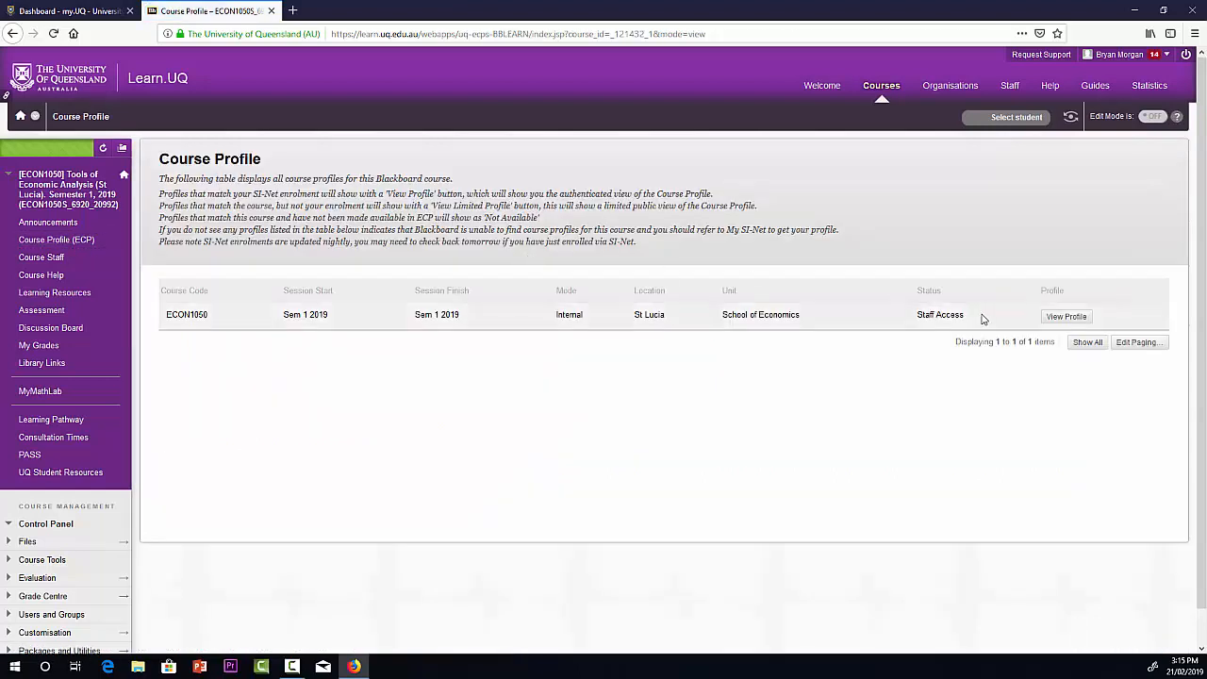
mouse_move(1066, 319)
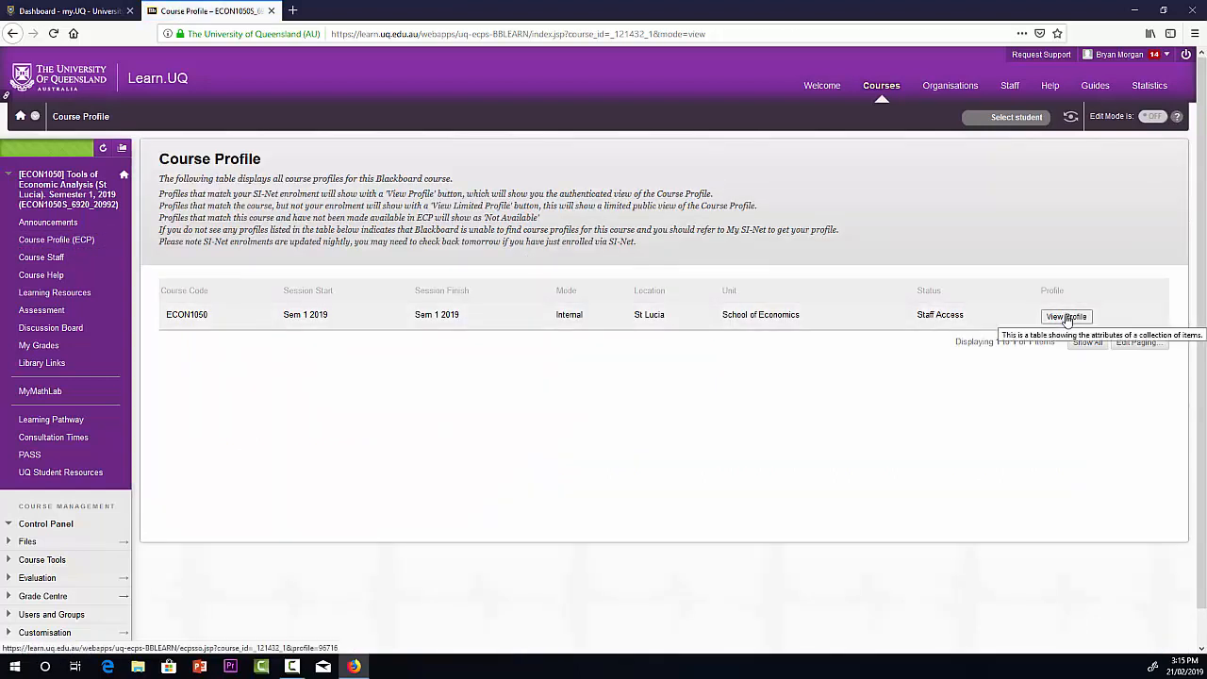
View the full ECON1050 Sem 1 2019 course profile
left_click(1066, 316)
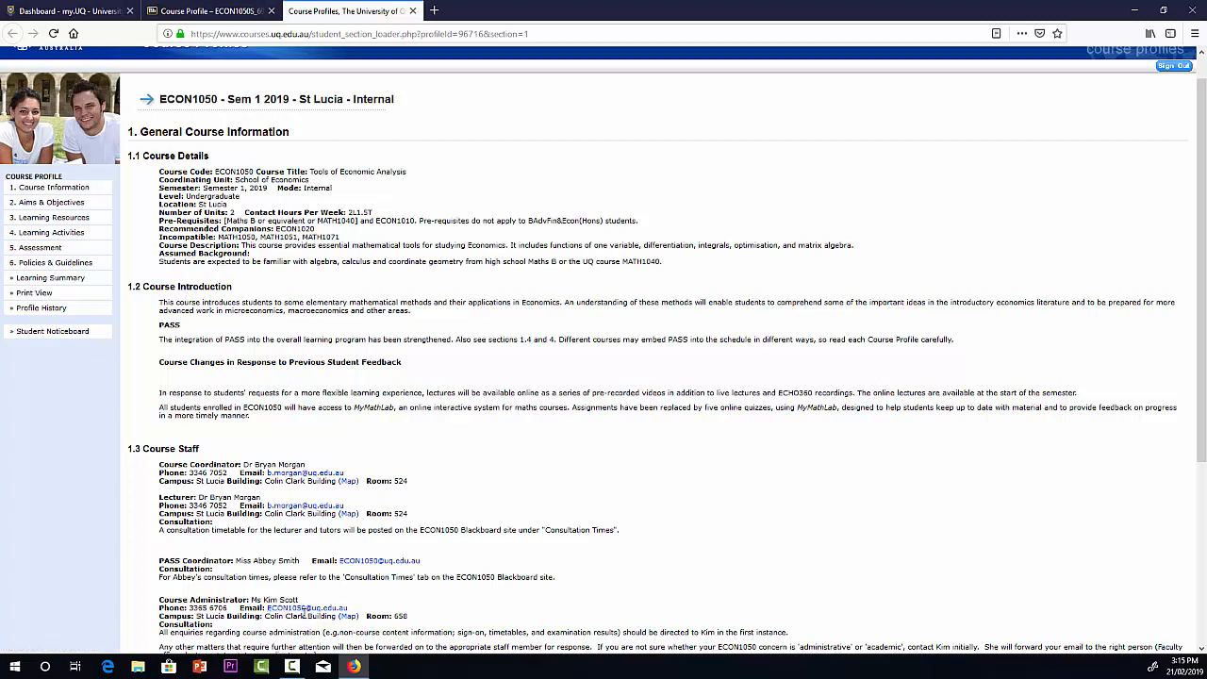
mouse_move(422, 571)
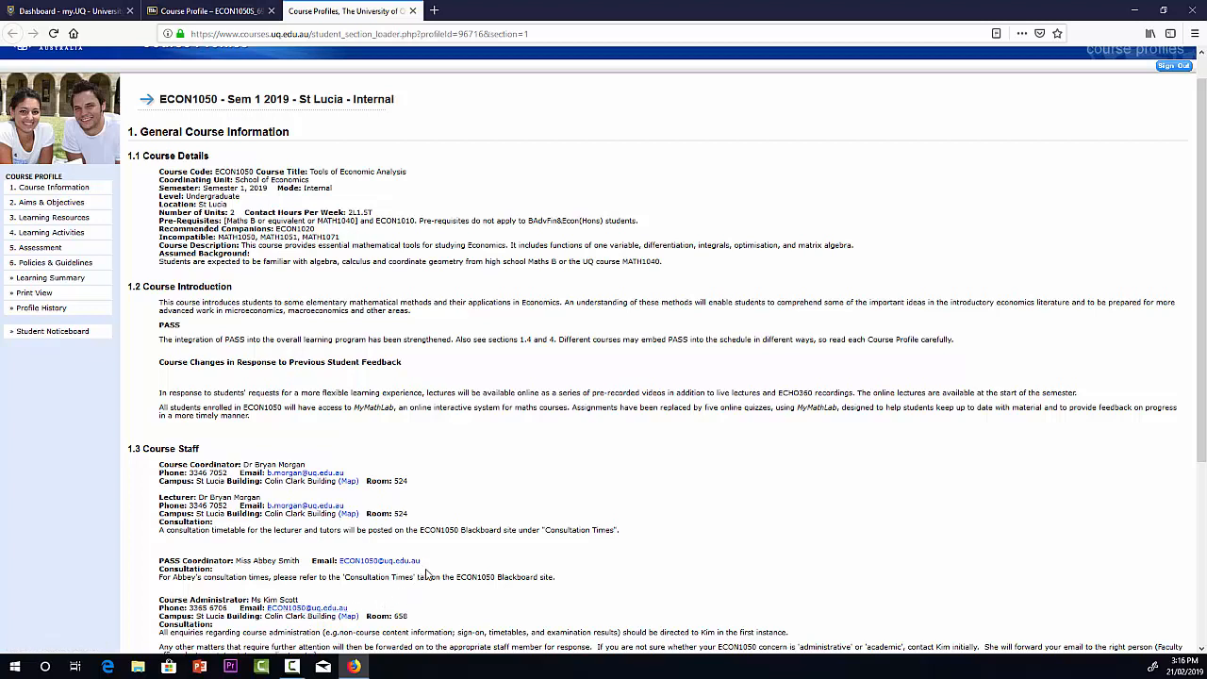
mouse_move(245, 572)
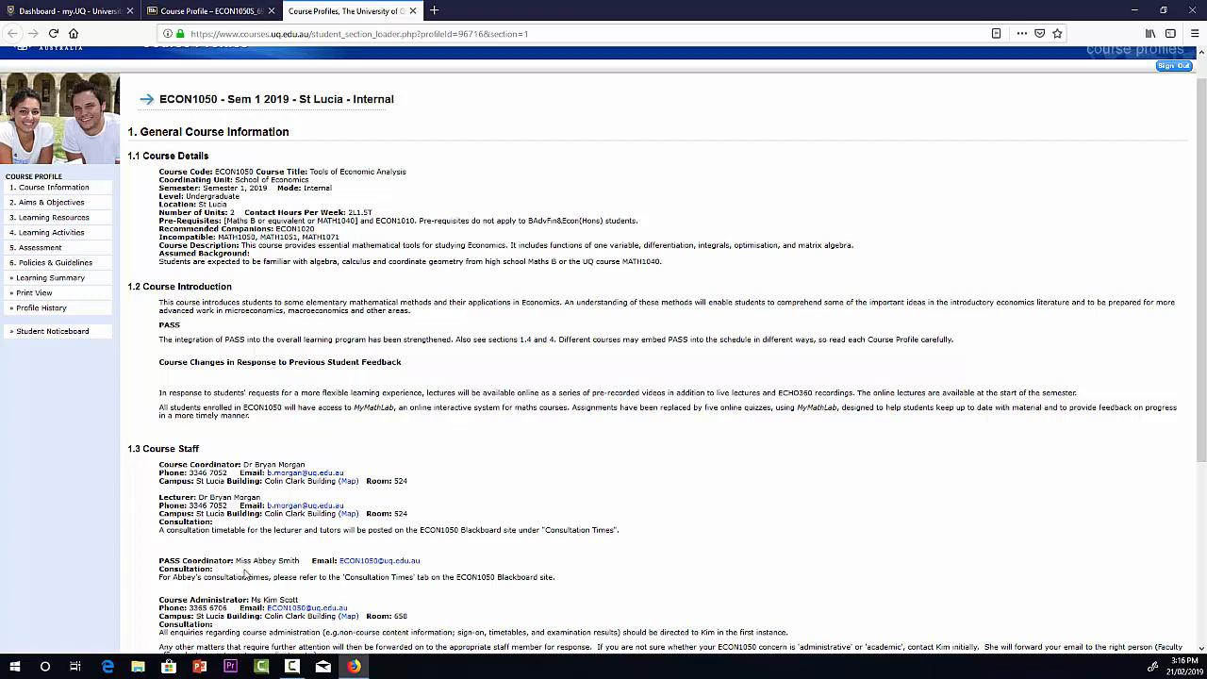
mouse_move(457, 495)
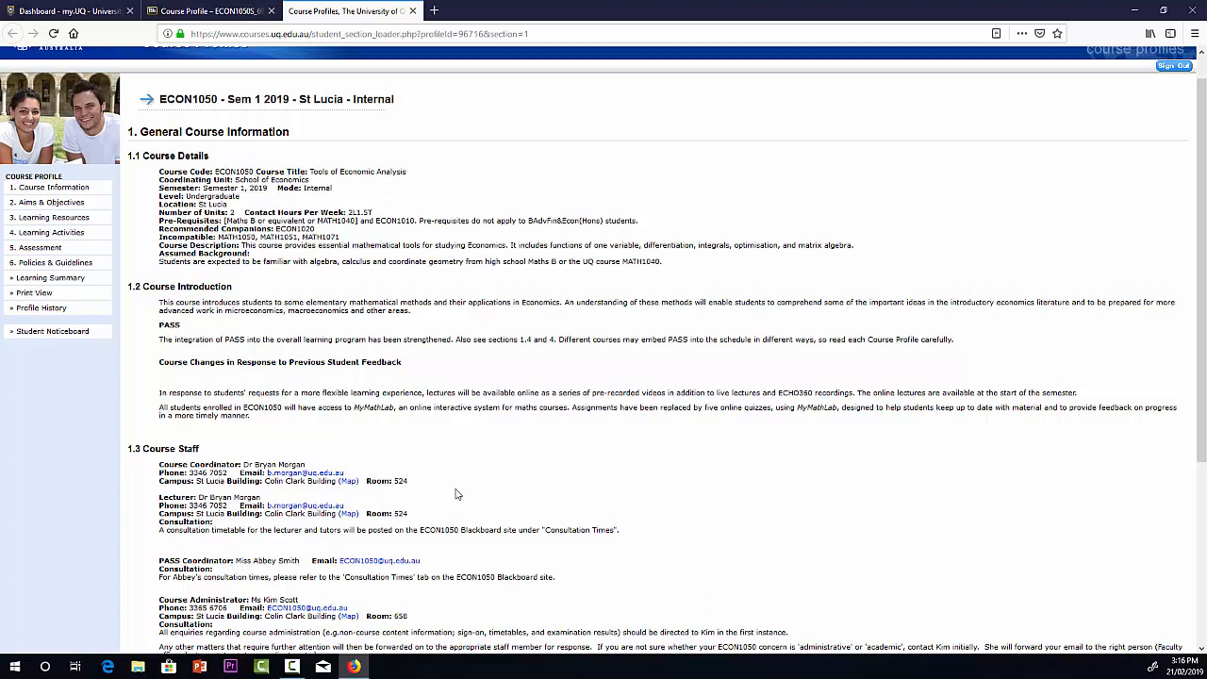
mouse_move(59, 234)
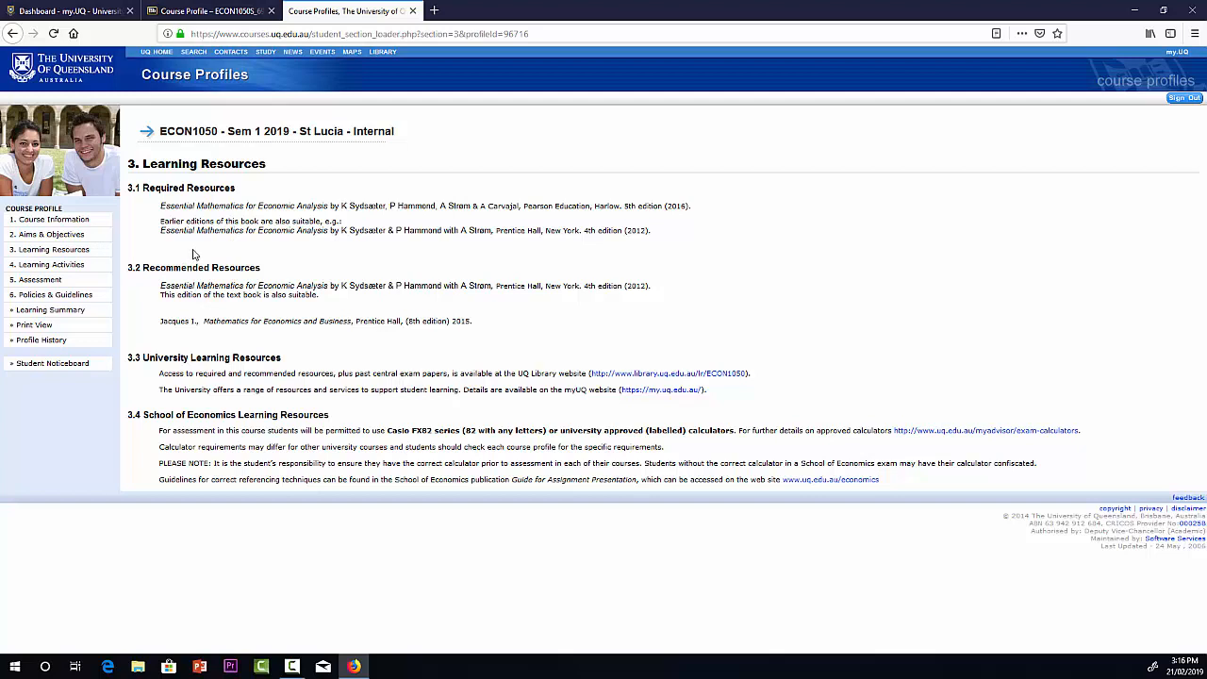
mouse_move(203, 253)
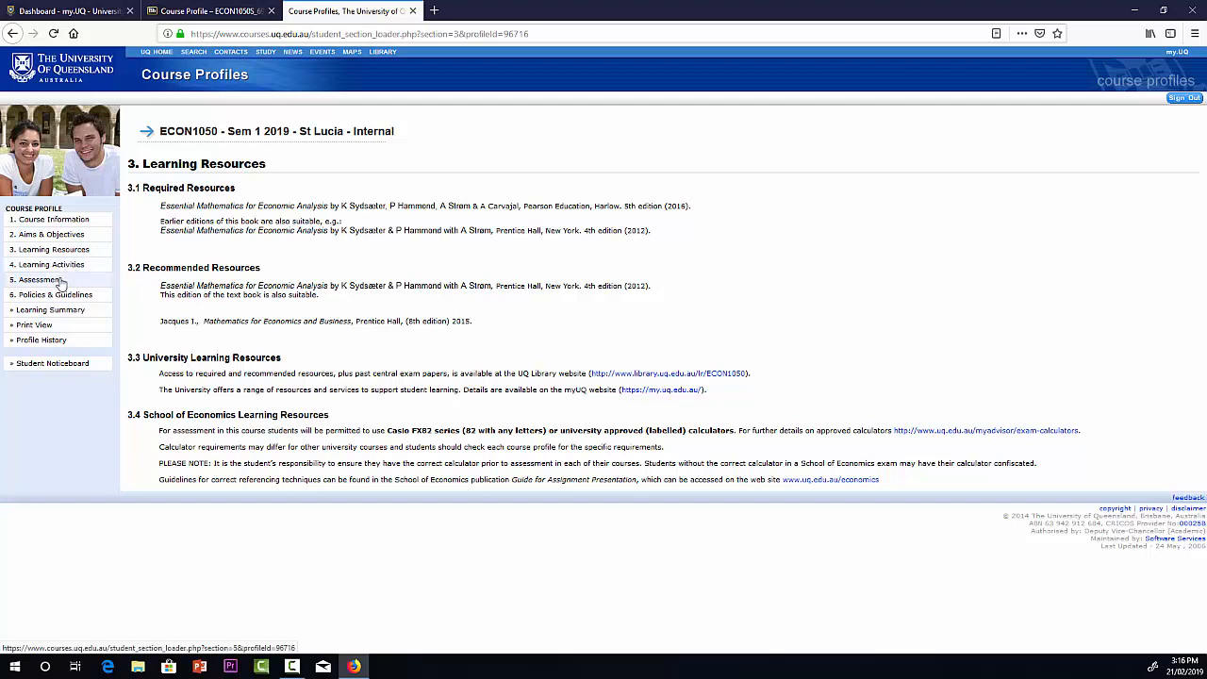
Browse the weekly lectures and tutorials in the profile's Learning Activities table
left_click(49, 264)
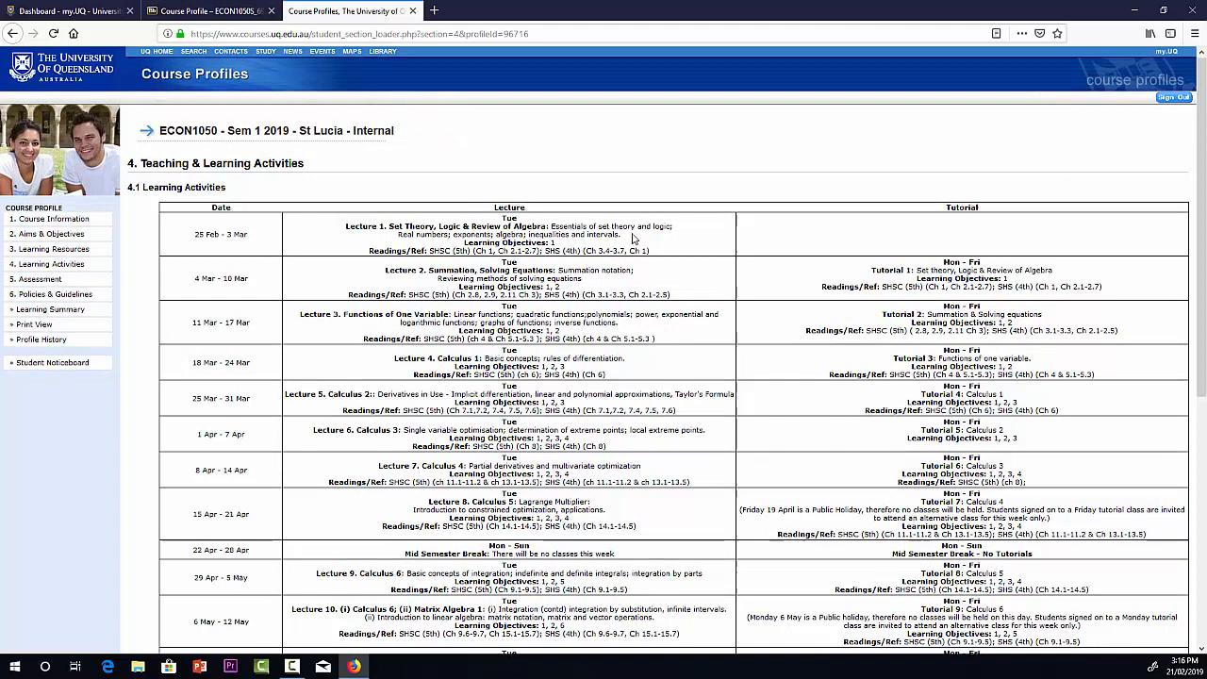
scroll("down", 3)
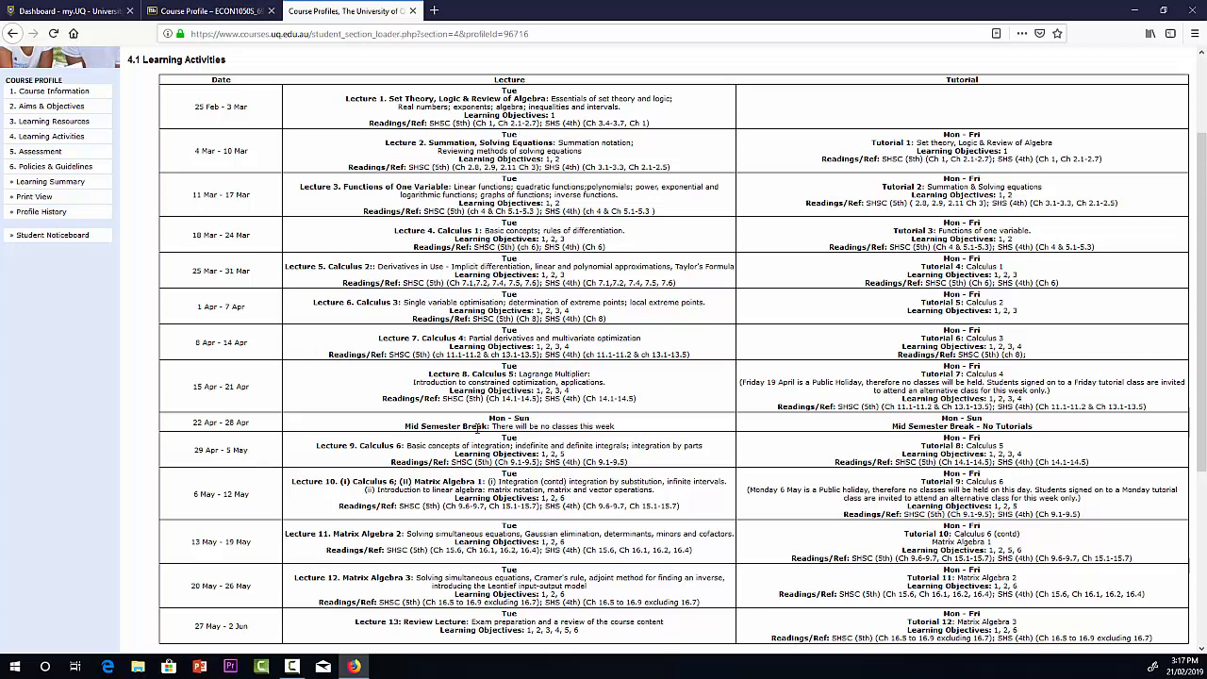
mouse_move(875, 476)
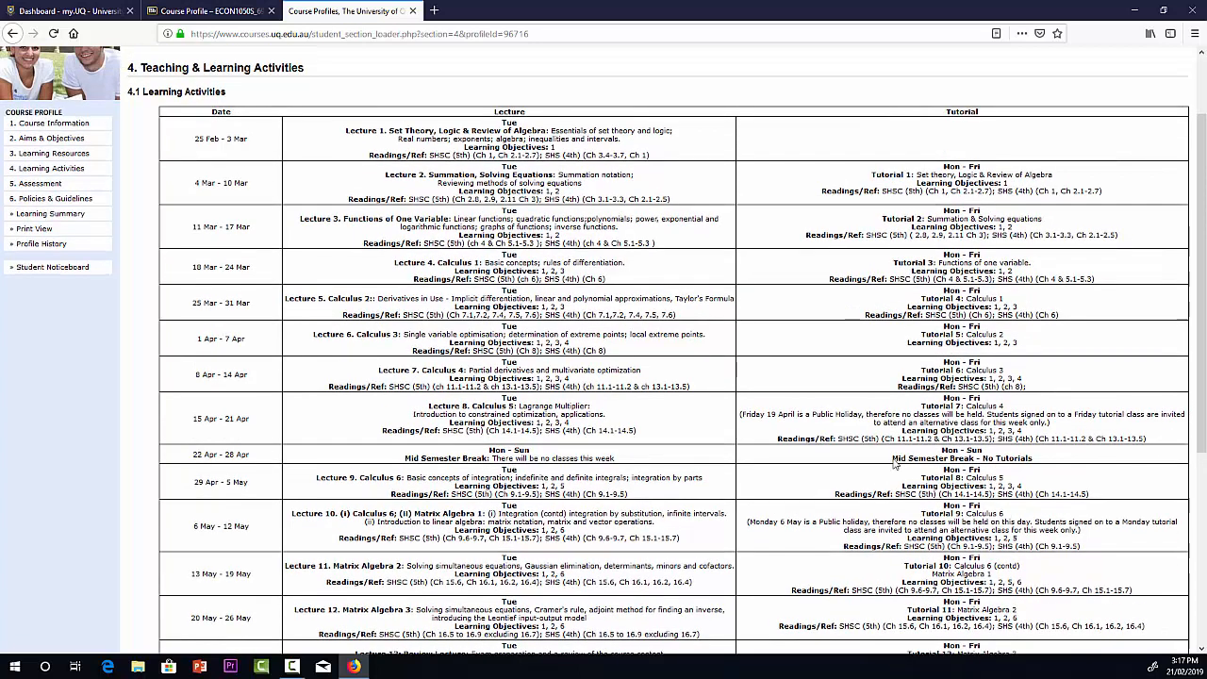
mouse_move(828, 247)
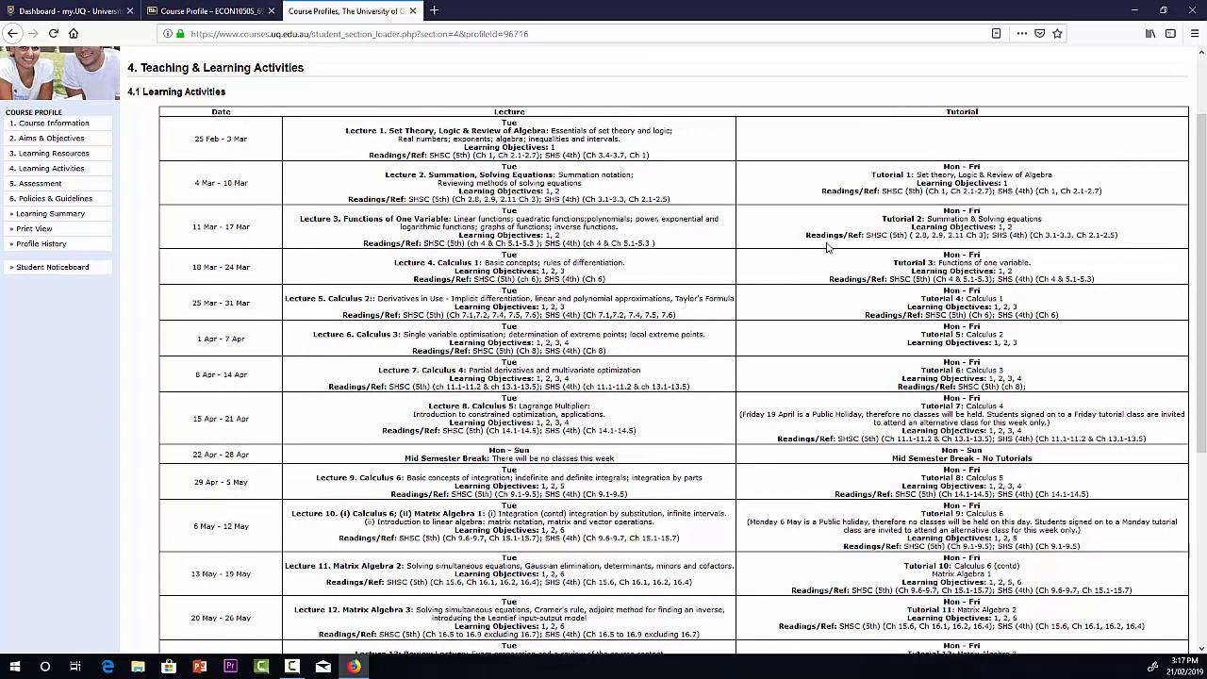
mouse_move(815, 203)
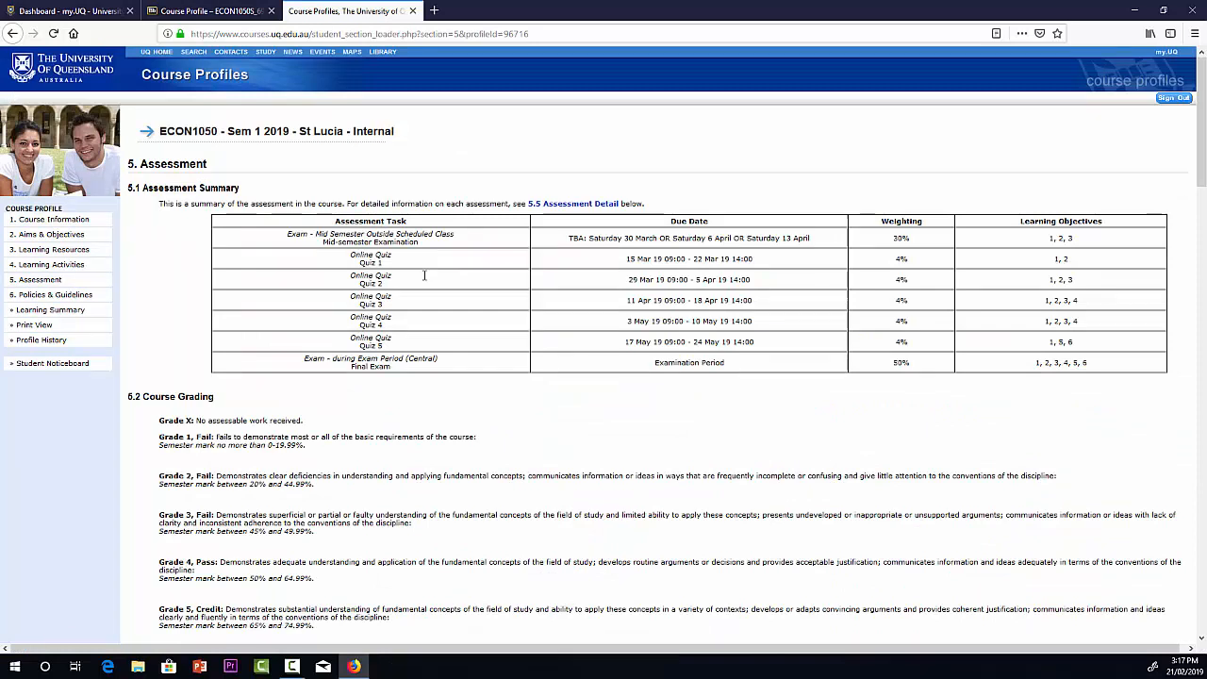
mouse_move(397, 337)
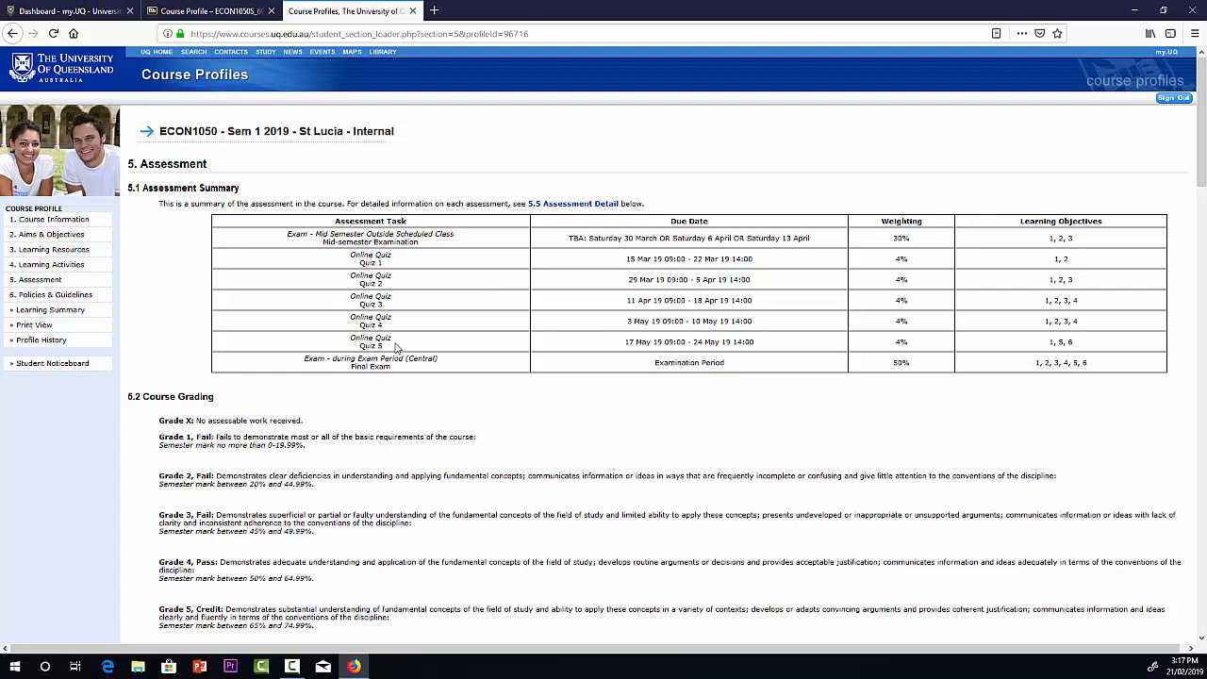
mouse_move(745, 286)
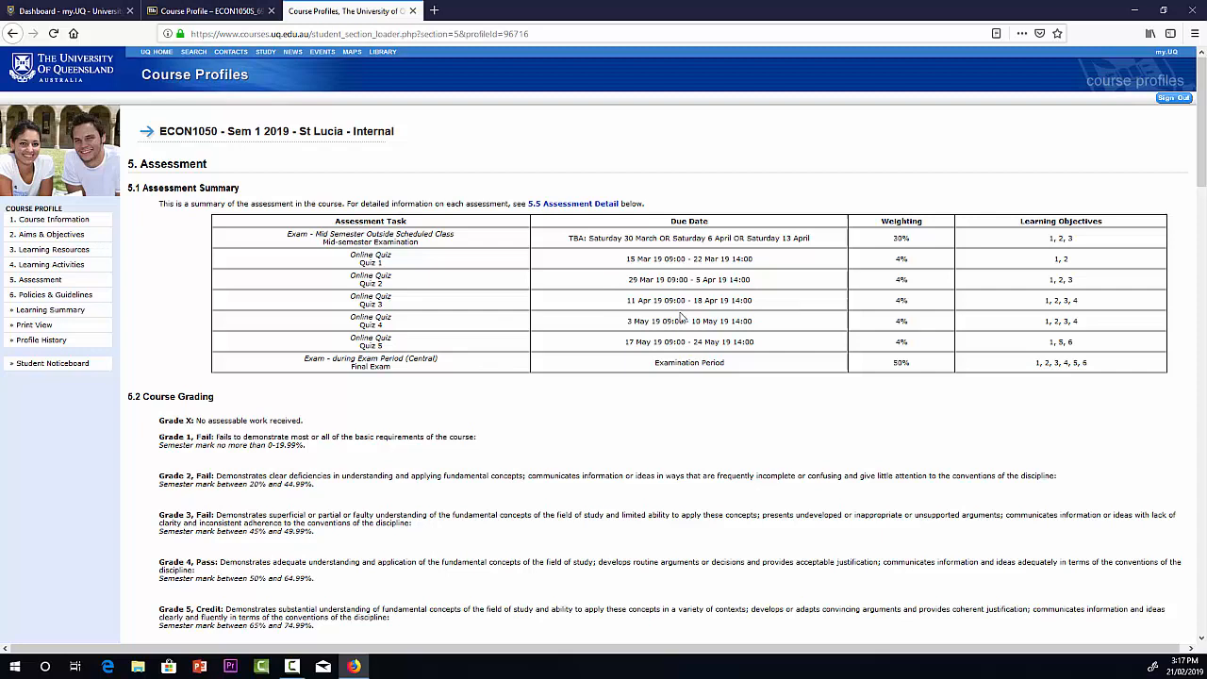
mouse_move(913, 265)
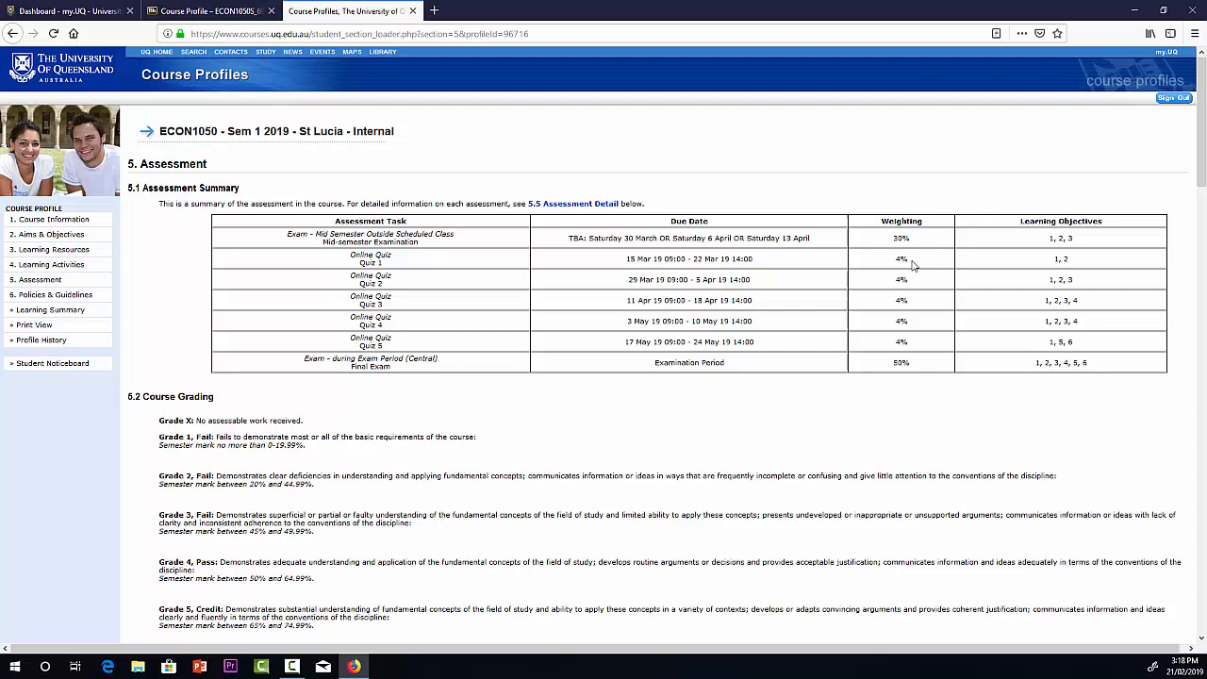
mouse_move(593, 253)
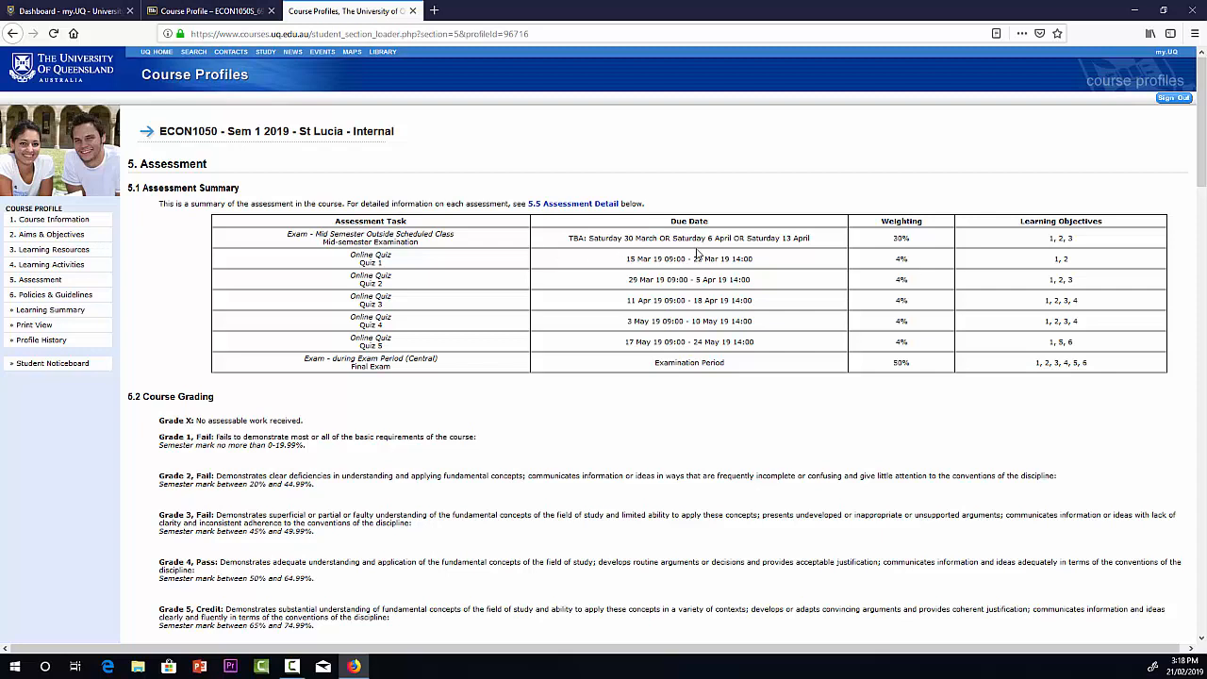
mouse_move(794, 254)
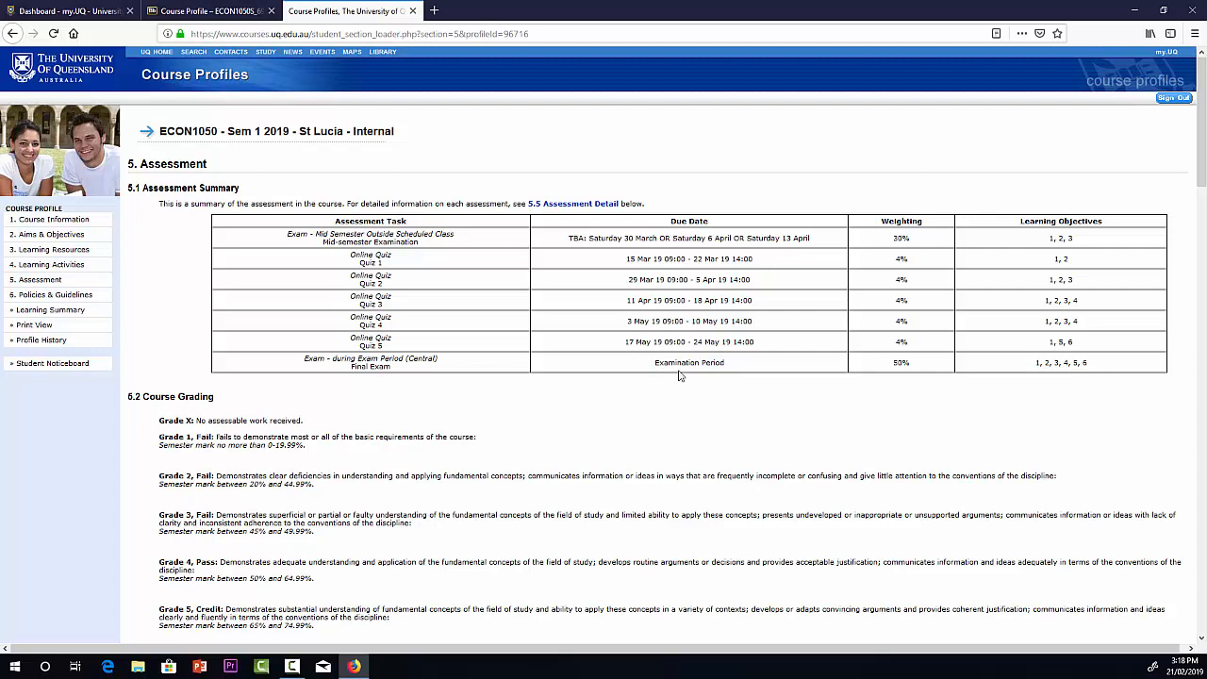
mouse_move(916, 322)
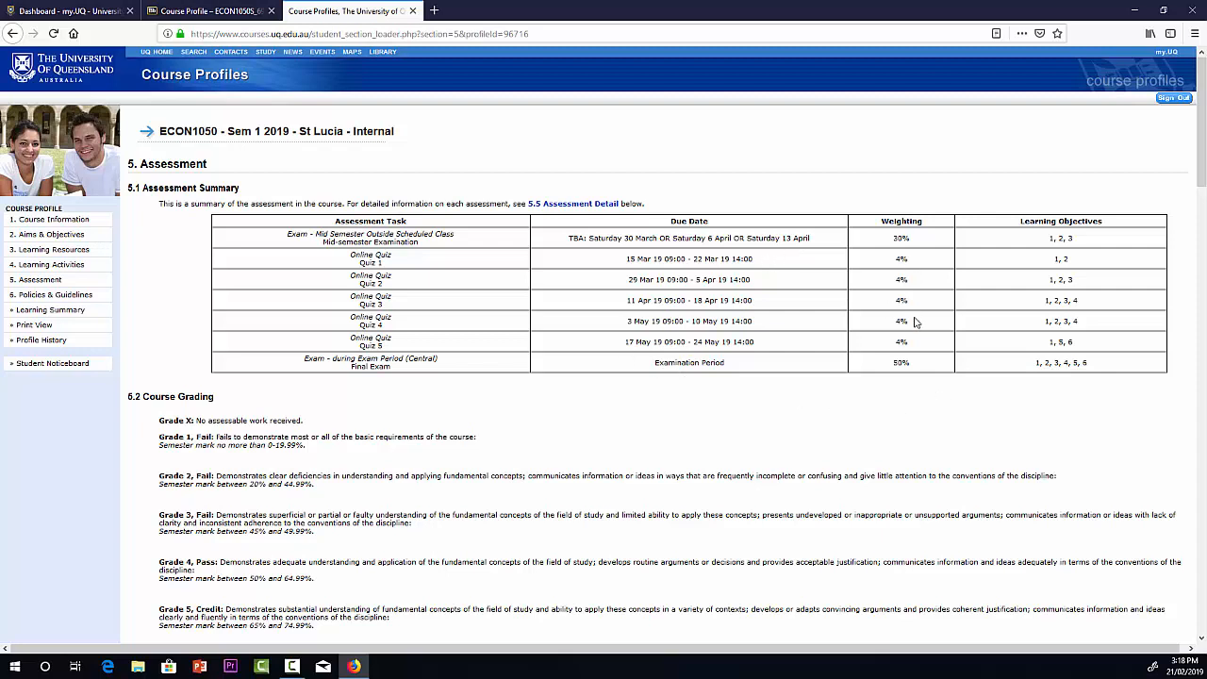
mouse_move(920, 248)
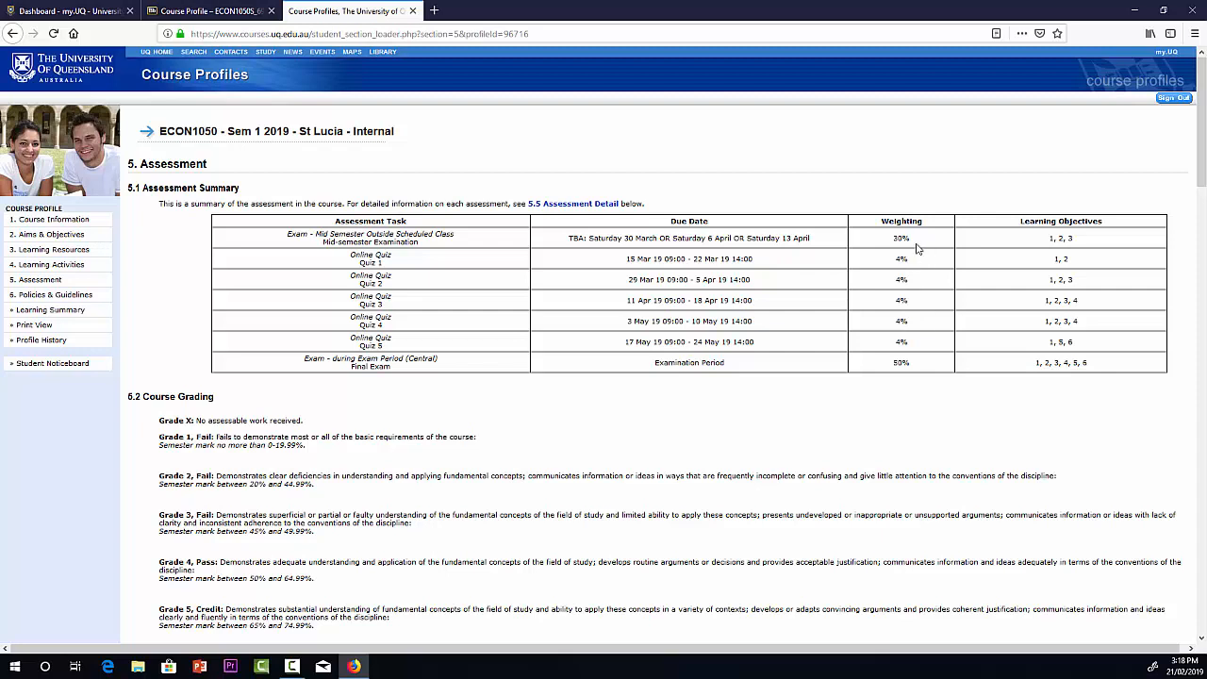
mouse_move(918, 274)
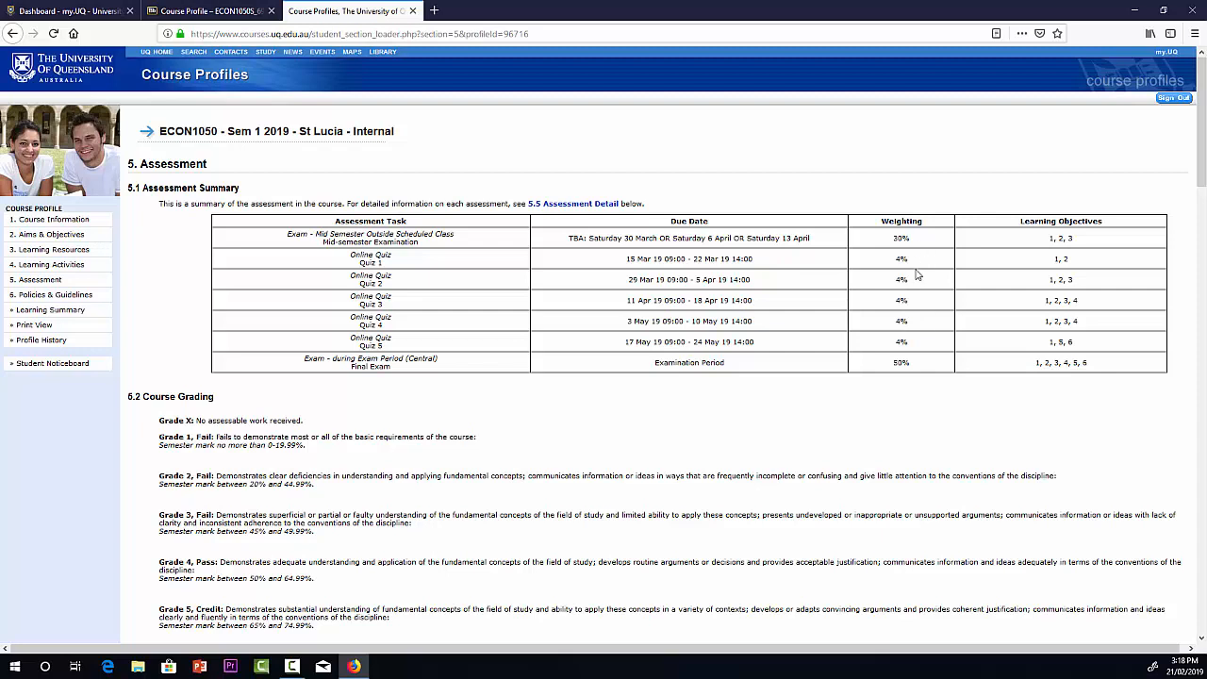
mouse_move(913, 368)
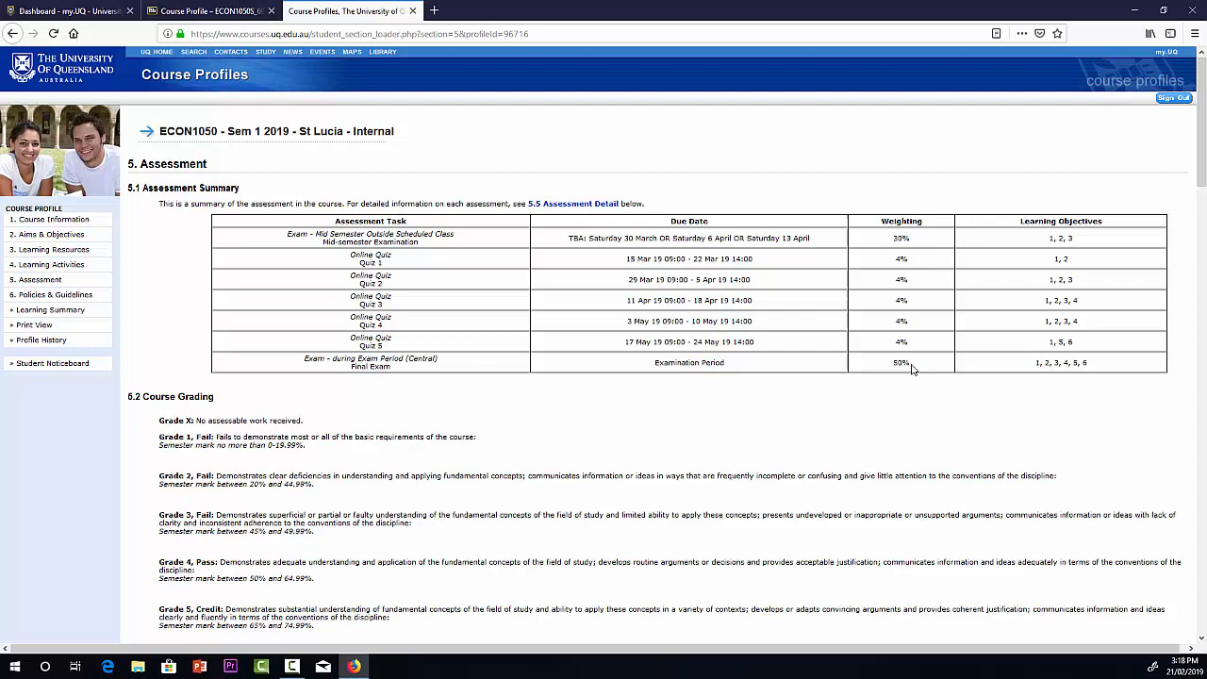
Read the ECON1050 welcome announcement, then go to Course Help
left_click(207, 10)
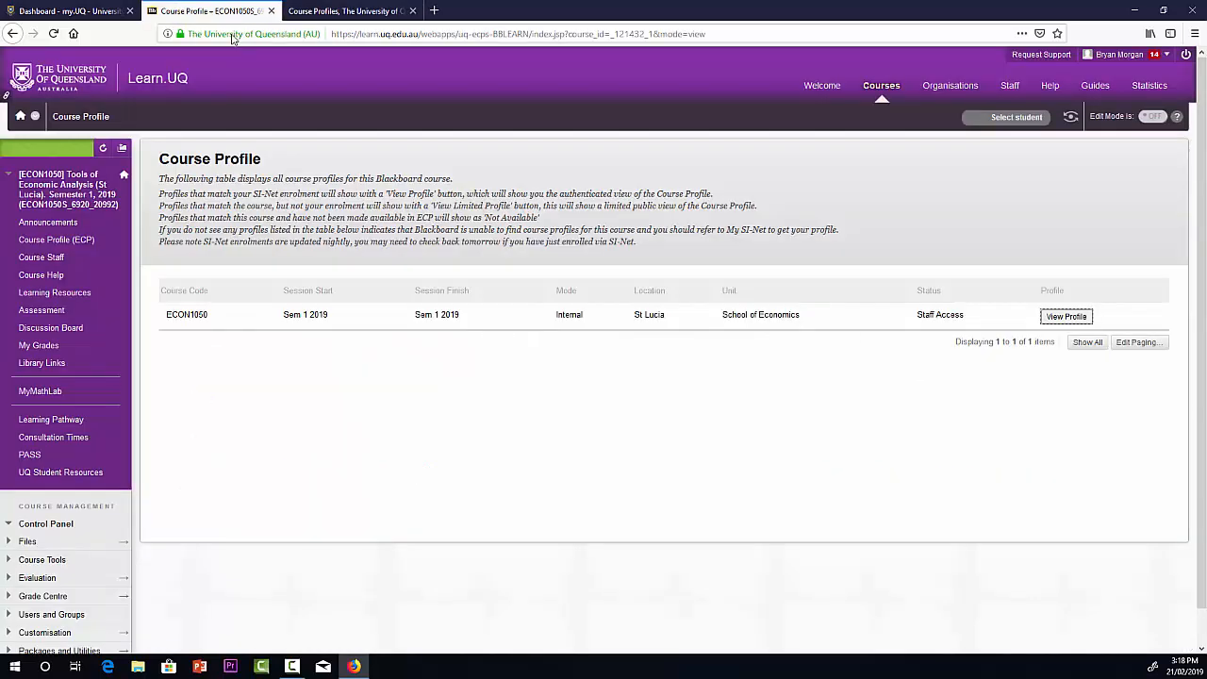
mouse_move(214, 119)
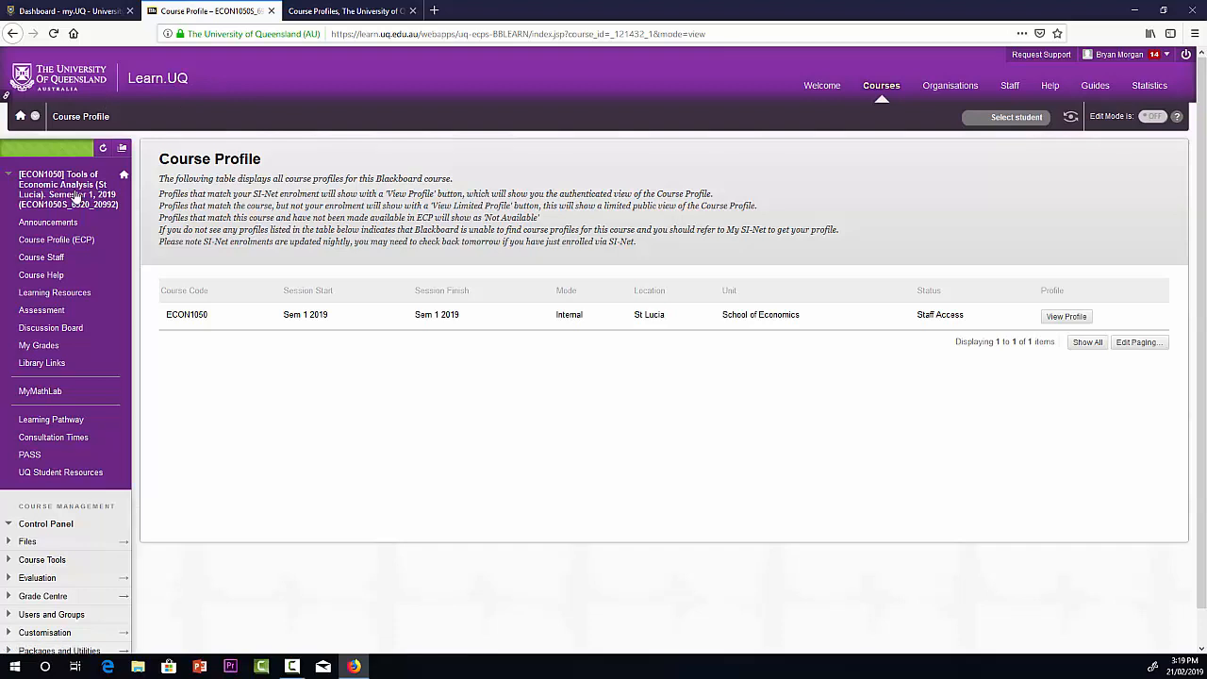
mouse_move(47, 222)
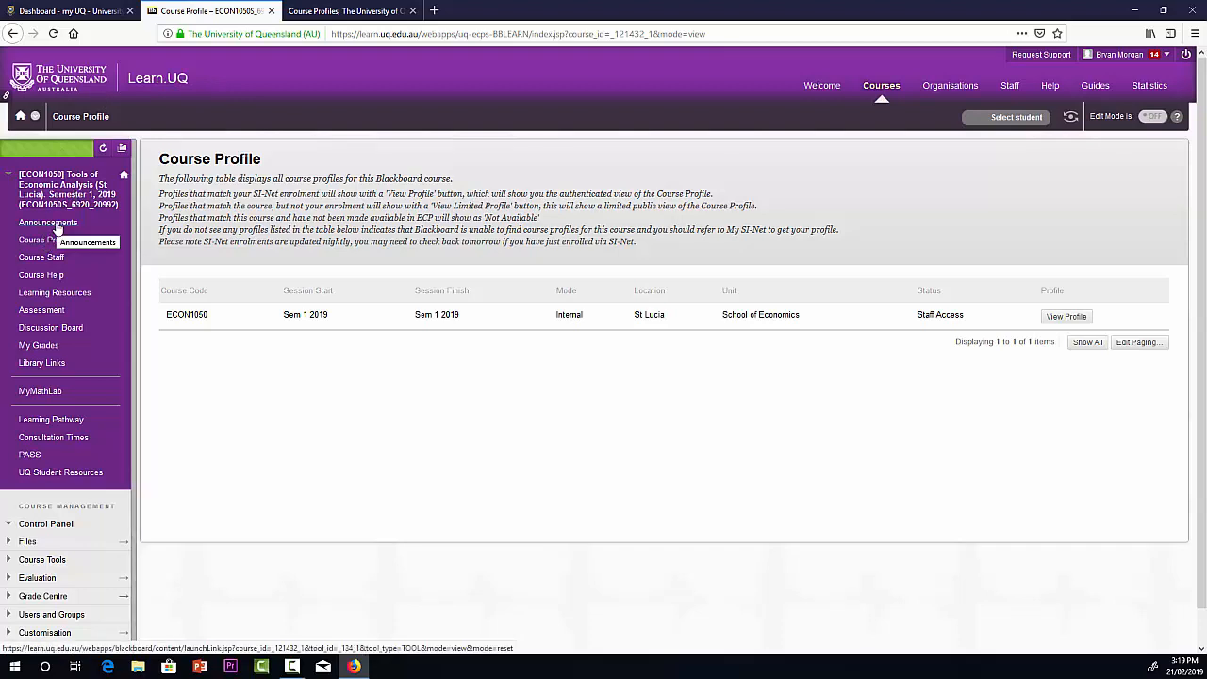
left_click(47, 221)
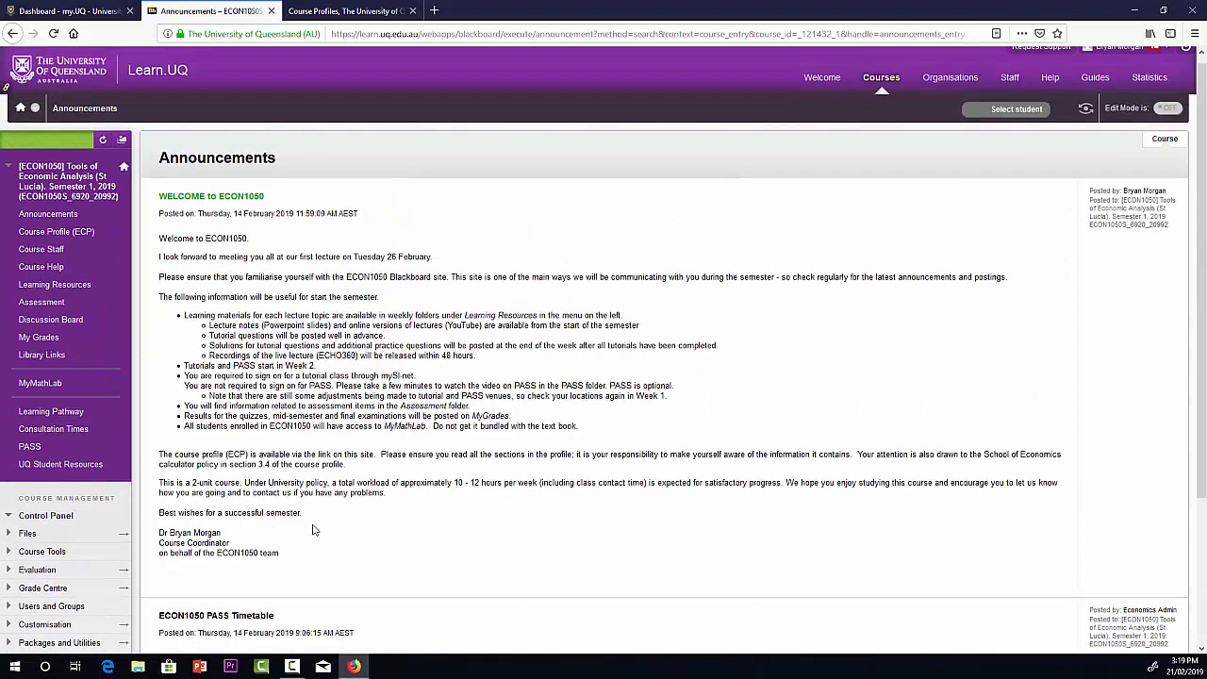
mouse_move(40, 249)
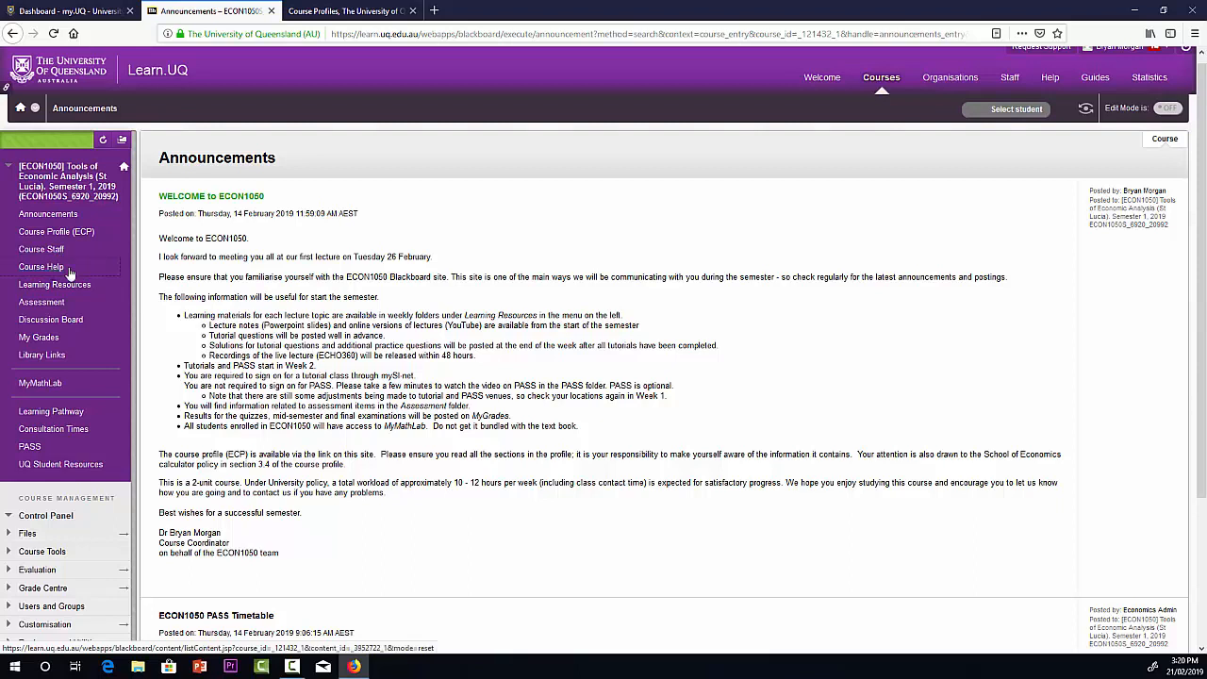
left_click(40, 266)
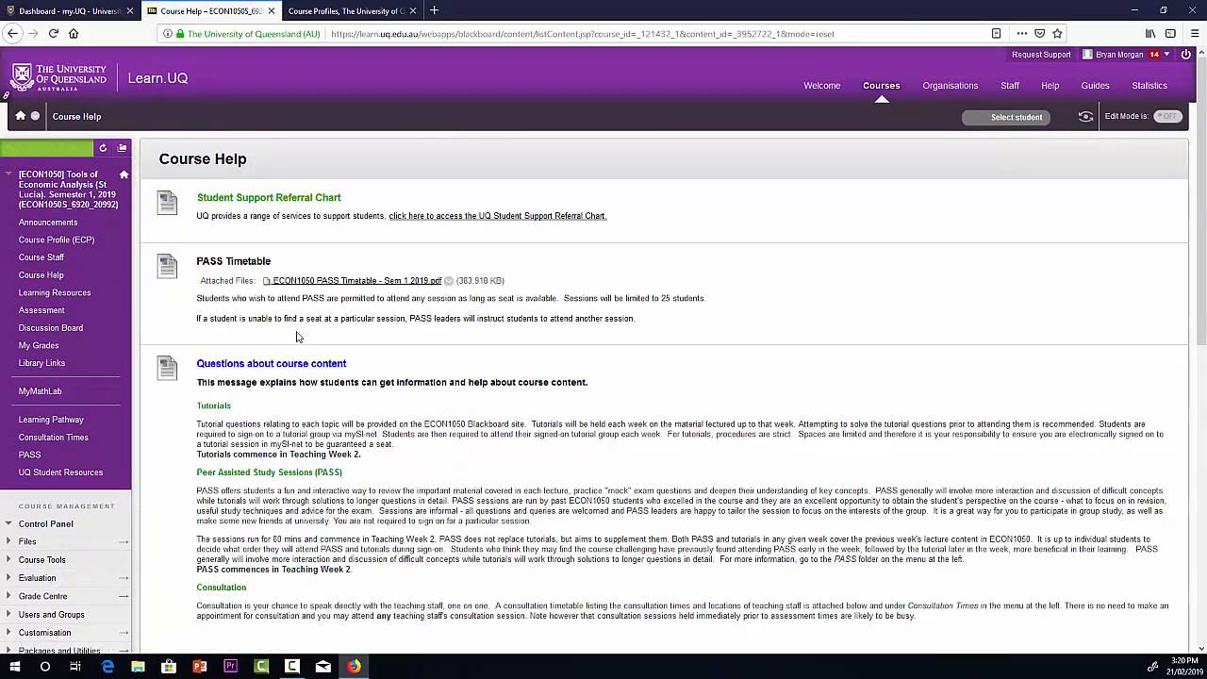
mouse_move(276, 204)
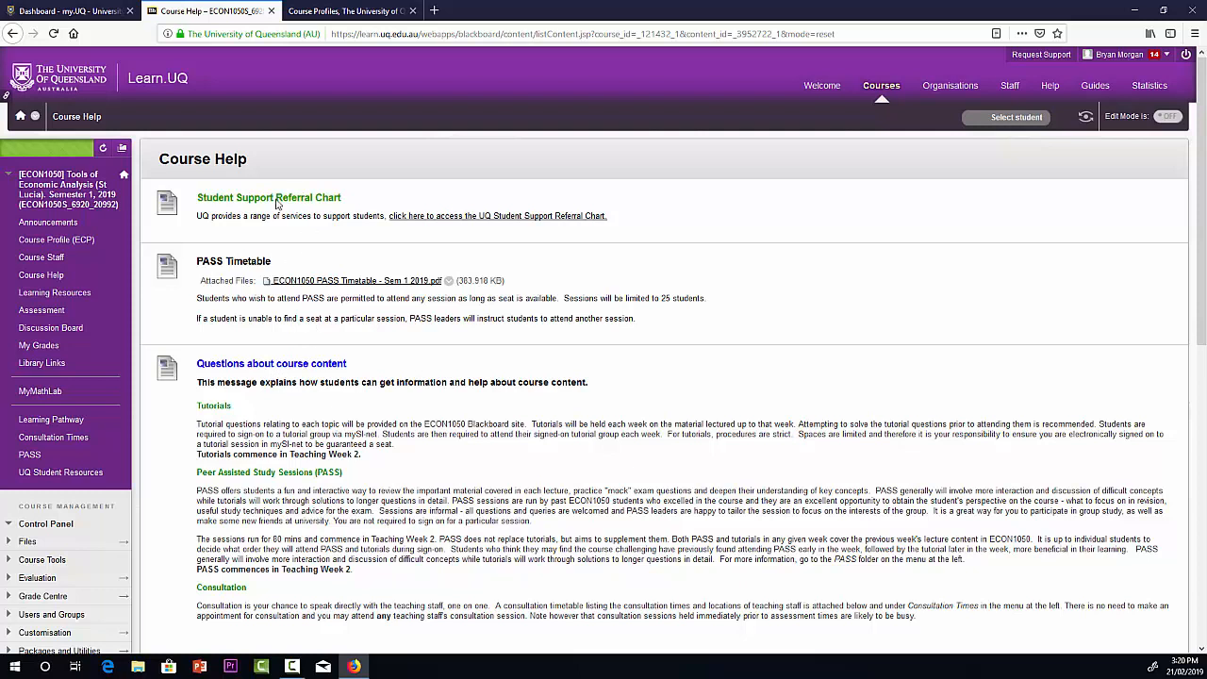
mouse_move(520, 242)
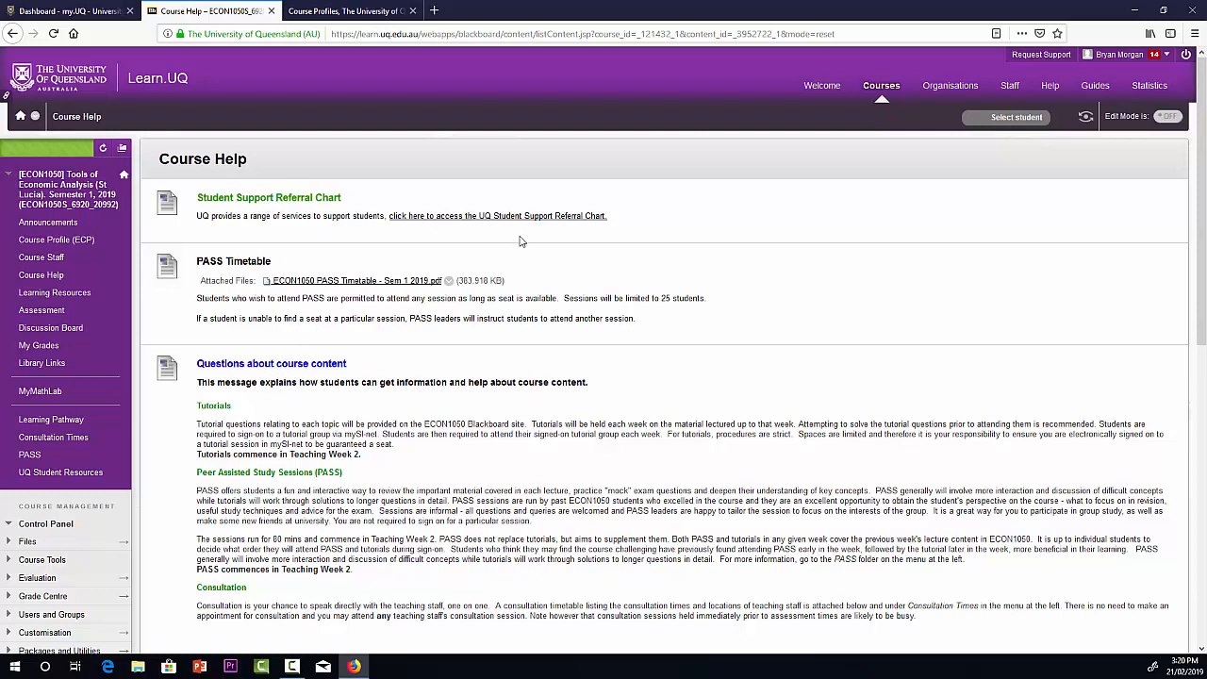
View the UQ Student Support Referral Chart PDF, then return to Course Help
left_click(514, 215)
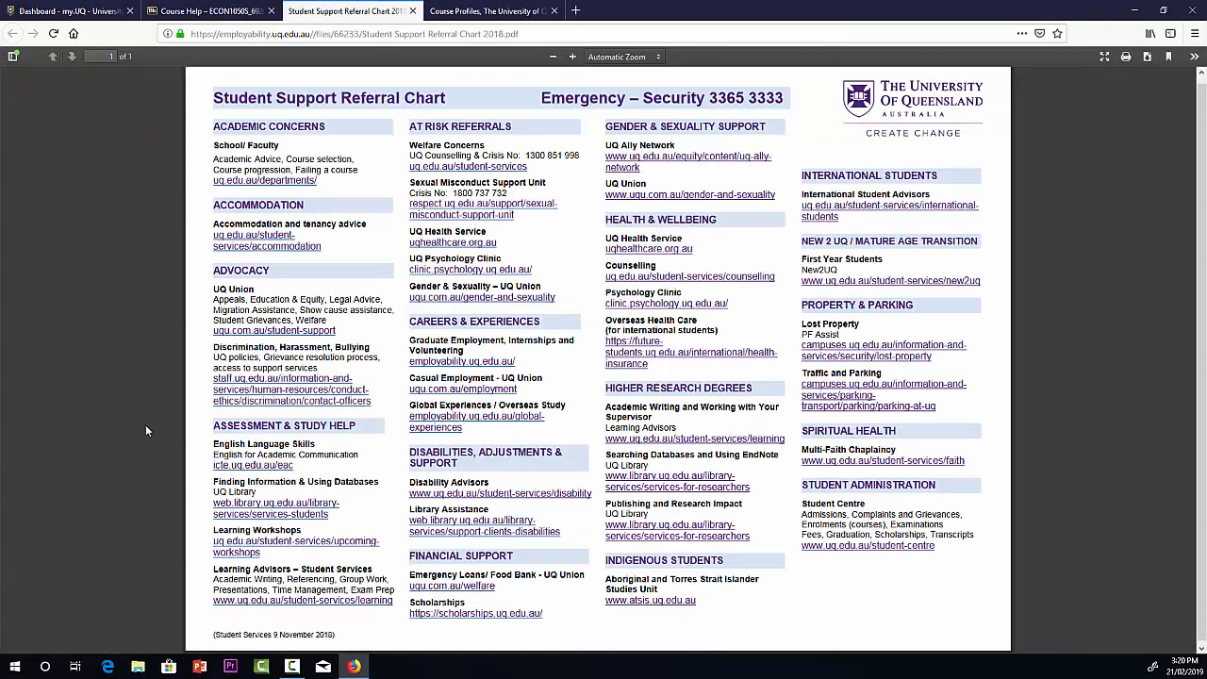
mouse_move(381, 106)
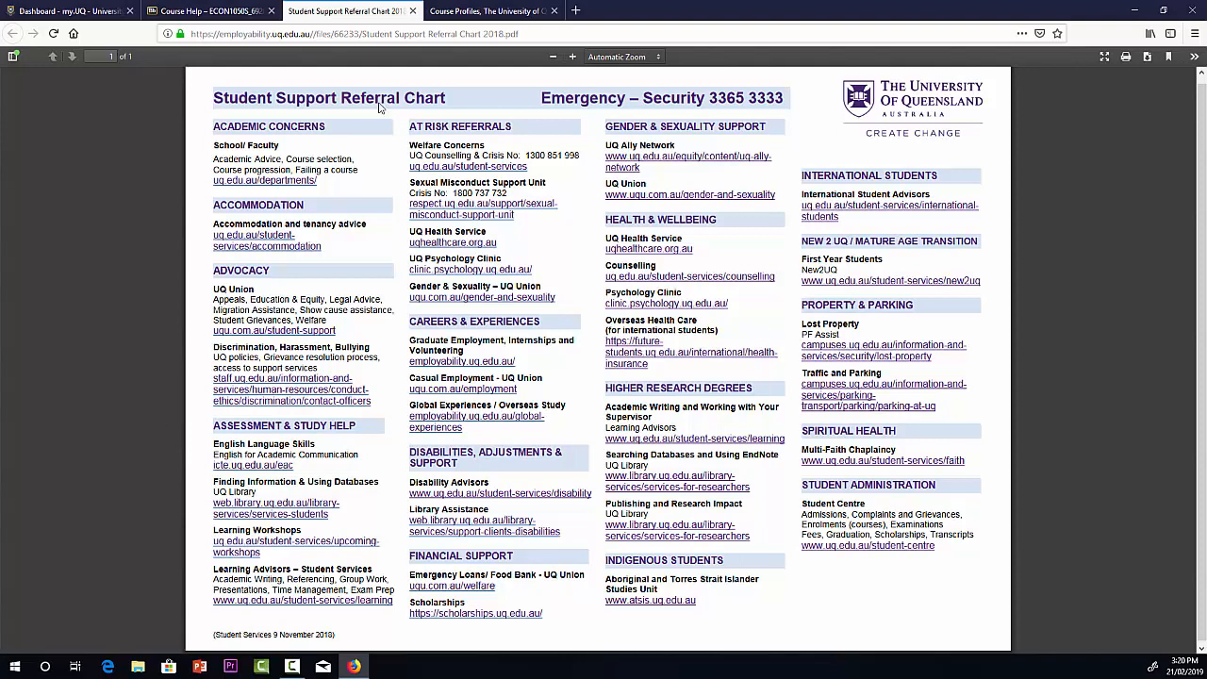
mouse_move(800, 494)
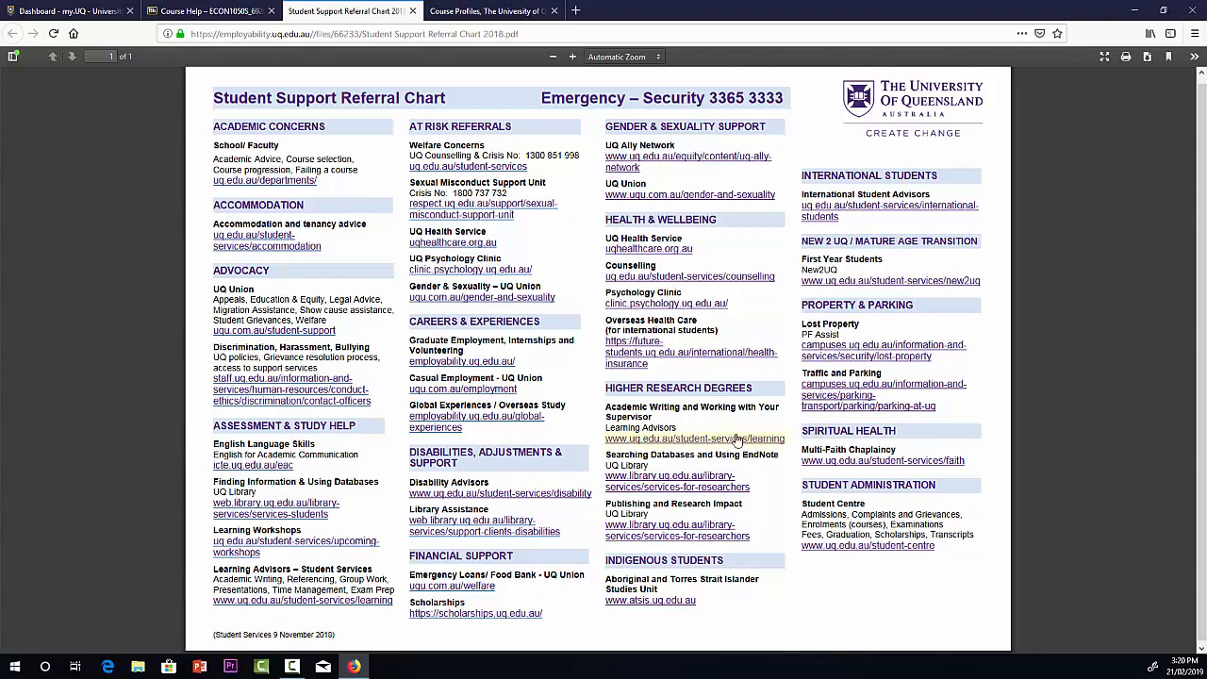
left_click(217, 11)
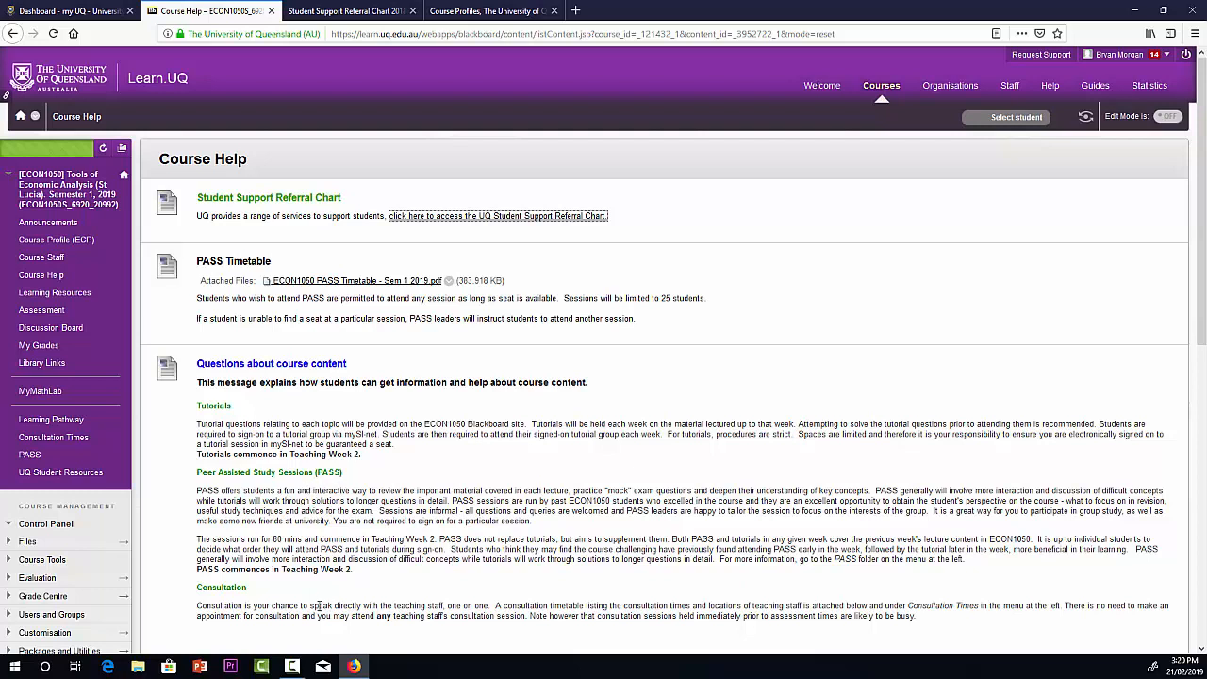
mouse_move(204, 586)
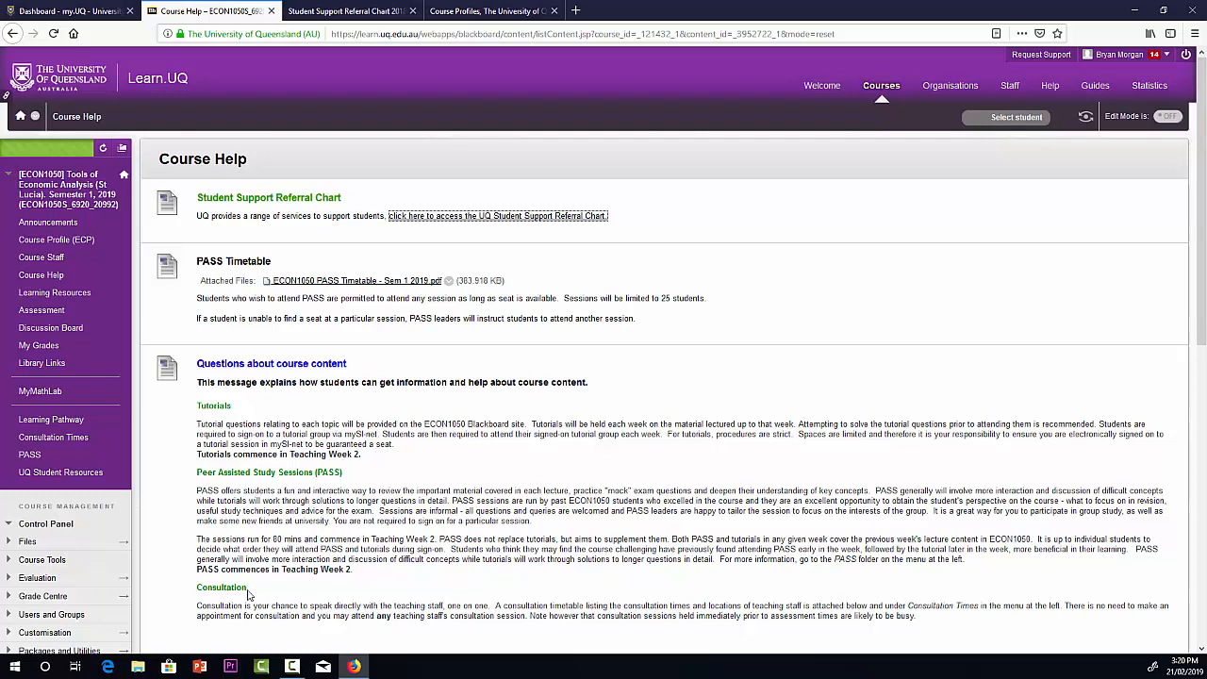
mouse_move(253, 595)
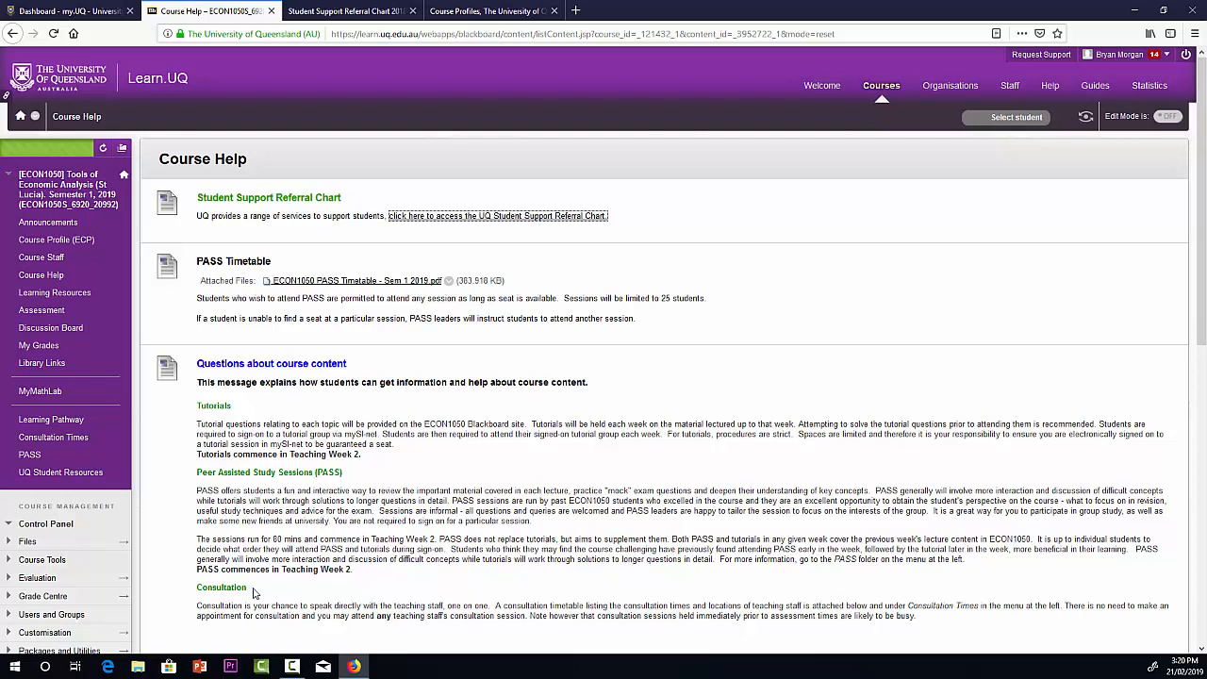
scroll("down", 3)
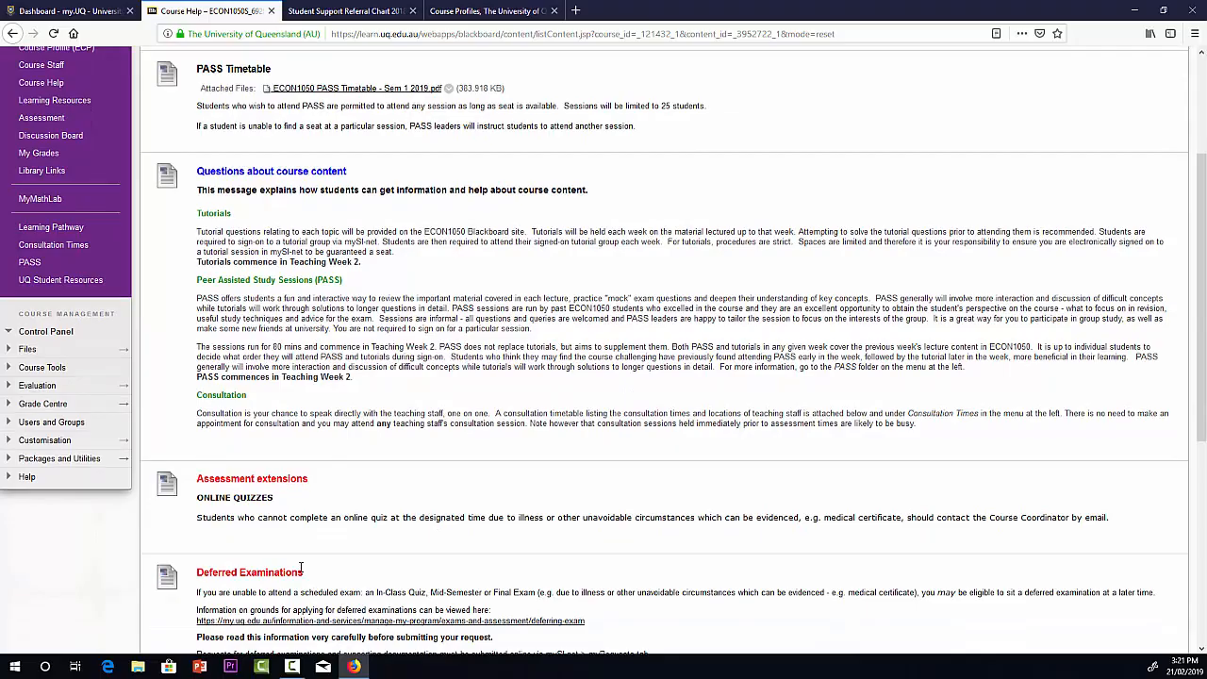
scroll("down", 3)
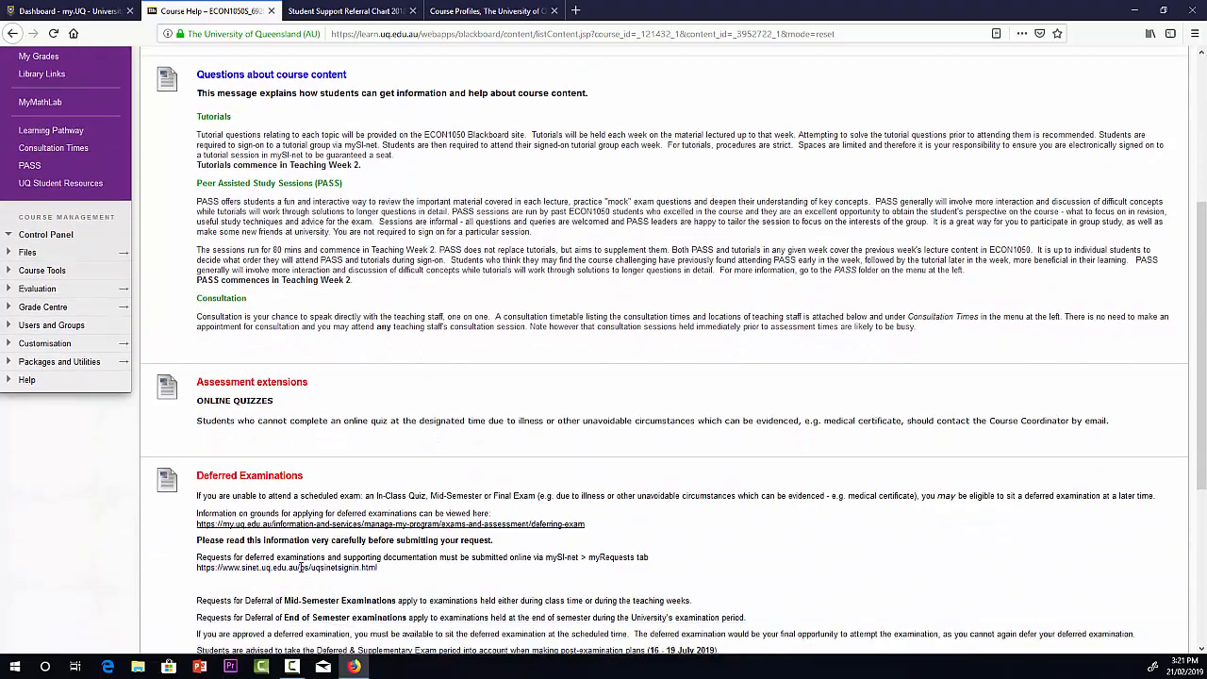
scroll("down", 3)
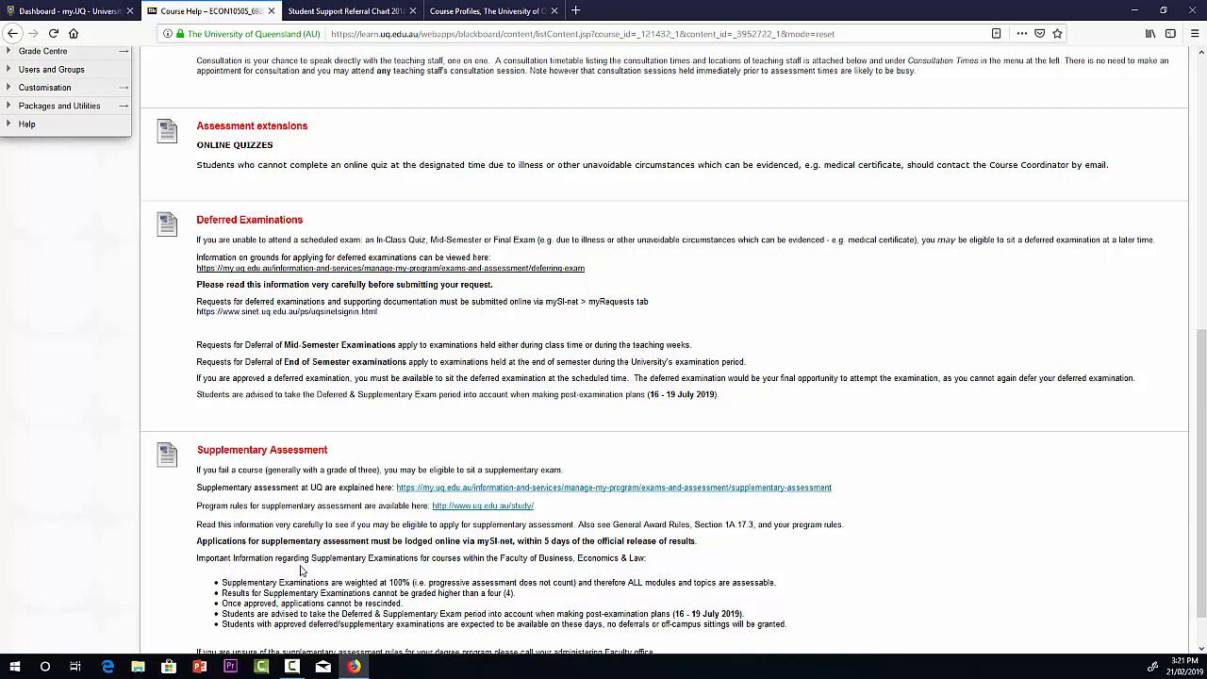
scroll("down", 3)
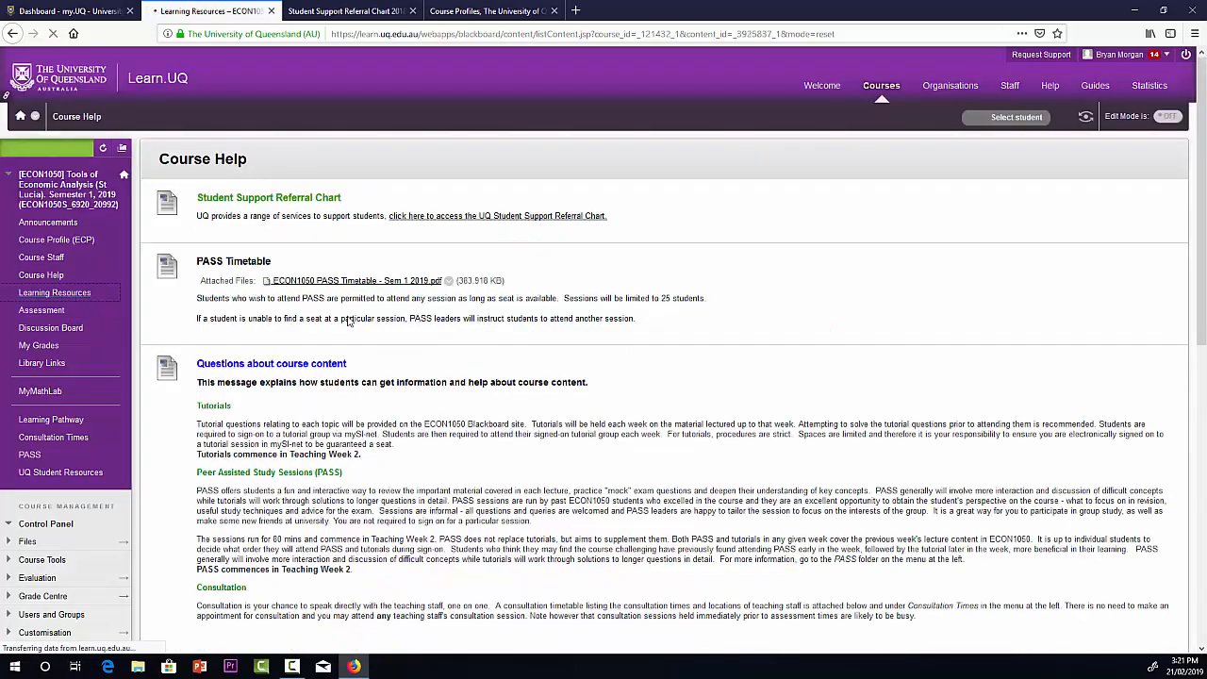
Go to the ECON1050 Learning Resources page
left_click(54, 293)
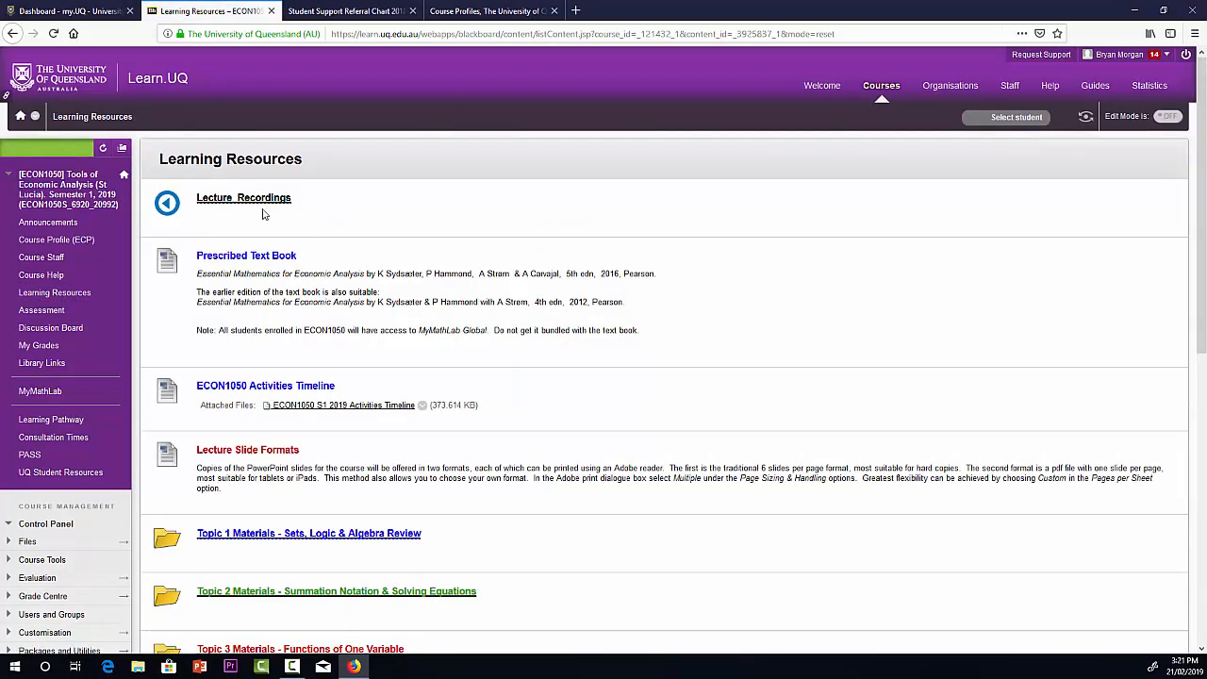
mouse_move(257, 208)
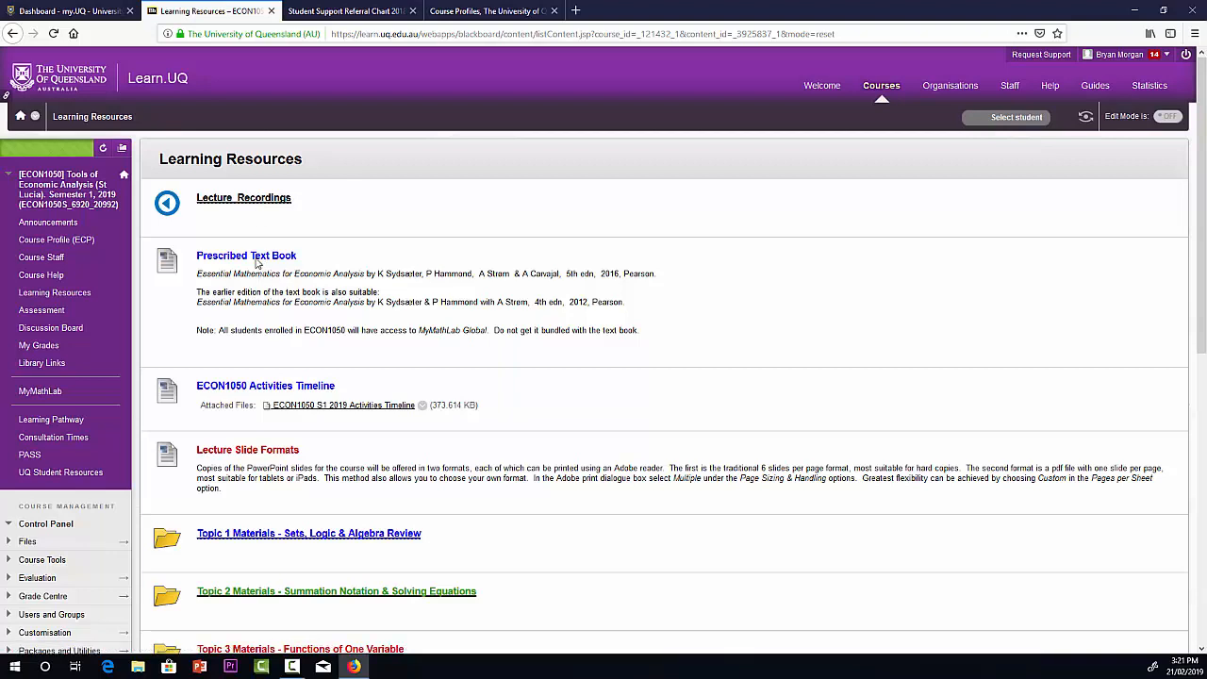
mouse_move(317, 415)
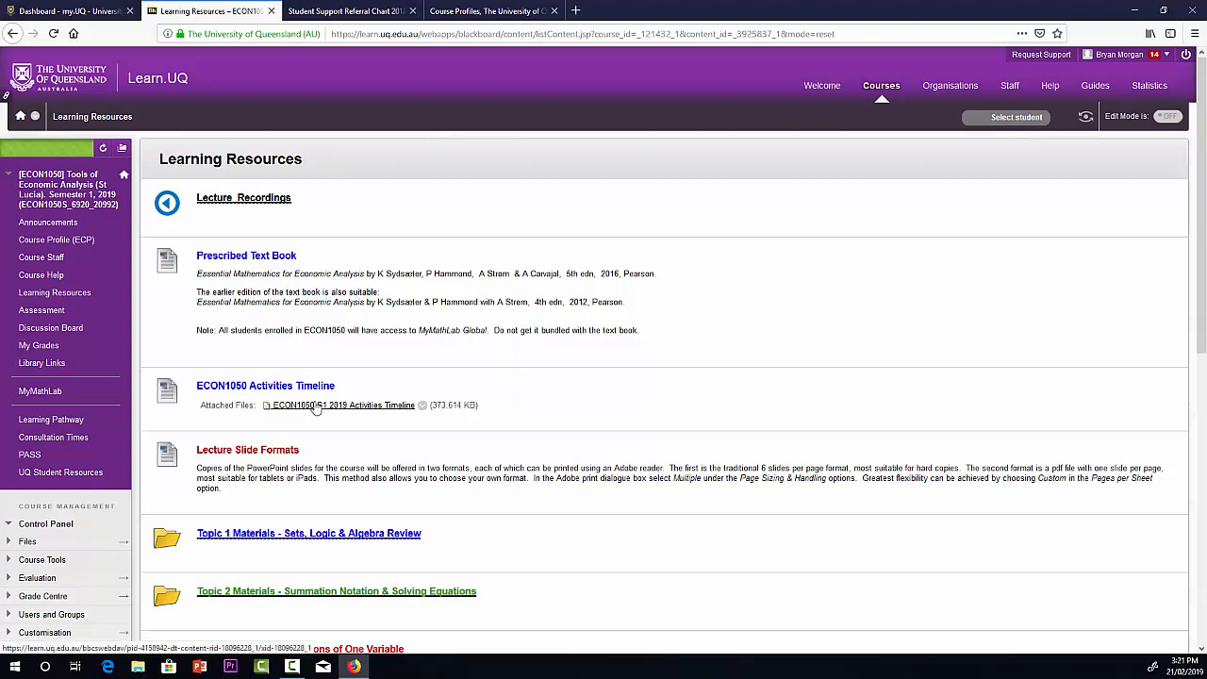
Read the ECON1050 S1 2019 Activities Timeline PDF, then return to Learning Resources
left_click(344, 405)
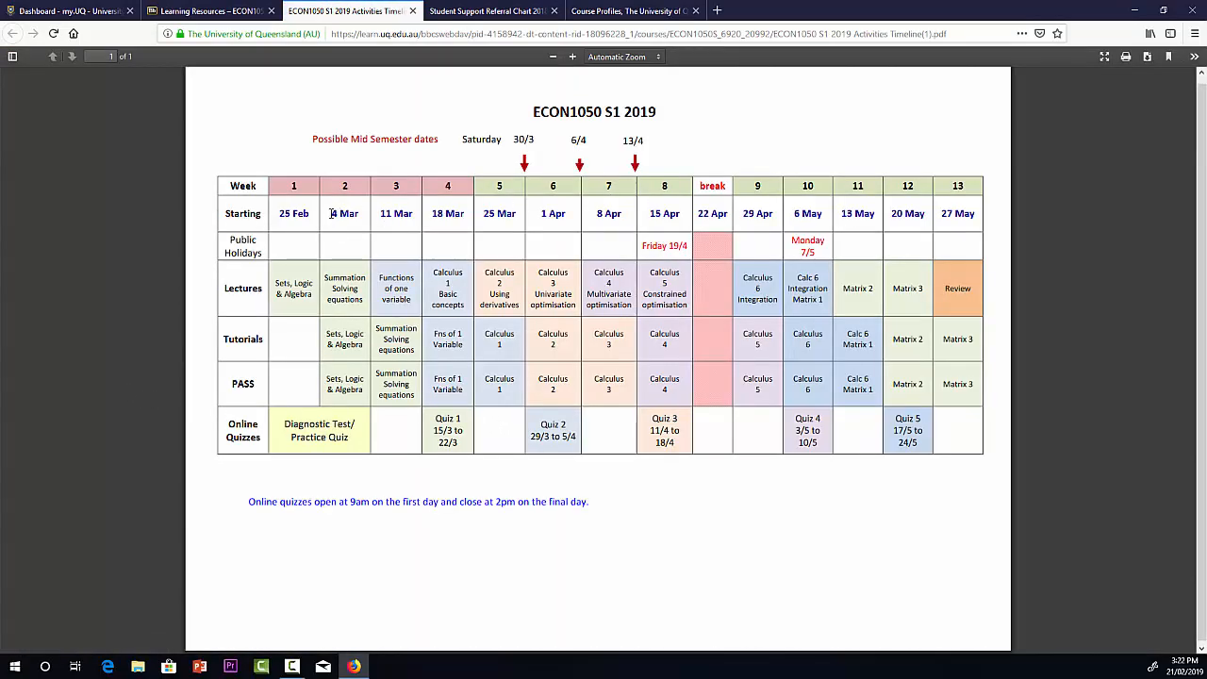
mouse_move(294, 195)
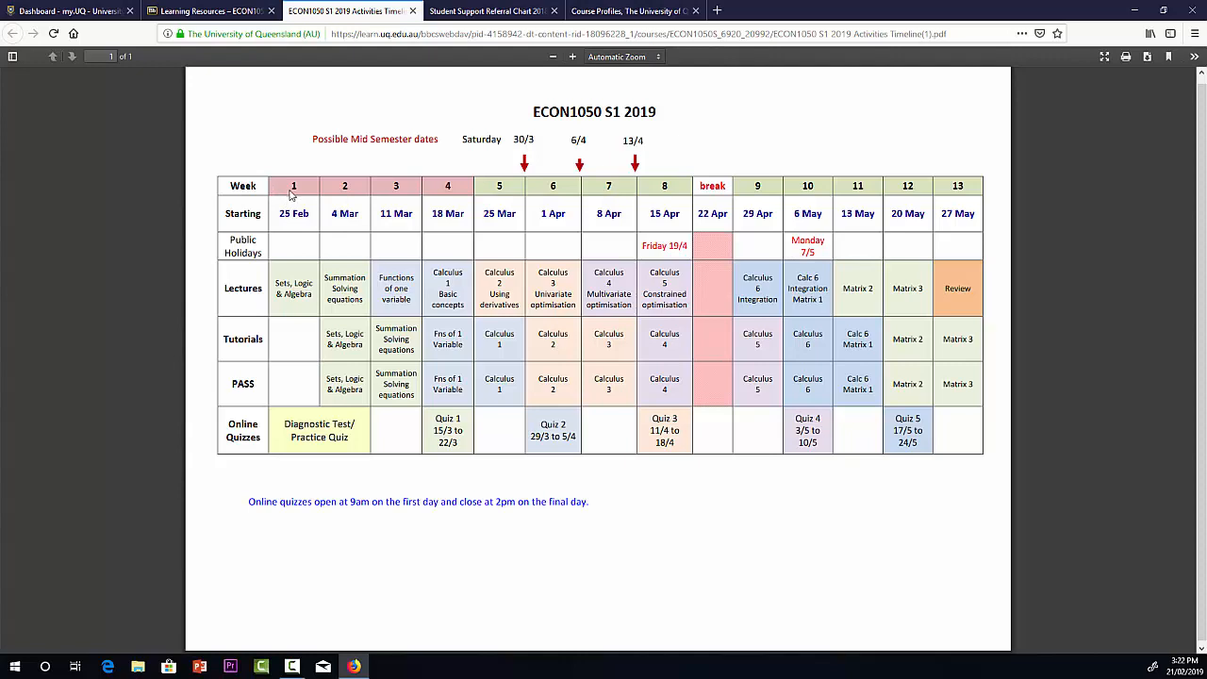
mouse_move(434, 191)
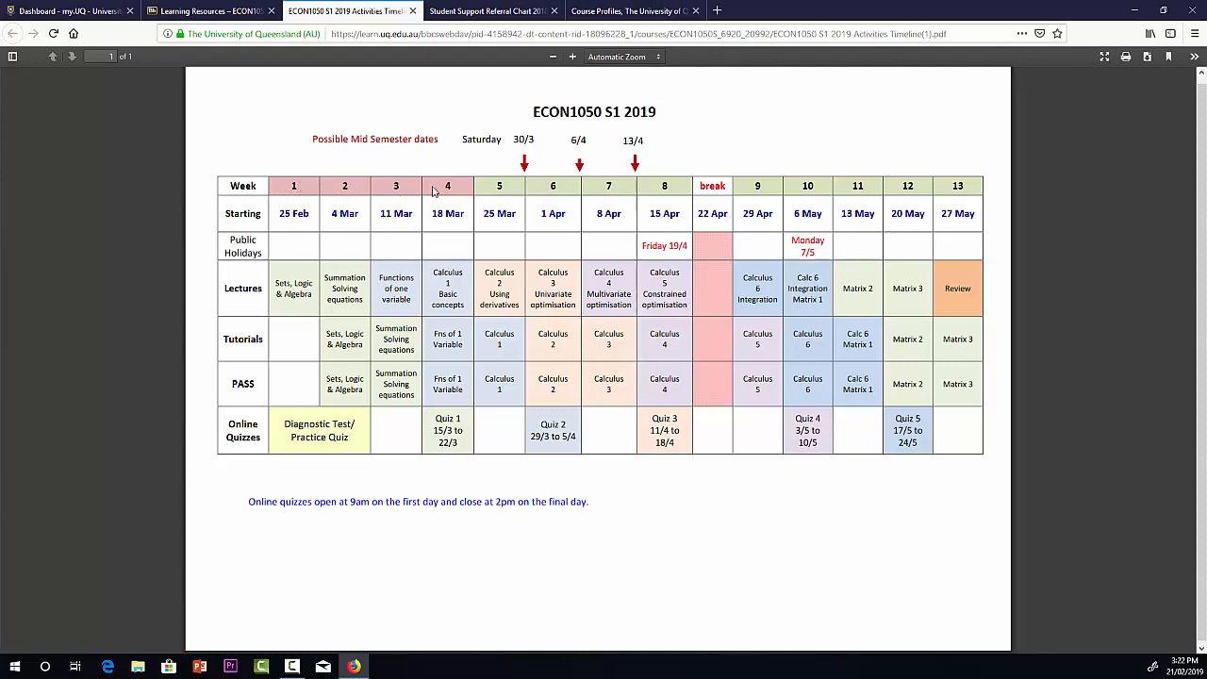
mouse_move(561, 148)
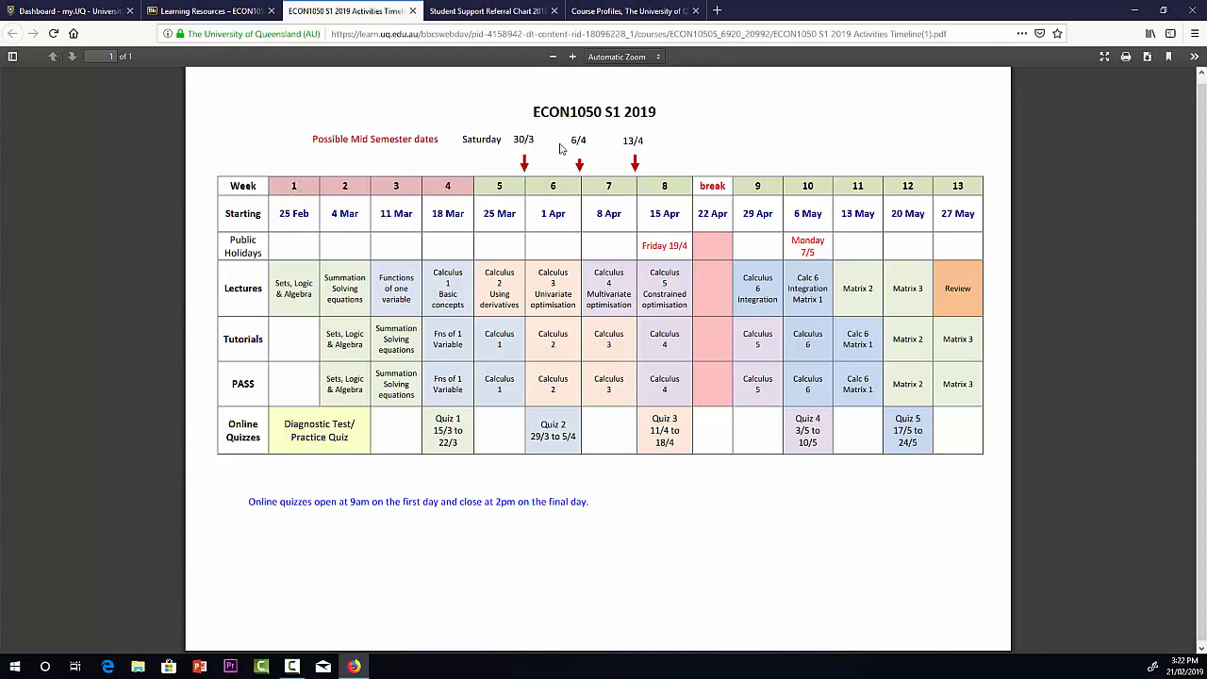
mouse_move(953, 187)
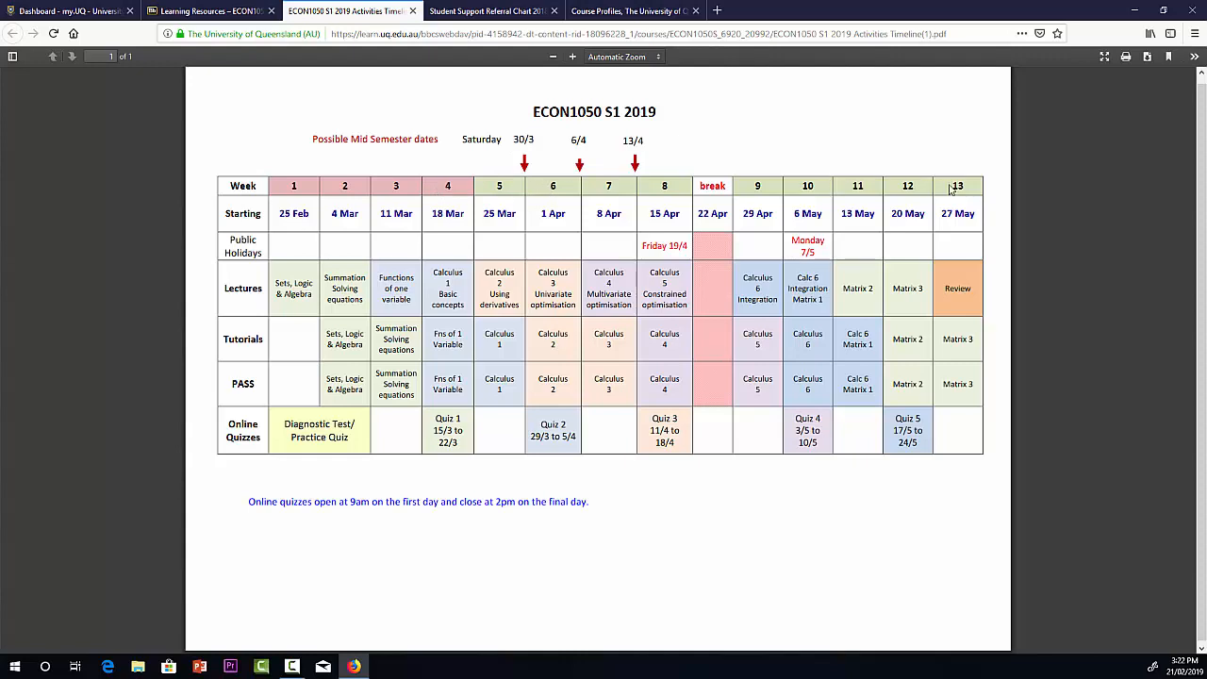
mouse_move(405, 262)
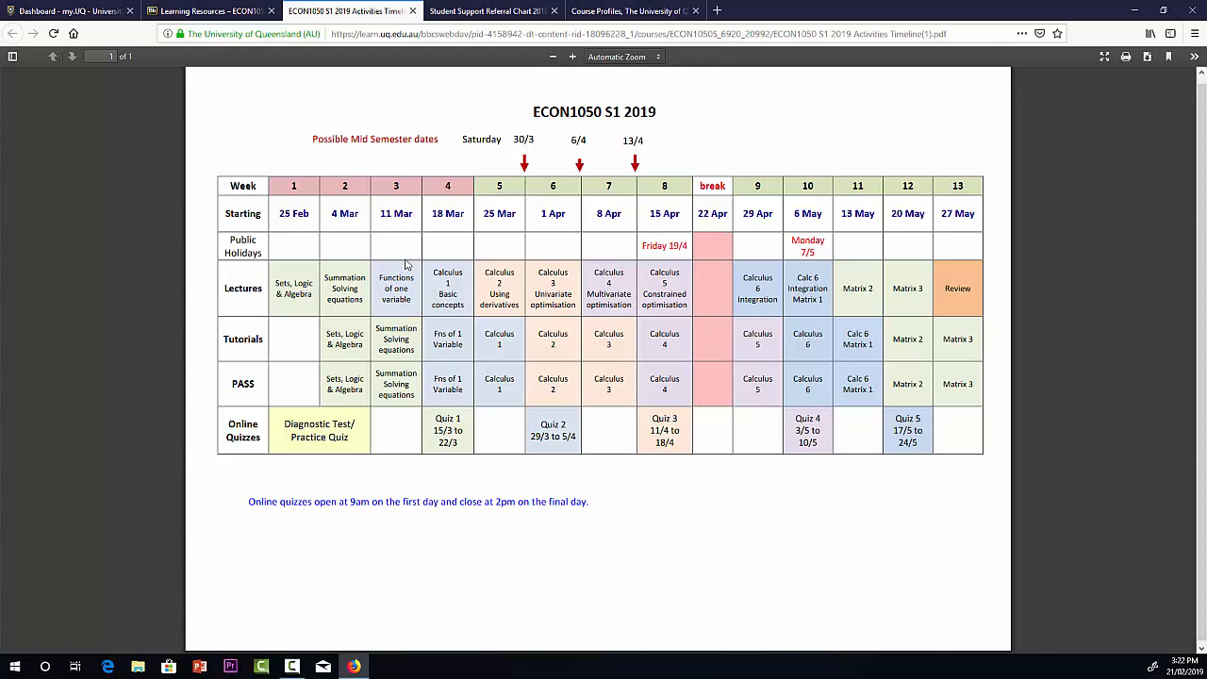
mouse_move(535, 296)
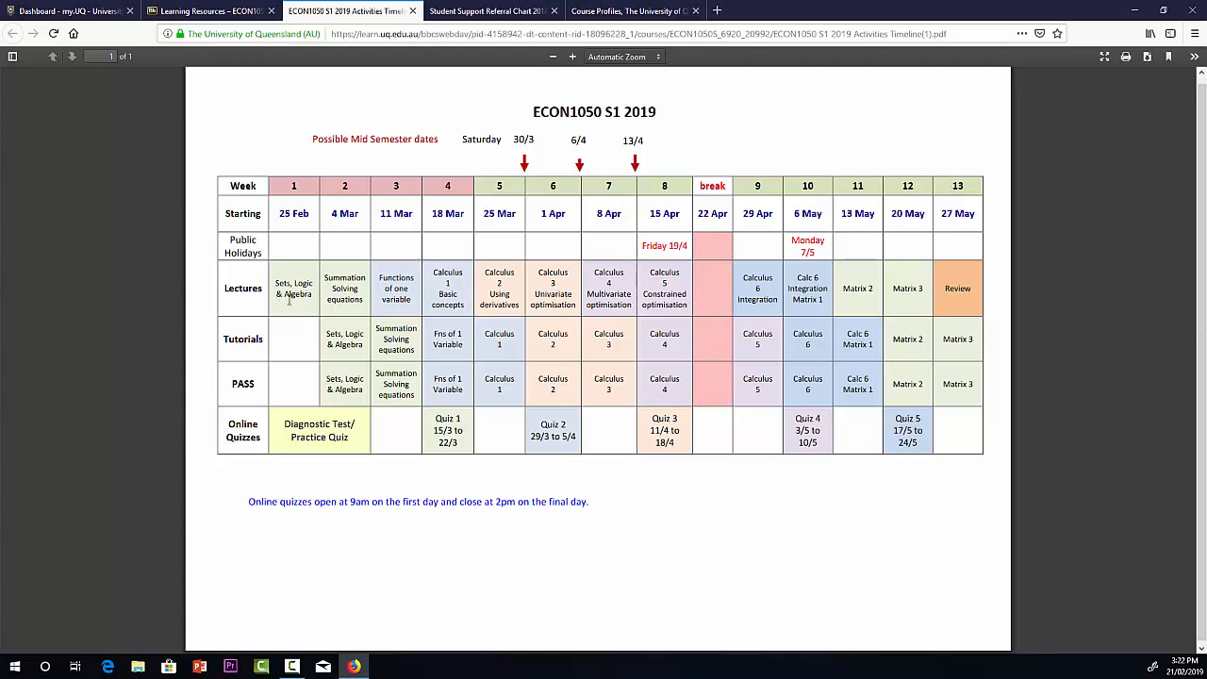
mouse_move(352, 299)
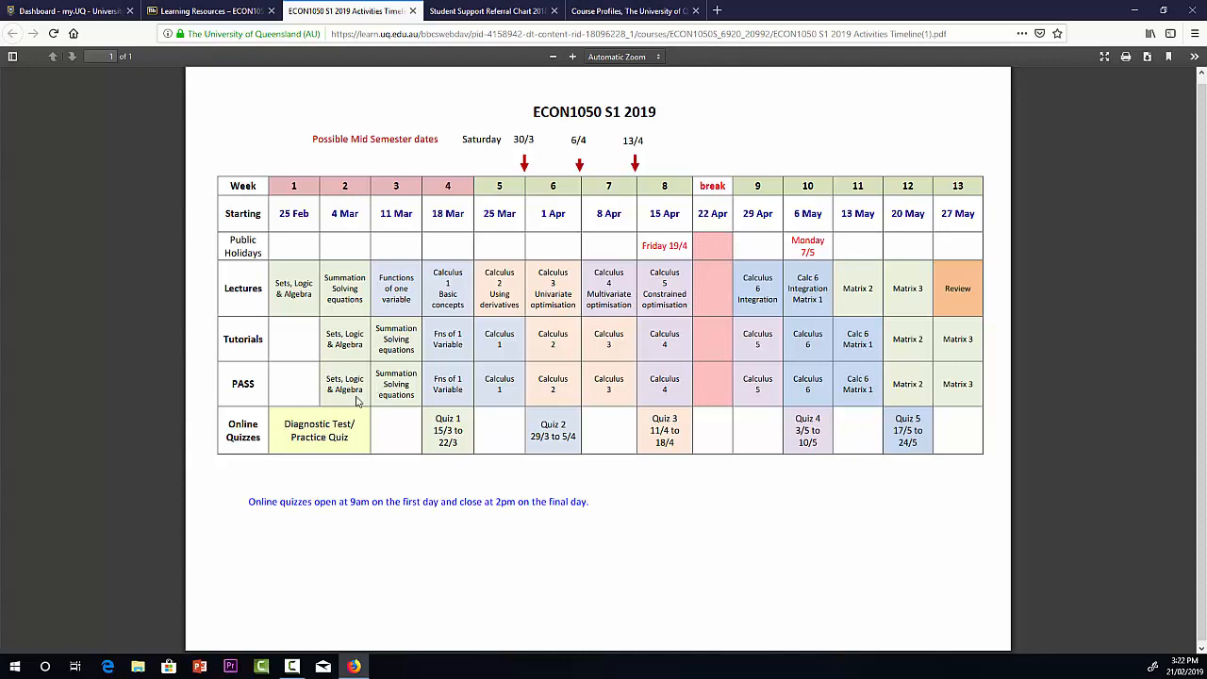
mouse_move(447, 429)
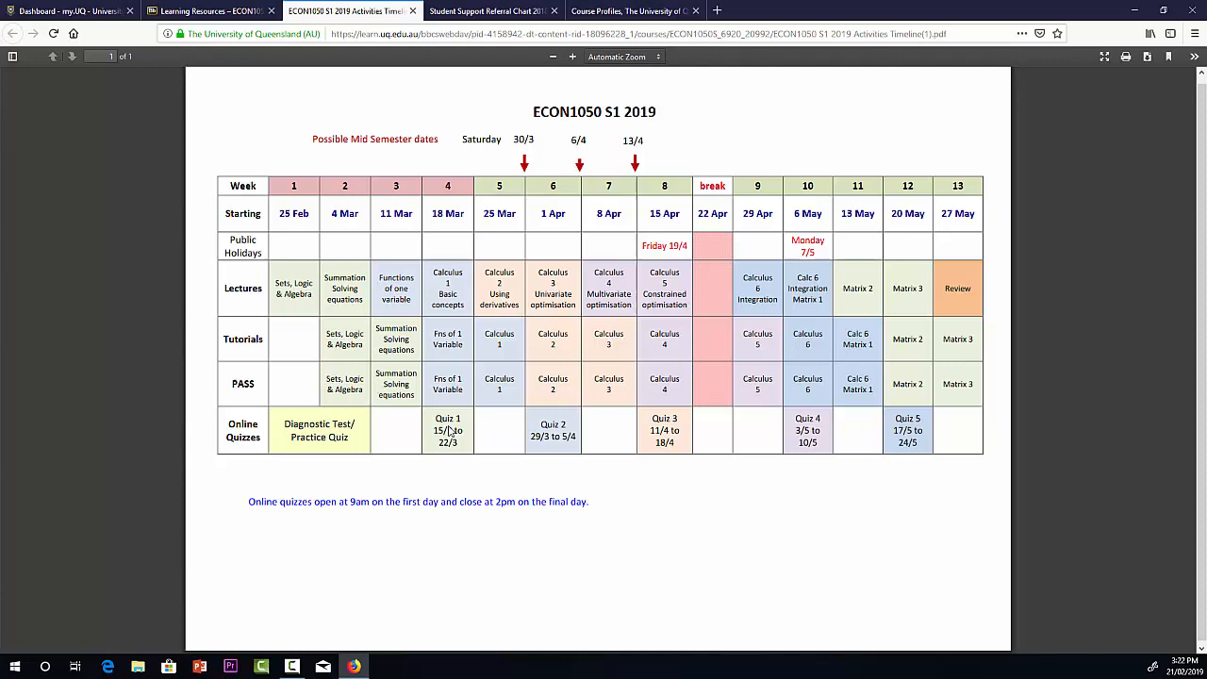
mouse_move(448, 435)
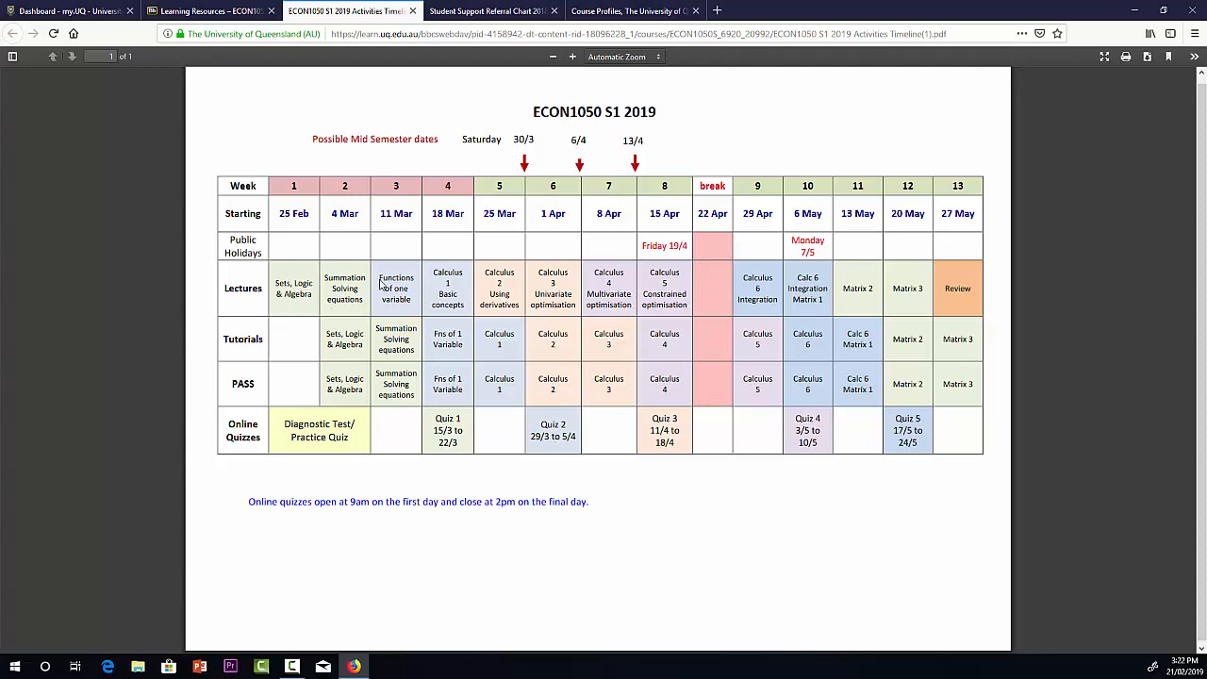
mouse_move(414, 464)
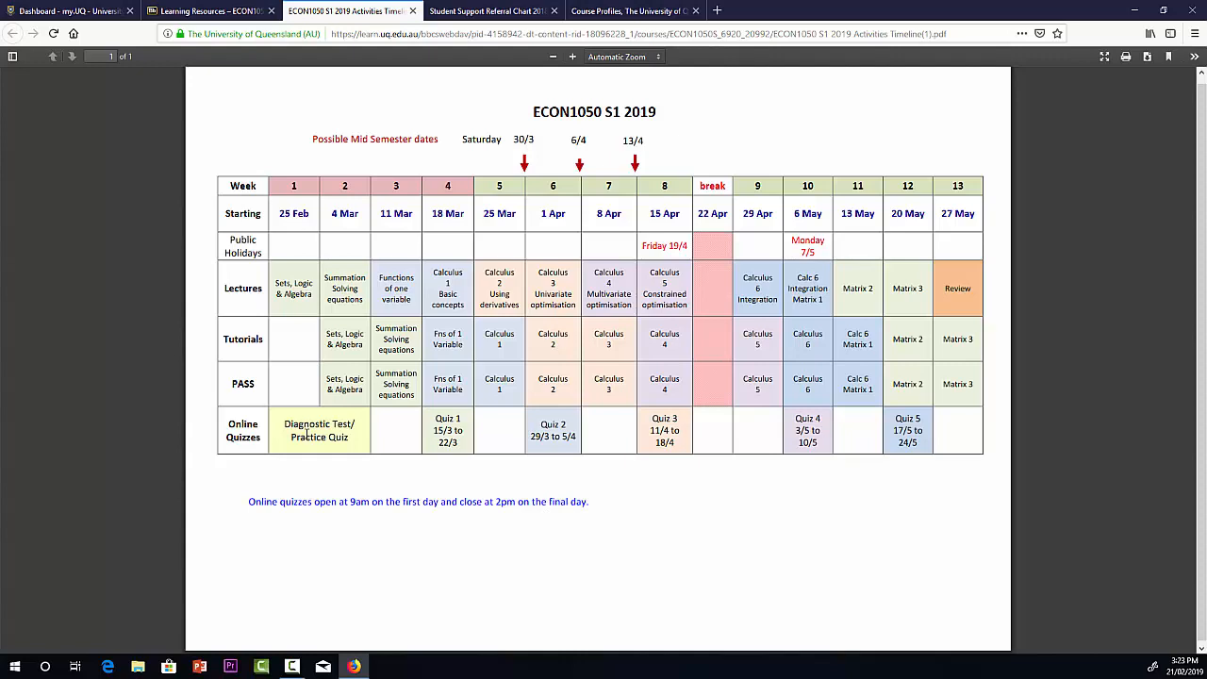
mouse_move(344, 438)
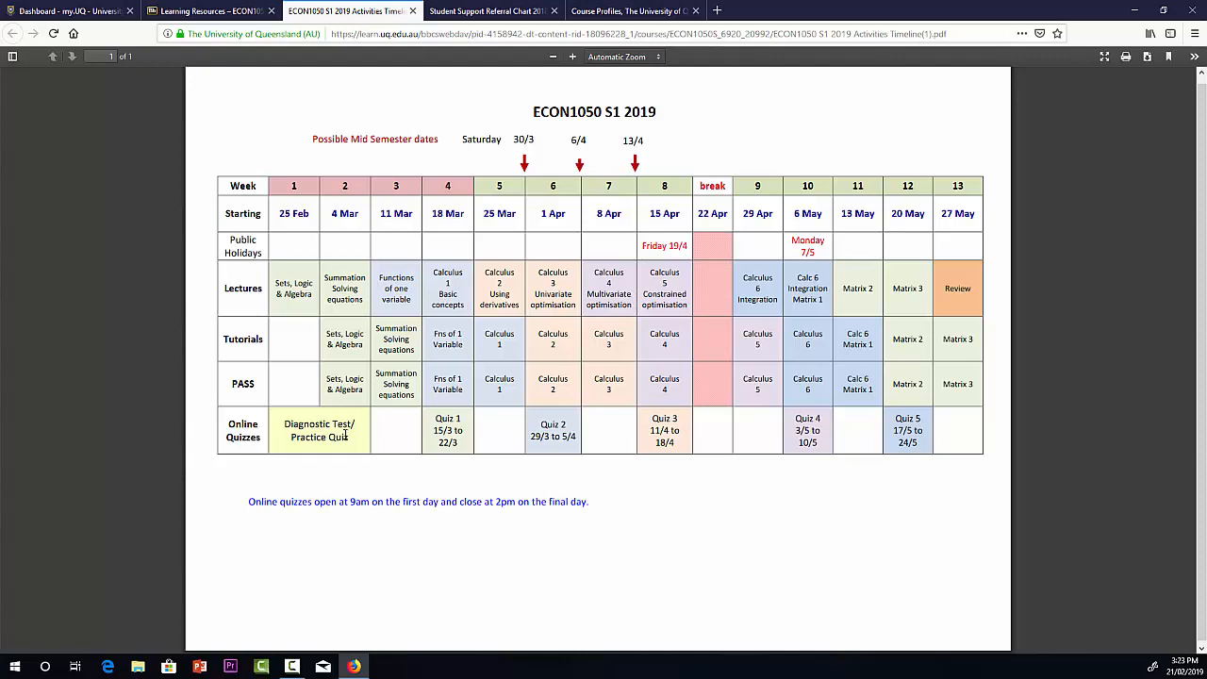
left_click(207, 16)
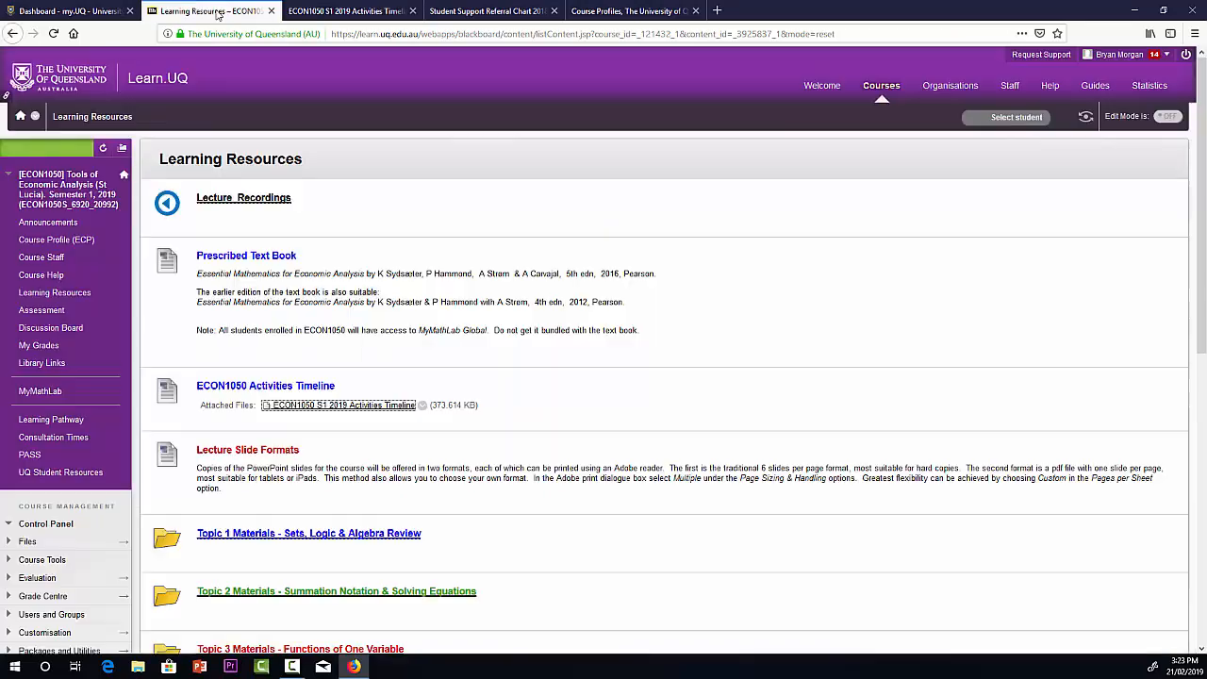
mouse_move(1044, 368)
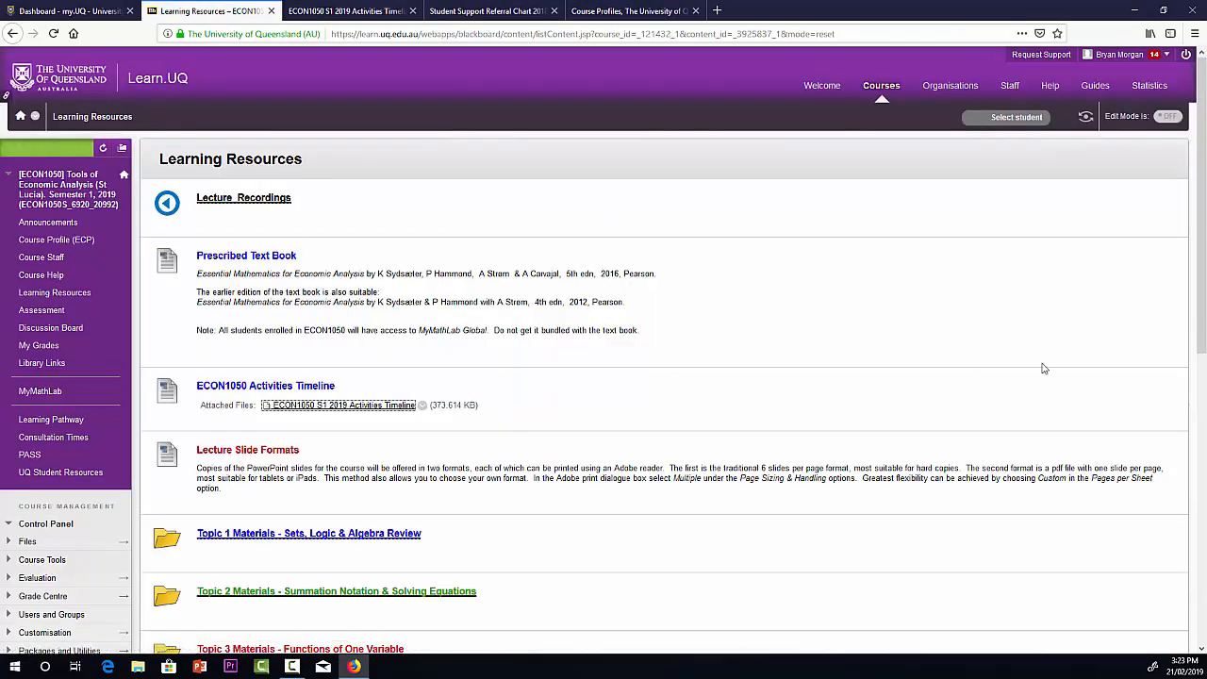
Open the Topic 1 Materials - Sets, Logic & Algebra Review folder
scroll("down", 3)
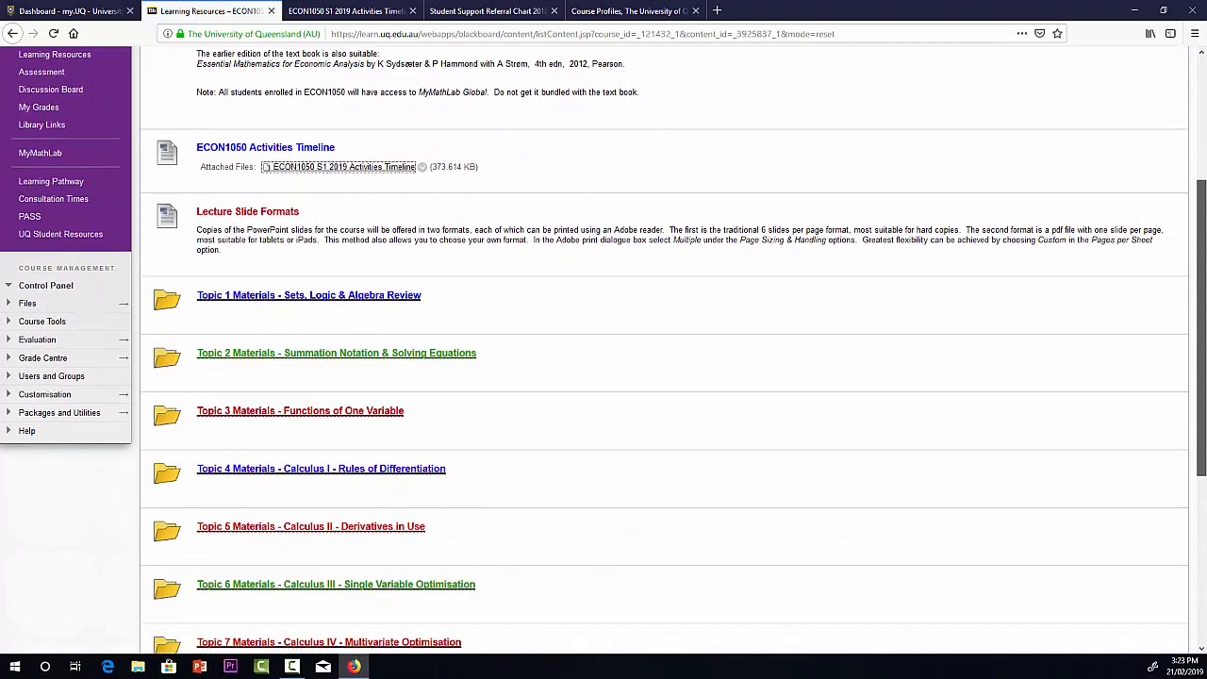
scroll("down", 3)
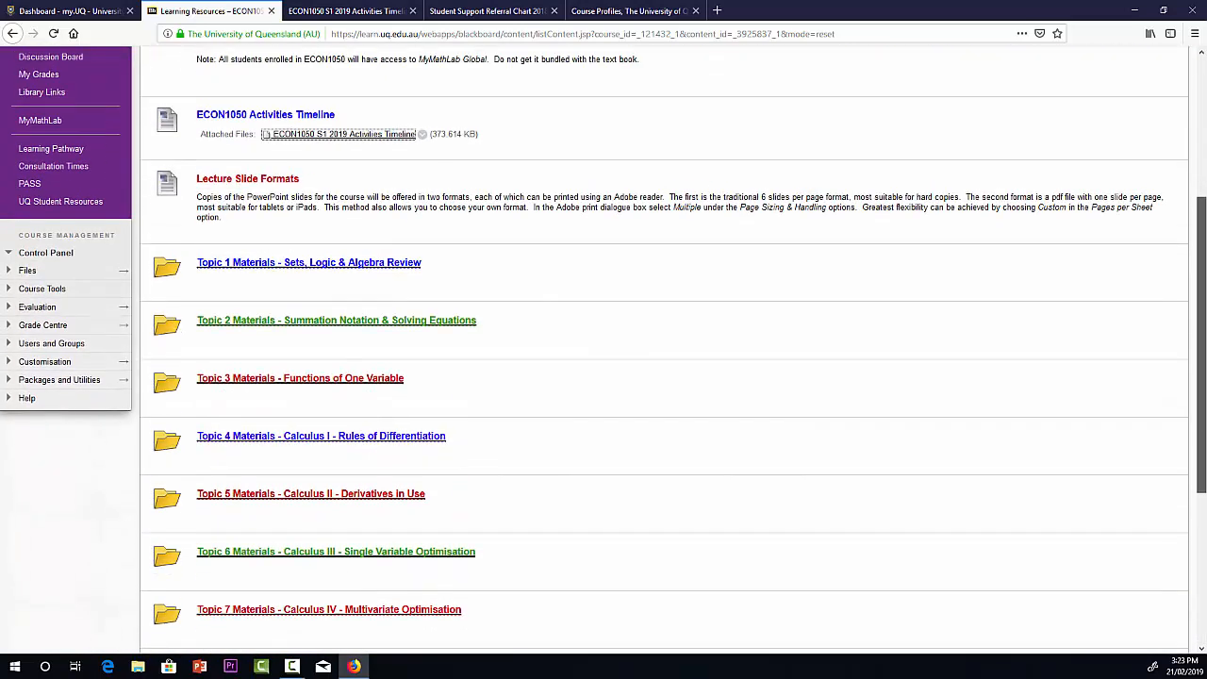
left_click(308, 262)
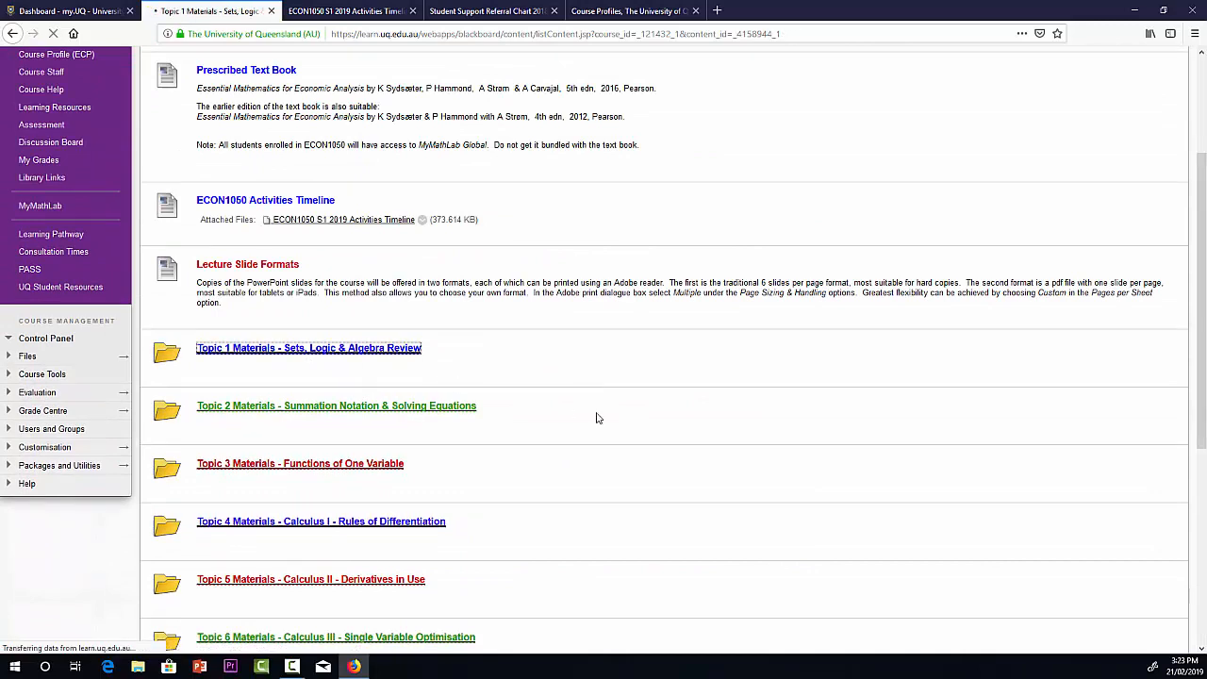
Move from Topic 1 Materials into the Topic 1 Online Materials folder
left_click(309, 348)
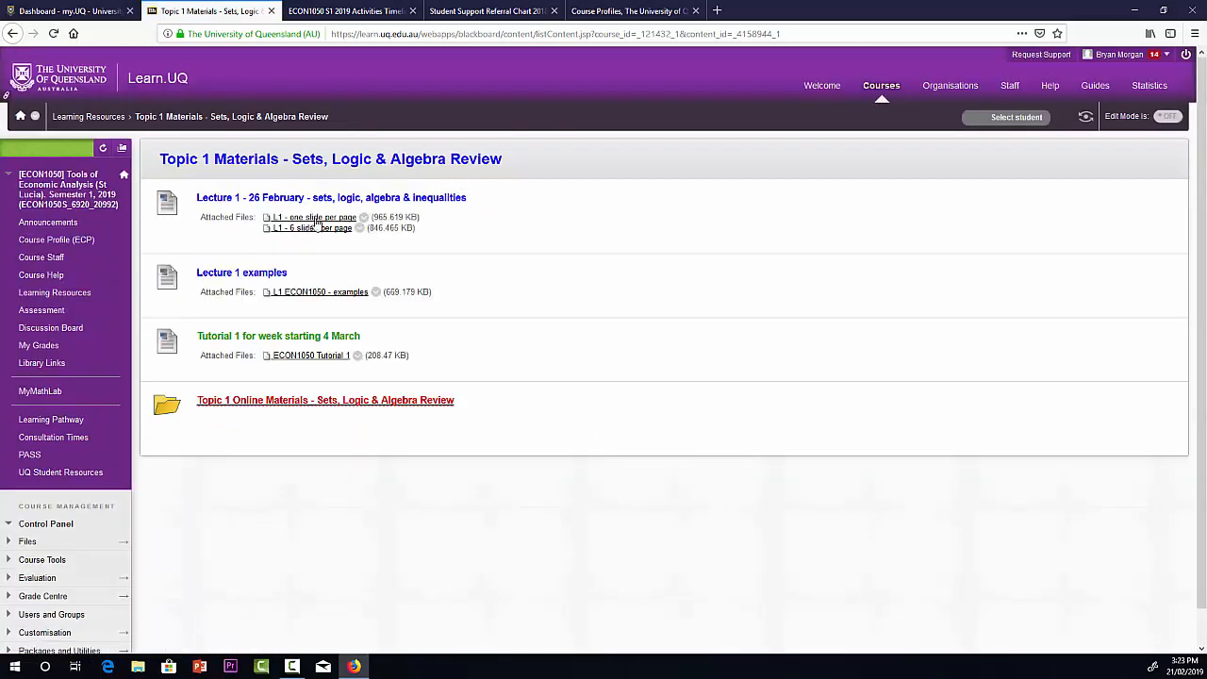
mouse_move(314, 238)
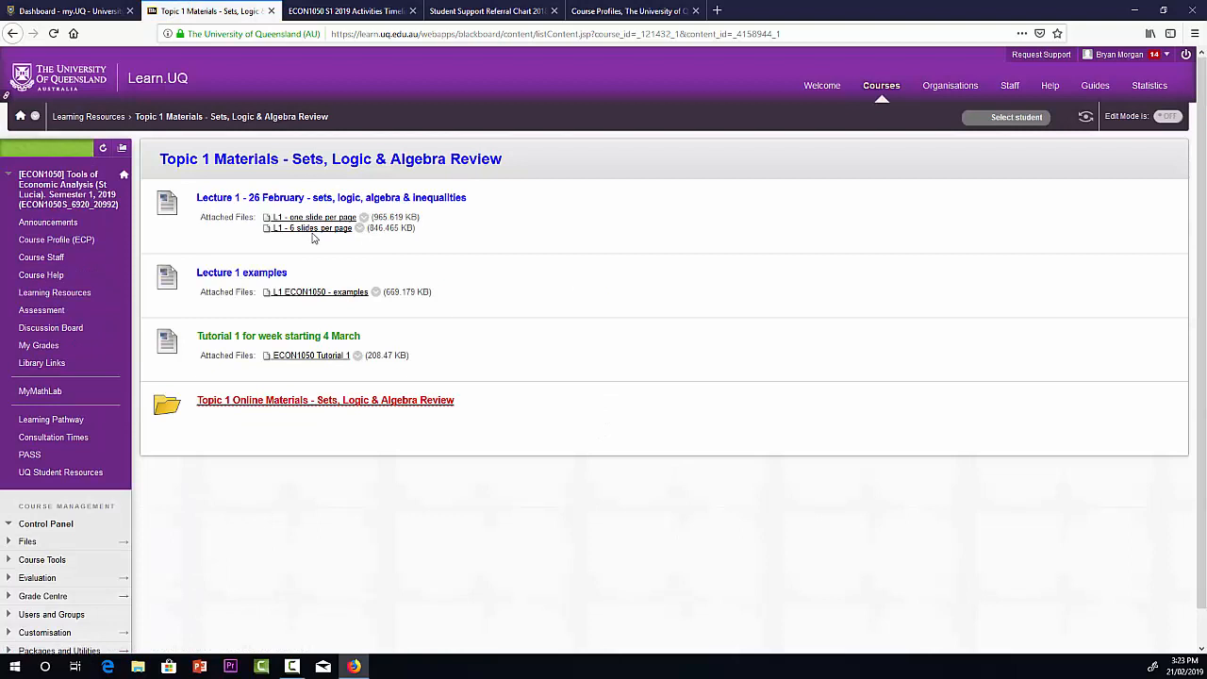
mouse_move(313, 236)
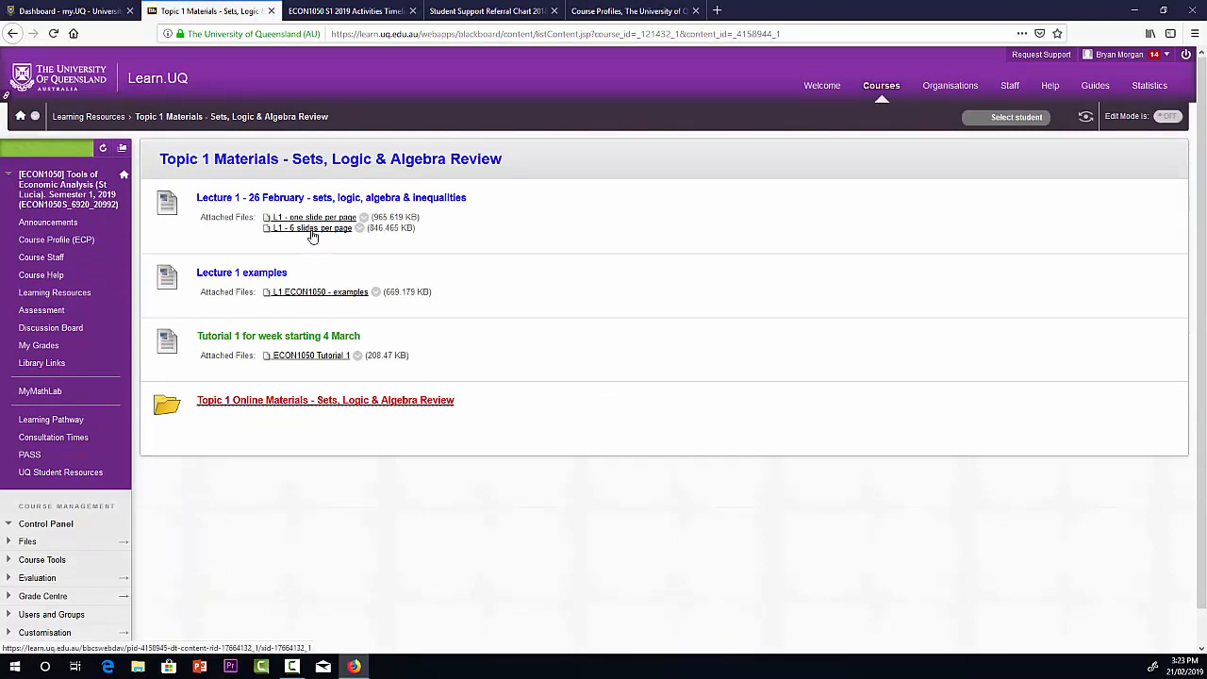
mouse_move(335, 228)
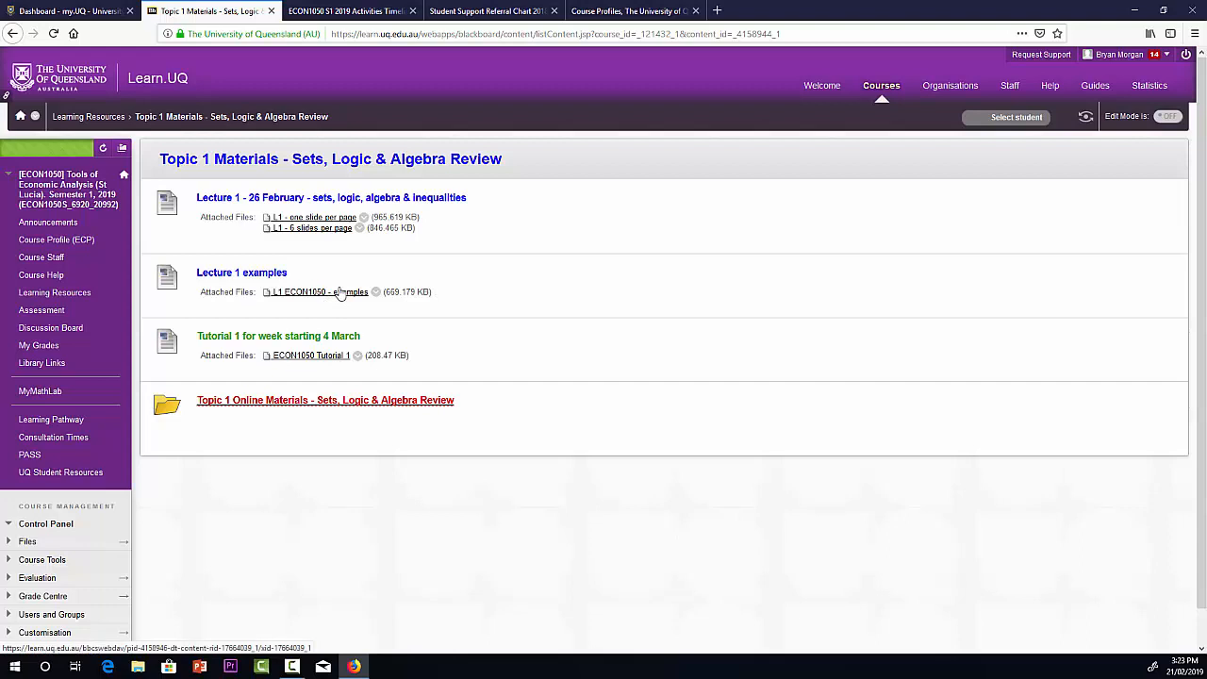
mouse_move(328, 302)
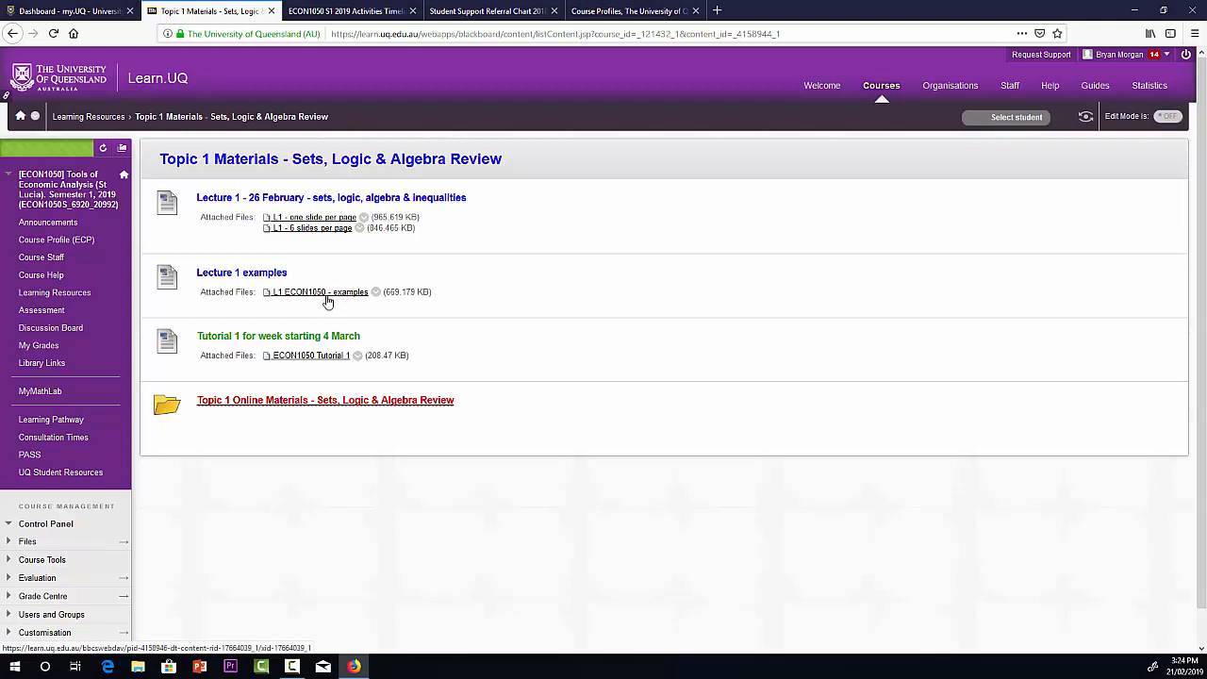
mouse_move(326, 296)
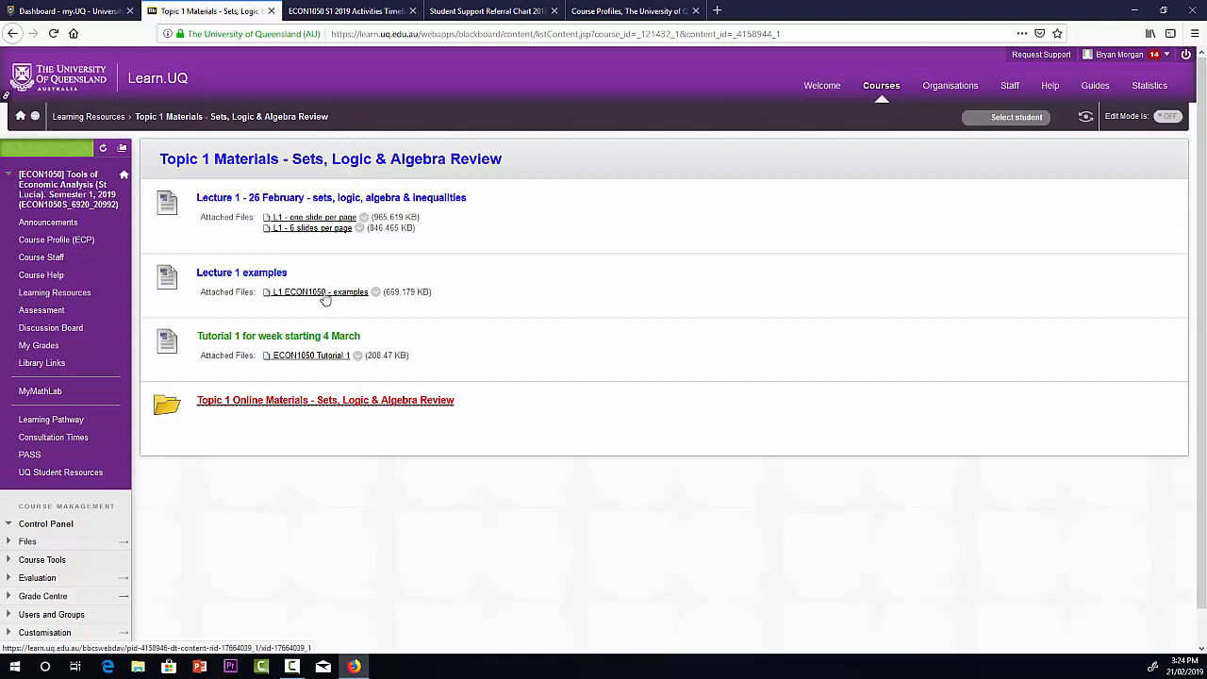
mouse_move(317, 364)
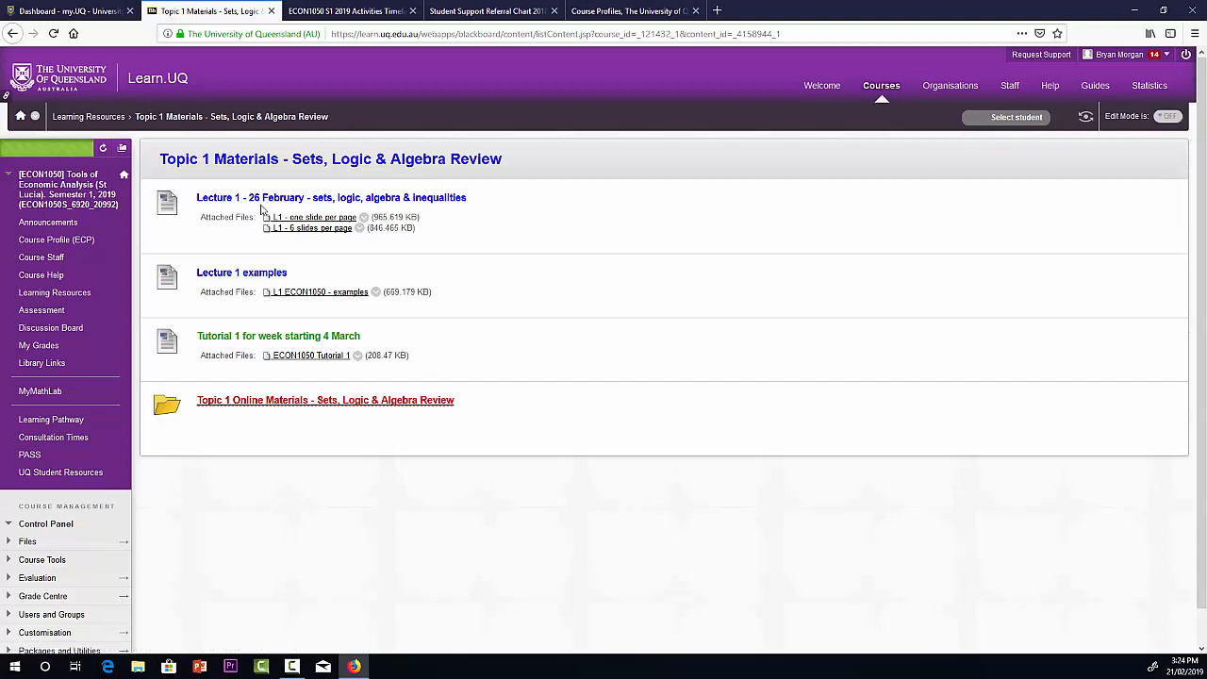
mouse_move(316, 345)
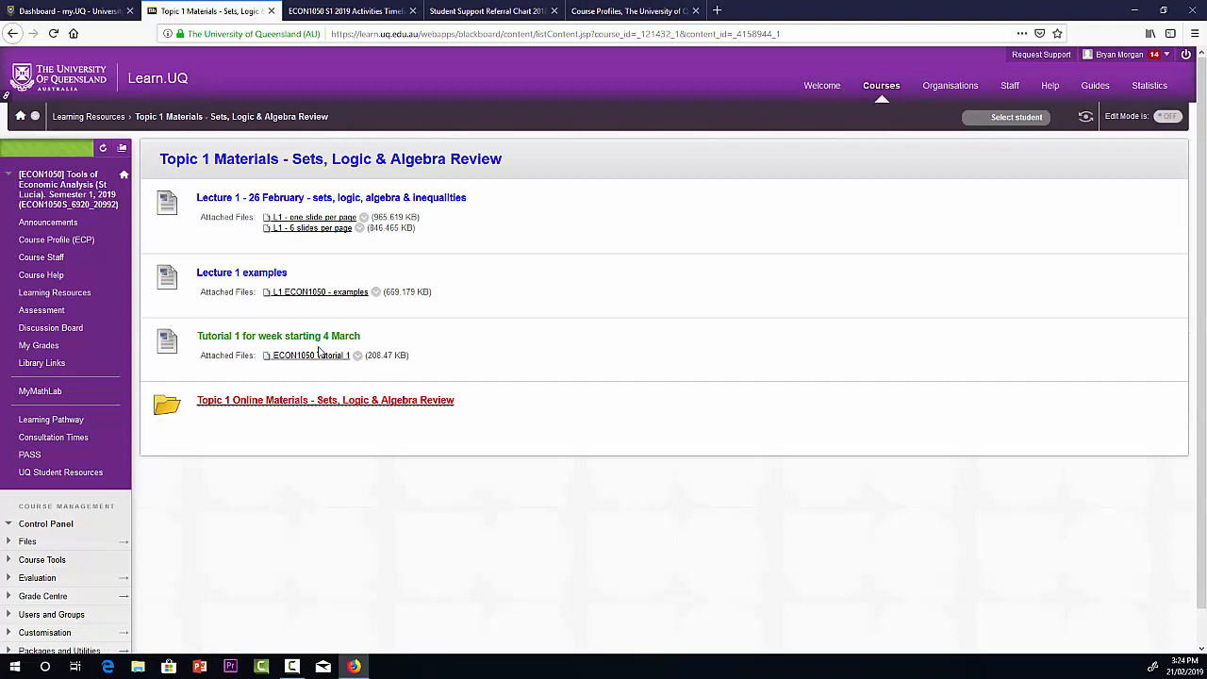
mouse_move(532, 358)
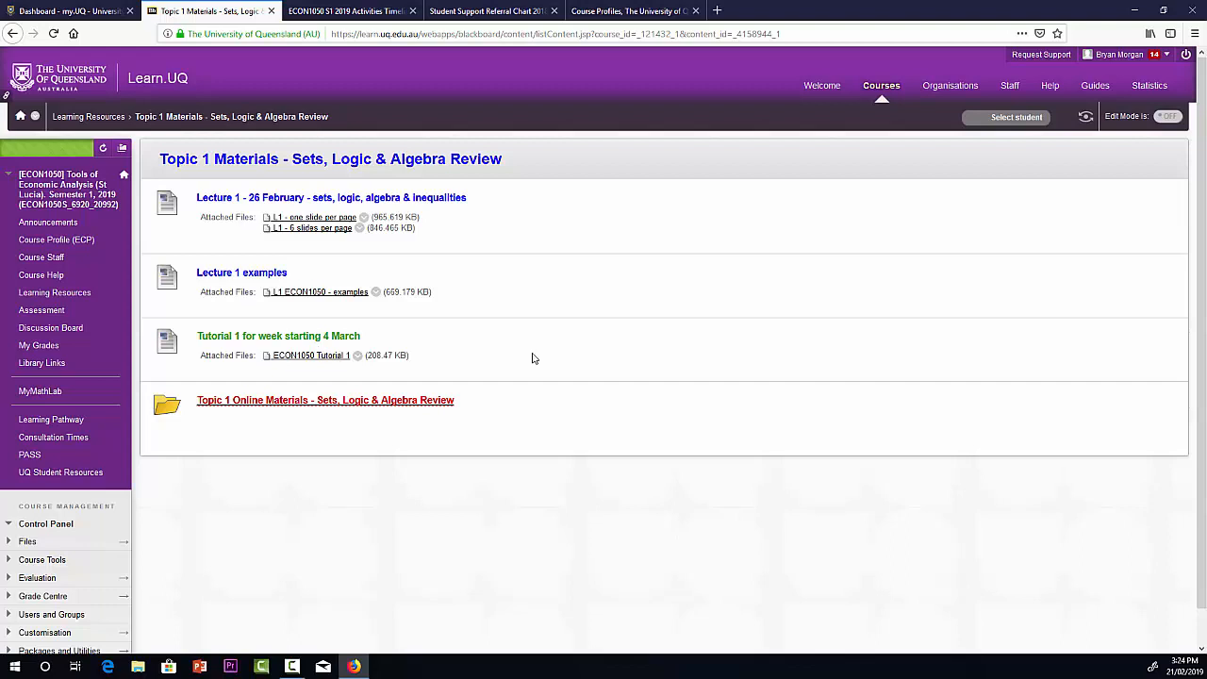
mouse_move(373, 406)
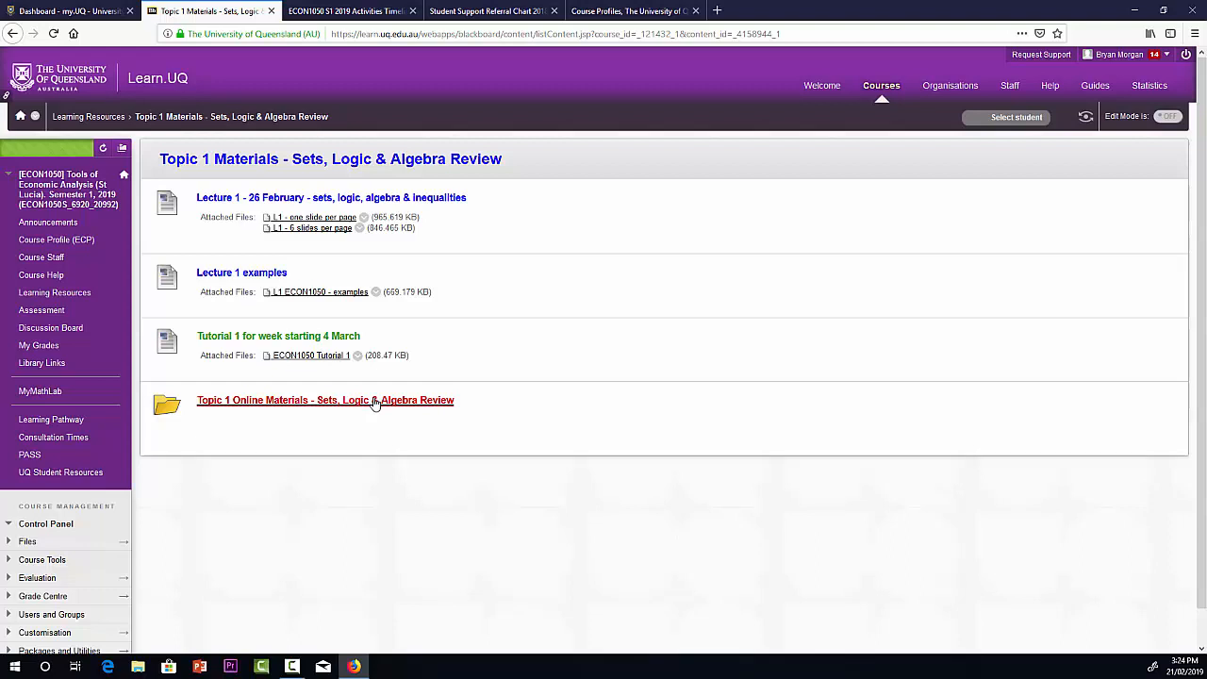
left_click(324, 400)
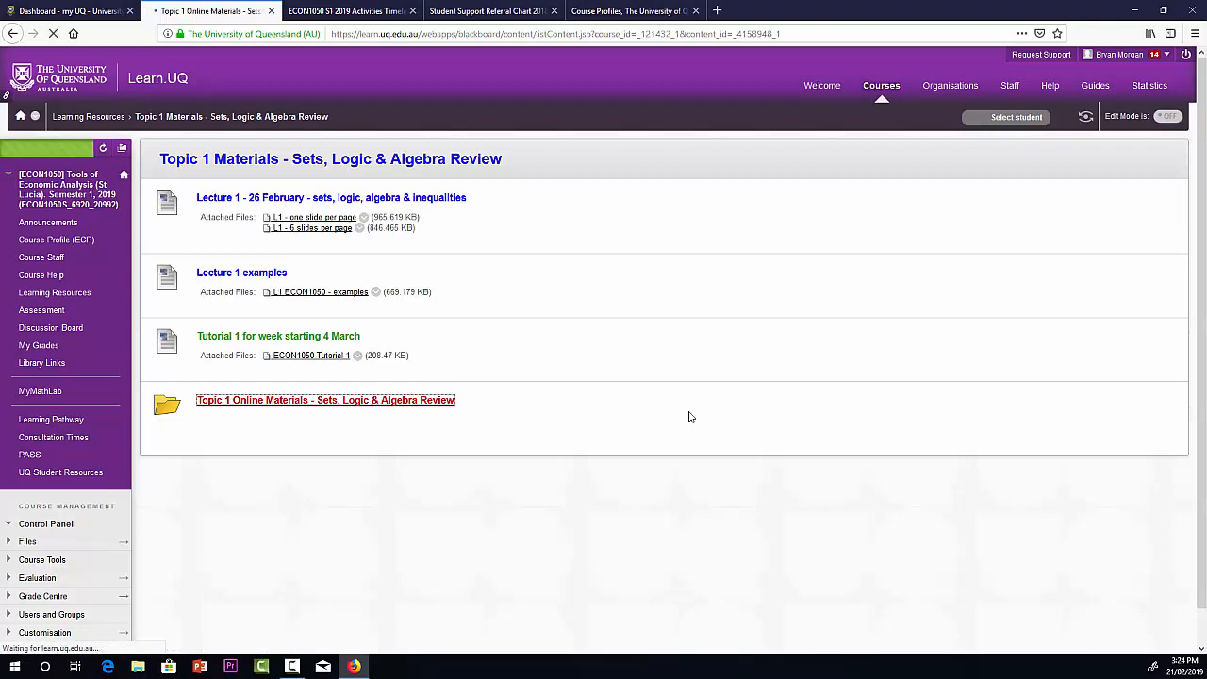
View the Topic 1 Online Materials folder listing Lecture 1 Modules 1–5
left_click(324, 400)
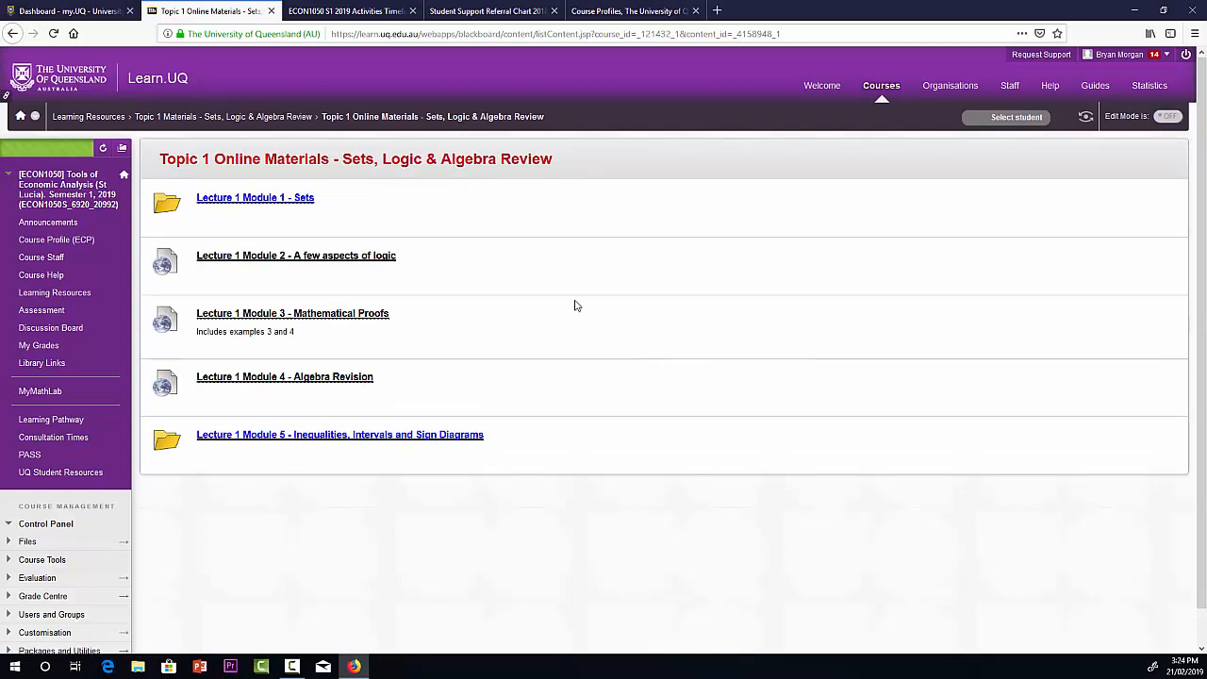
mouse_move(590, 300)
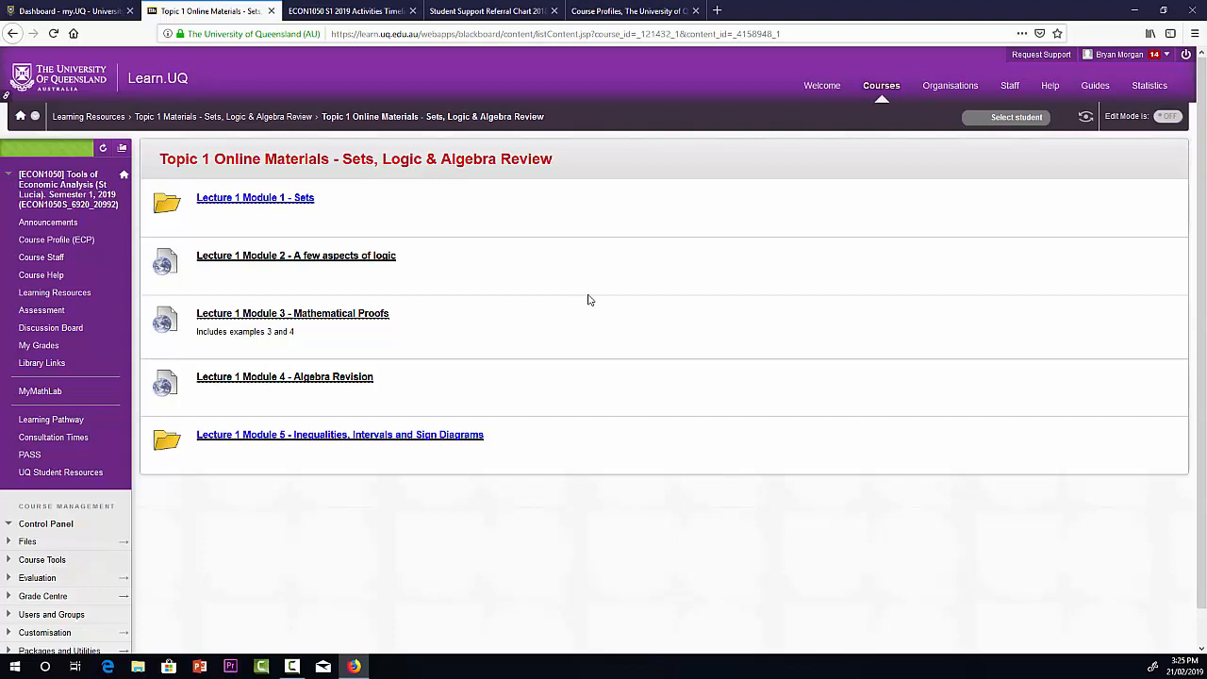
mouse_move(509, 245)
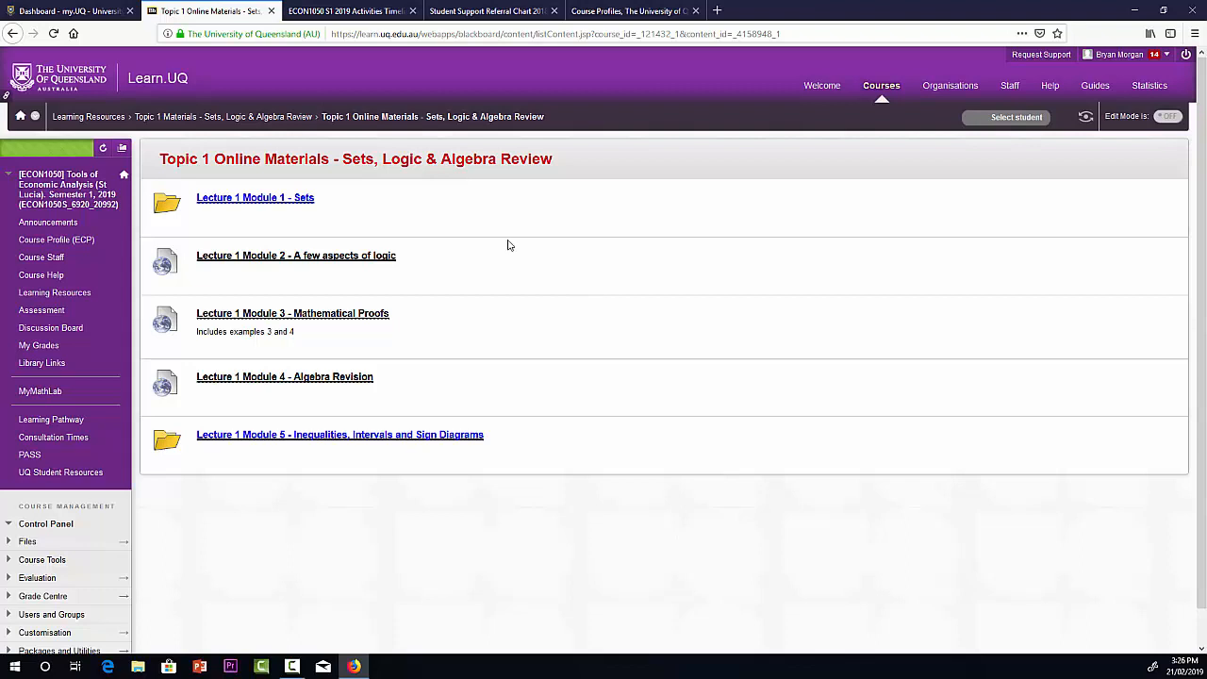
mouse_move(507, 245)
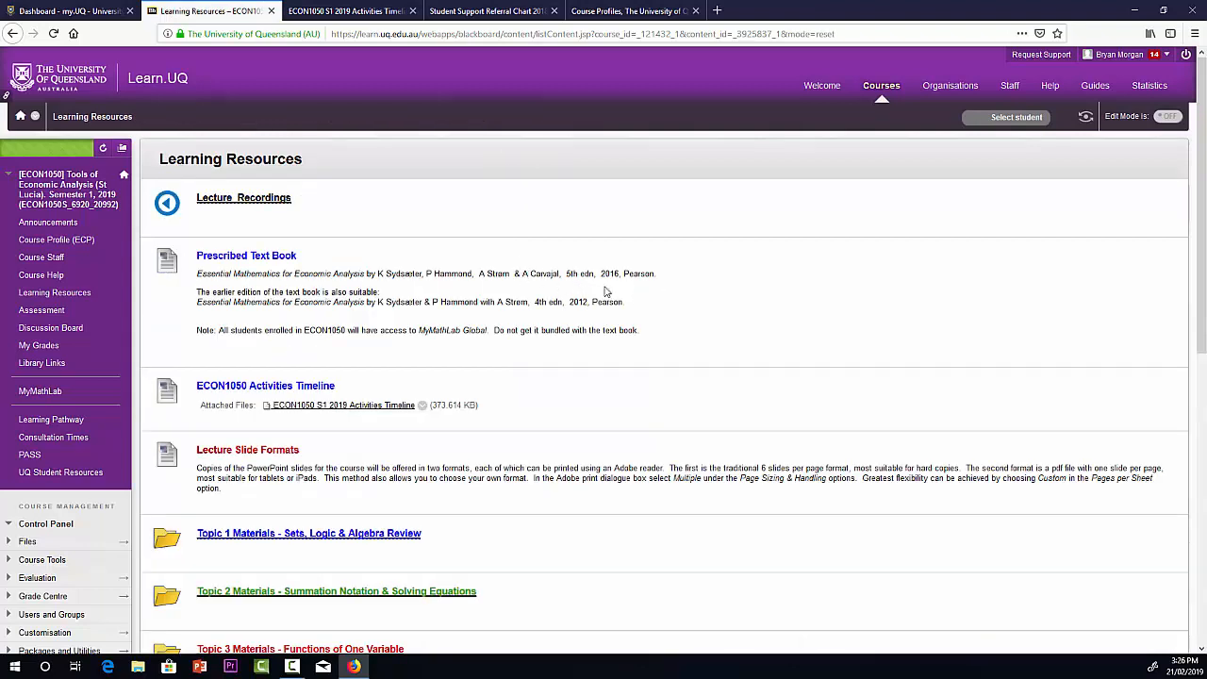
mouse_move(1194, 251)
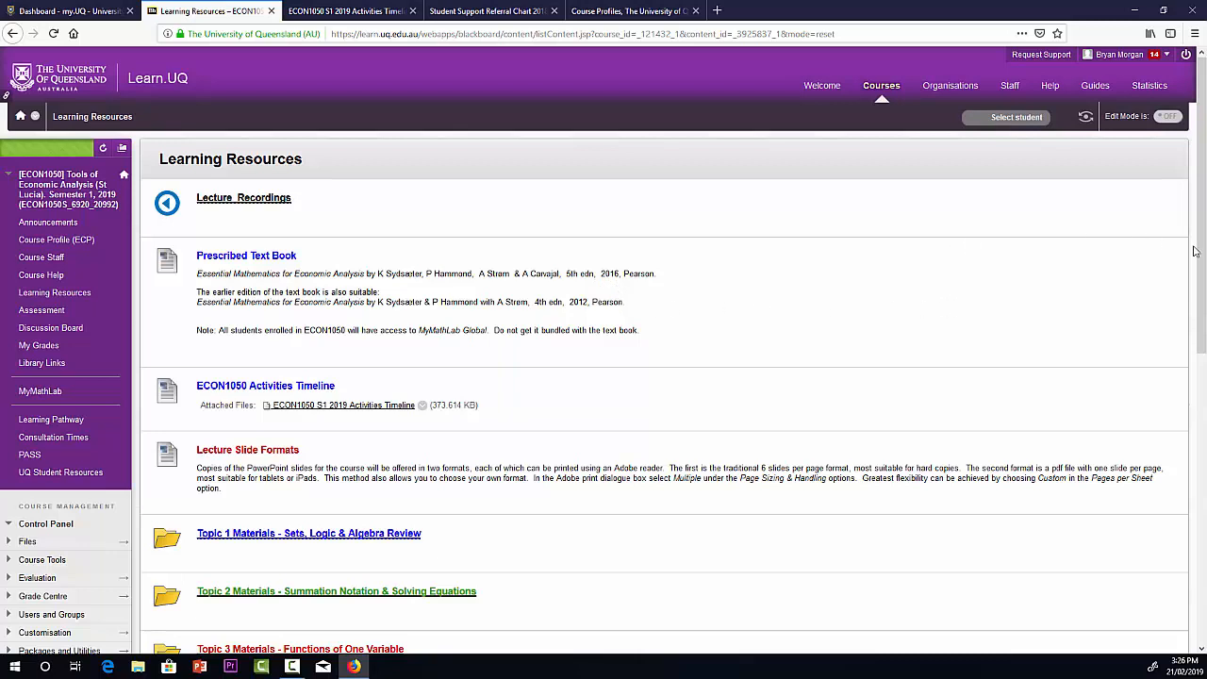
Browse Topic 8 Materials on the Lagrange Multiplier Method, then return to Learning Resources
scroll("down", 3)
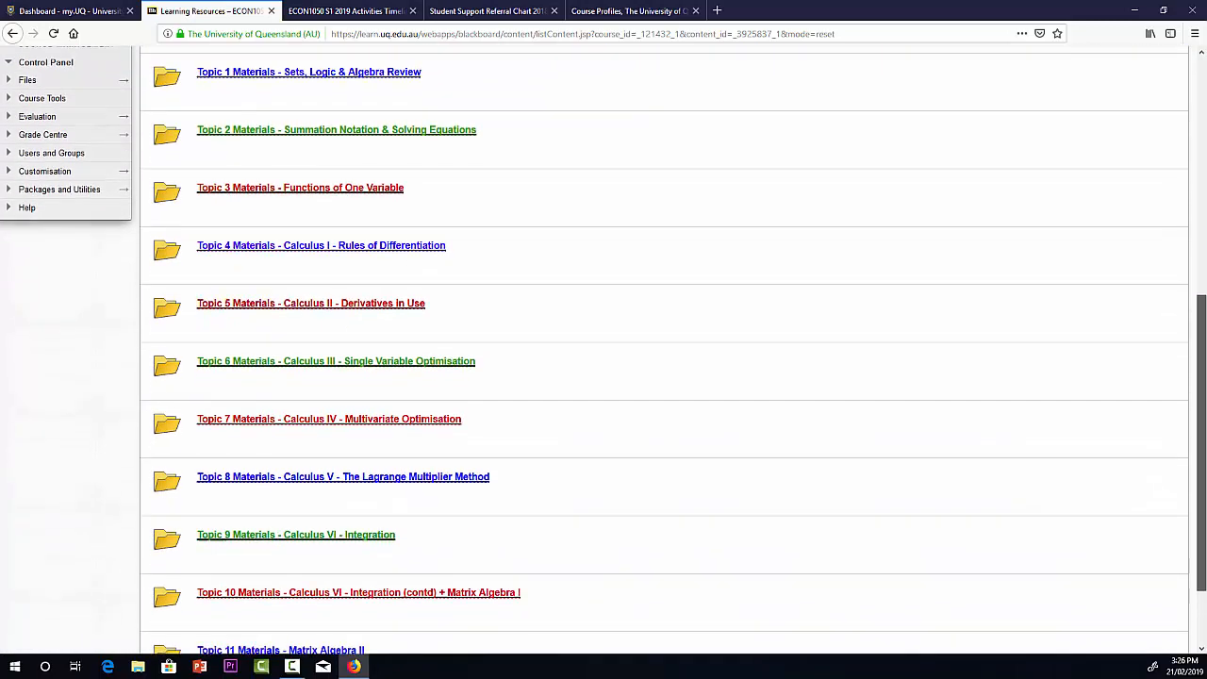
scroll("down", 3)
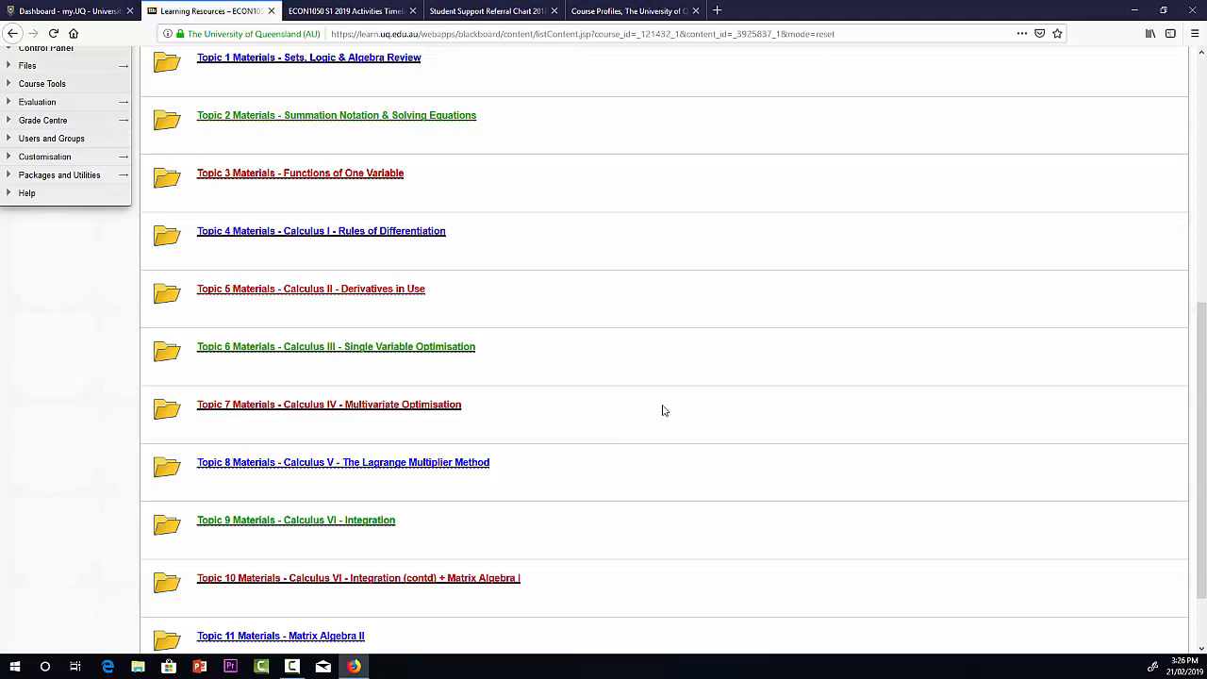
left_click(342, 462)
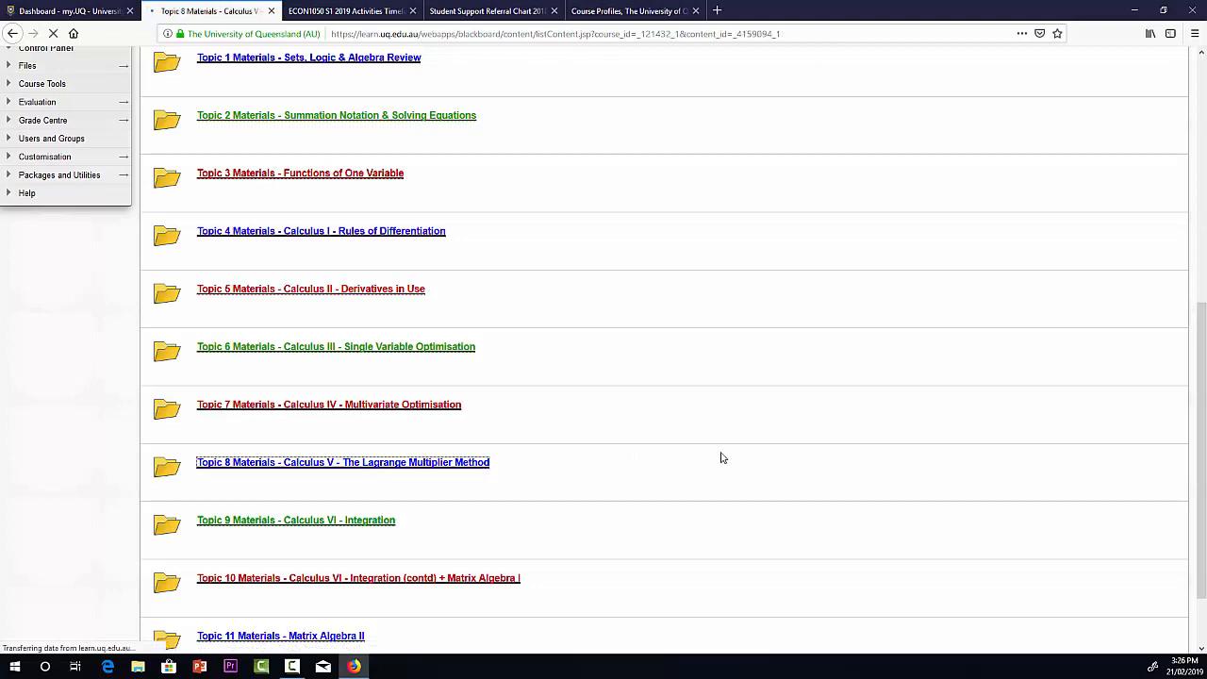
left_click(342, 462)
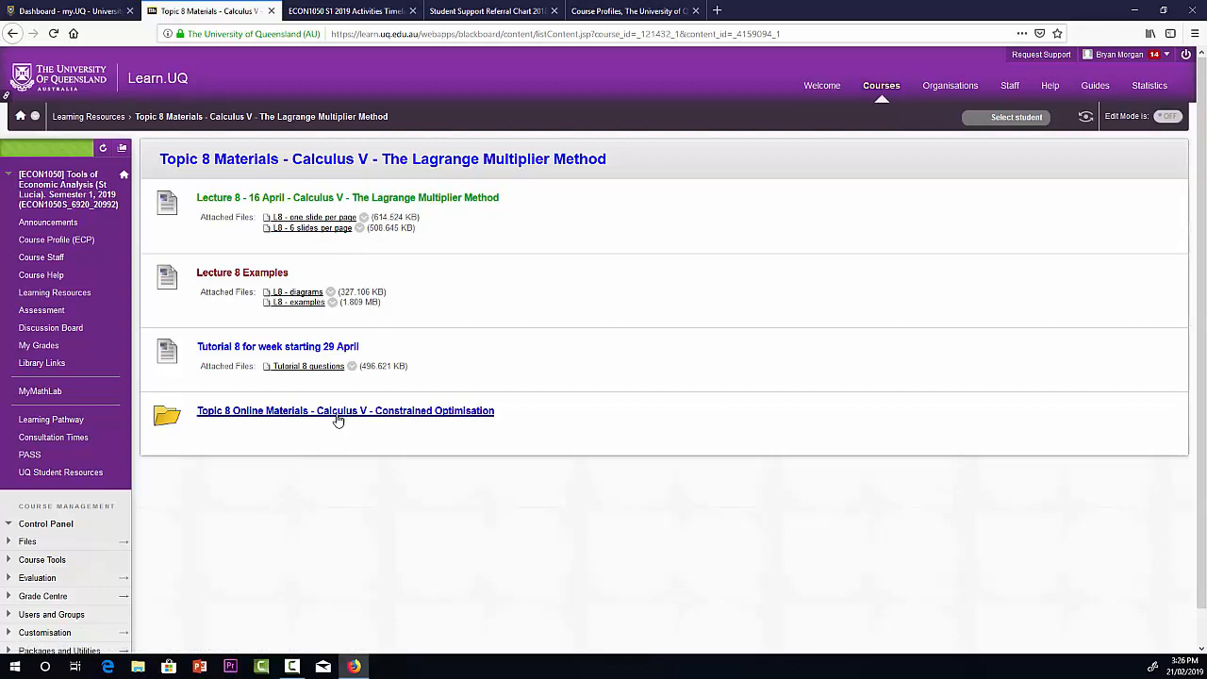
left_click(345, 410)
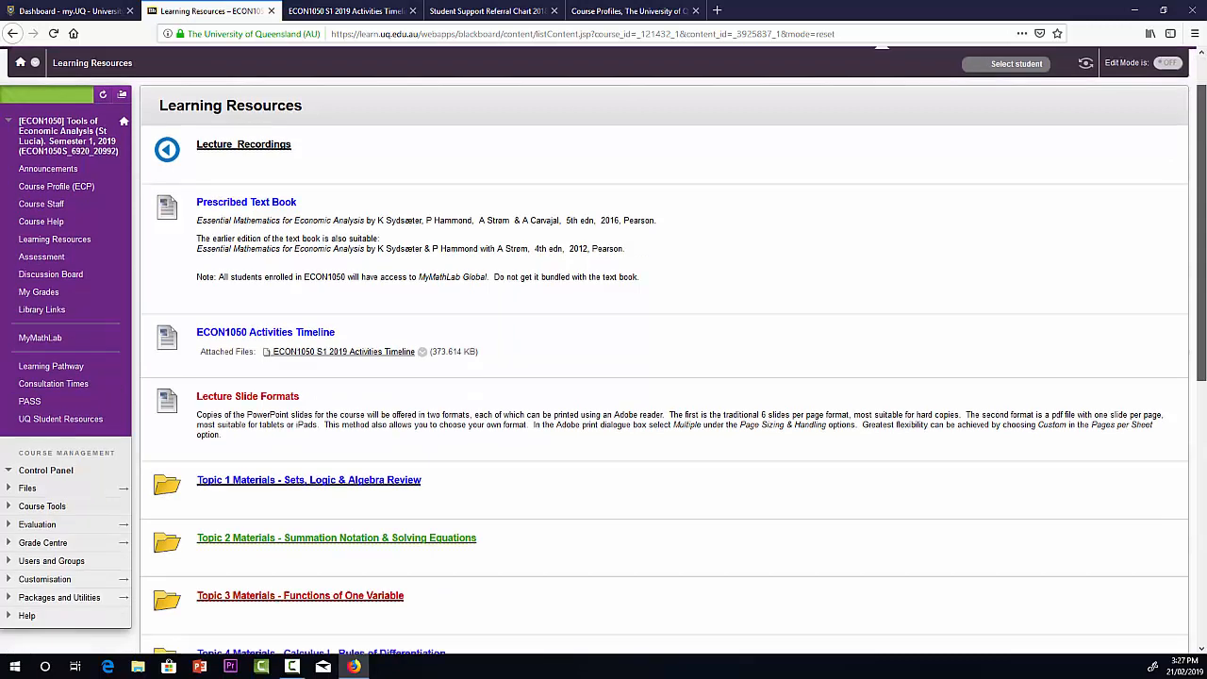
scroll("down", 3)
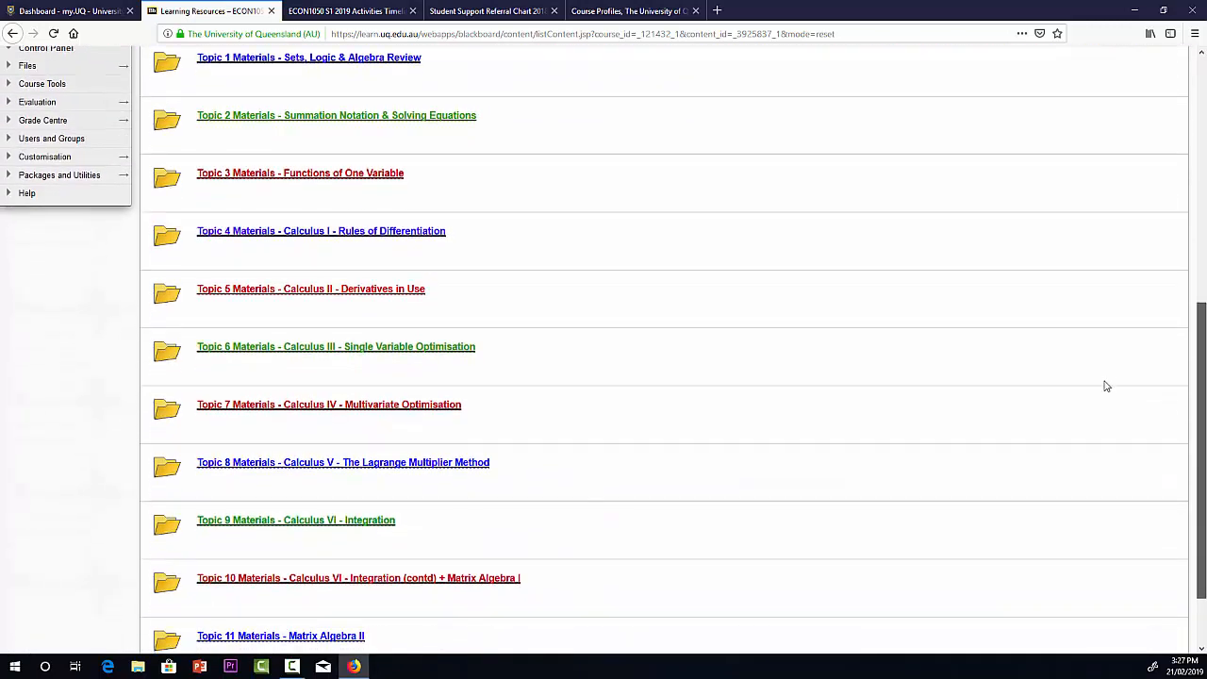
mouse_move(694, 285)
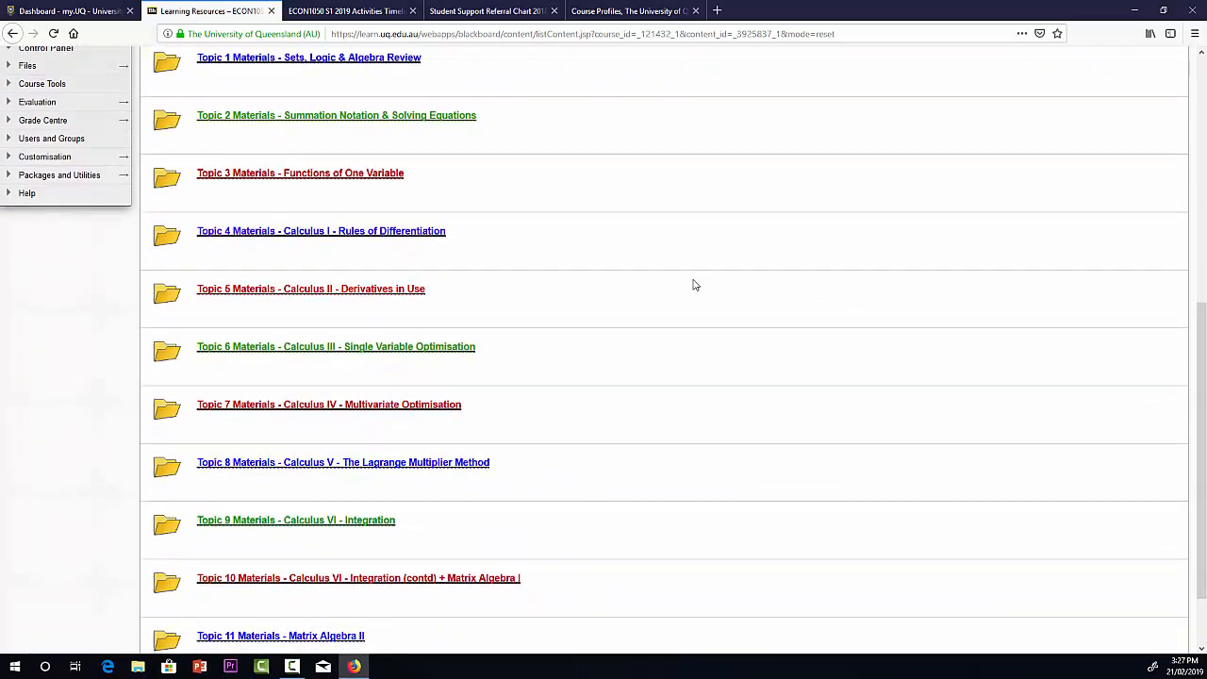
mouse_move(728, 254)
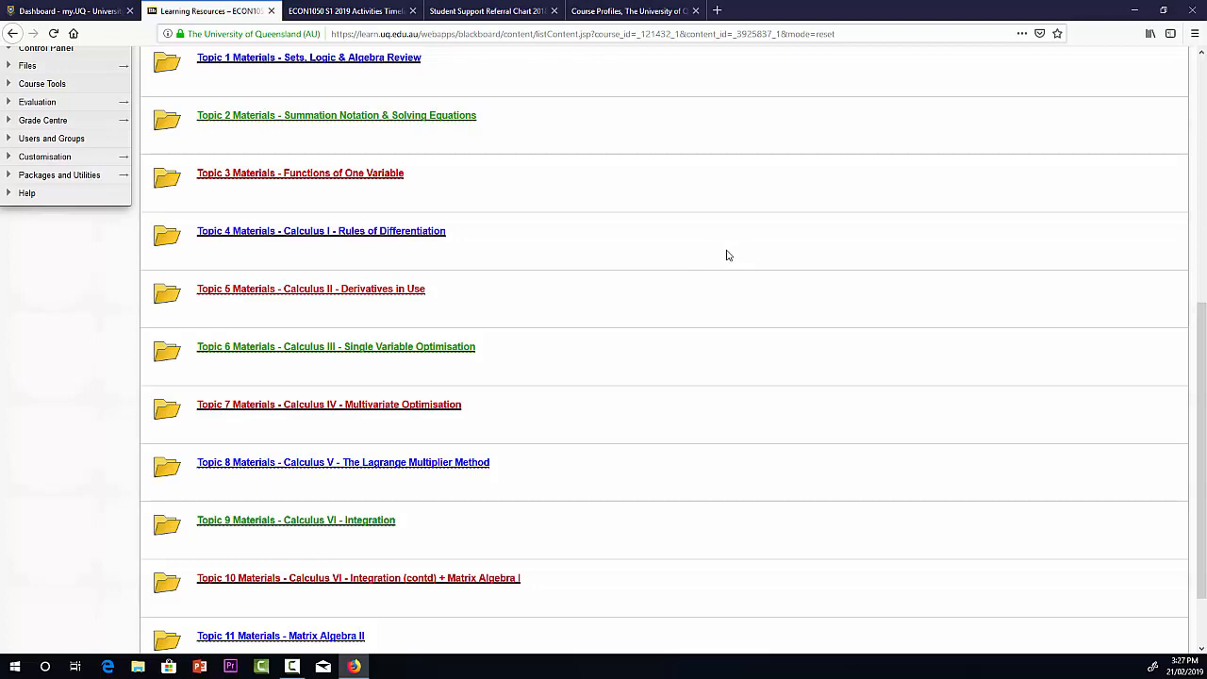
mouse_move(979, 293)
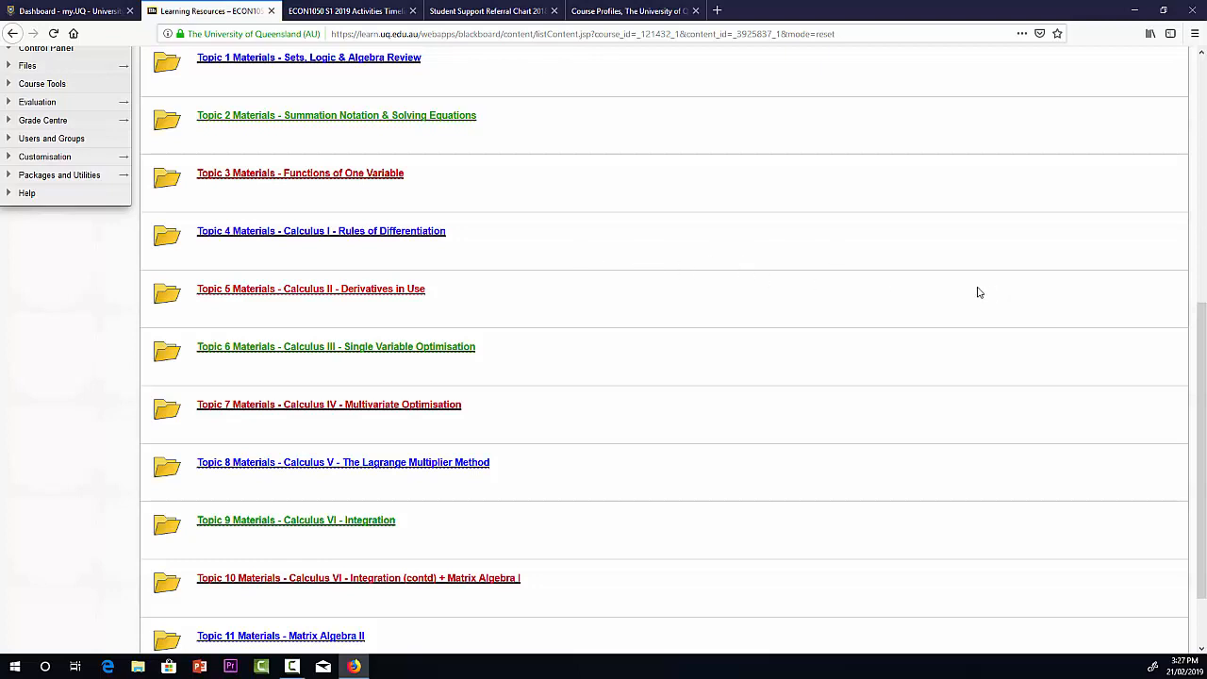
scroll("up", 3)
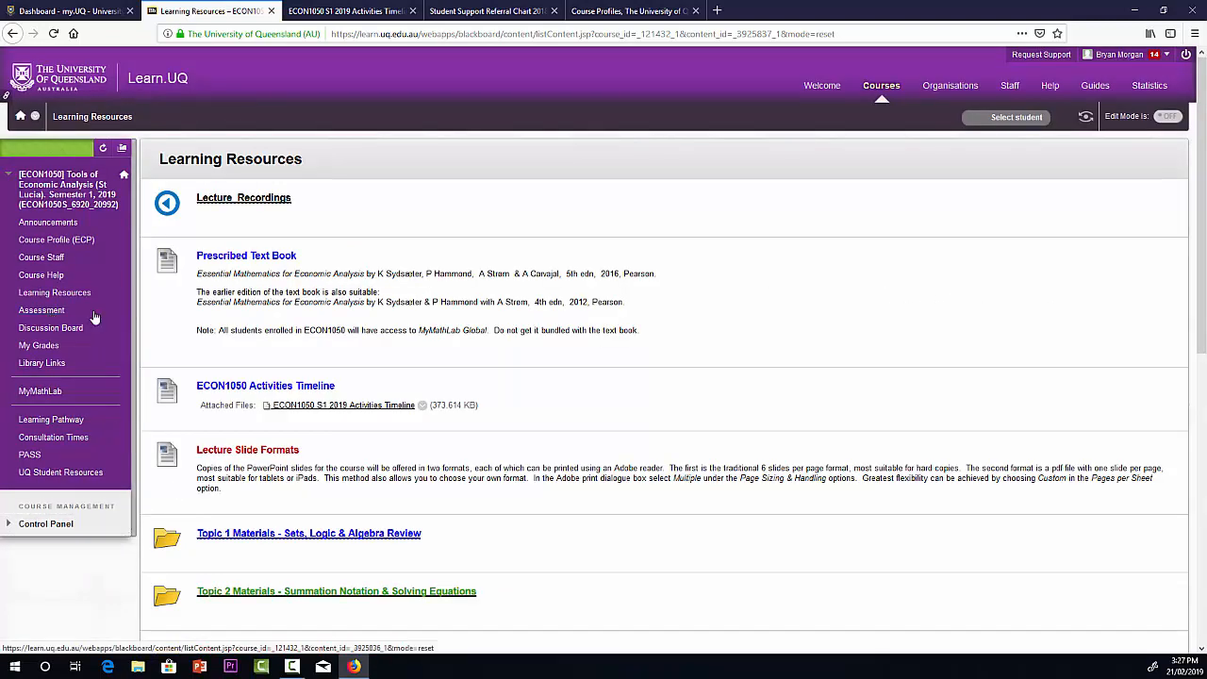
View the ECON1050 Assessment weighting table, then open Library Links
left_click(41, 309)
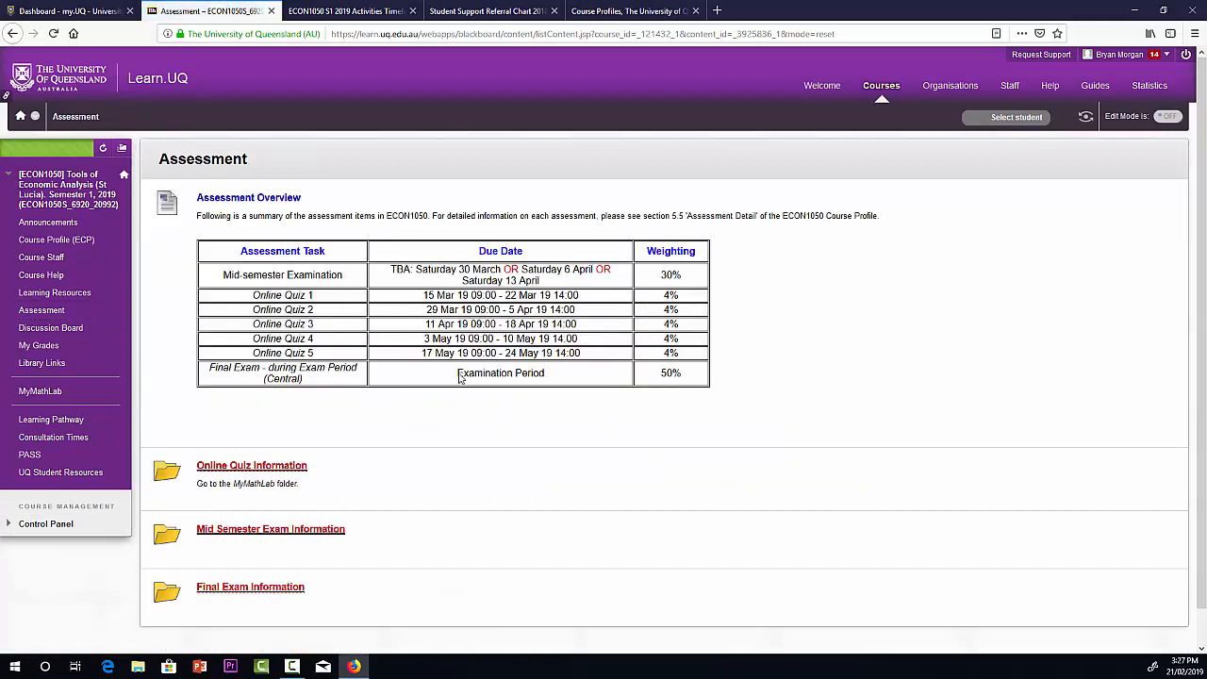
mouse_move(363, 425)
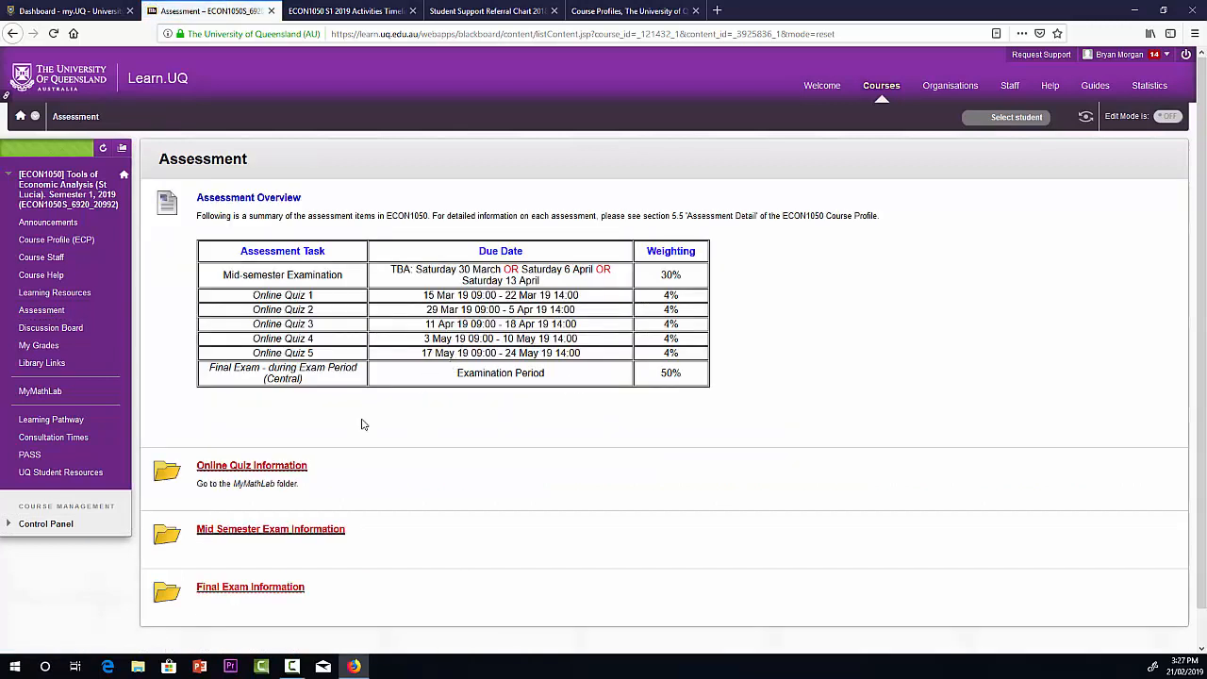
mouse_move(259, 537)
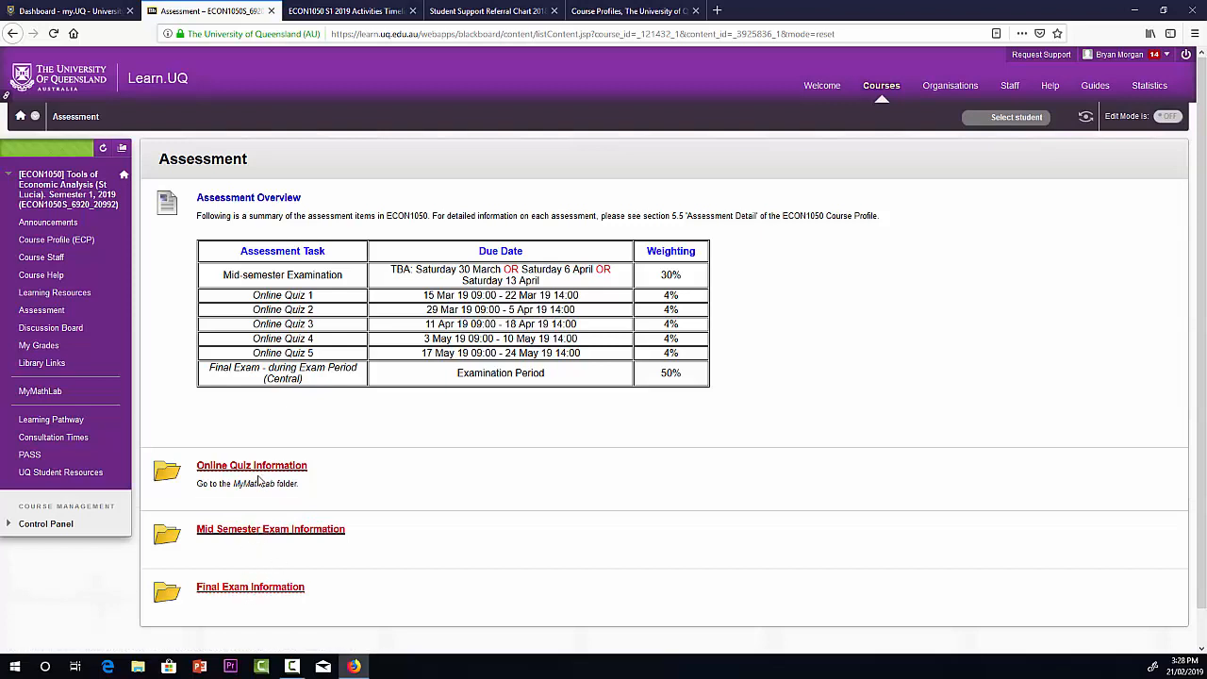
mouse_move(251, 483)
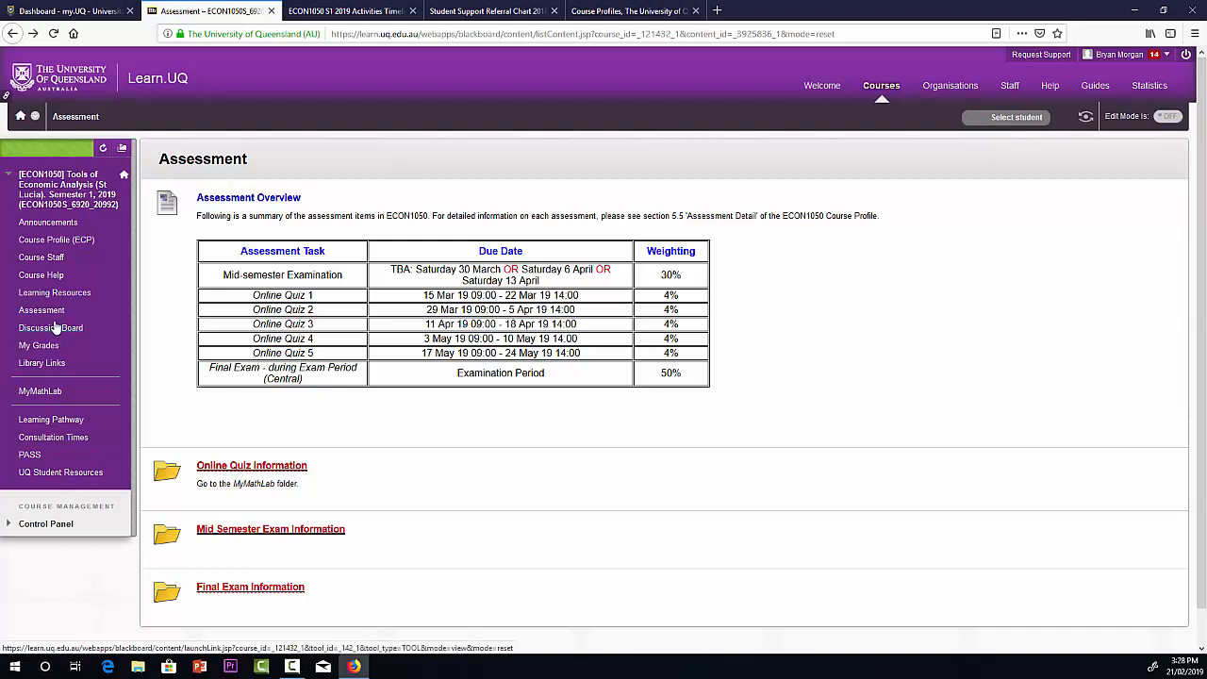
mouse_move(60, 330)
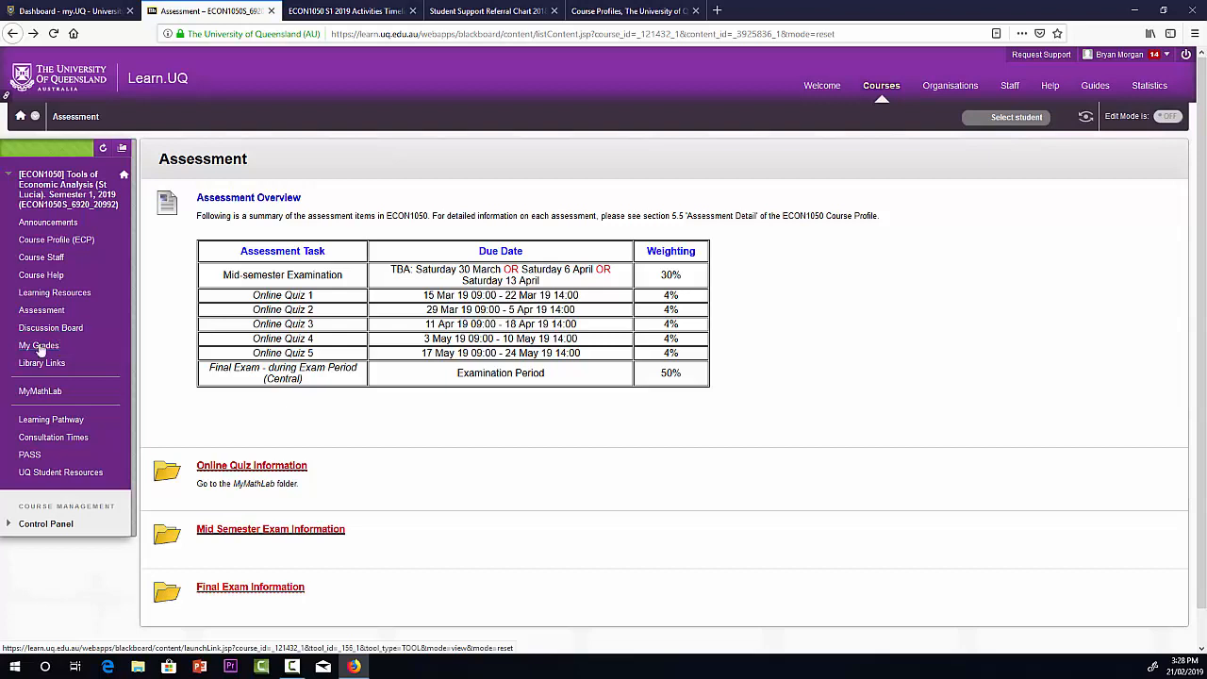
mouse_move(37, 346)
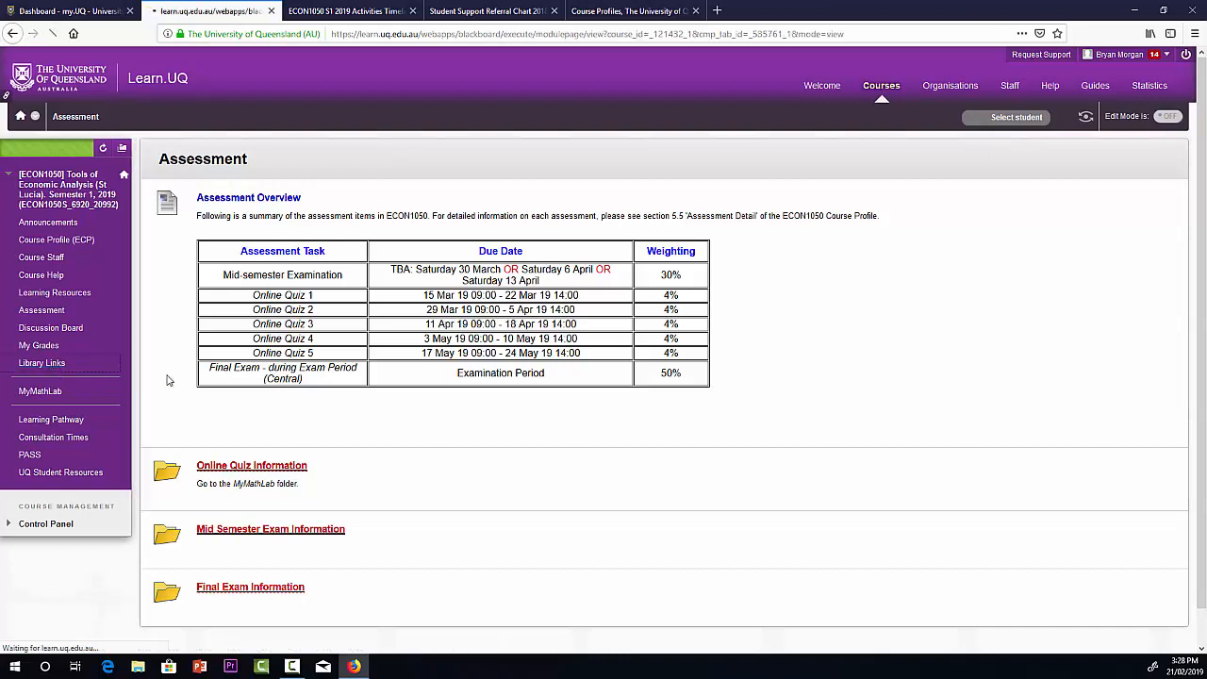
left_click(42, 363)
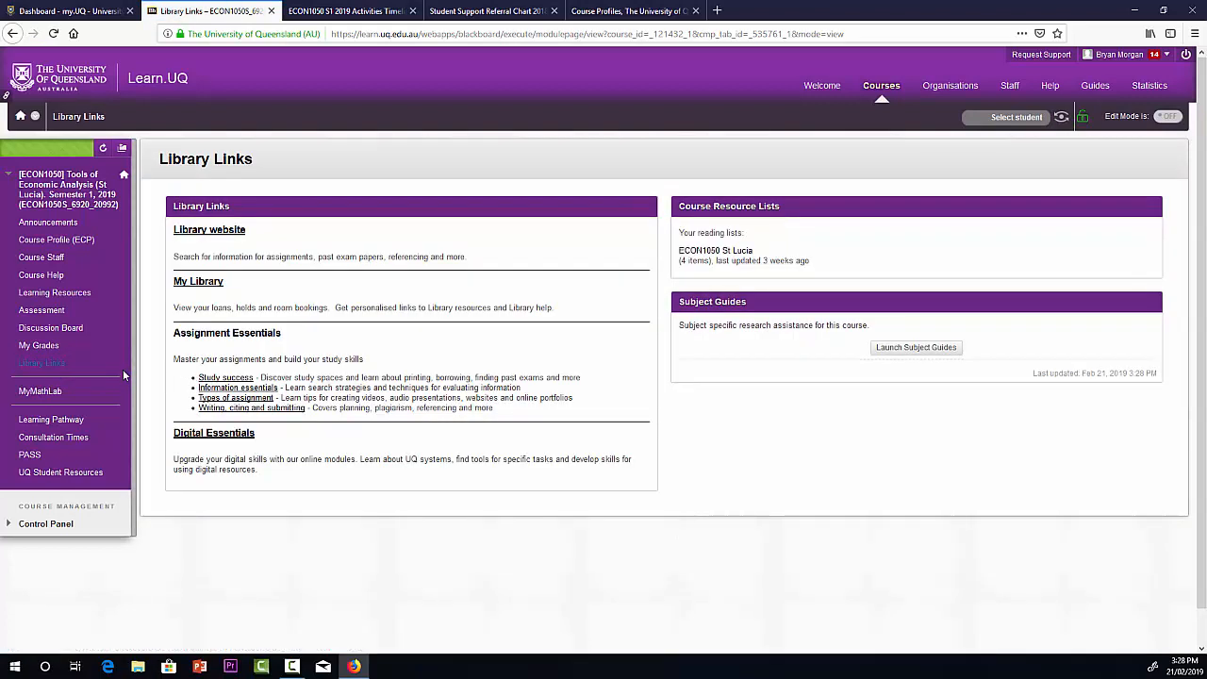
mouse_move(40, 390)
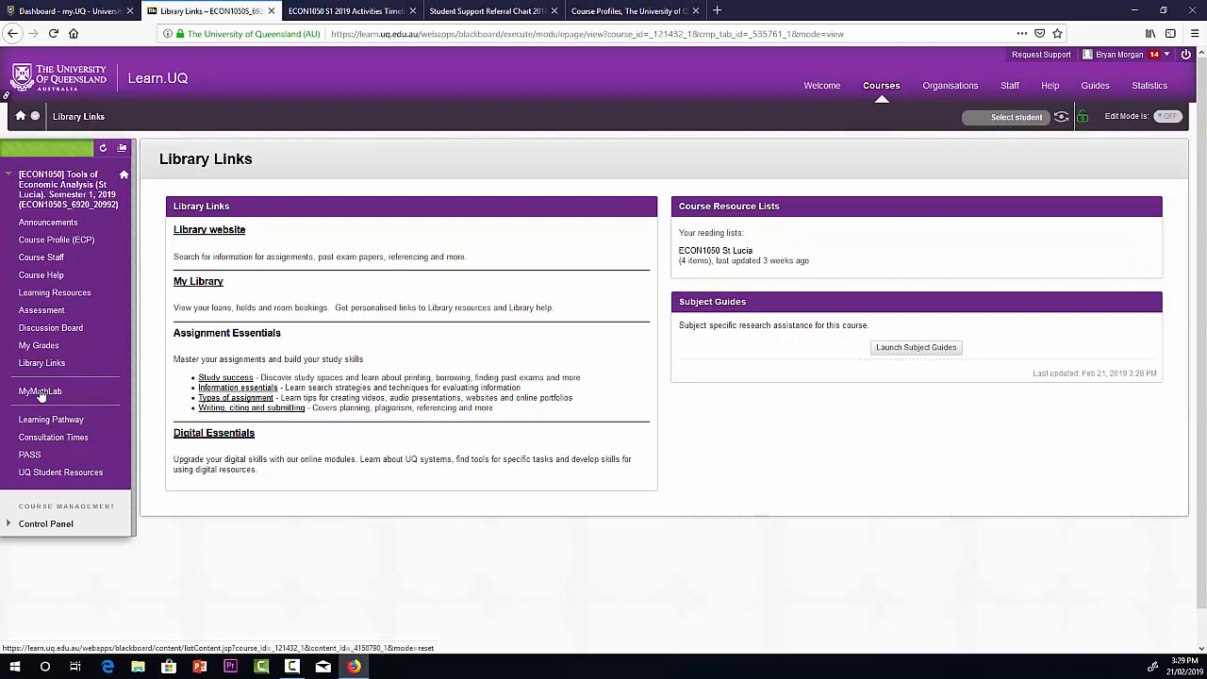
Open the MyMathLab page and scroll to the Pearson MyMathLab access links
left_click(39, 391)
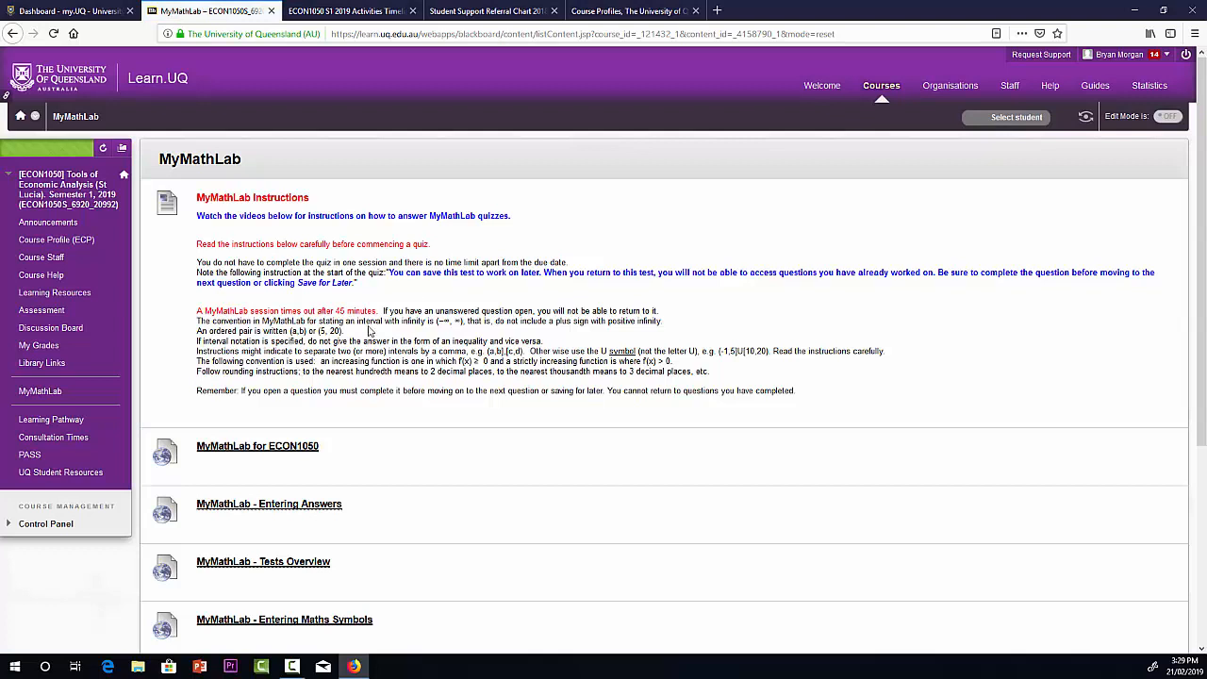
mouse_move(324, 439)
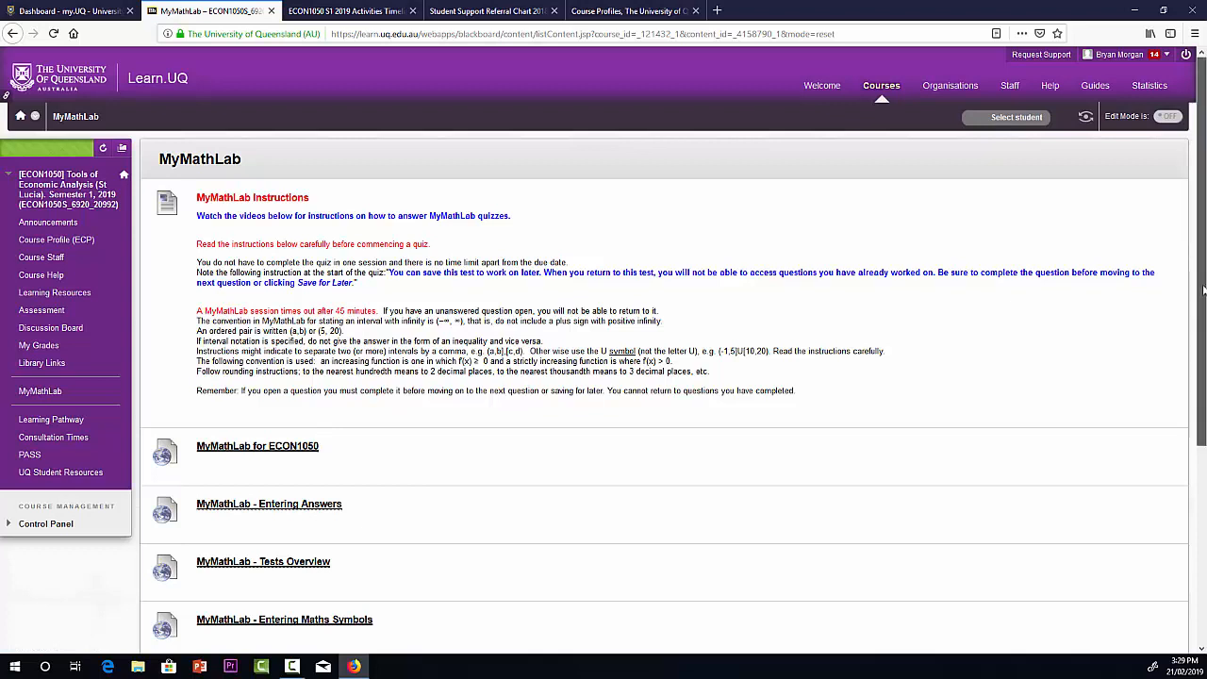
scroll("down", 3)
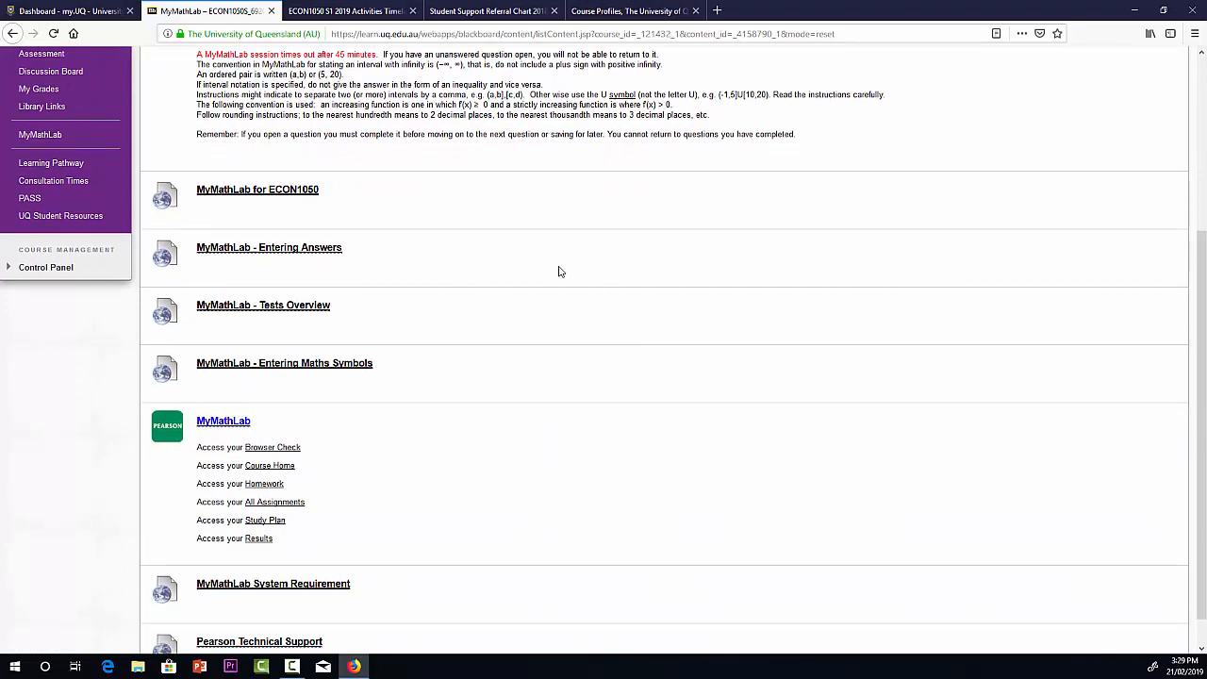
mouse_move(595, 274)
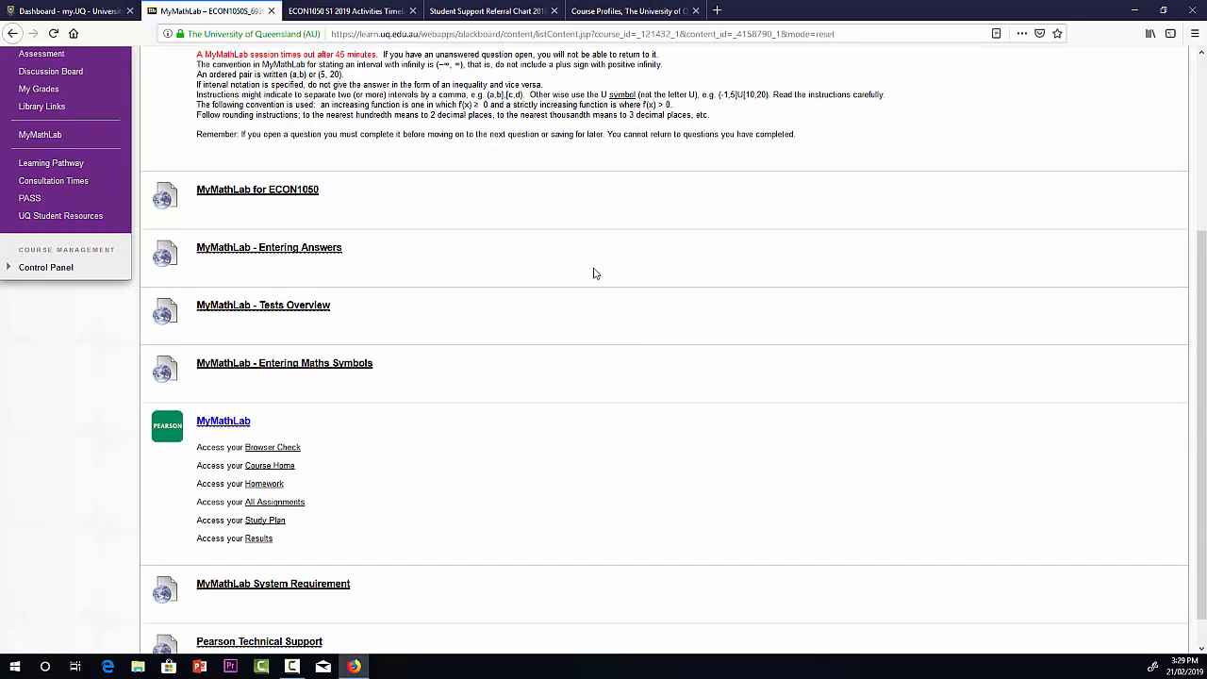
mouse_move(572, 261)
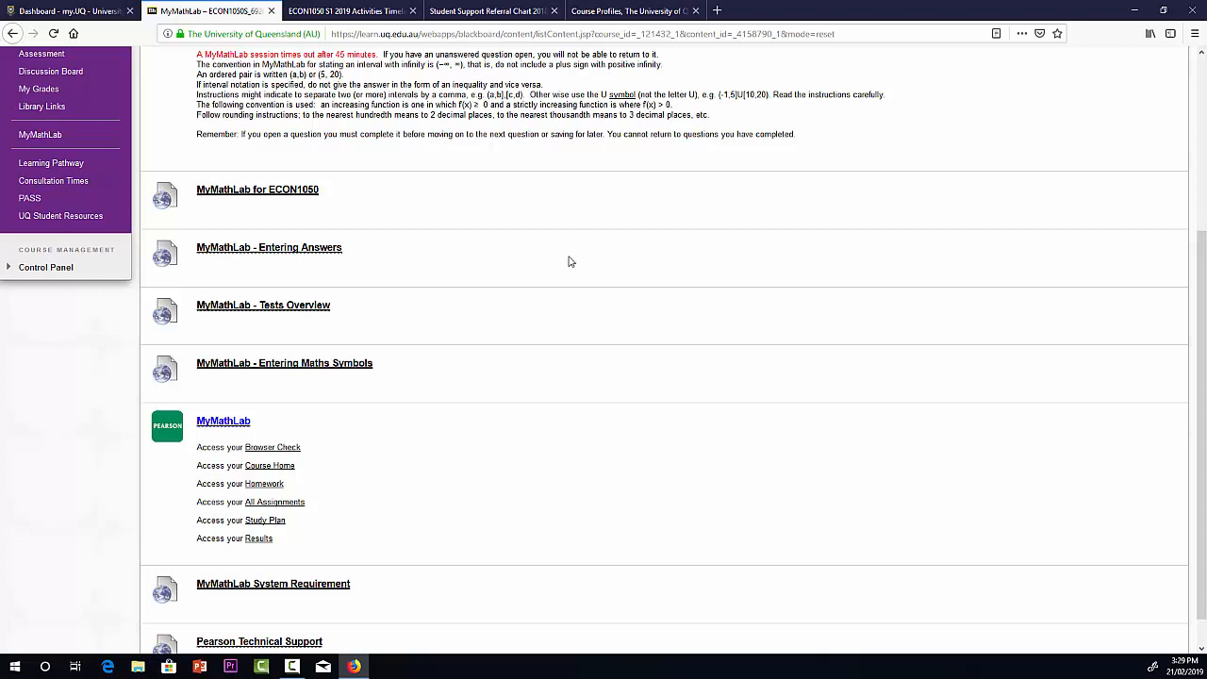
mouse_move(499, 261)
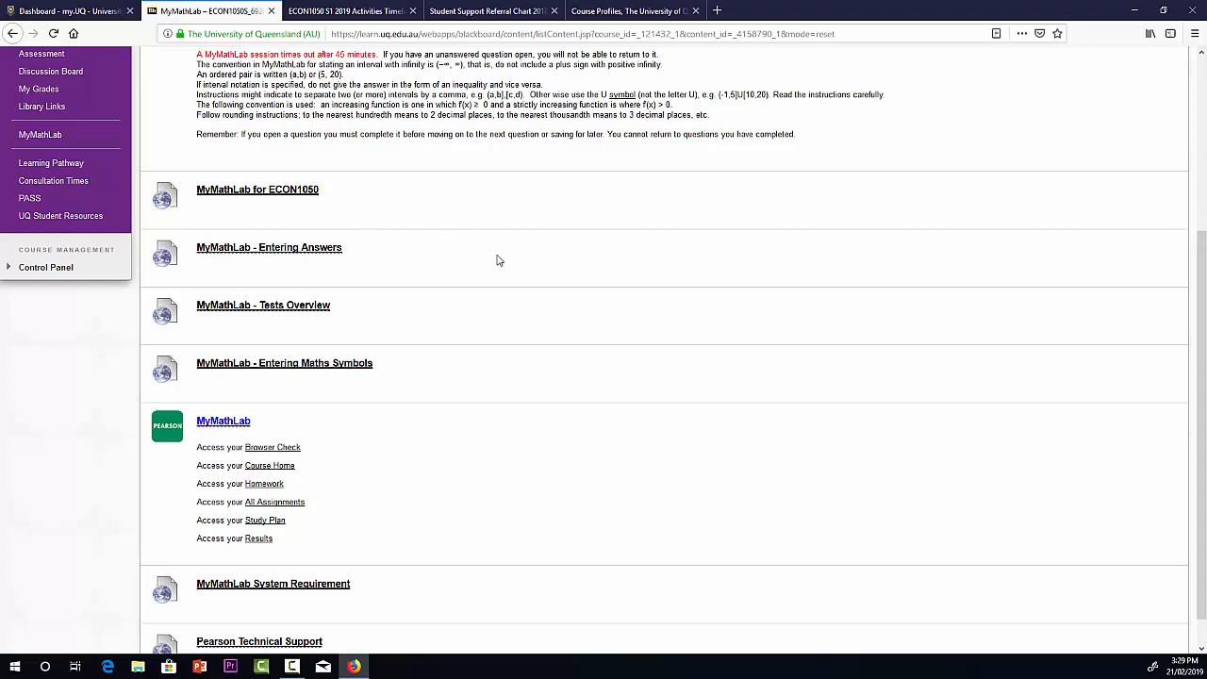
mouse_move(493, 238)
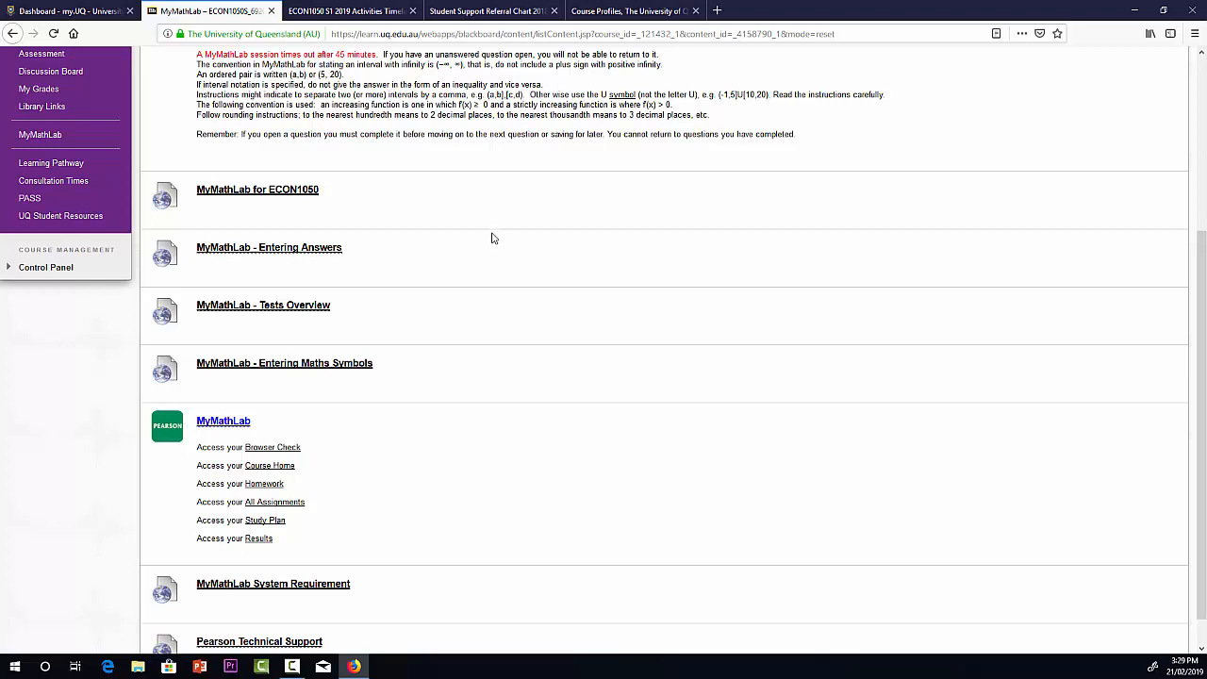
mouse_move(402, 230)
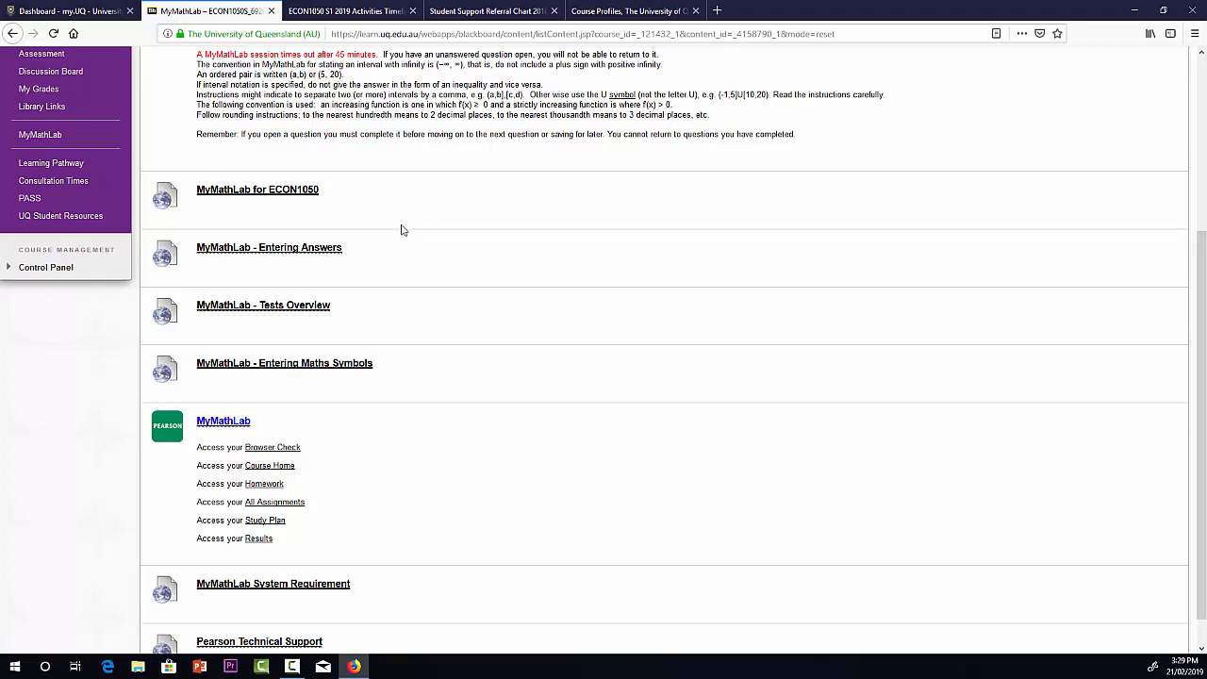
mouse_move(415, 226)
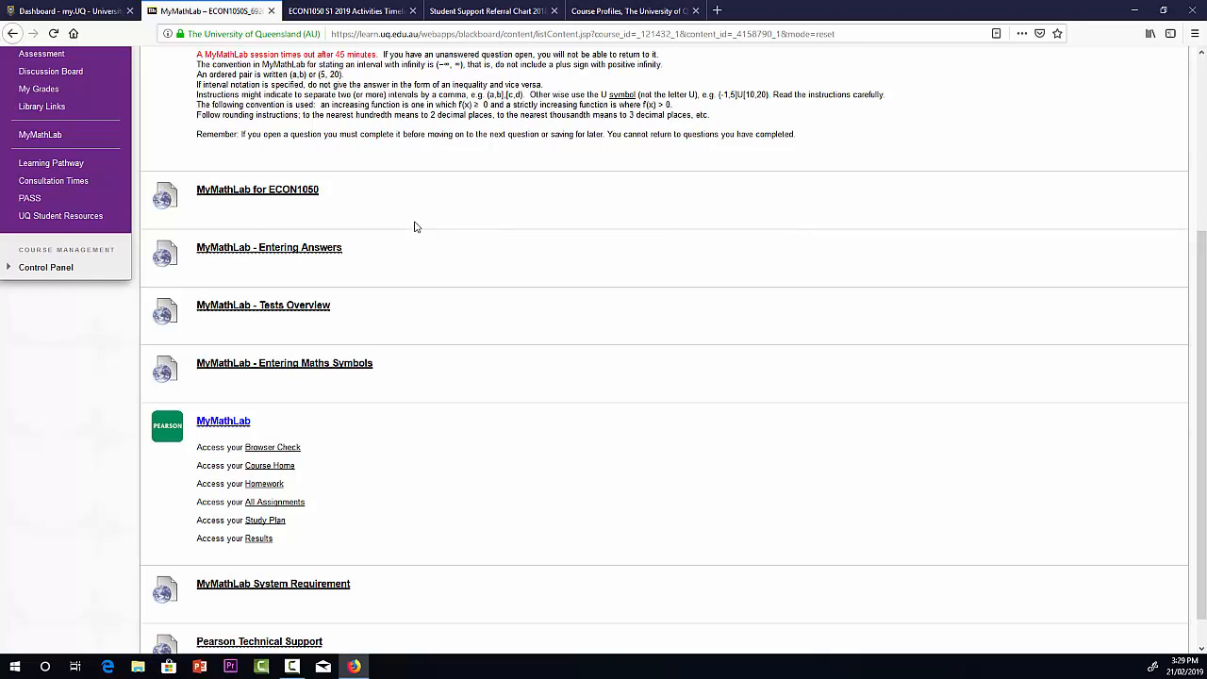
mouse_move(233, 199)
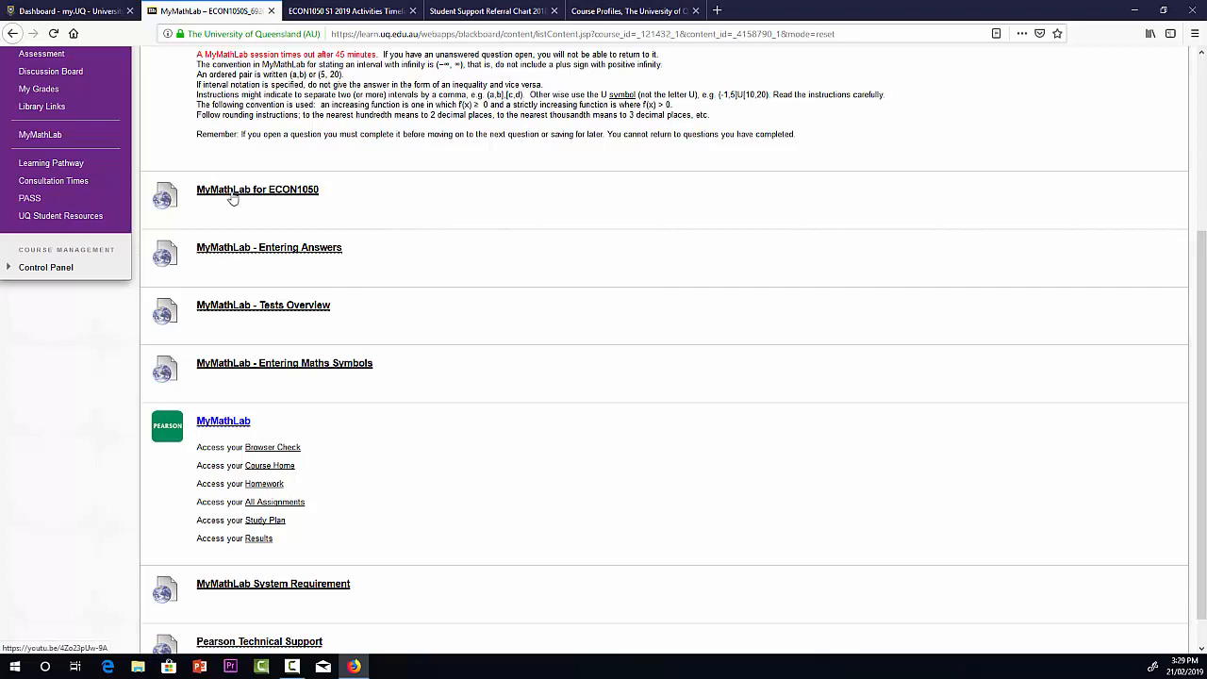
mouse_move(297, 200)
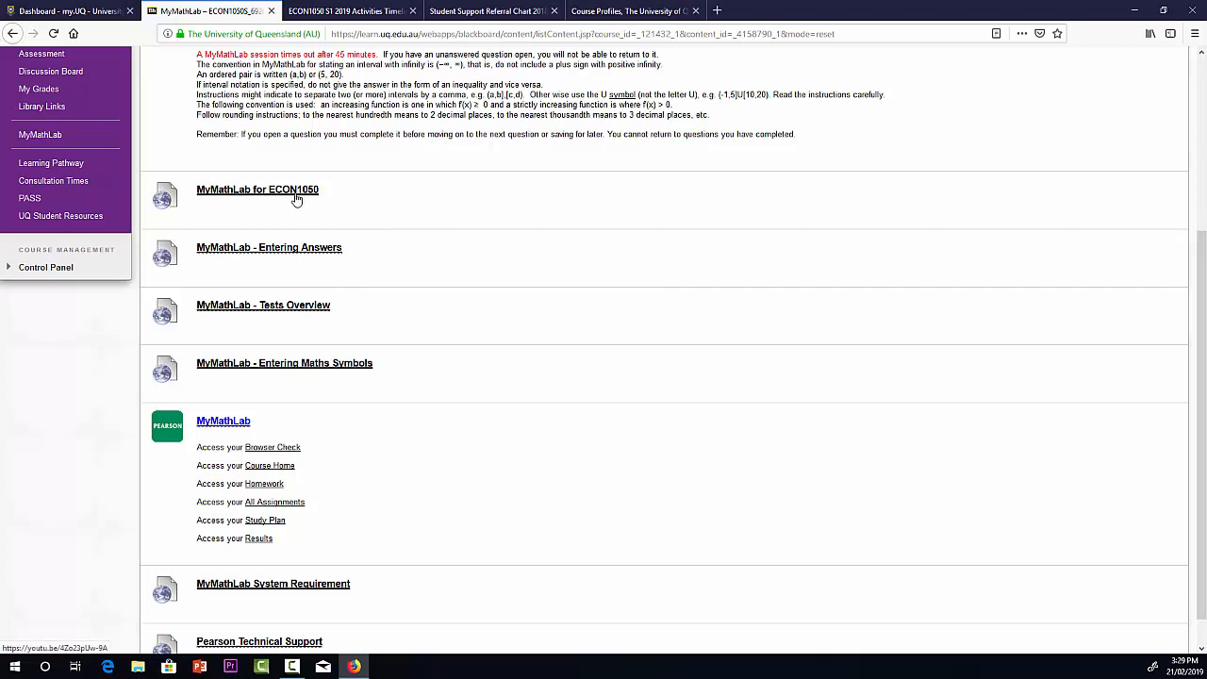
mouse_move(306, 197)
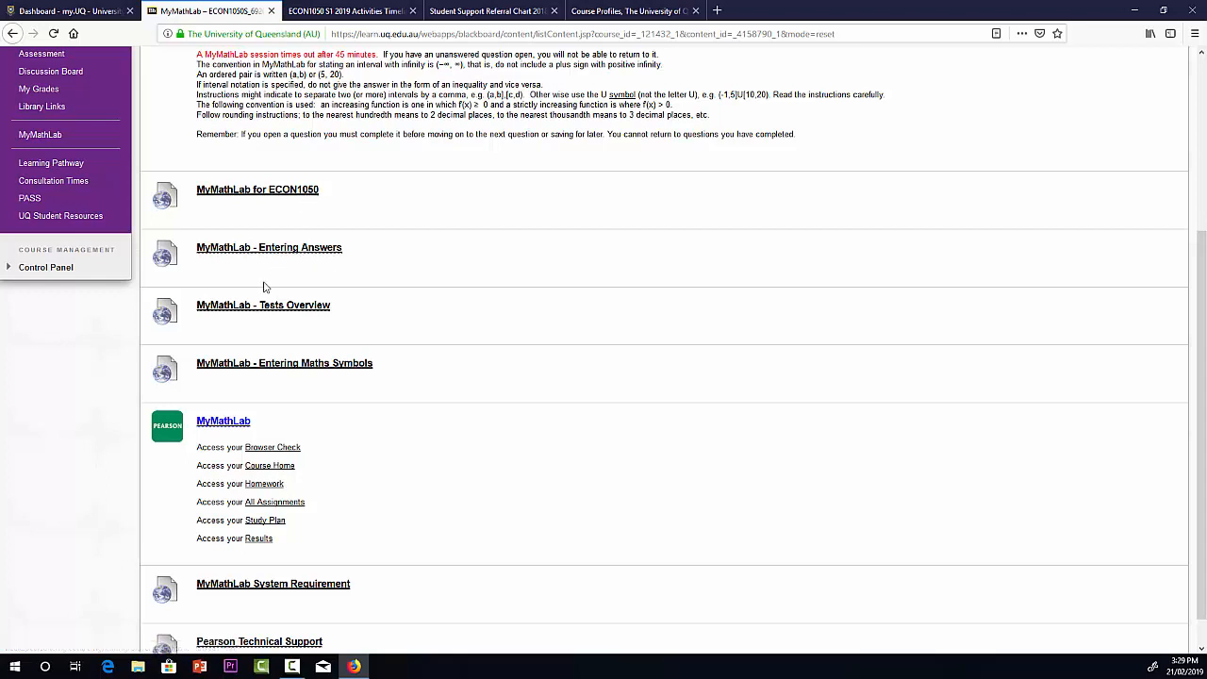
mouse_move(332, 280)
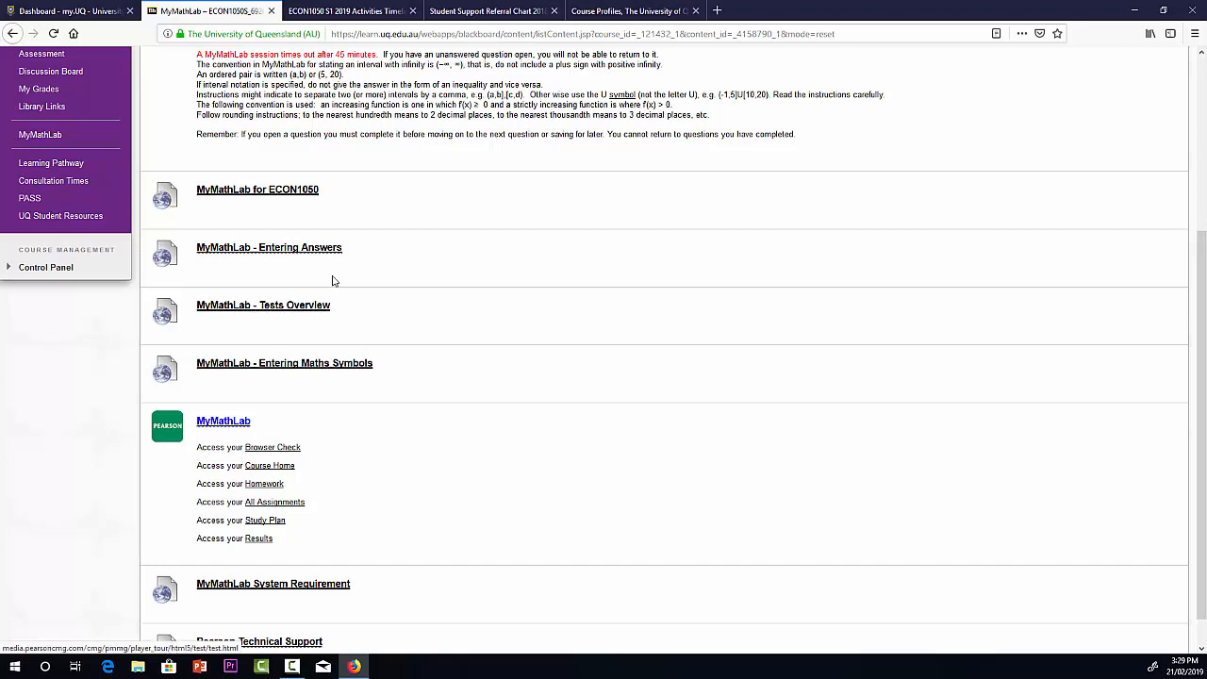
mouse_move(310, 316)
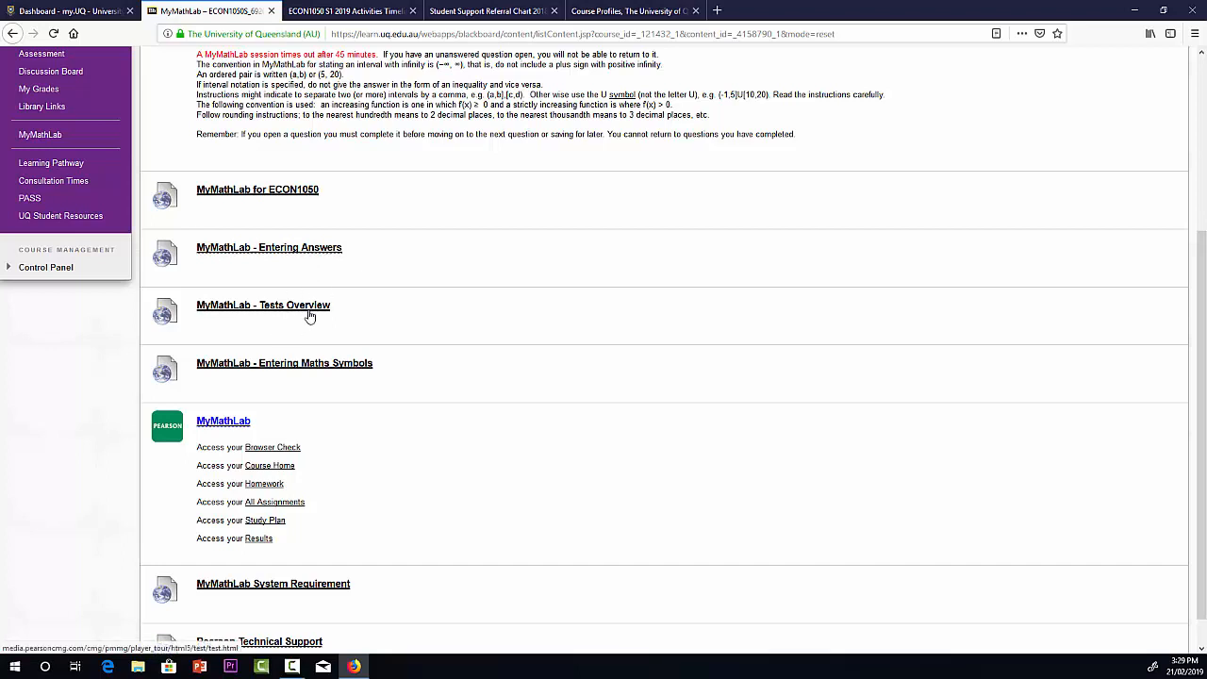
mouse_move(327, 372)
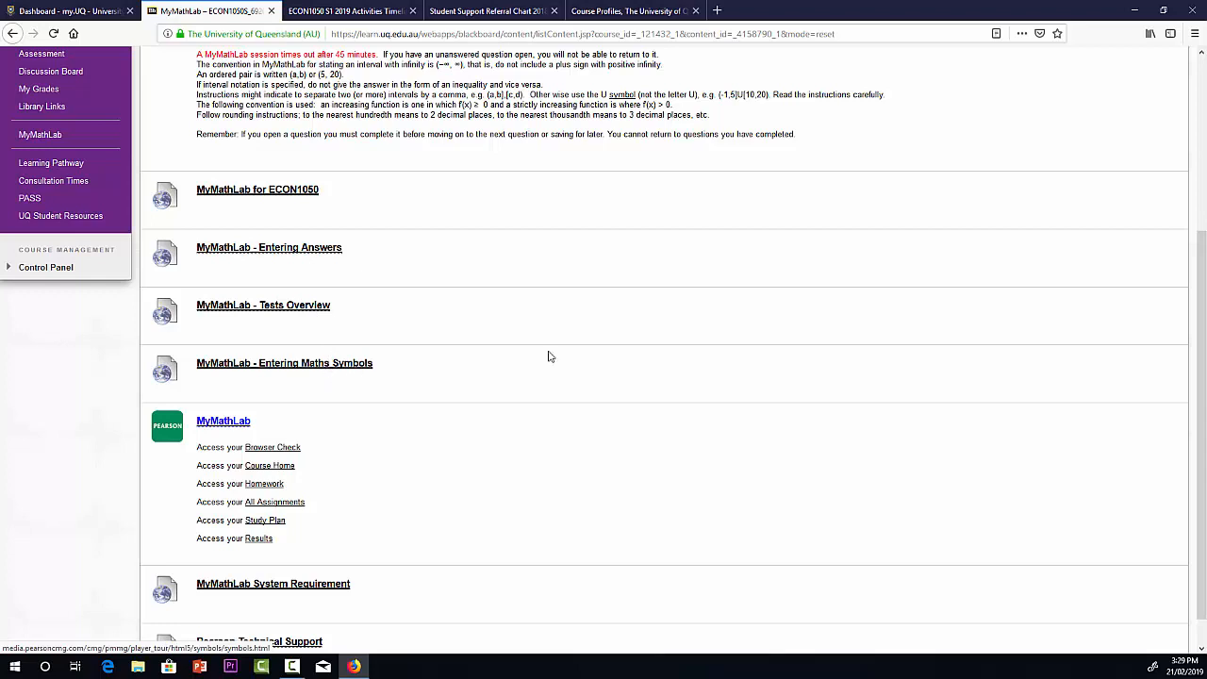
mouse_move(569, 325)
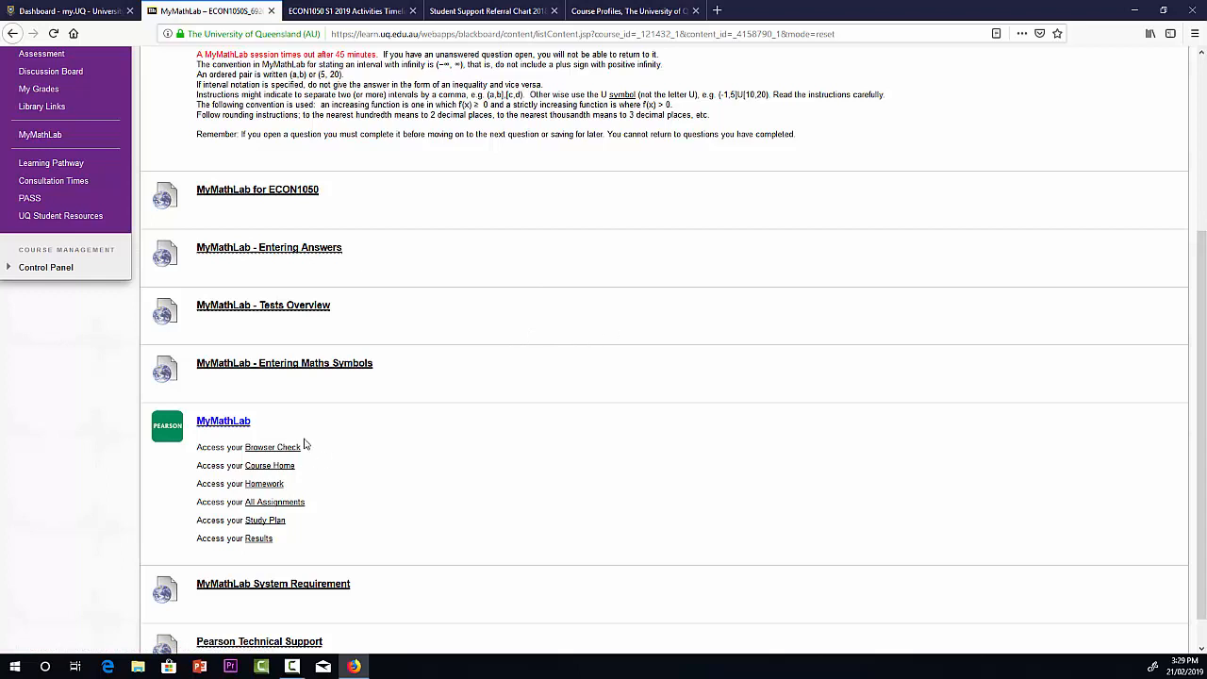
mouse_move(280, 453)
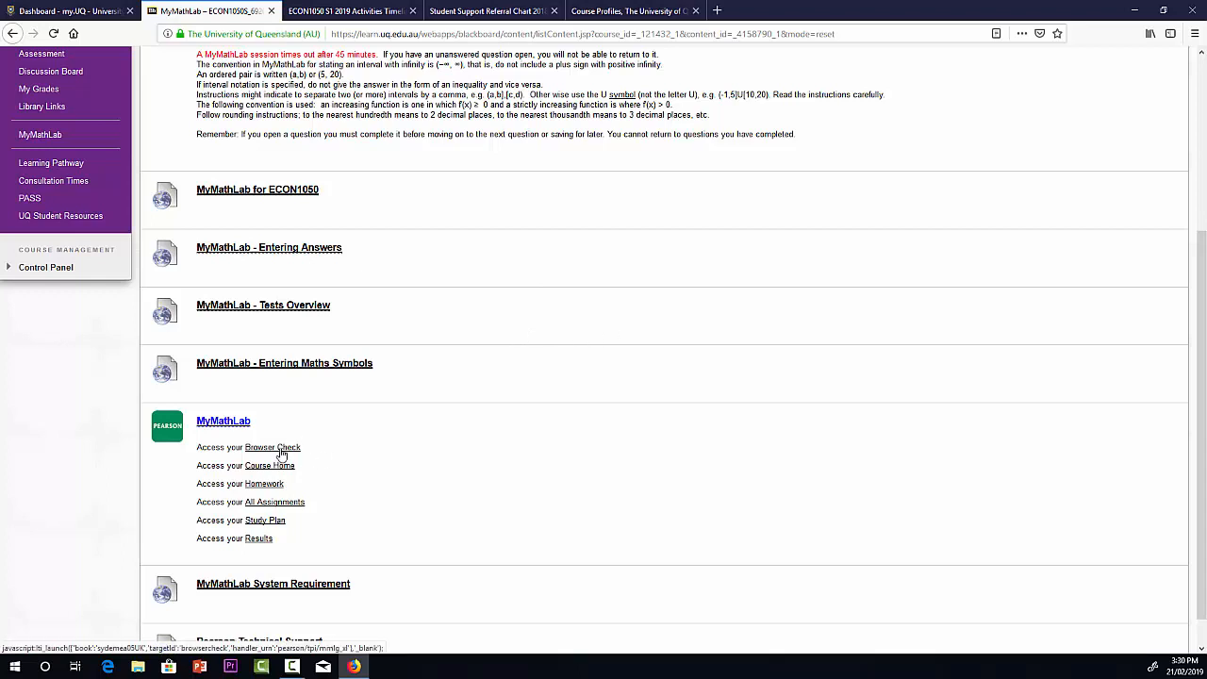
mouse_move(253, 506)
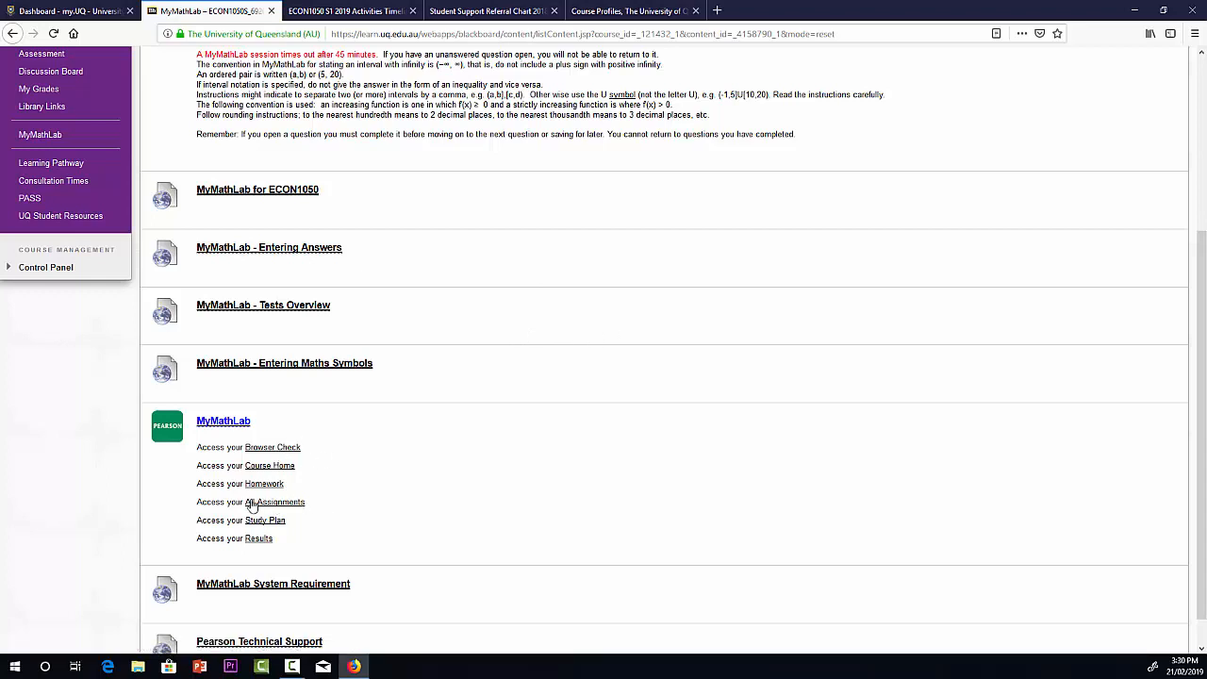
mouse_move(302, 470)
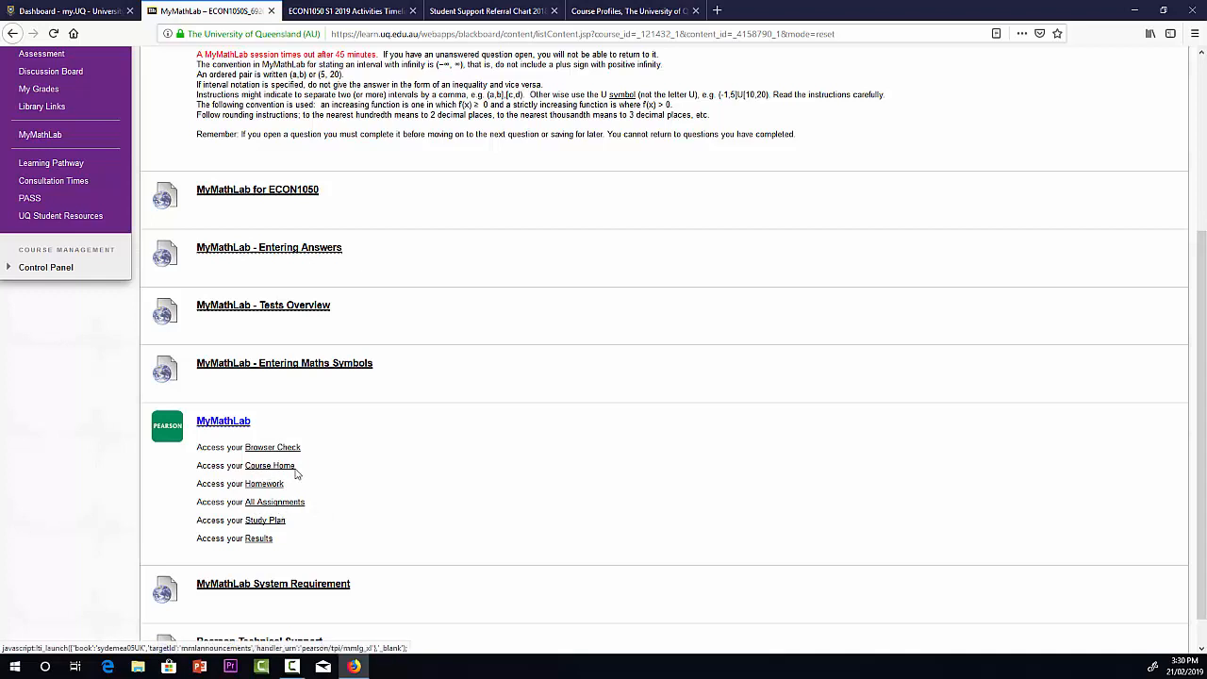
mouse_move(349, 525)
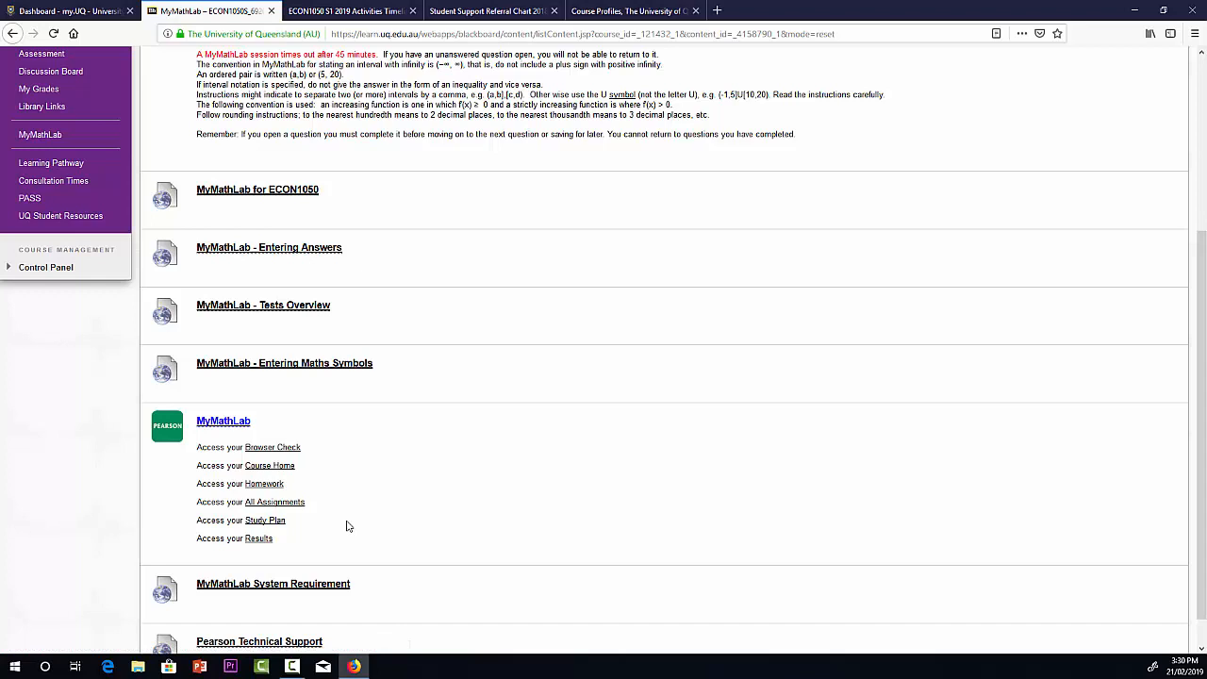
mouse_move(266, 529)
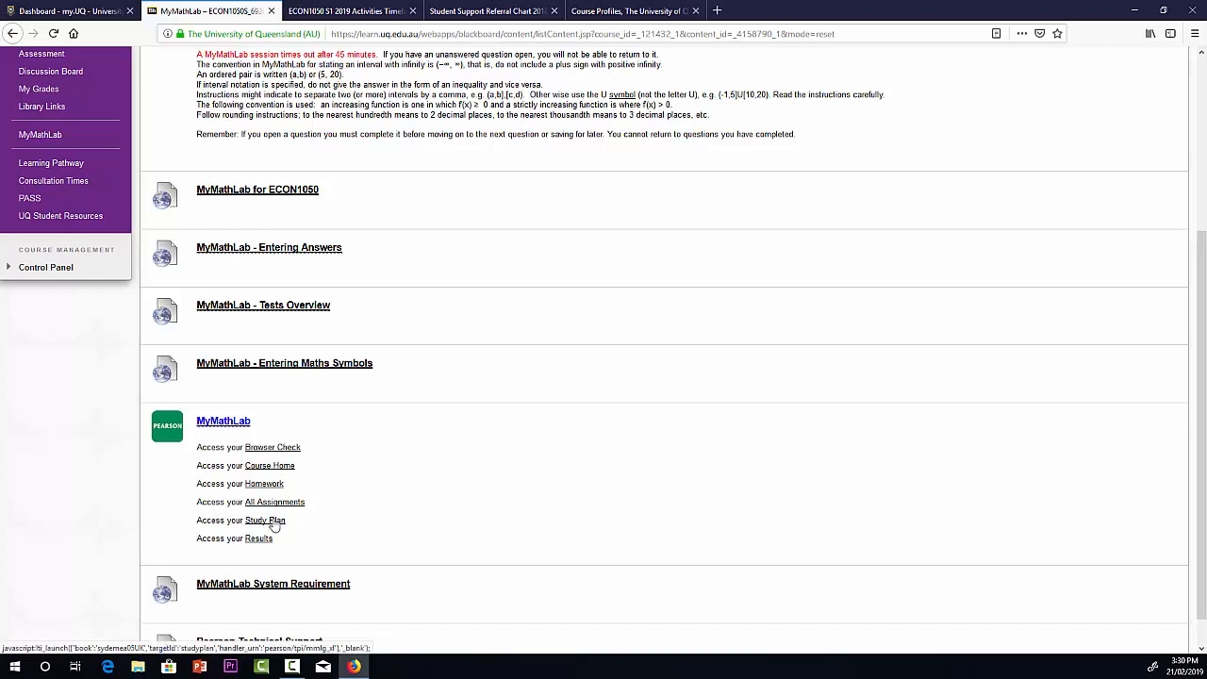
Open the Study Plan across all chapters and go to Ch. 5's section 5.3 Inverse Functions
left_click(264, 521)
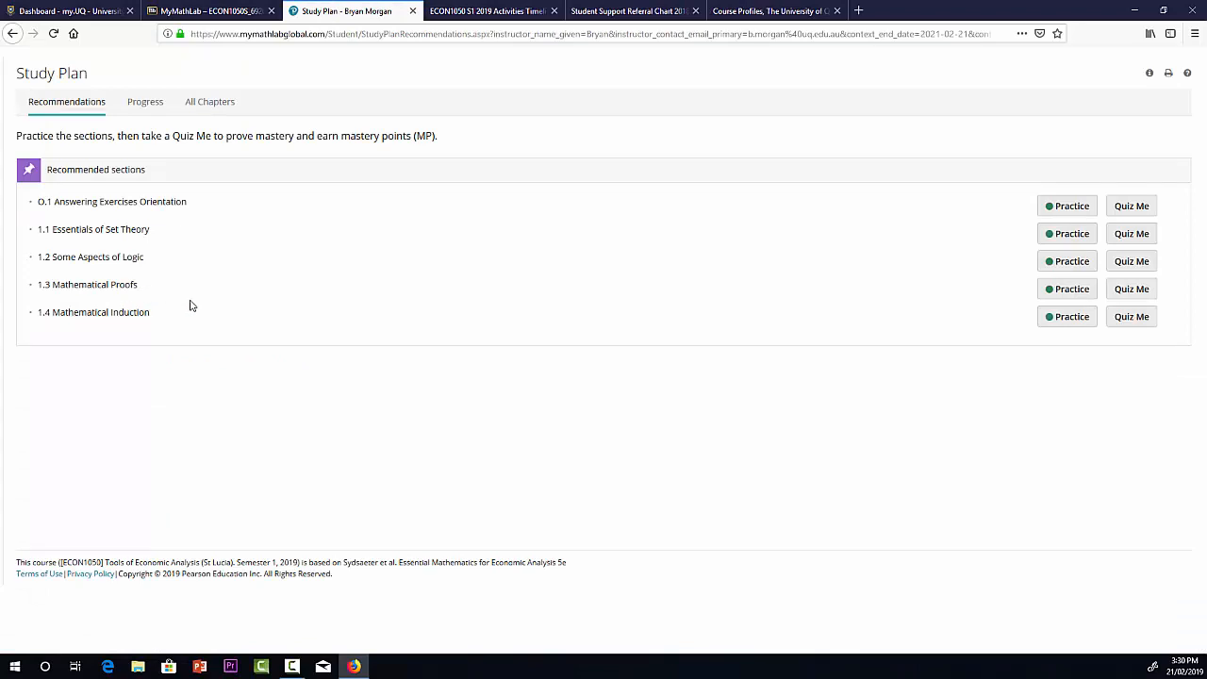
mouse_move(209, 105)
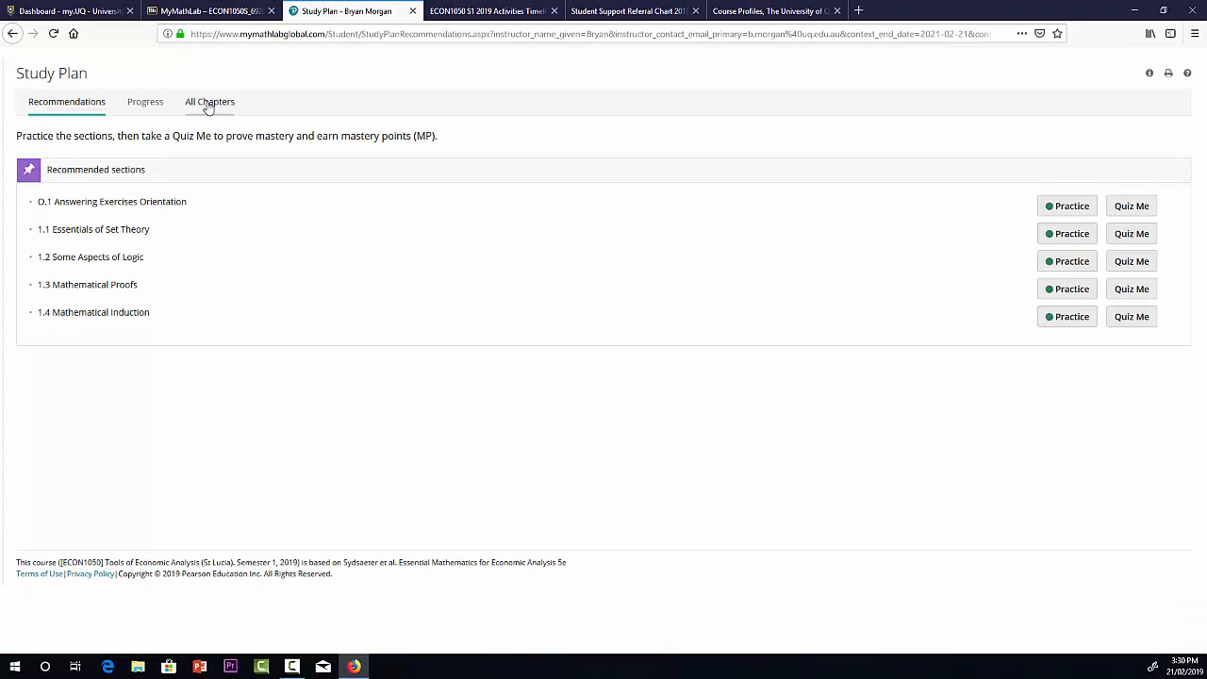
left_click(210, 102)
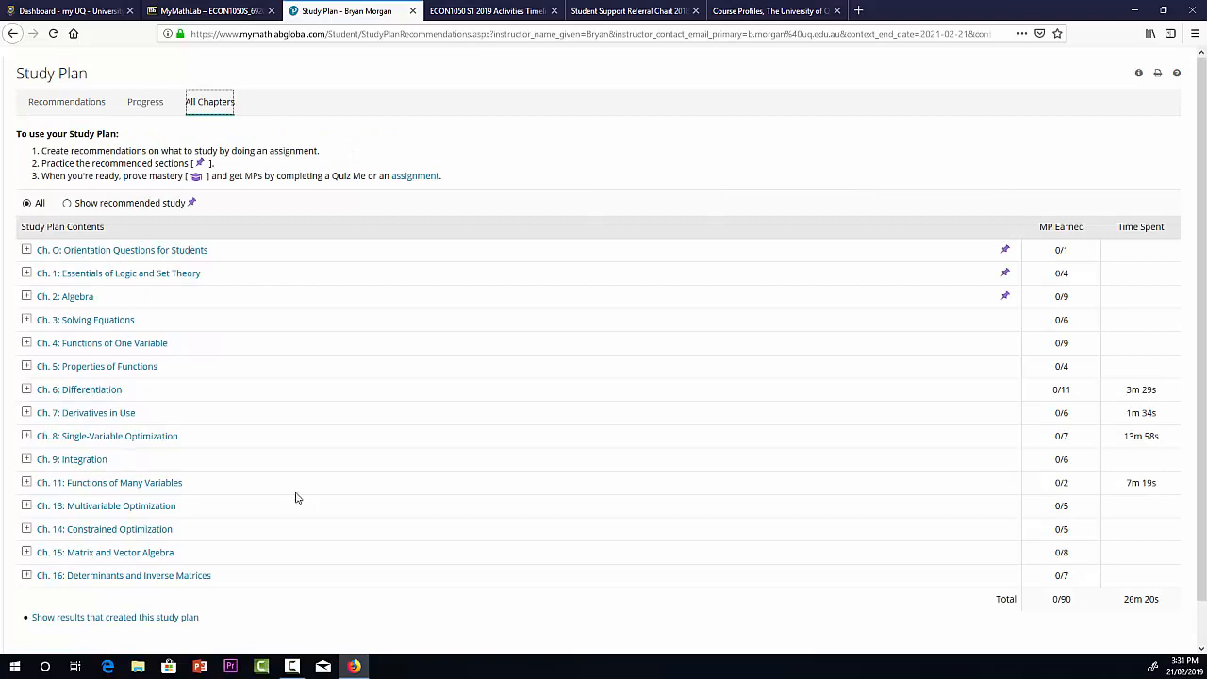
mouse_move(291, 502)
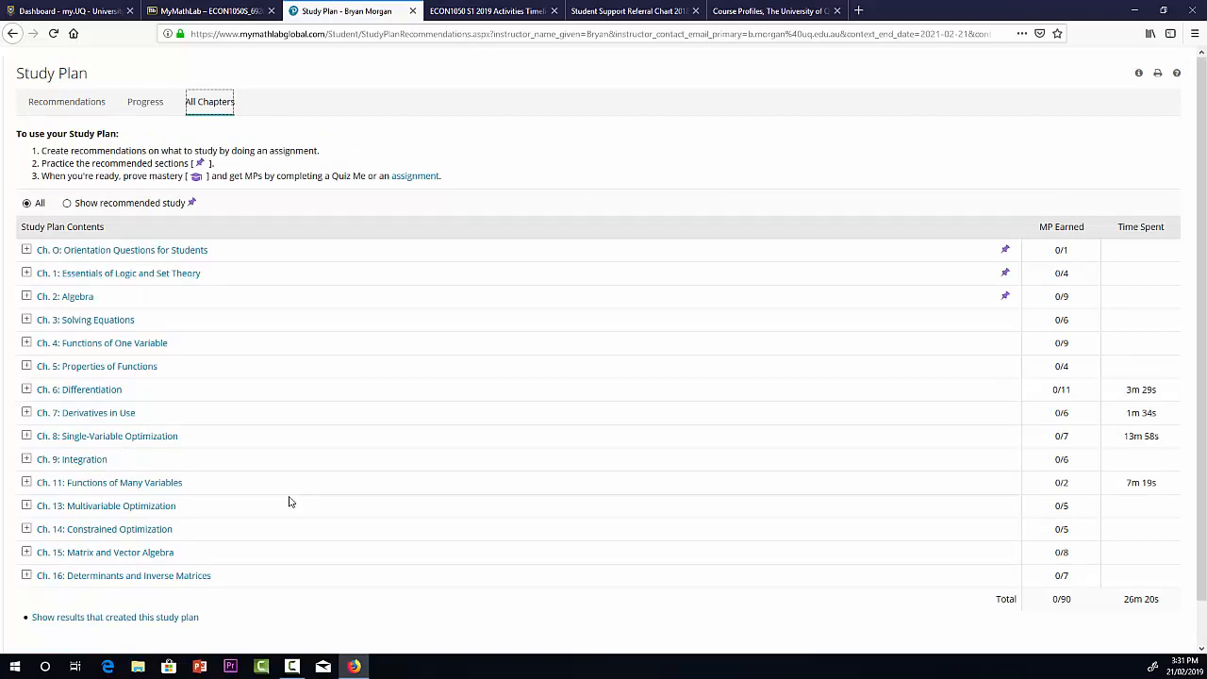
mouse_move(272, 476)
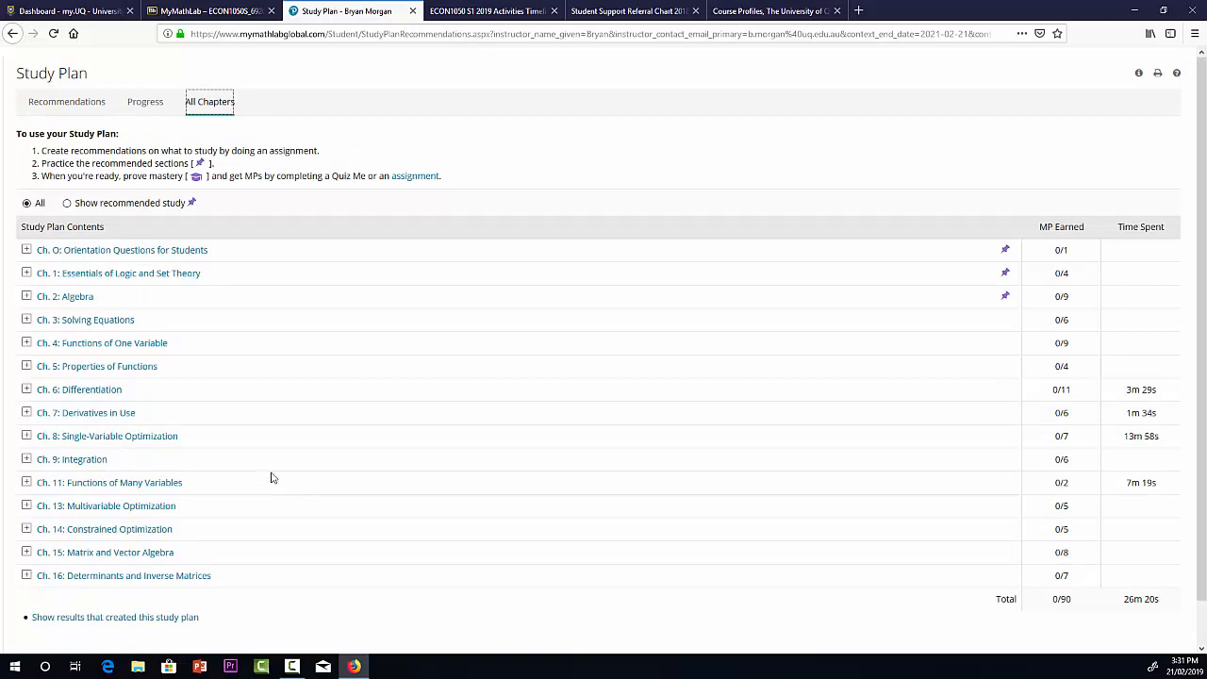
left_click(26, 366)
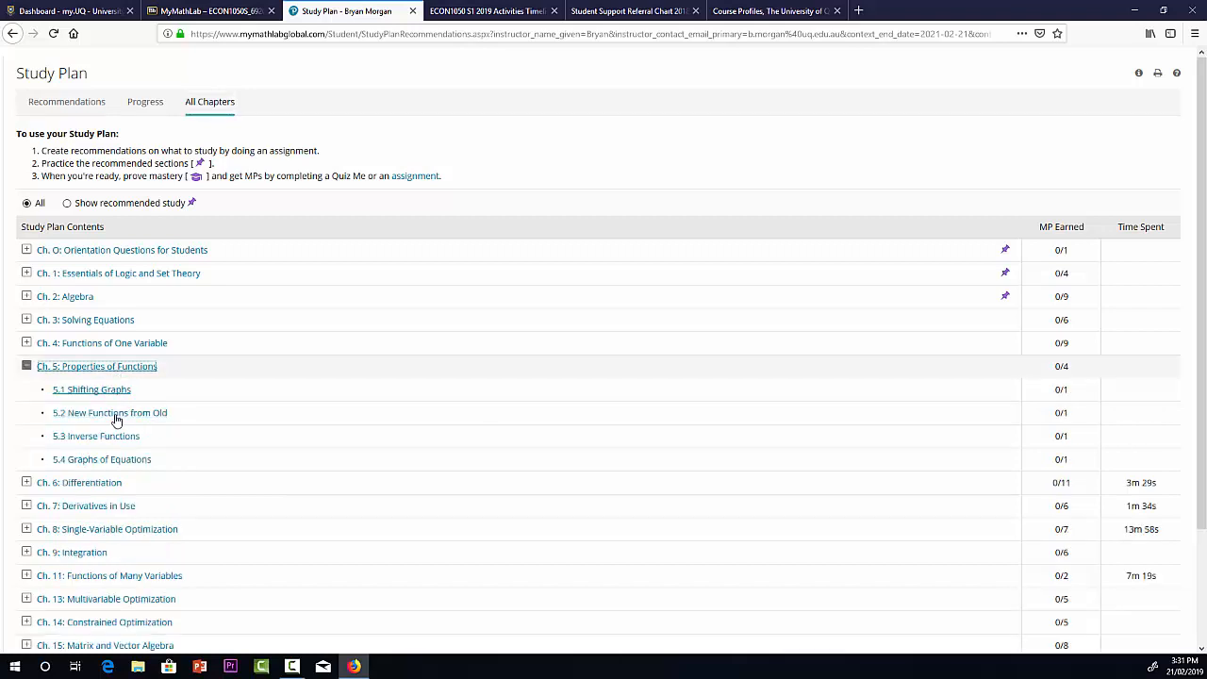
left_click(95, 435)
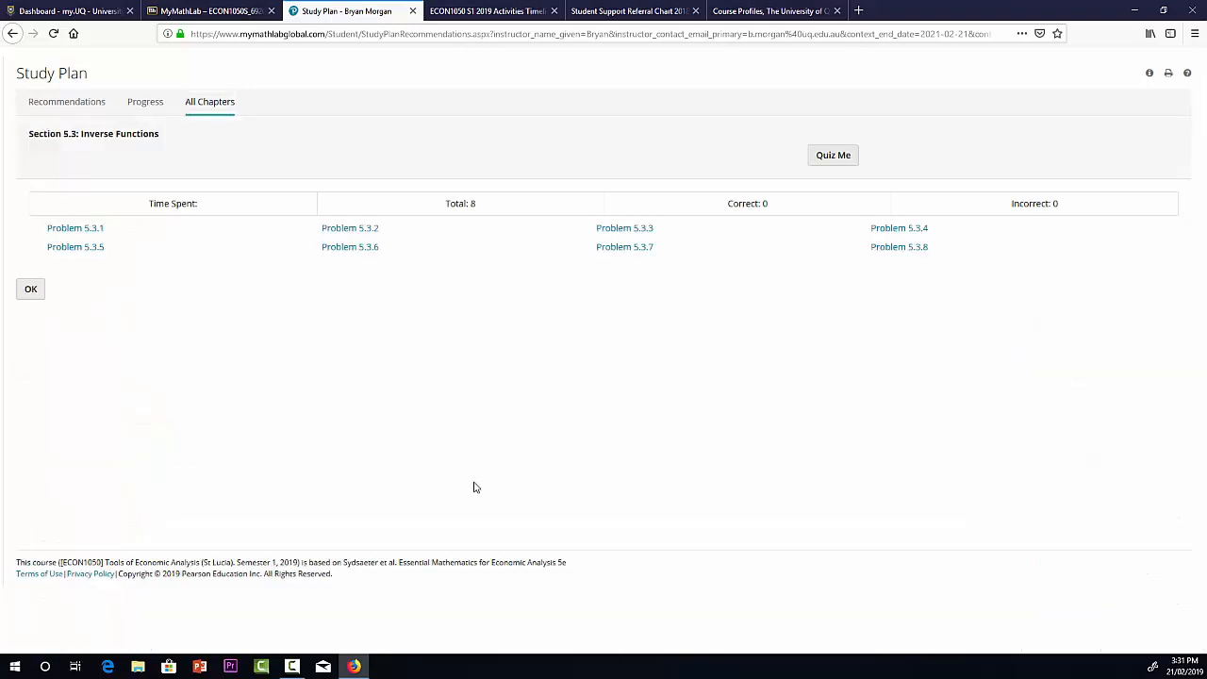
mouse_move(786, 300)
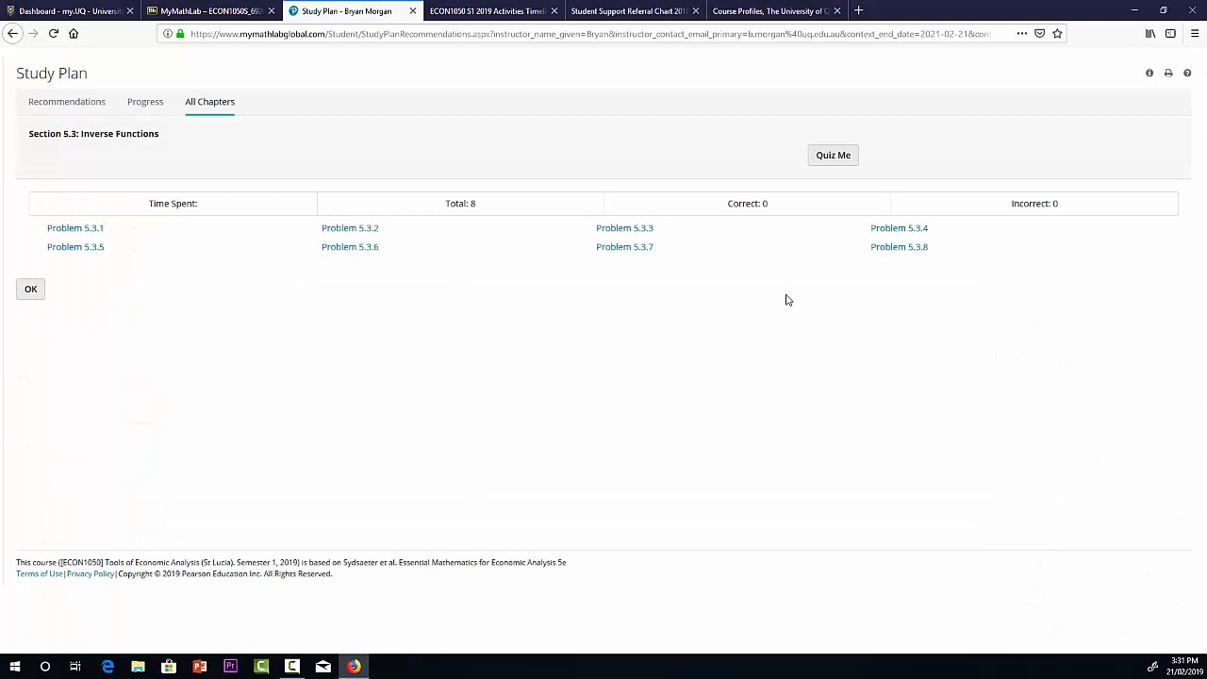
mouse_move(385, 298)
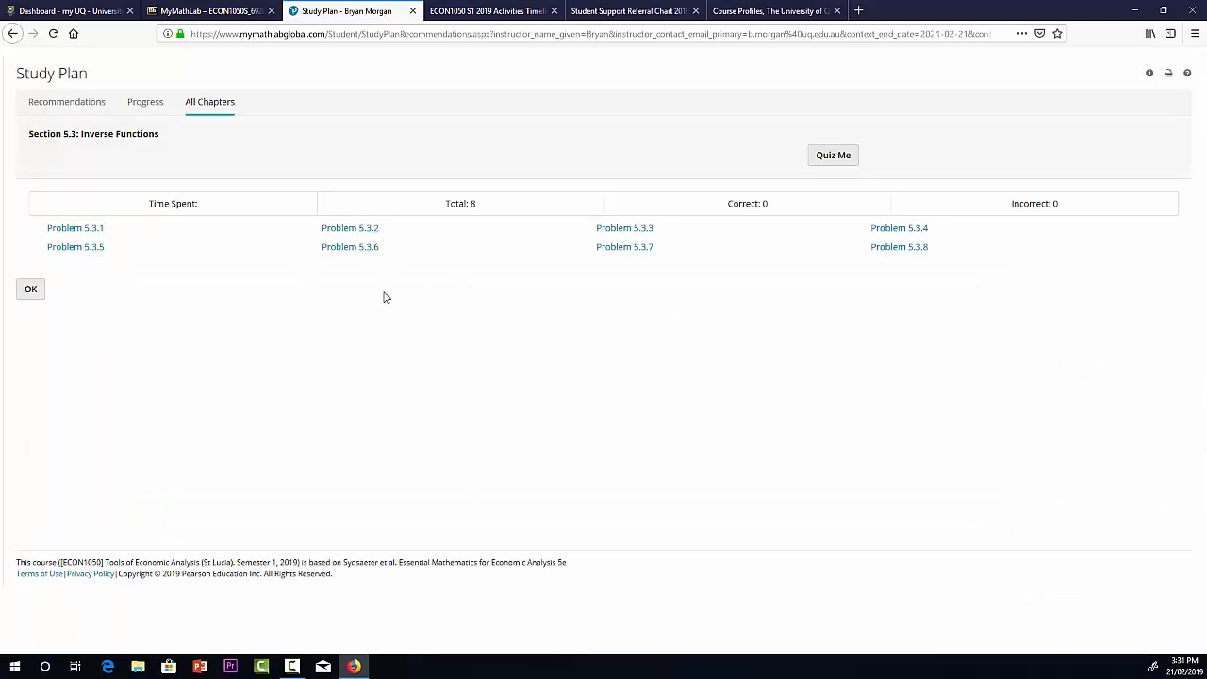
mouse_move(405, 322)
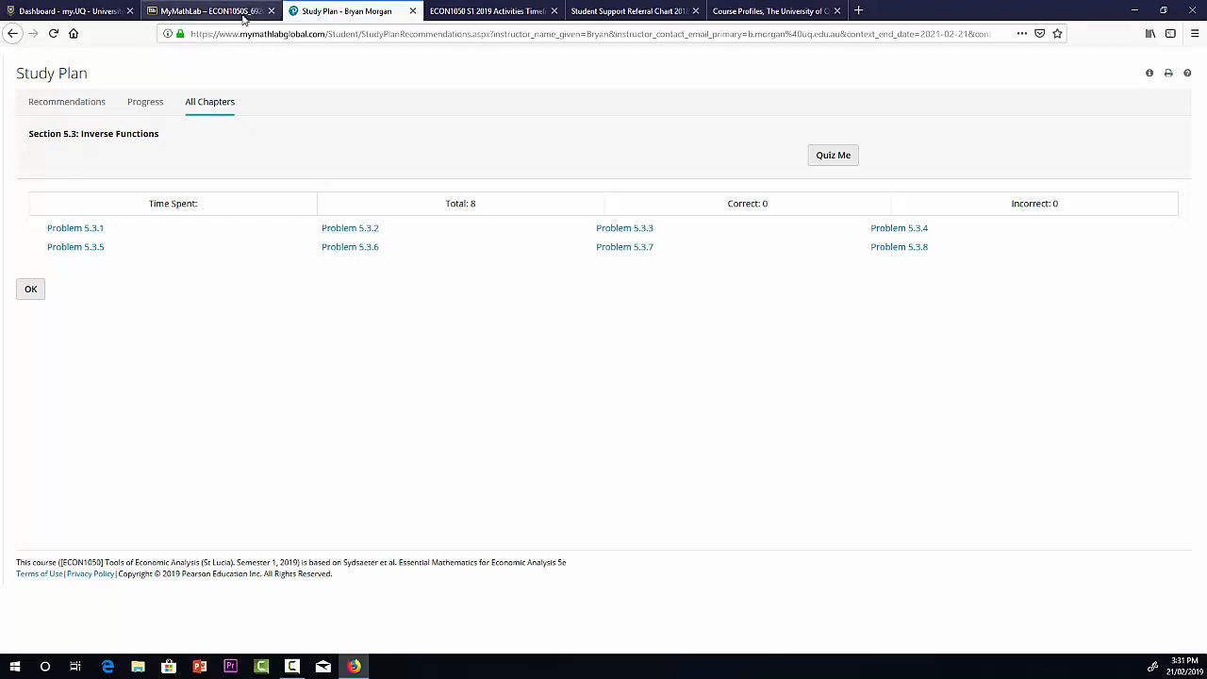
mouse_move(243, 14)
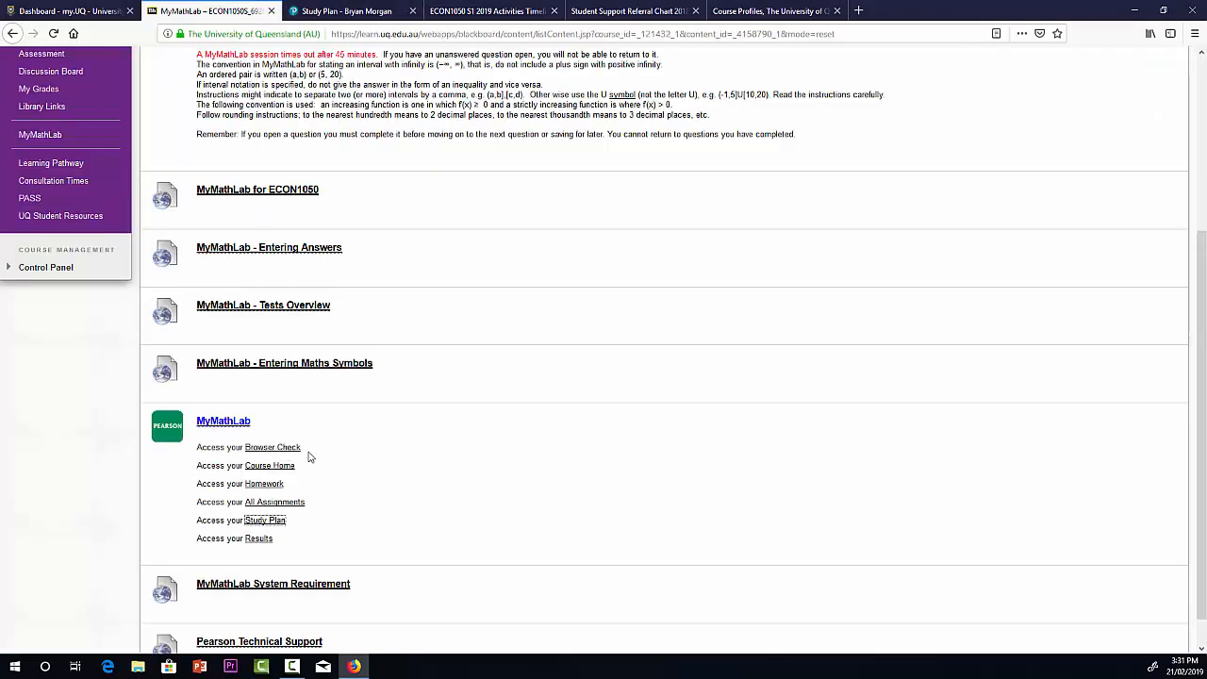
mouse_move(411, 435)
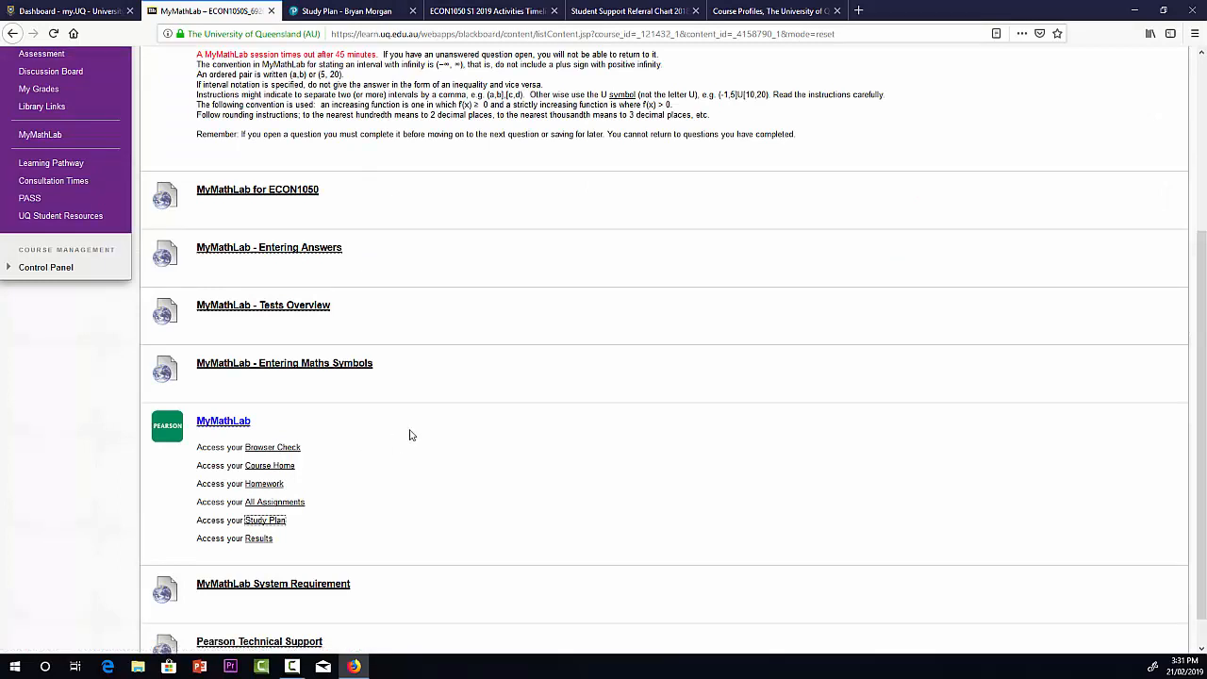
mouse_move(282, 593)
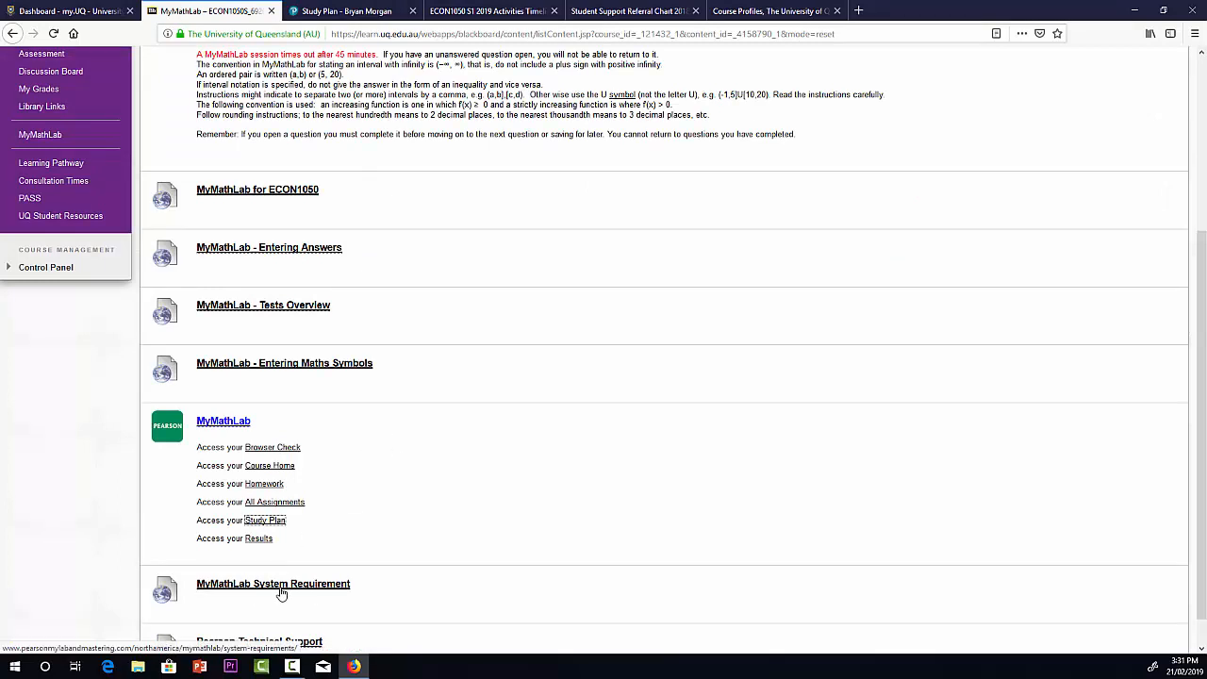
Scroll the MyMathLab page to the System Requirement and Pearson Technical Support links
scroll("down", 3)
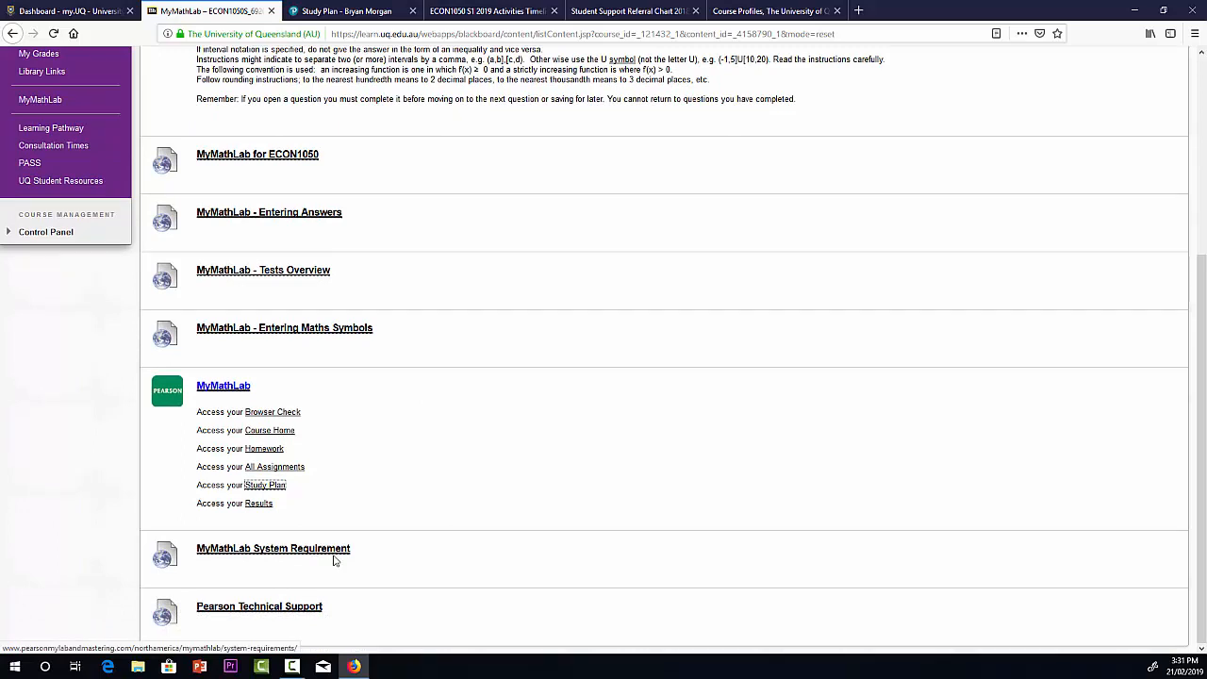
mouse_move(387, 556)
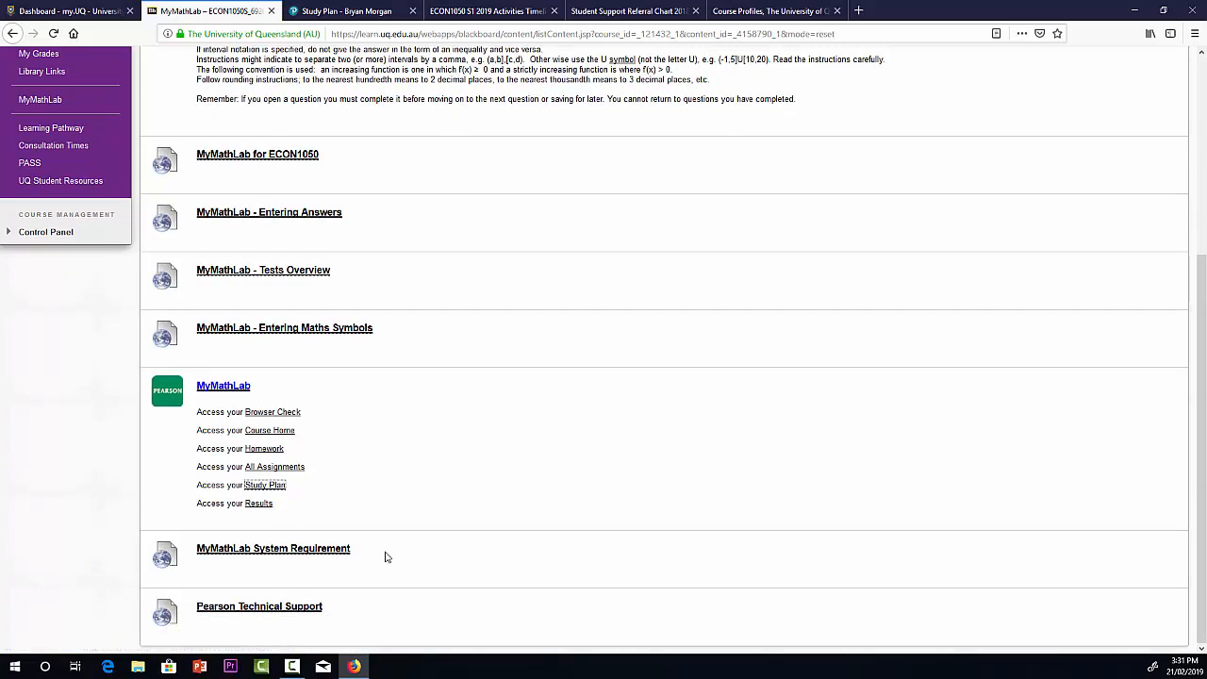
mouse_move(382, 555)
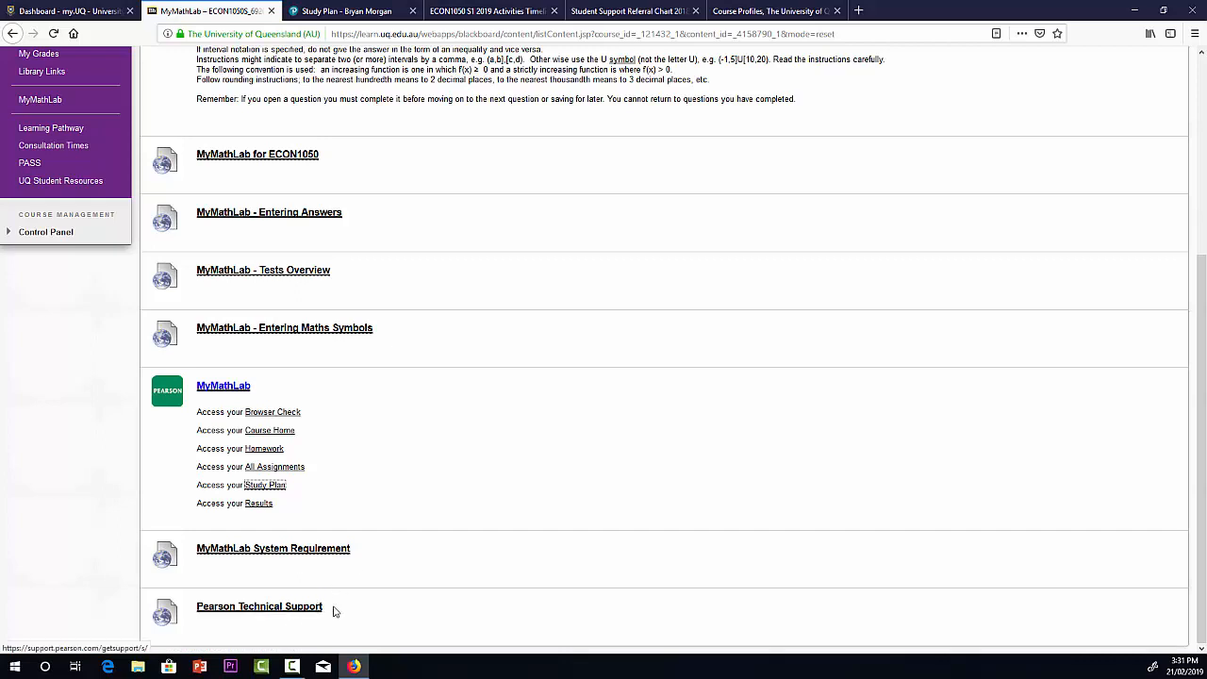
mouse_move(258, 615)
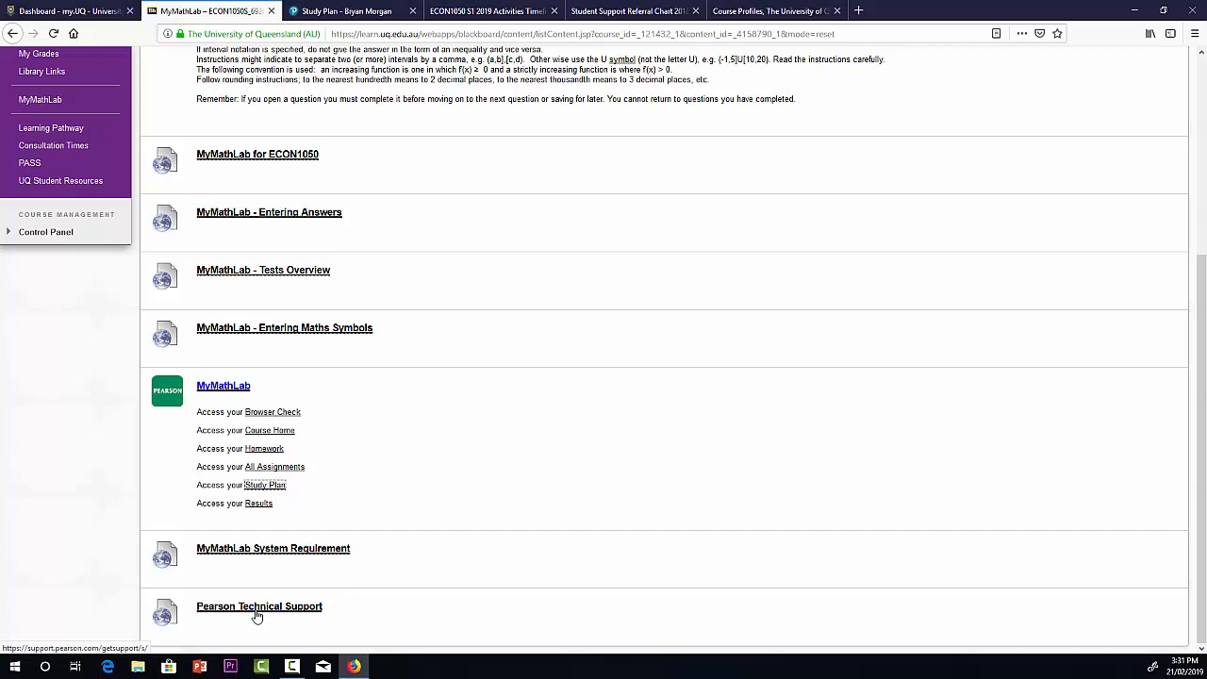
mouse_move(509, 450)
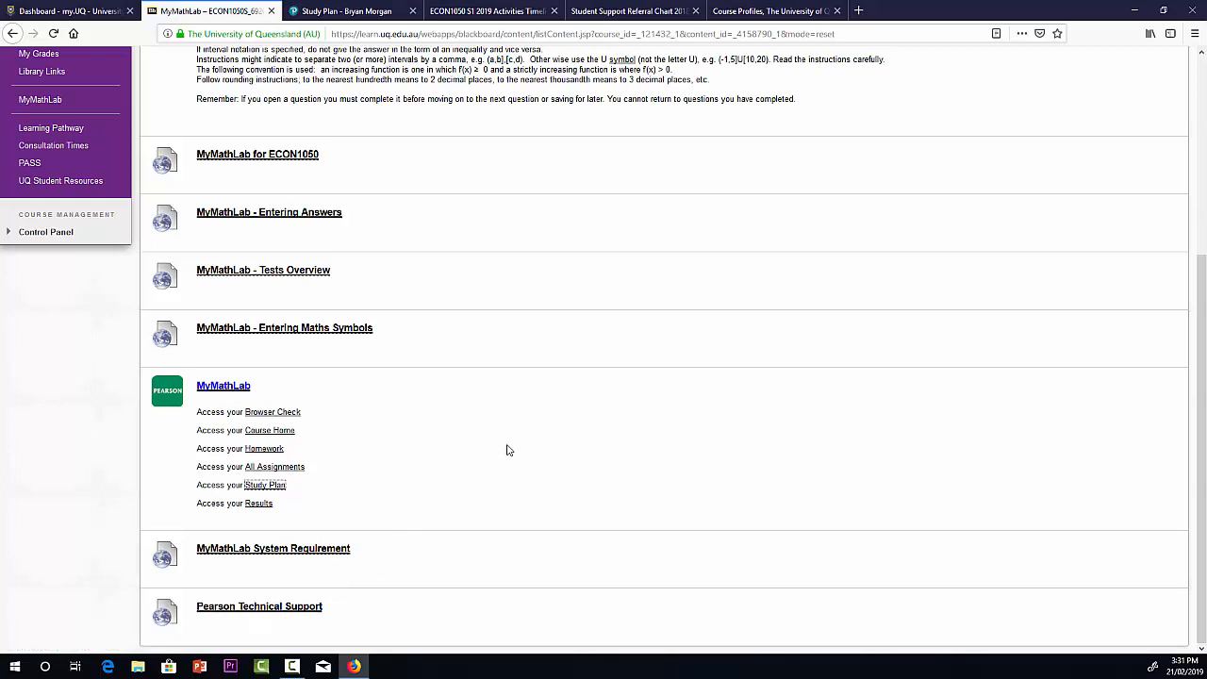
mouse_move(441, 199)
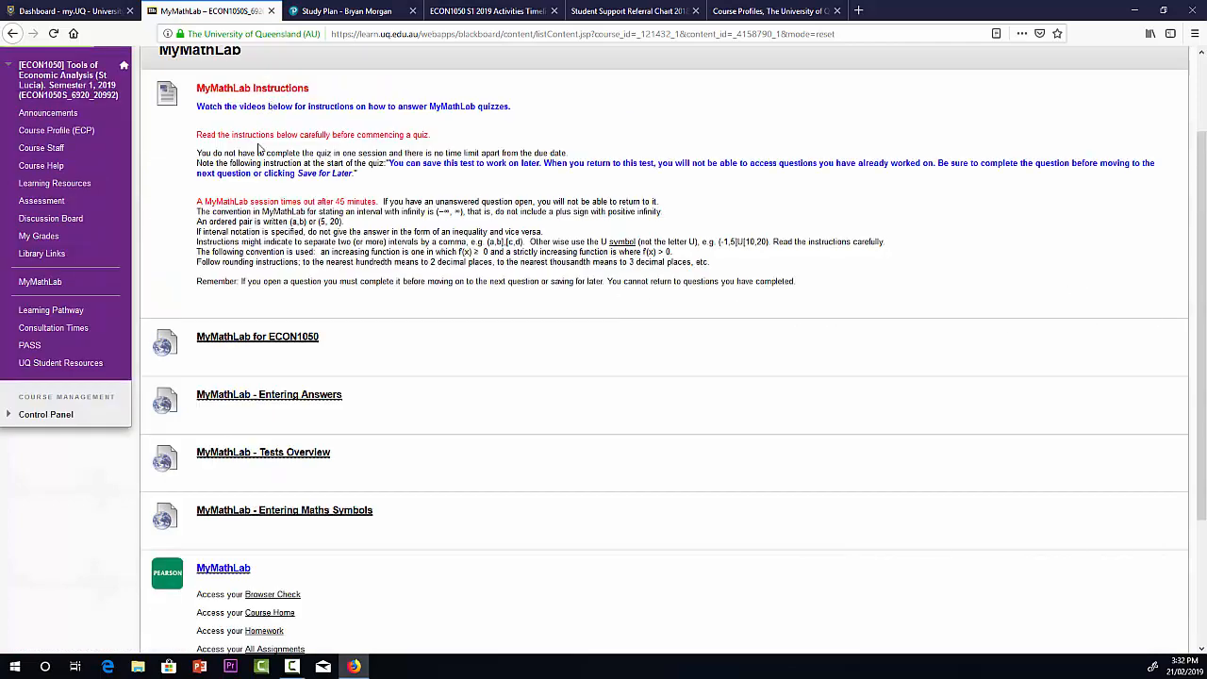
mouse_move(149, 199)
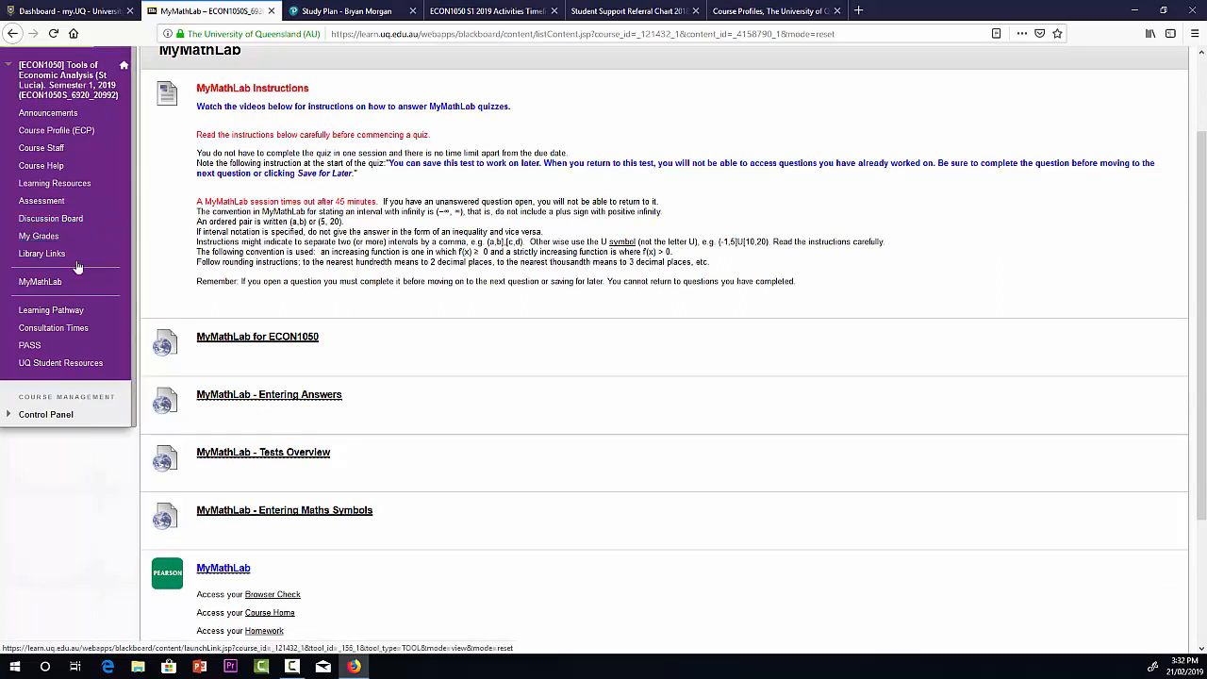
mouse_move(51, 310)
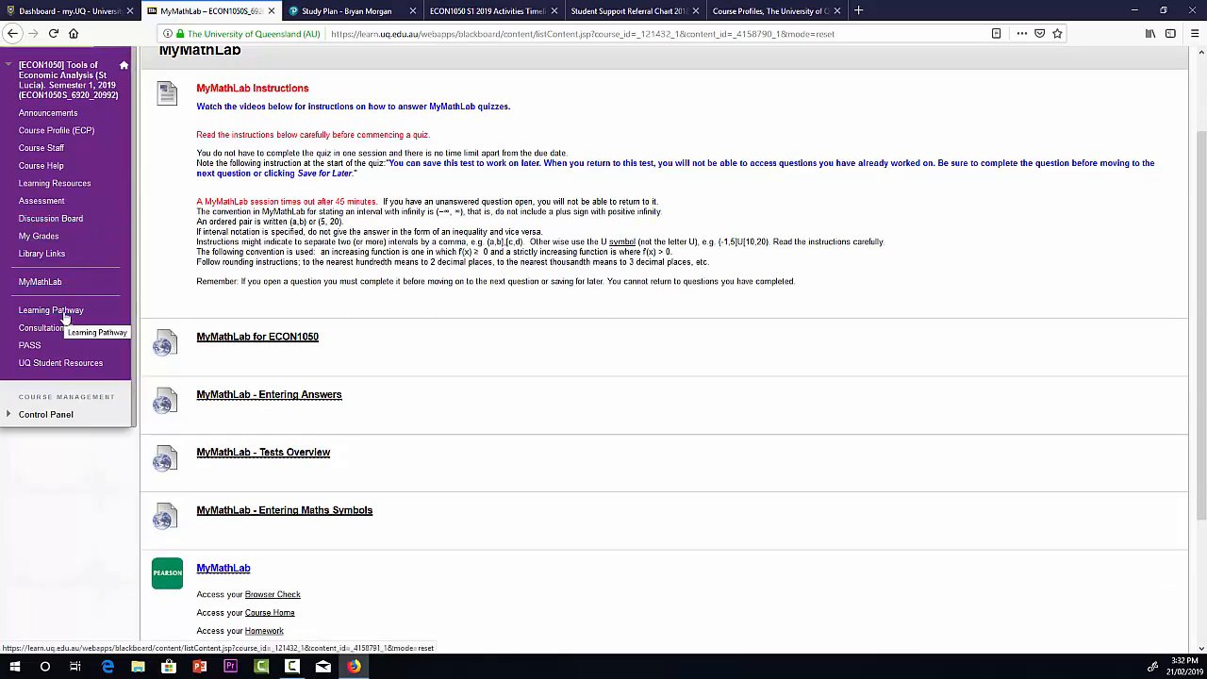
mouse_move(184, 329)
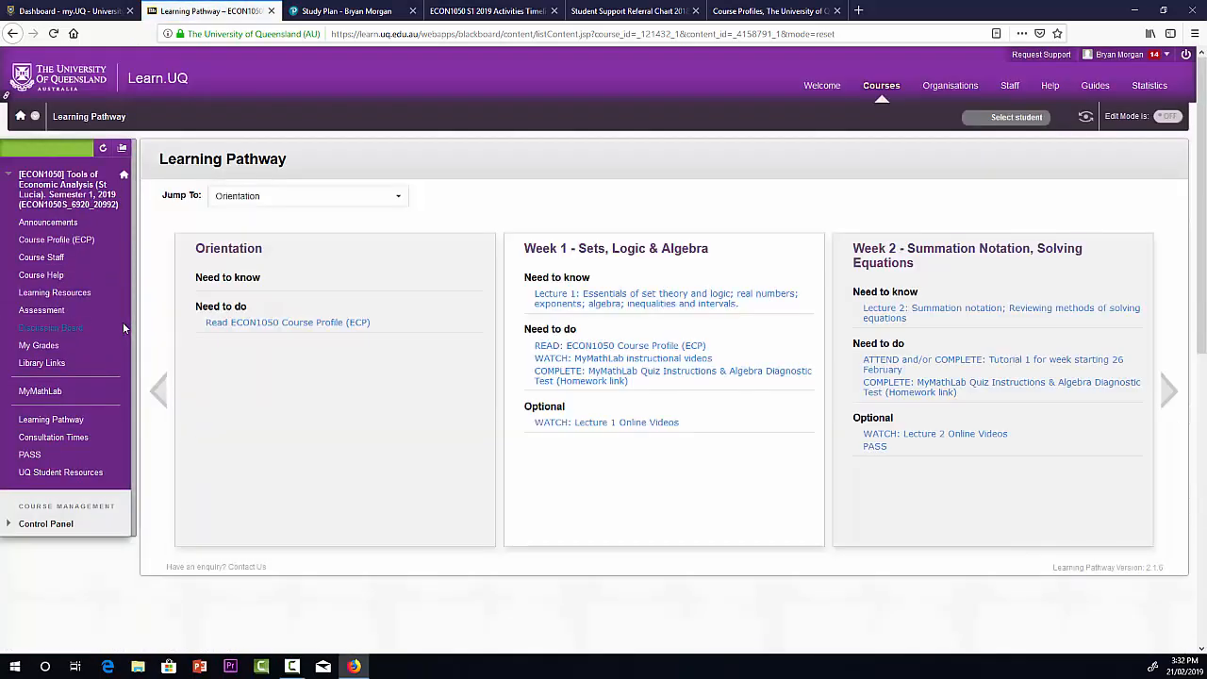
mouse_move(481, 358)
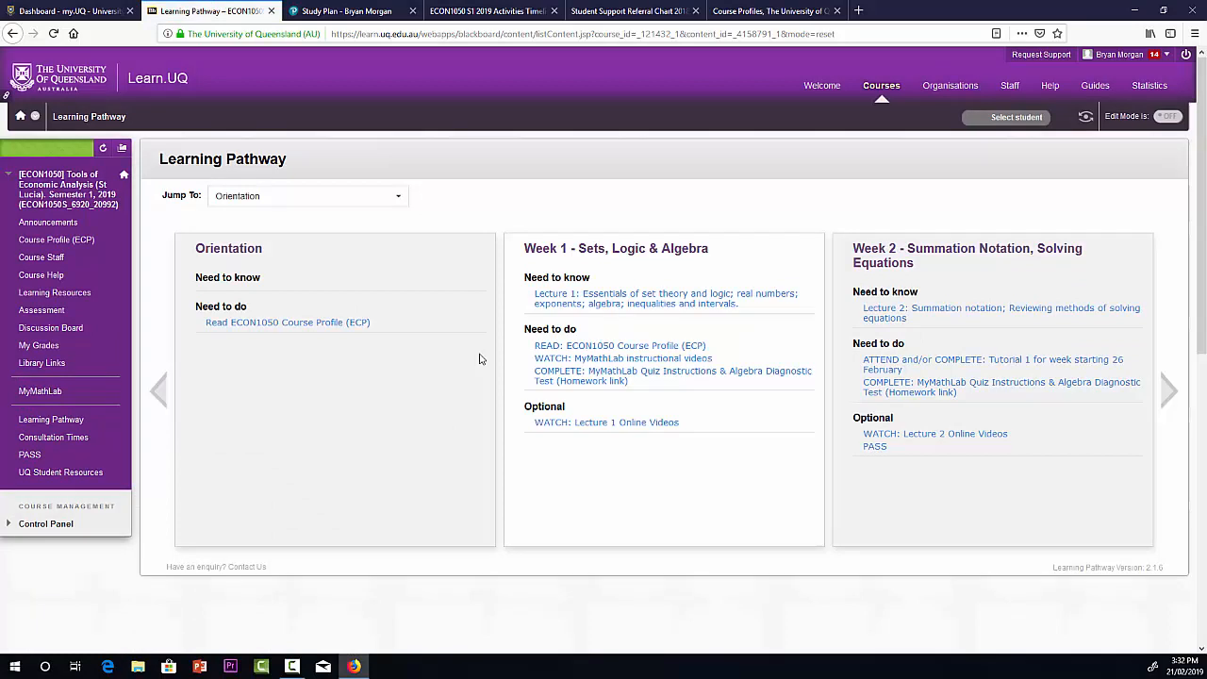
mouse_move(441, 309)
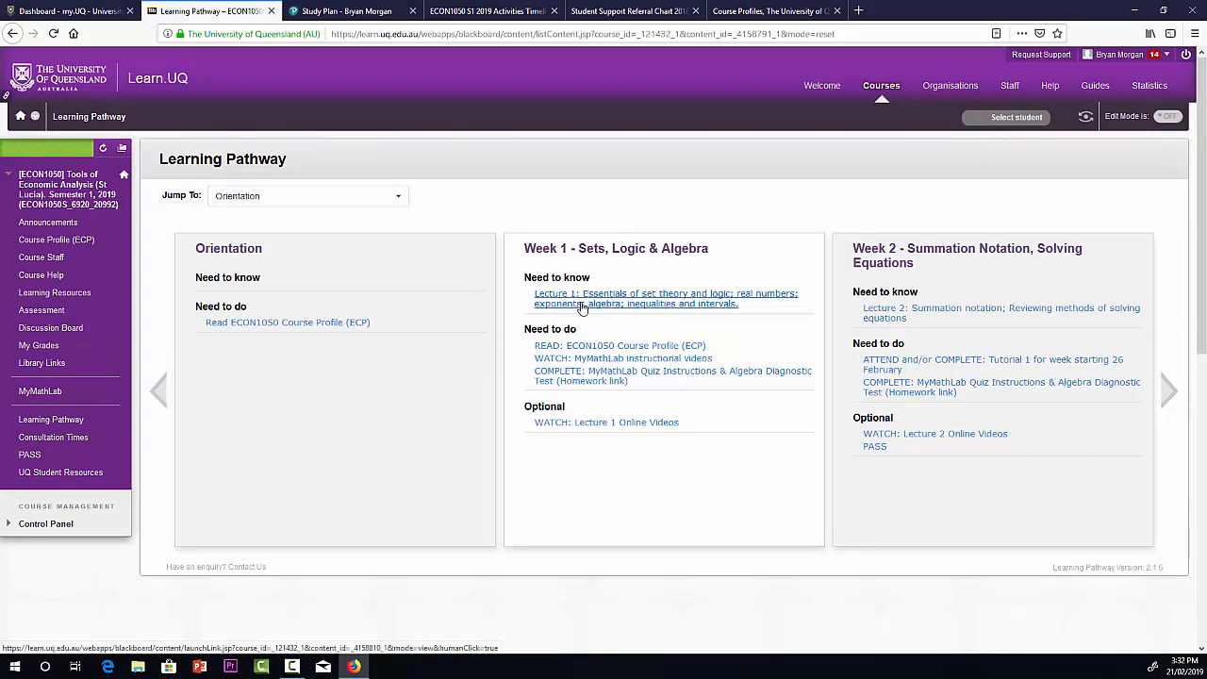
mouse_move(578, 331)
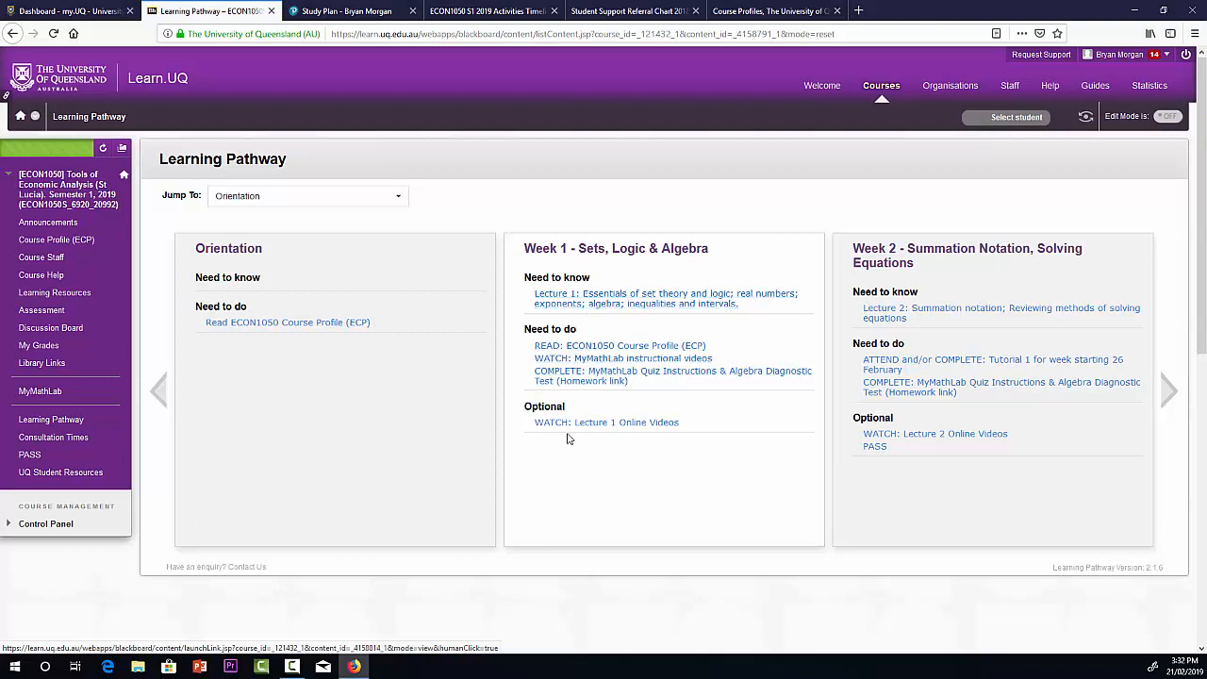
mouse_move(1008, 473)
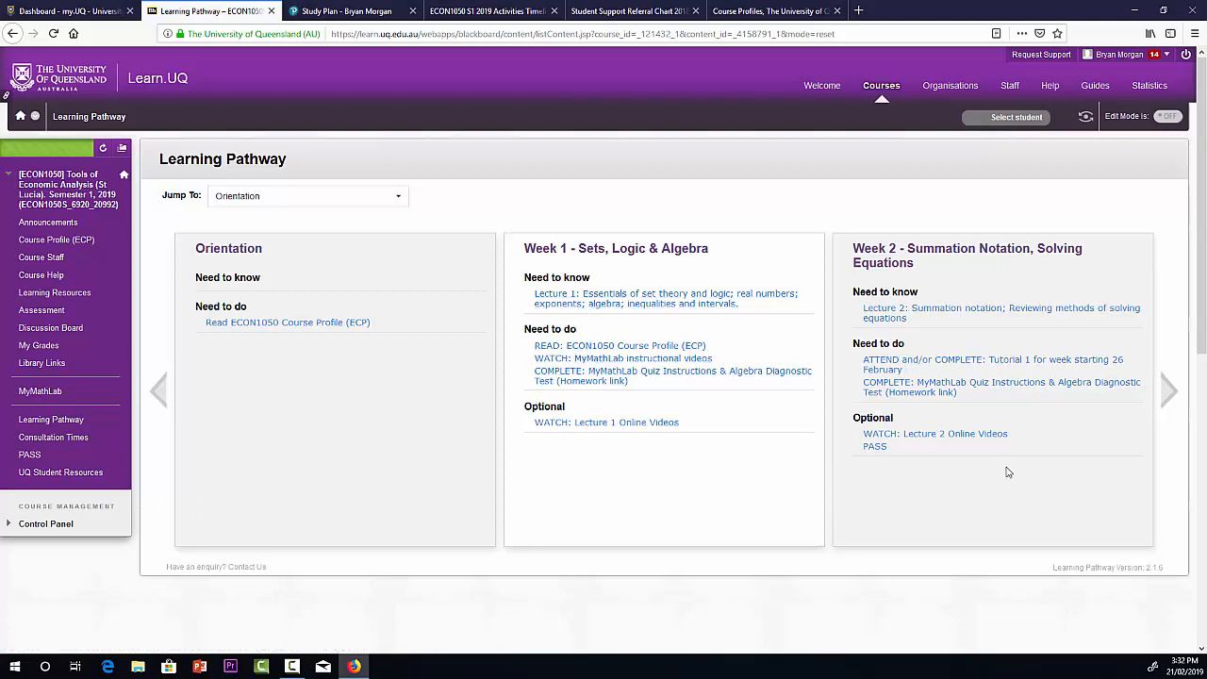
Advance the Learning Pathway to Week 3 and open the Consultation Timetable PDF
left_click(1170, 386)
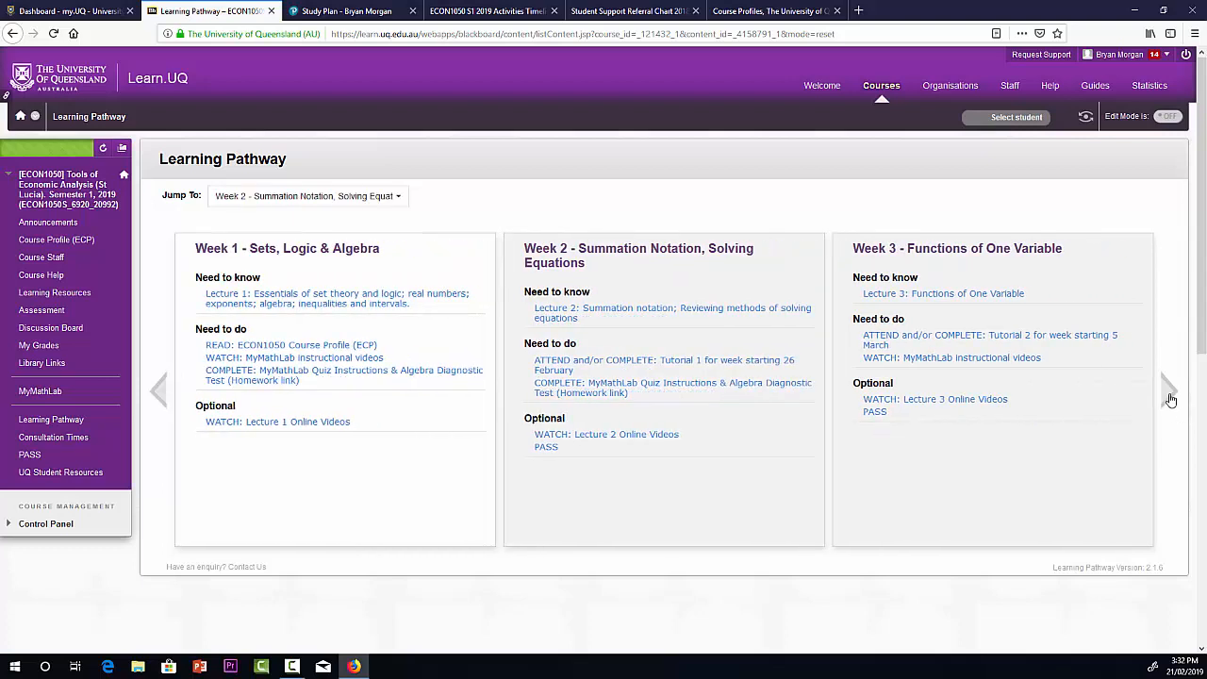
mouse_move(52, 438)
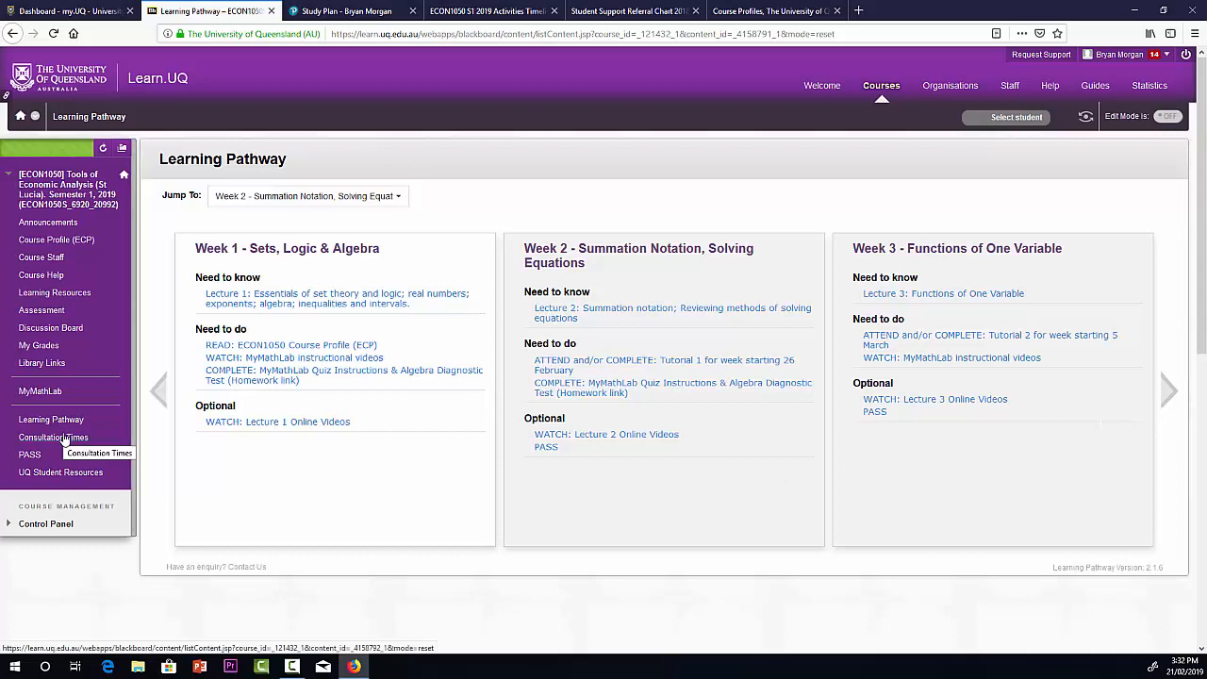
left_click(52, 437)
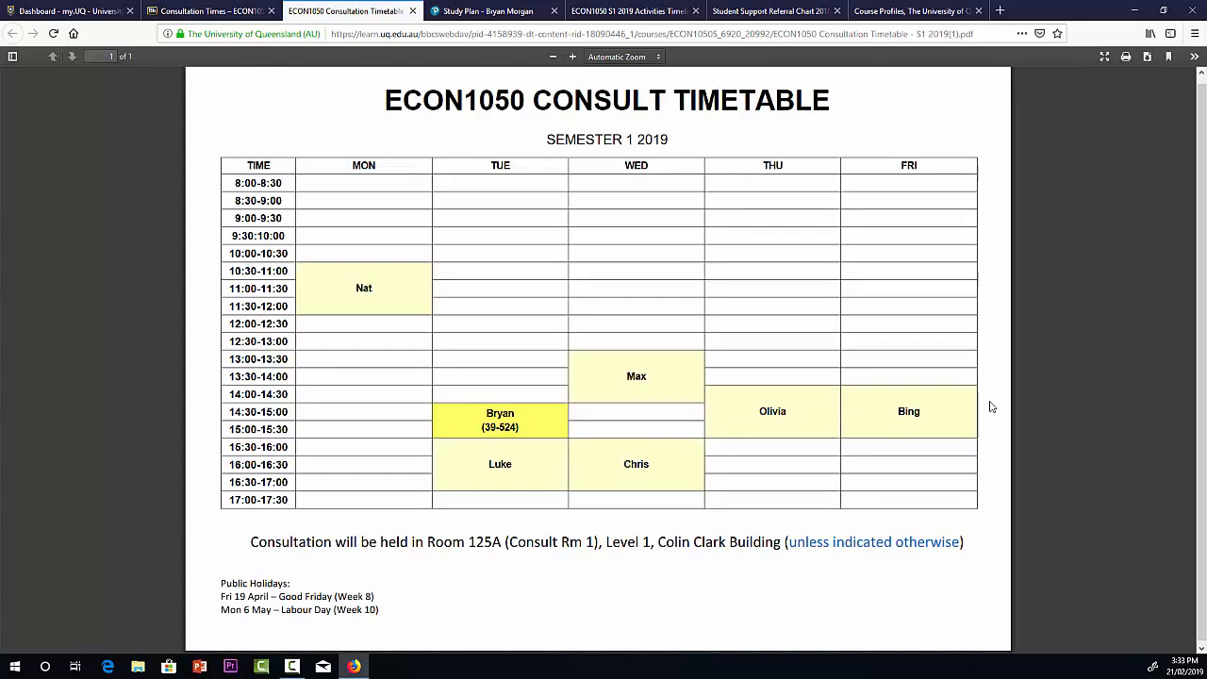
mouse_move(779, 343)
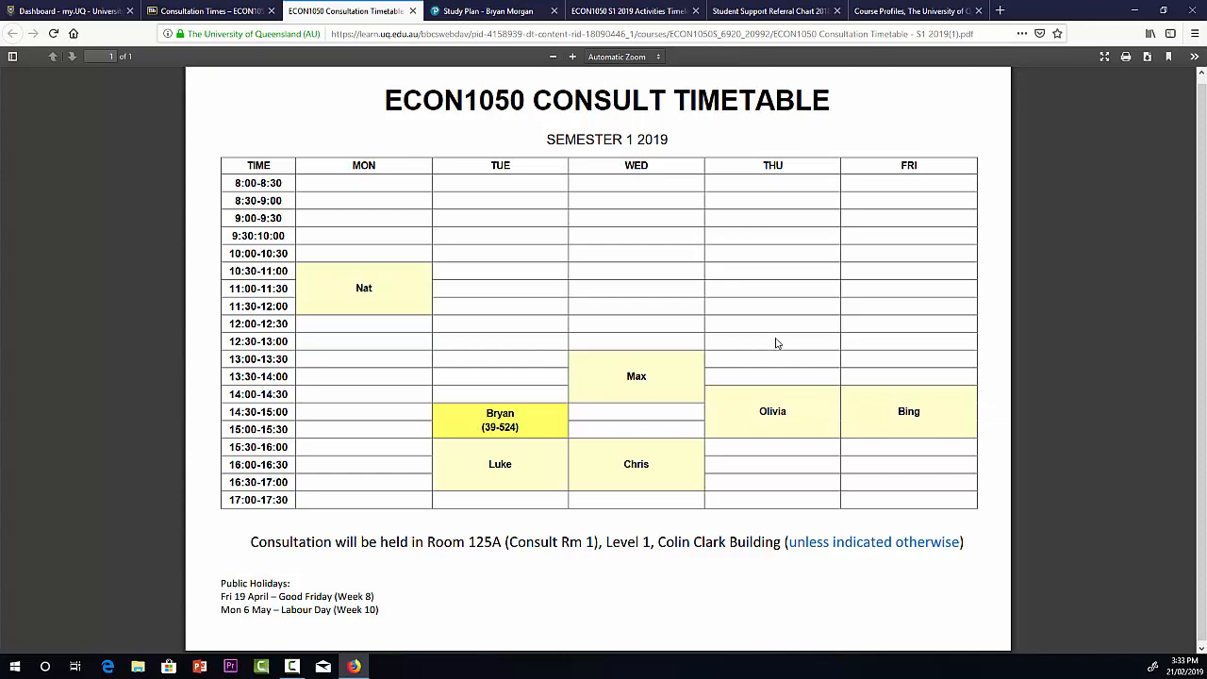
mouse_move(825, 337)
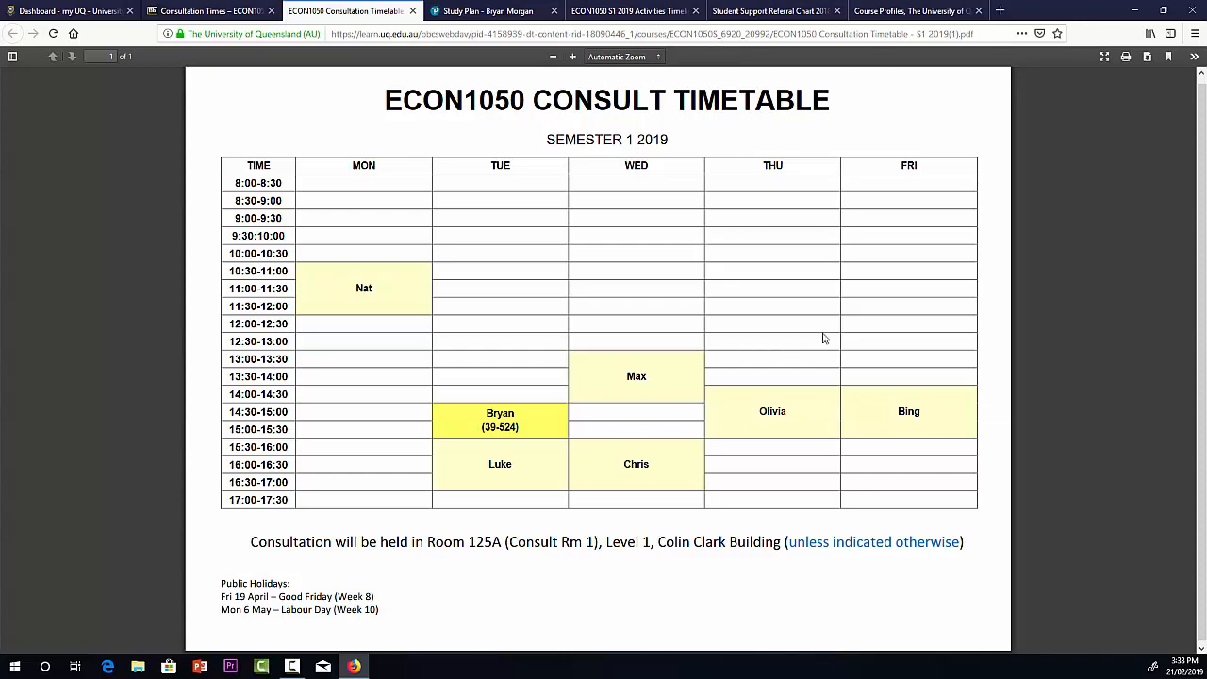
mouse_move(395, 446)
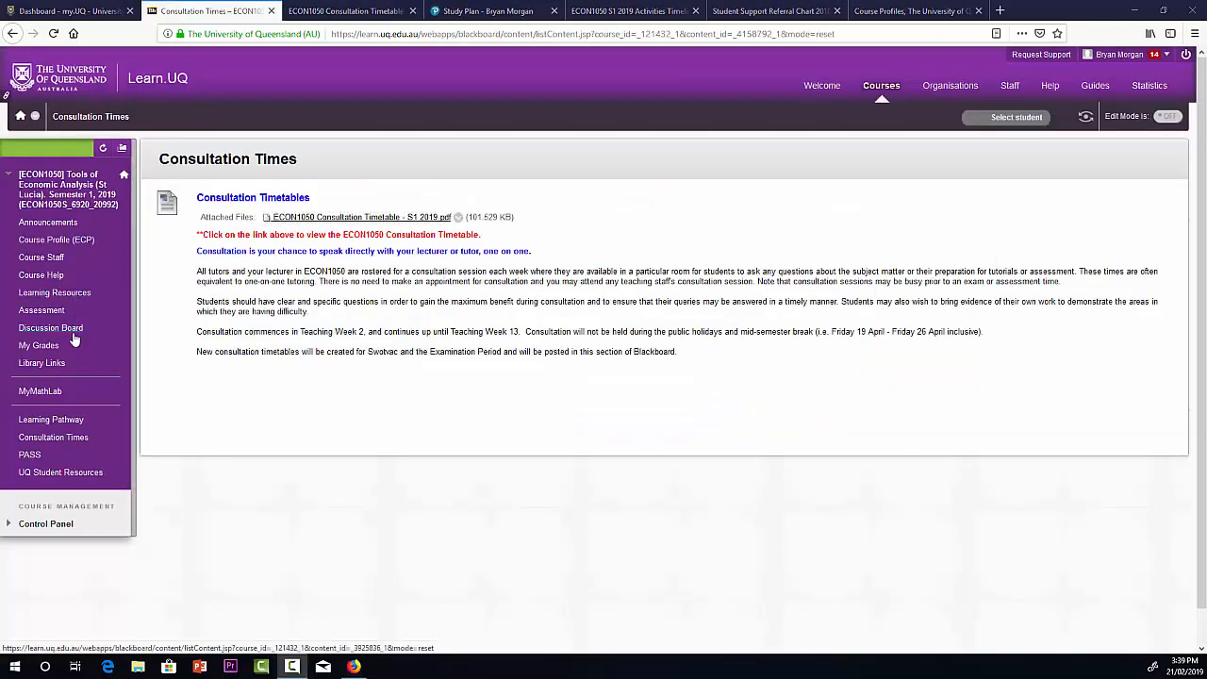
Open the ECON1050 PASS page and scroll down to the PASS Timetable section
left_click(30, 455)
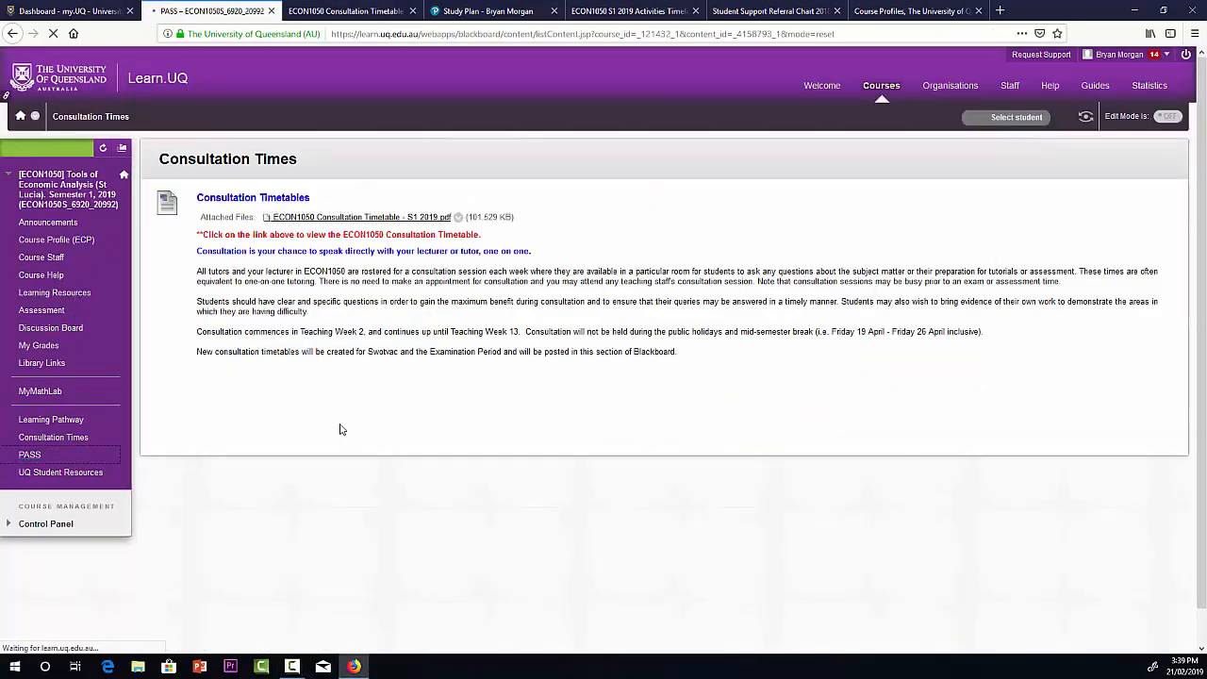
left_click(30, 454)
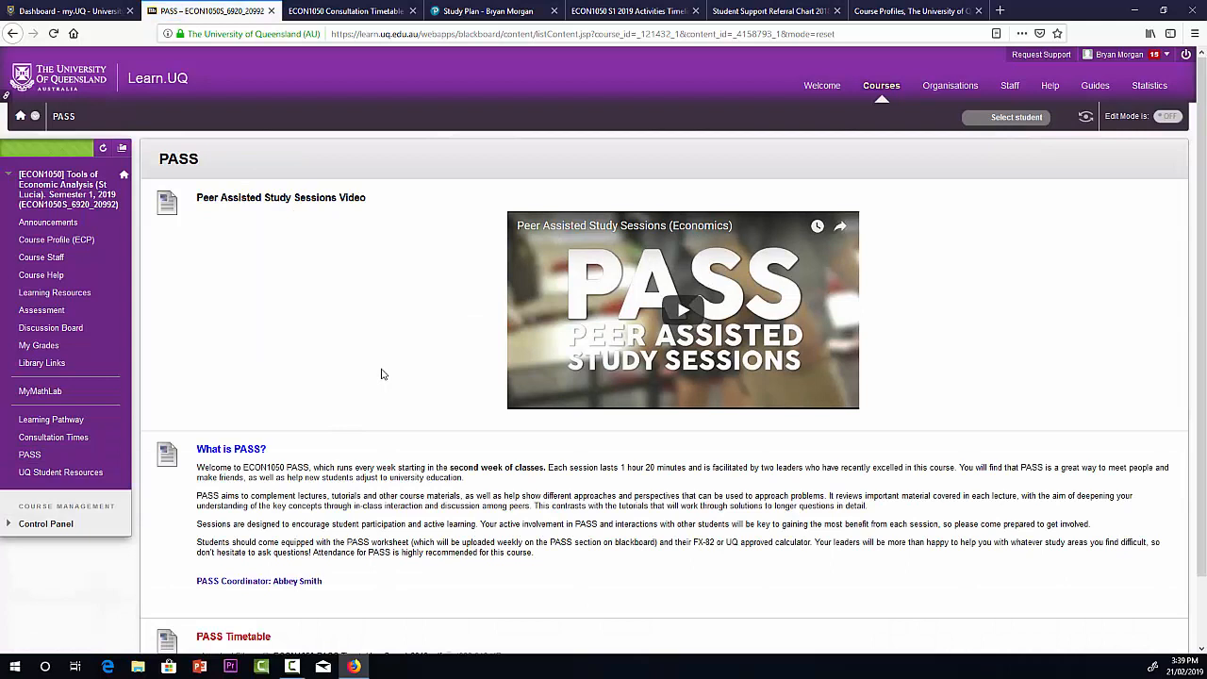
mouse_move(296, 291)
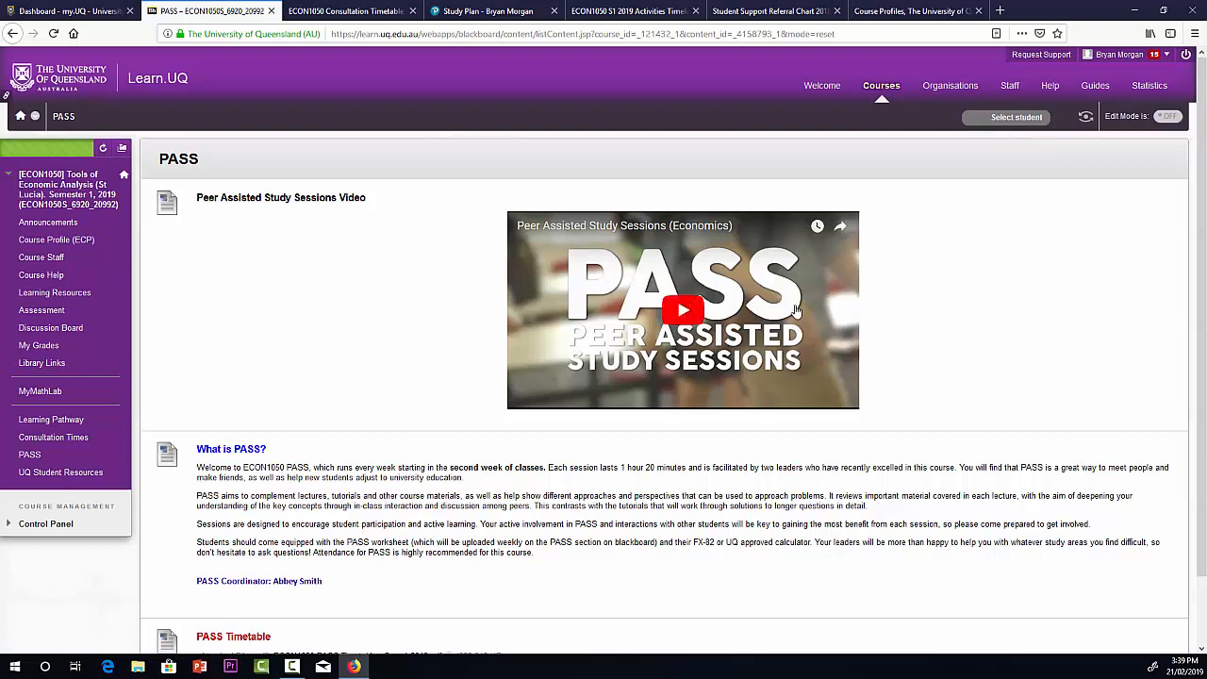
mouse_move(850, 319)
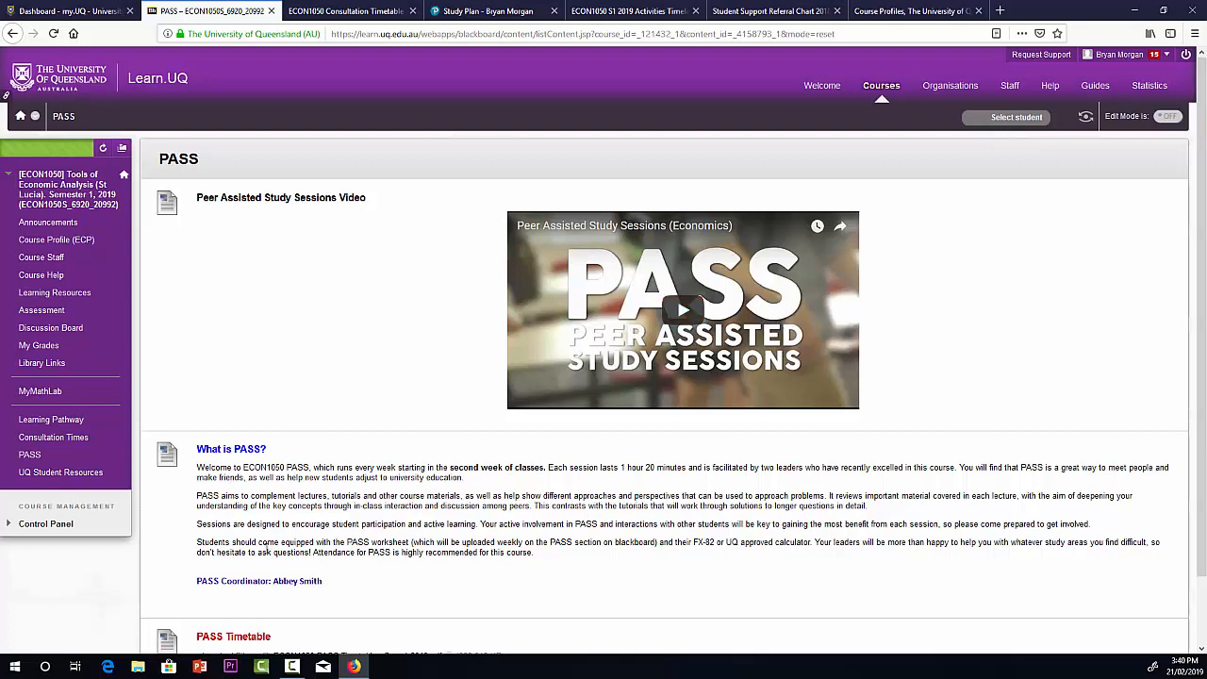
mouse_move(506, 541)
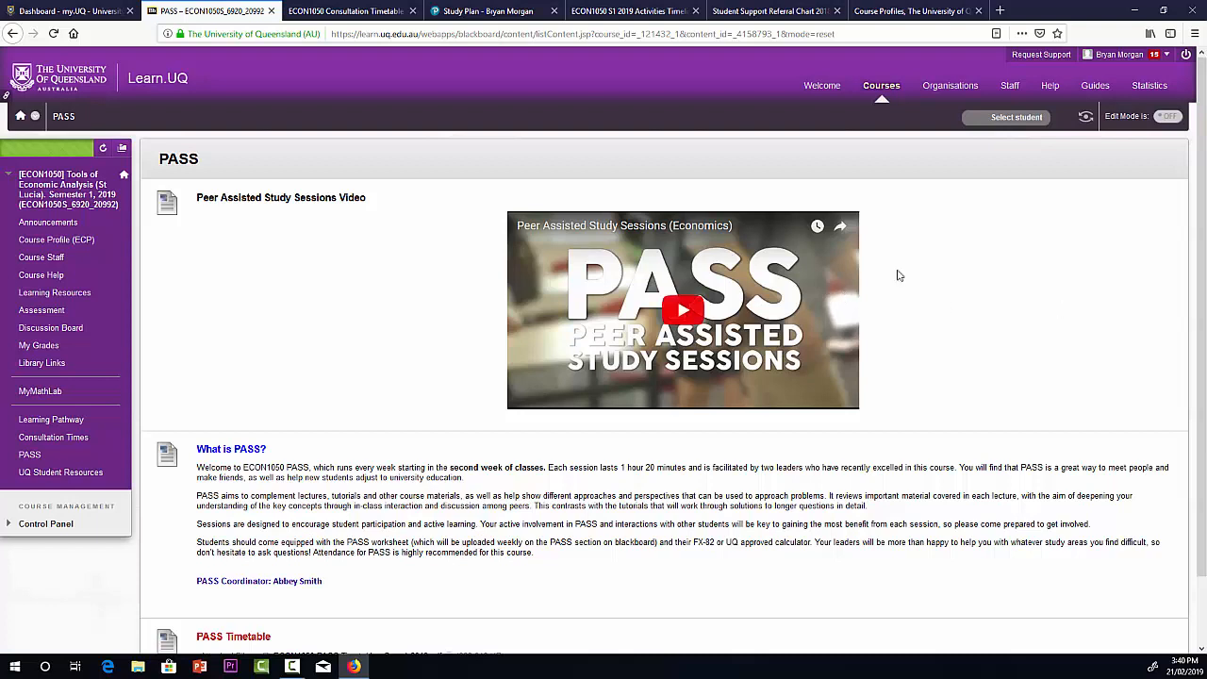
scroll("down", 3)
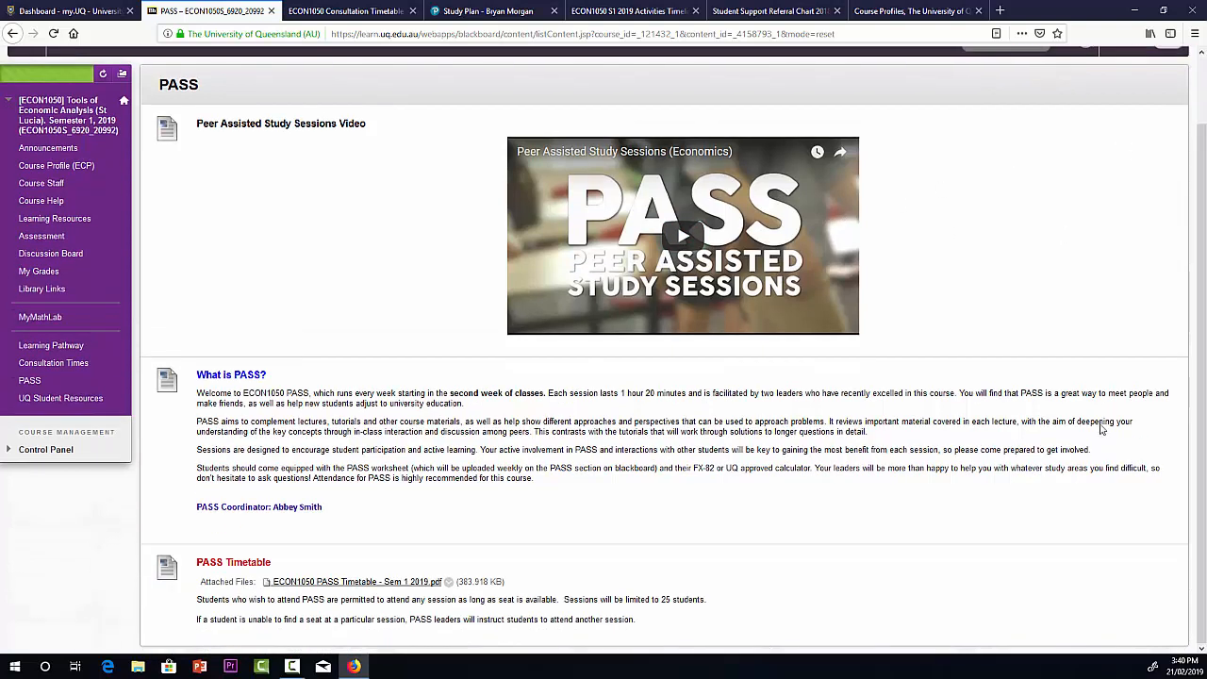
mouse_move(342, 585)
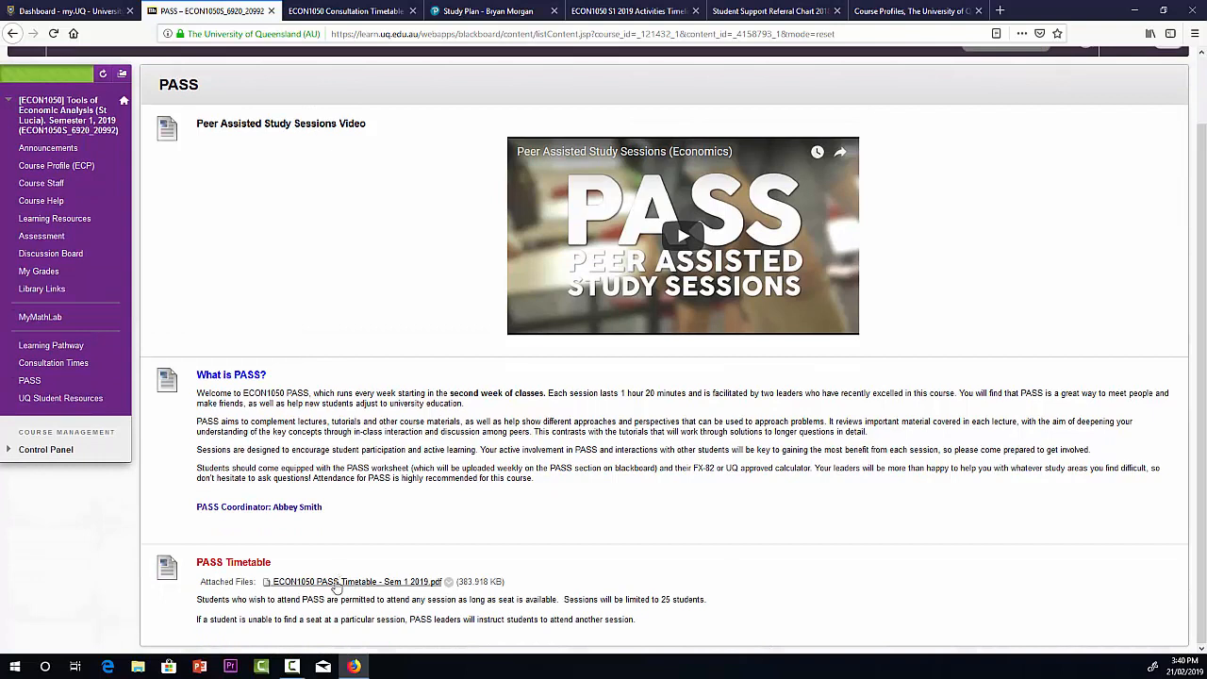
Open the ECON1050 PASS Timetable PDF for Semester 1 2019 in a new tab
left_click(354, 581)
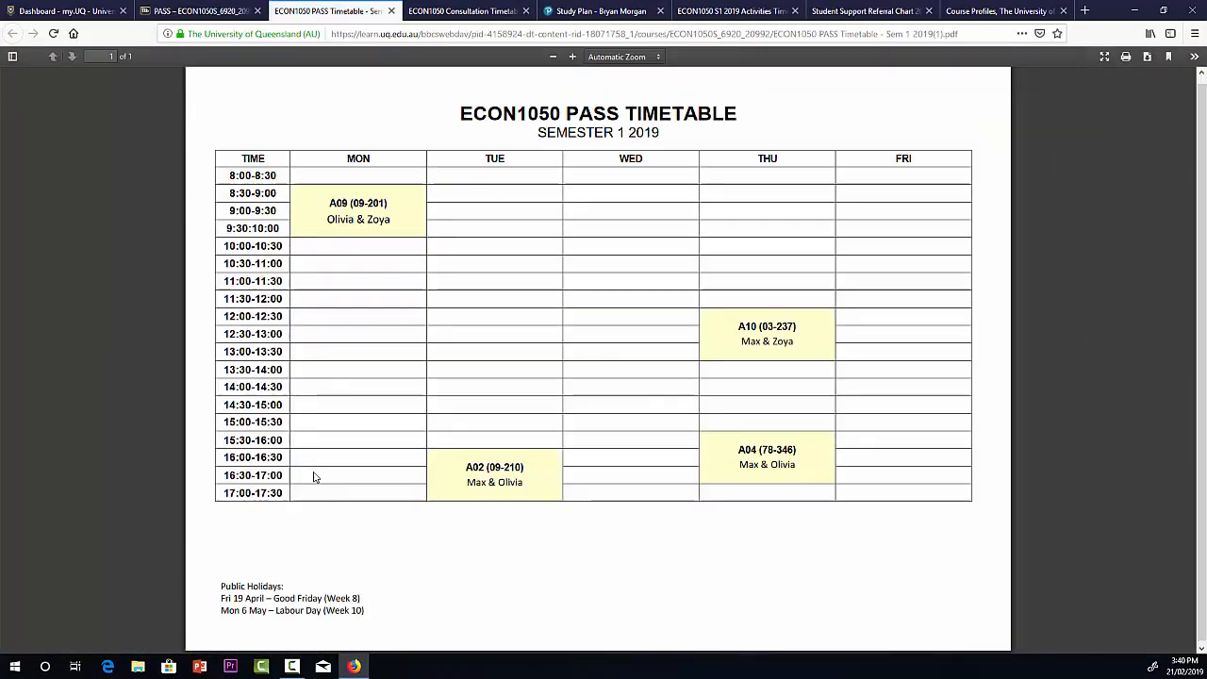
mouse_move(327, 463)
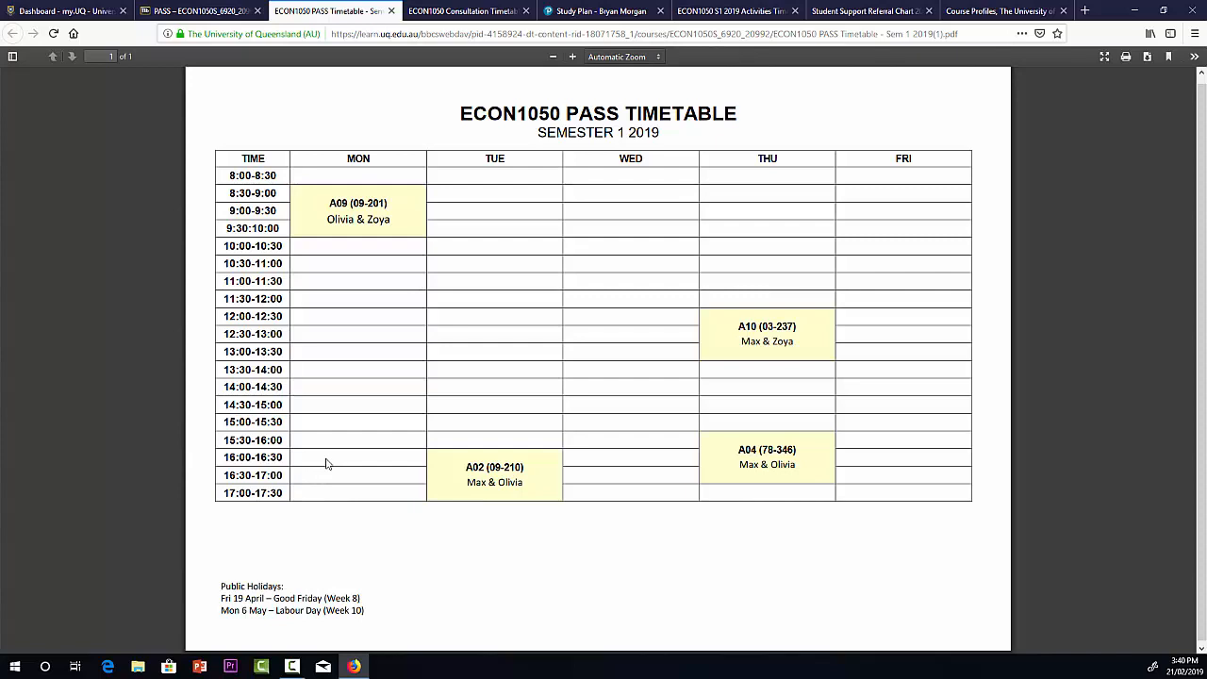
mouse_move(338, 274)
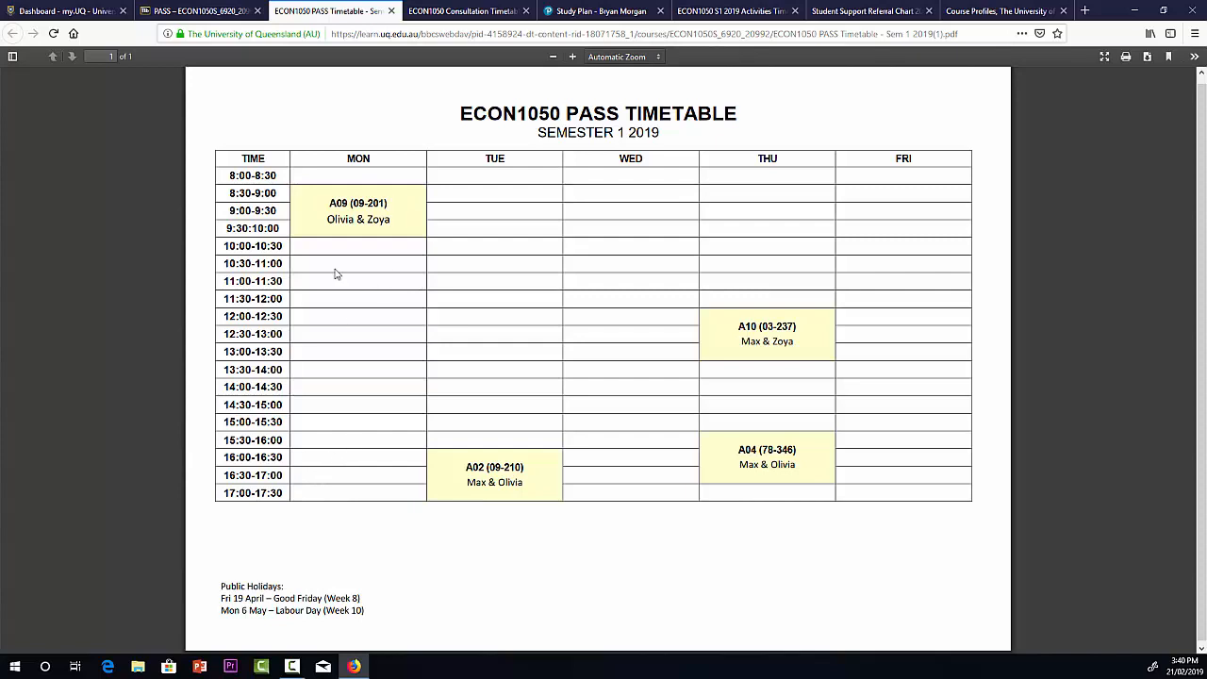
mouse_move(364, 265)
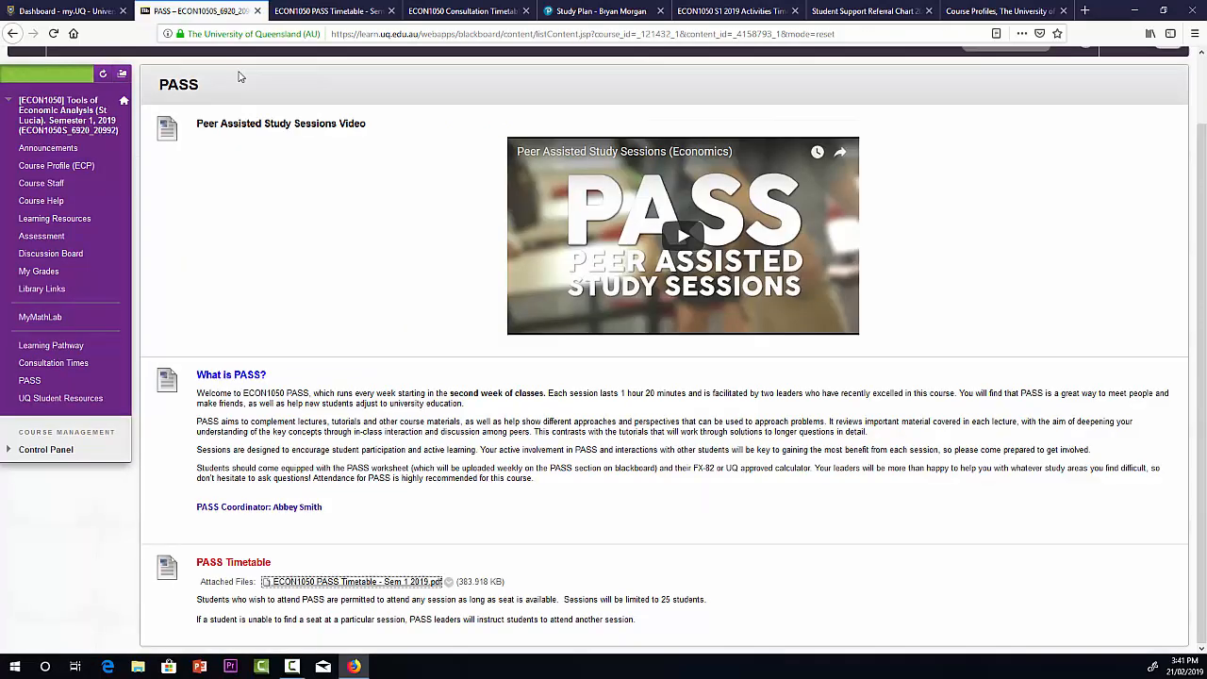
mouse_move(60, 399)
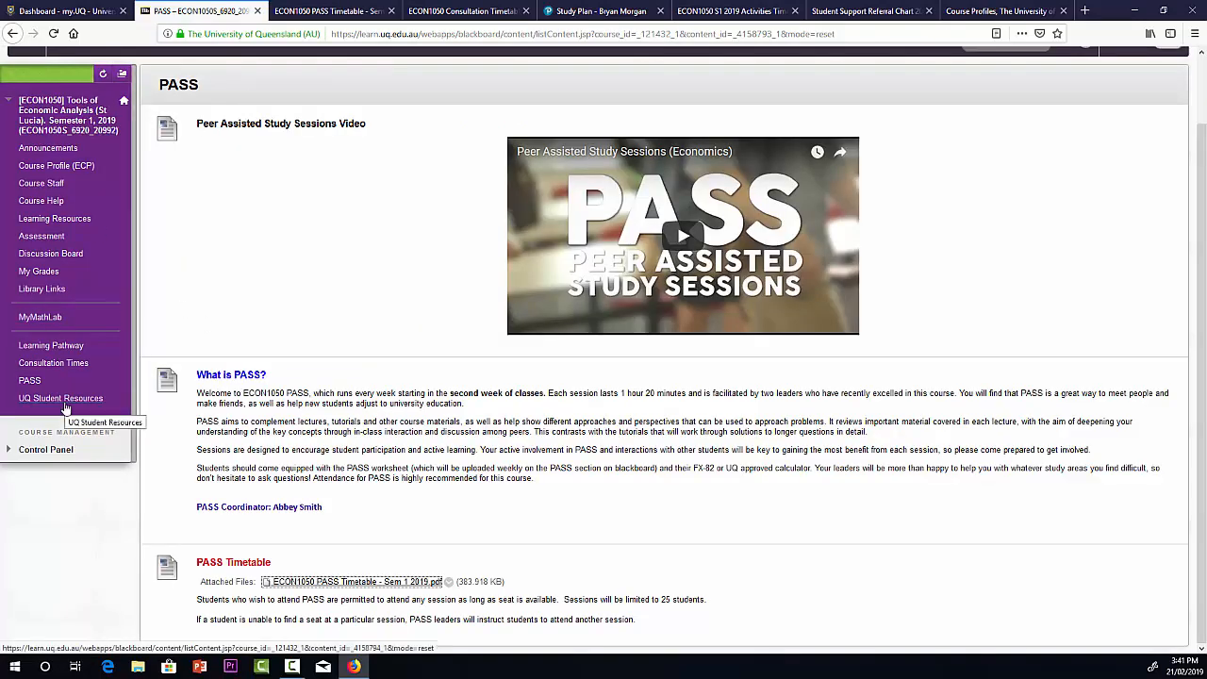
Open the UQ Student Resources page and scroll through its content
left_click(60, 398)
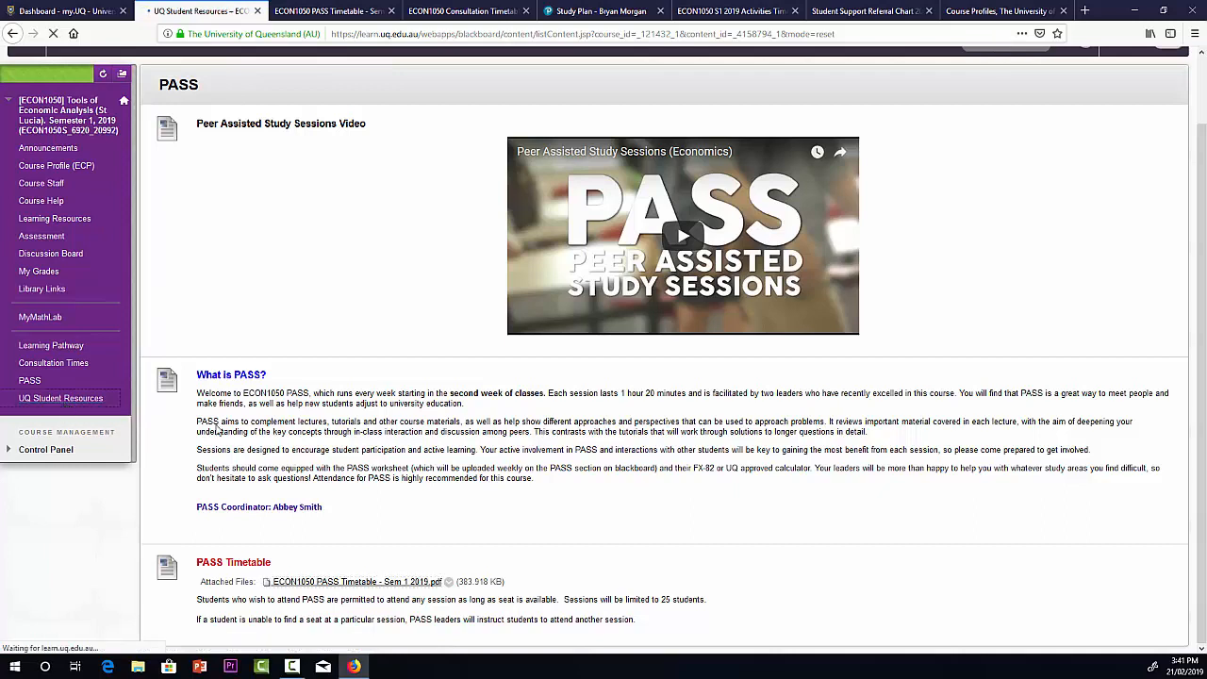
left_click(60, 398)
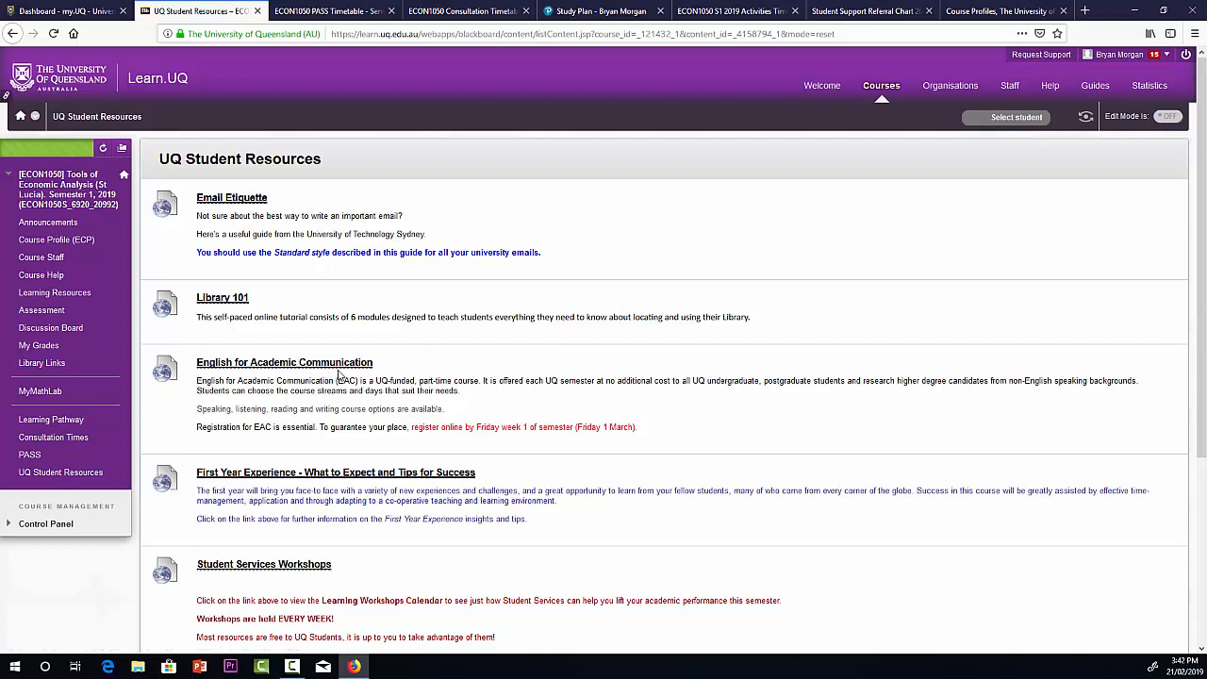
mouse_move(1060, 289)
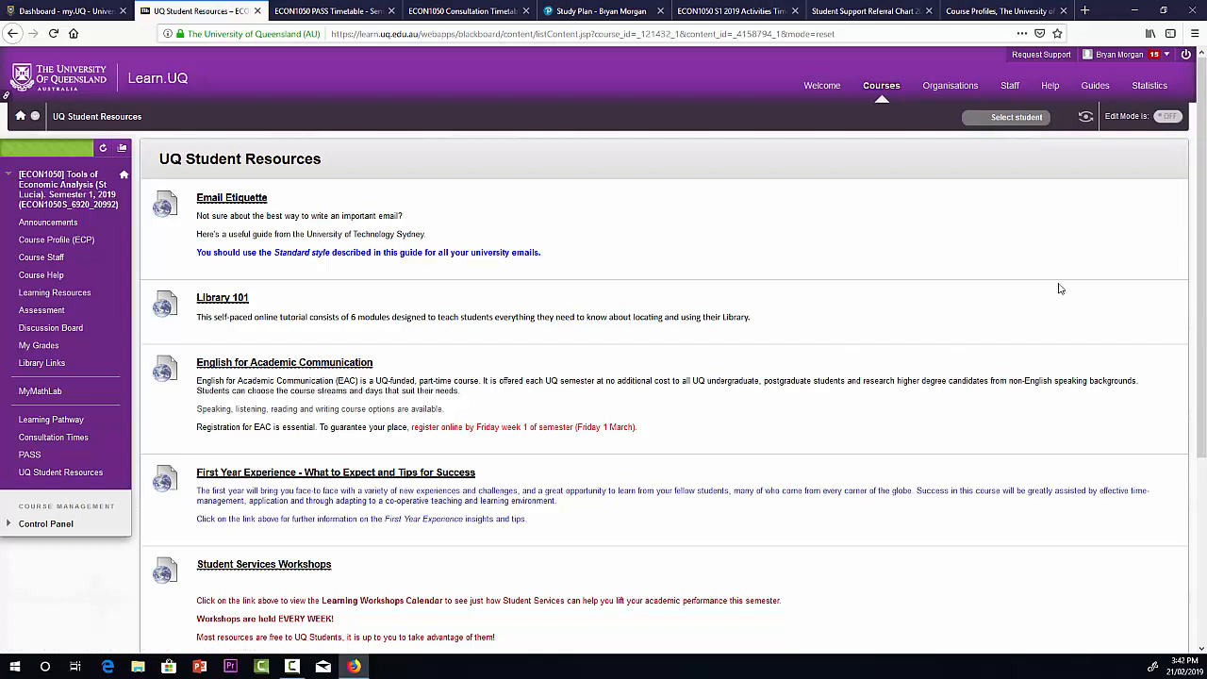
scroll("down", 3)
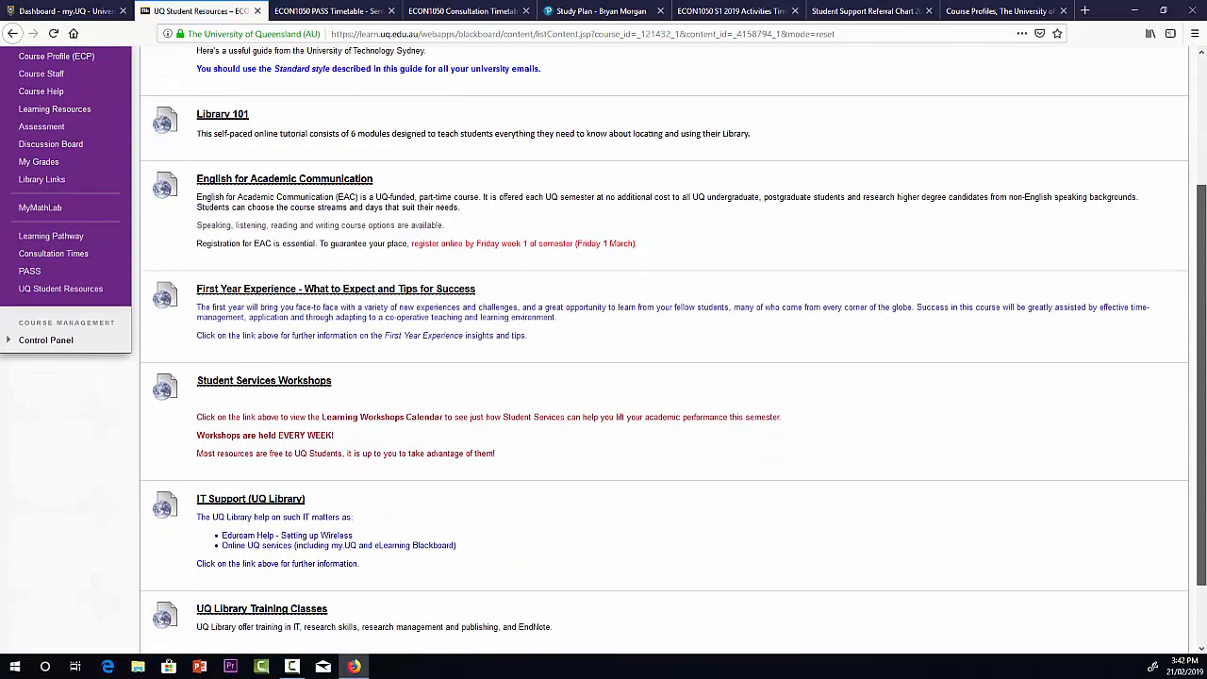
scroll("down", 3)
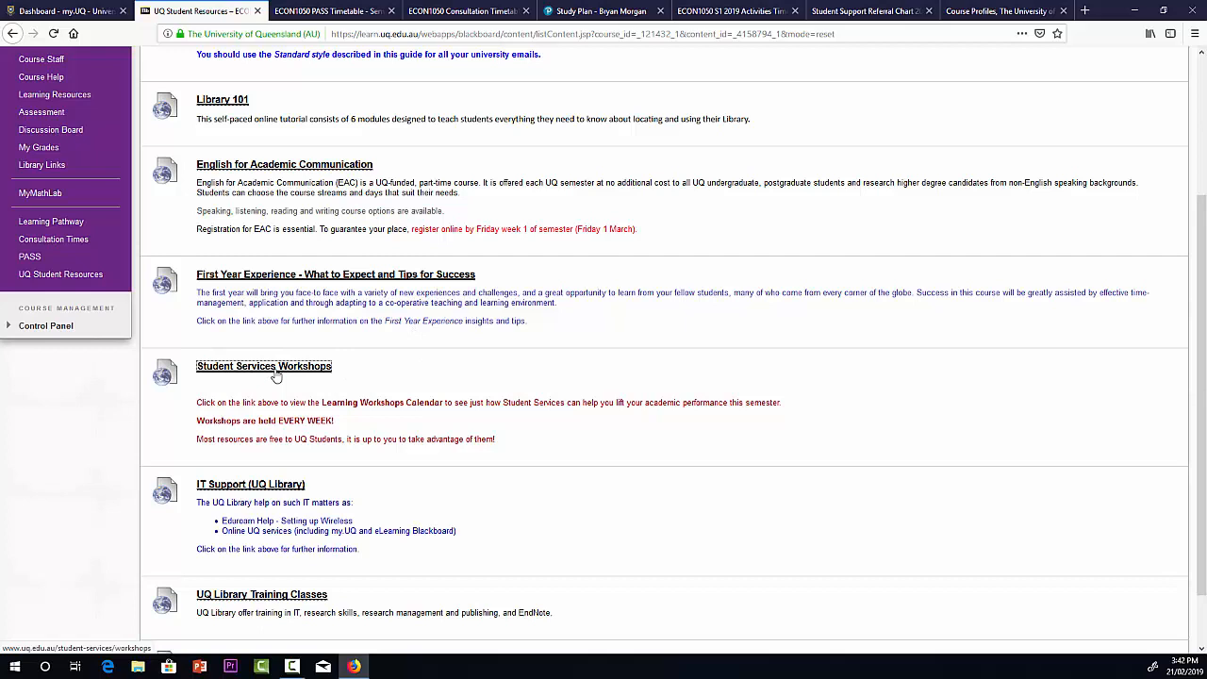
View the Student Services workshops listing, then return to Student Resources and scroll
left_click(263, 366)
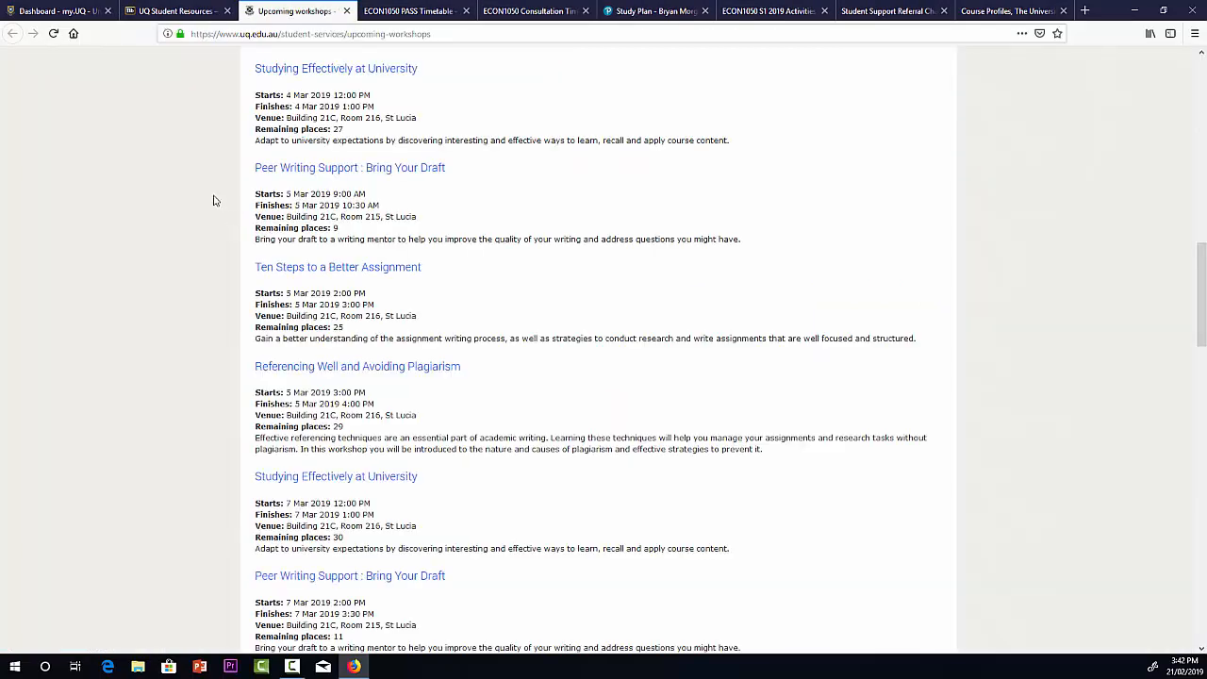
left_click(177, 10)
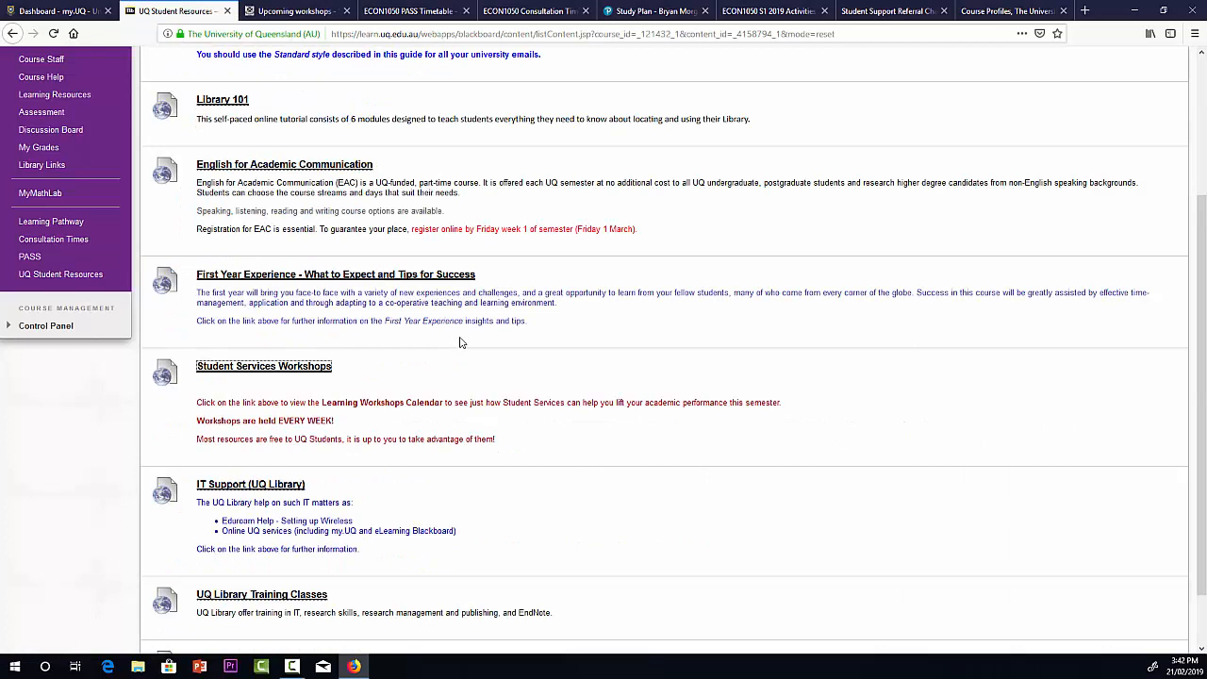
mouse_move(1073, 476)
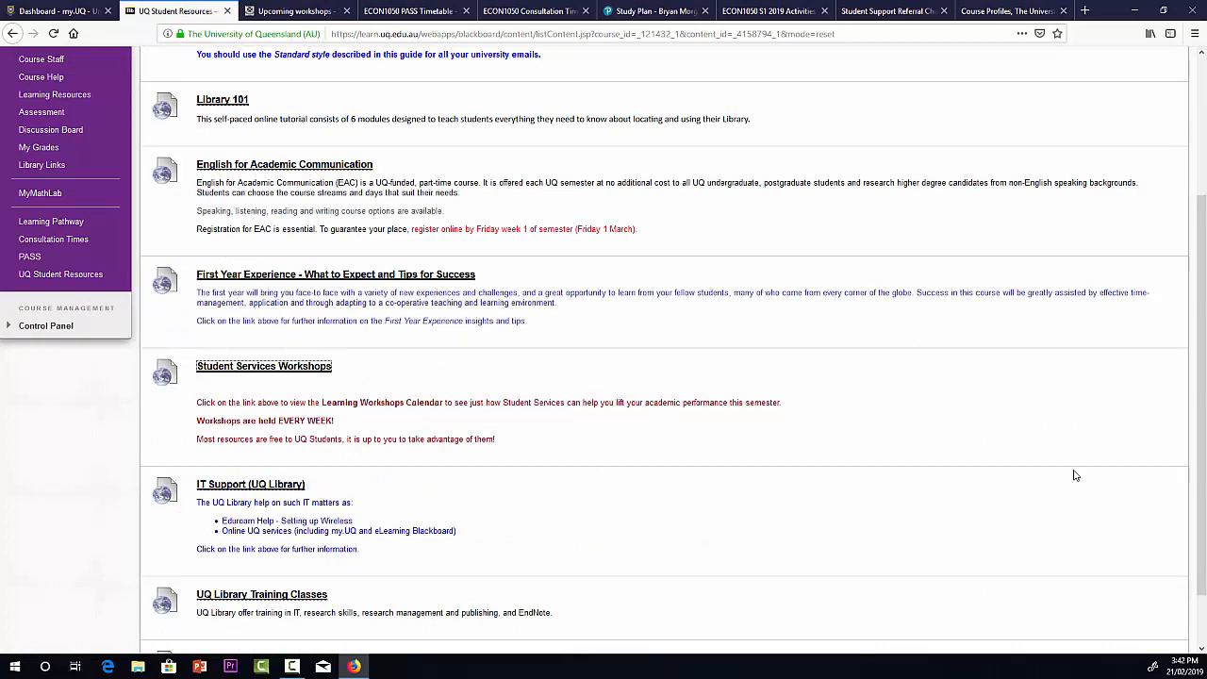
mouse_move(1203, 314)
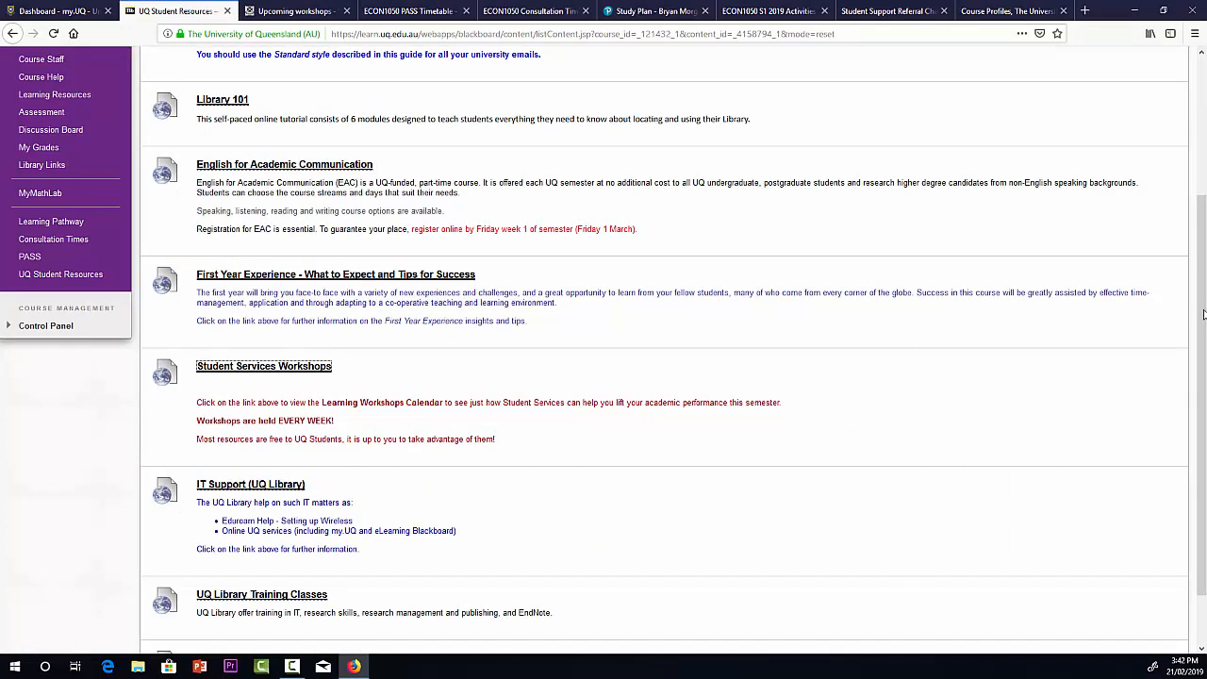
scroll("down", 3)
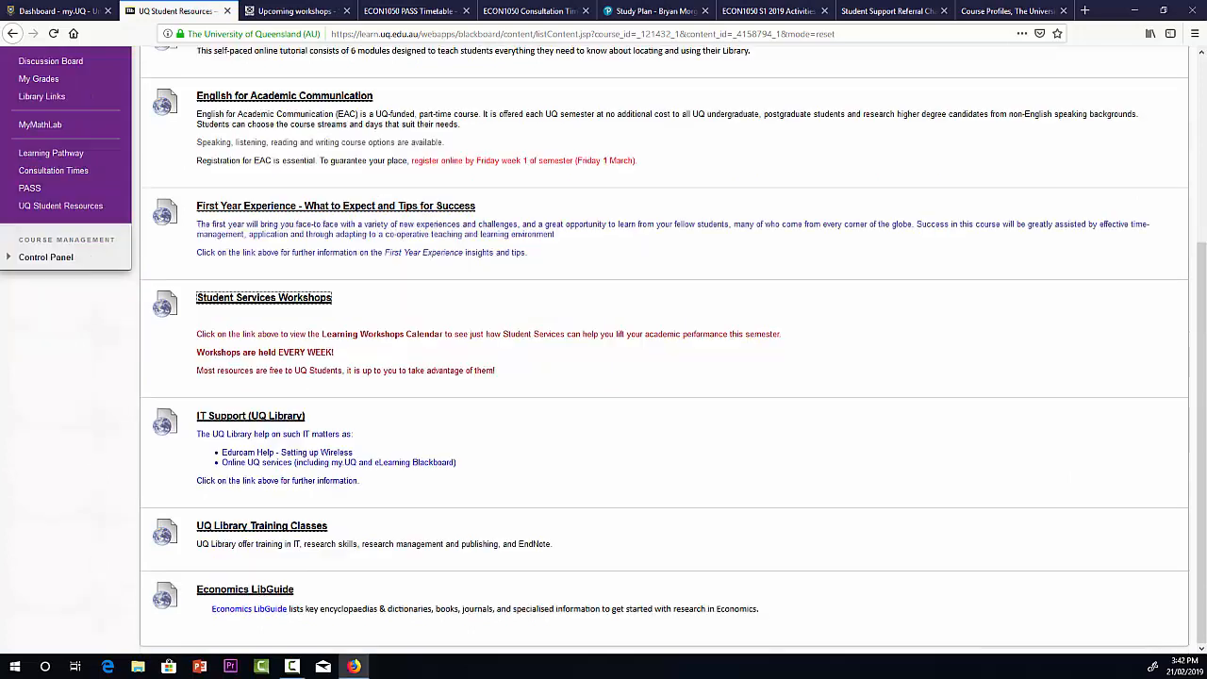
mouse_move(221, 600)
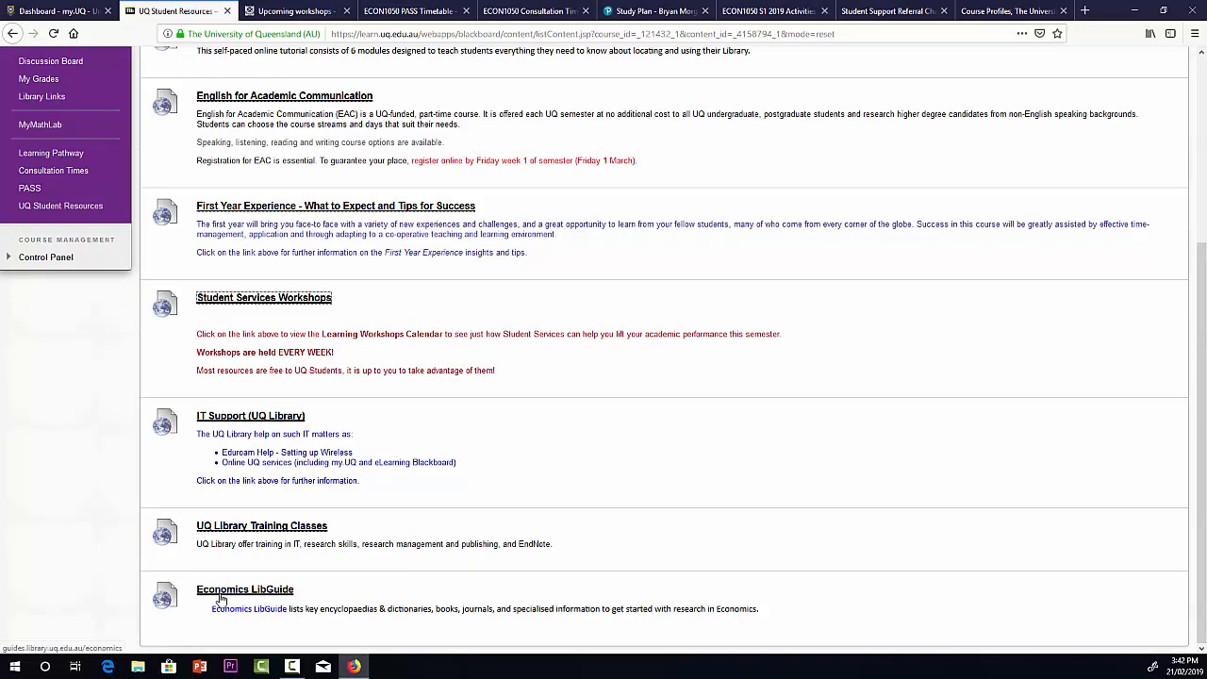
scroll("up", 3)
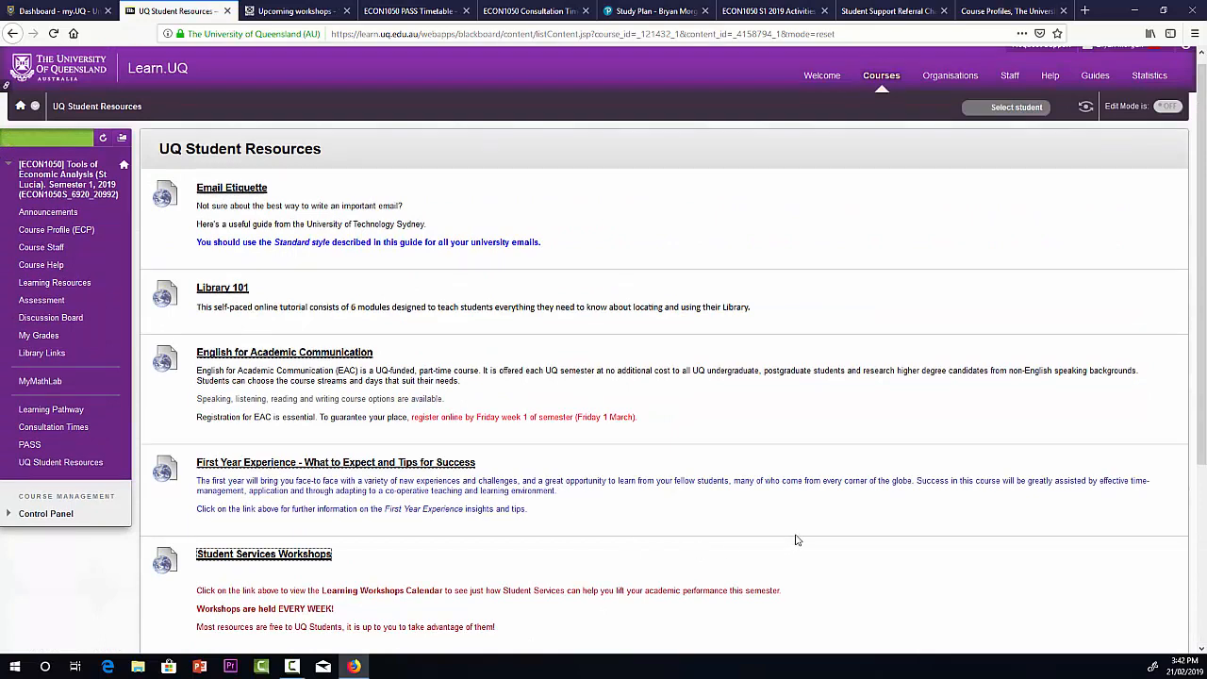
Return to the ECON1050 Announcements page to view the coordinator's WELCOME post
left_click(48, 211)
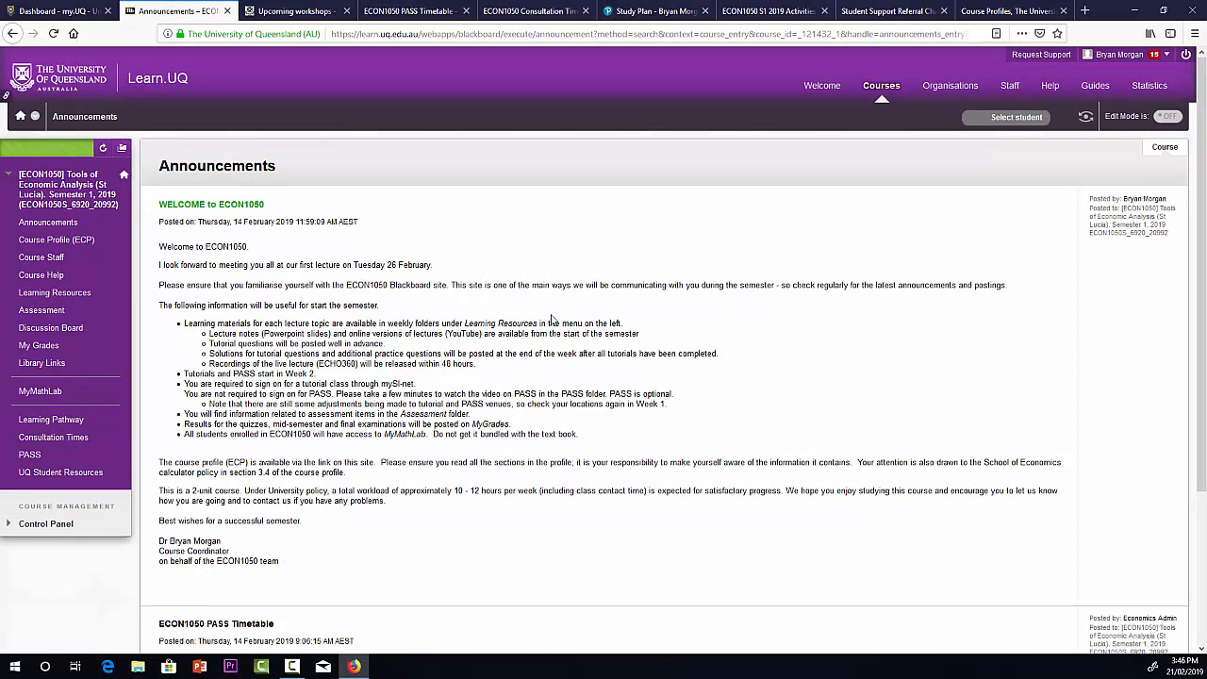
mouse_move(541, 281)
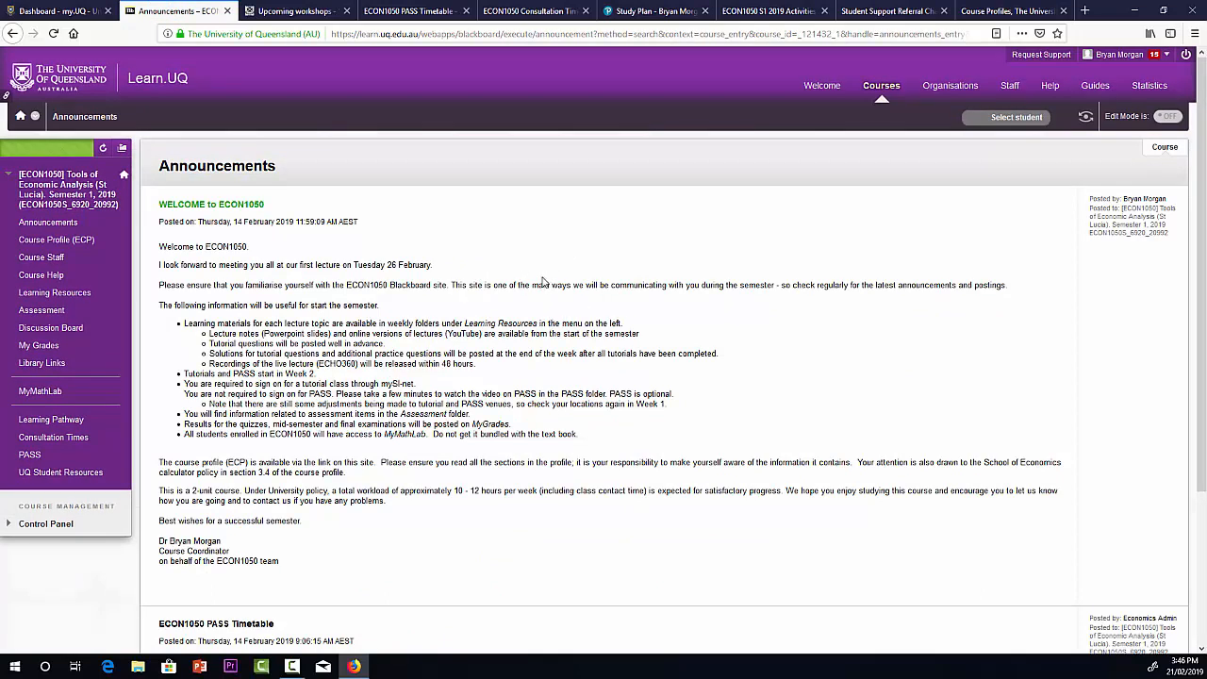
mouse_move(433, 259)
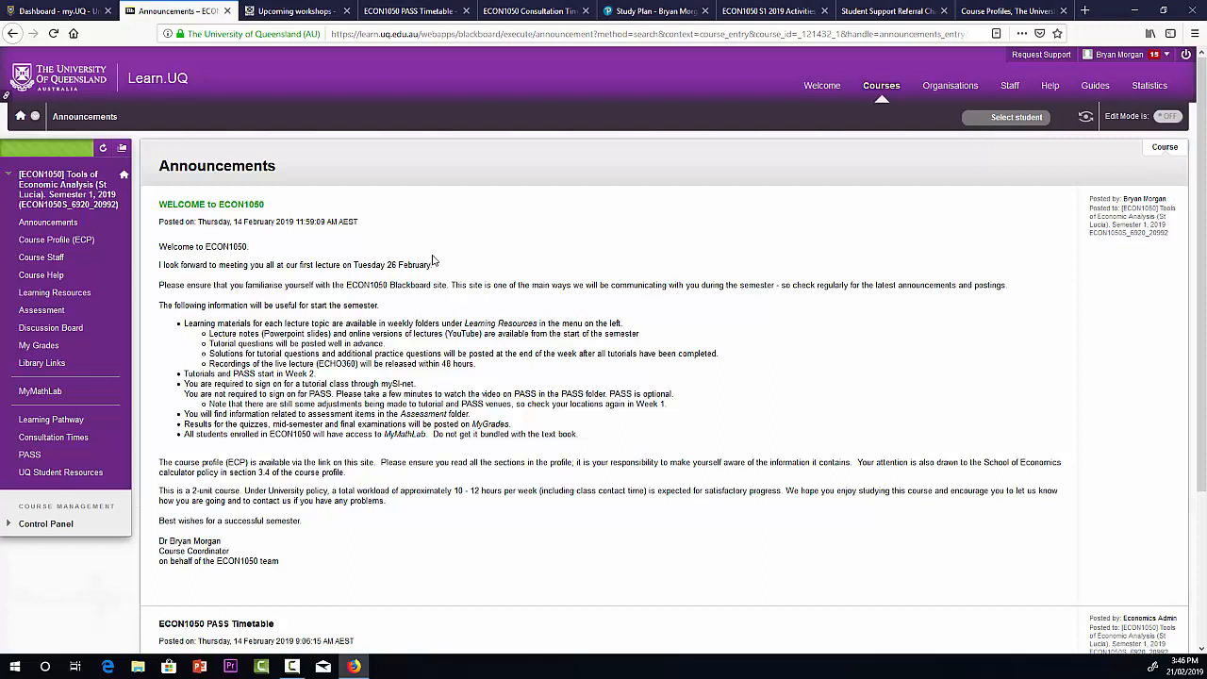
mouse_move(444, 261)
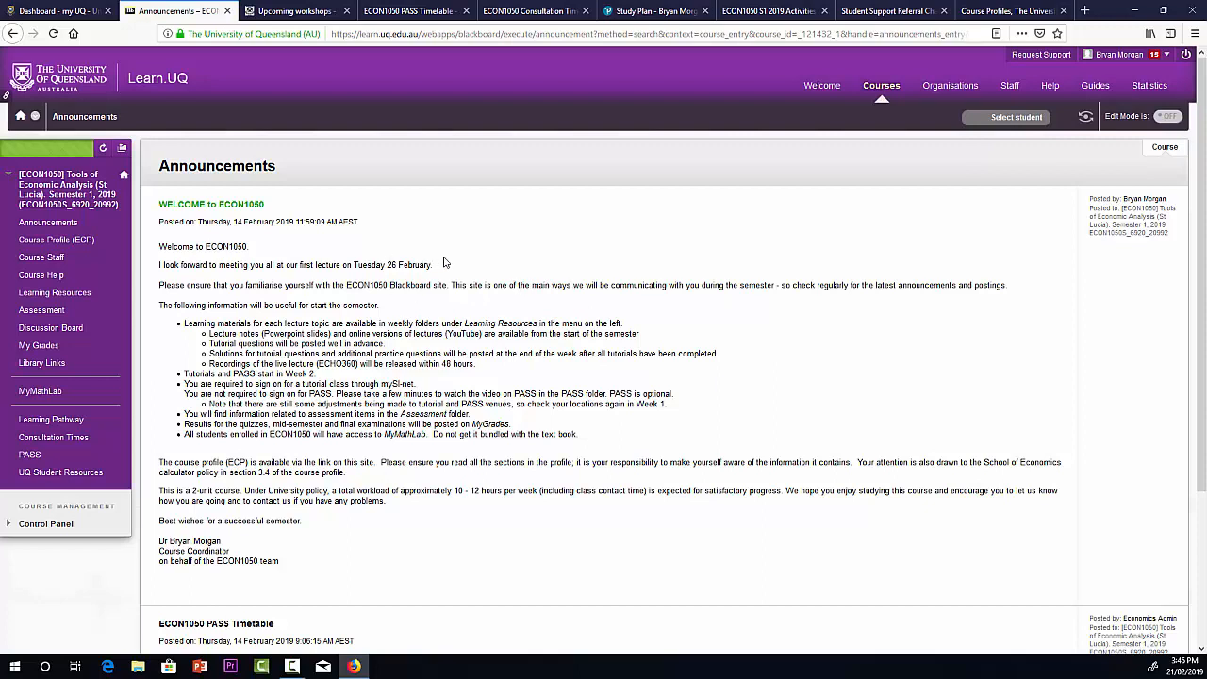